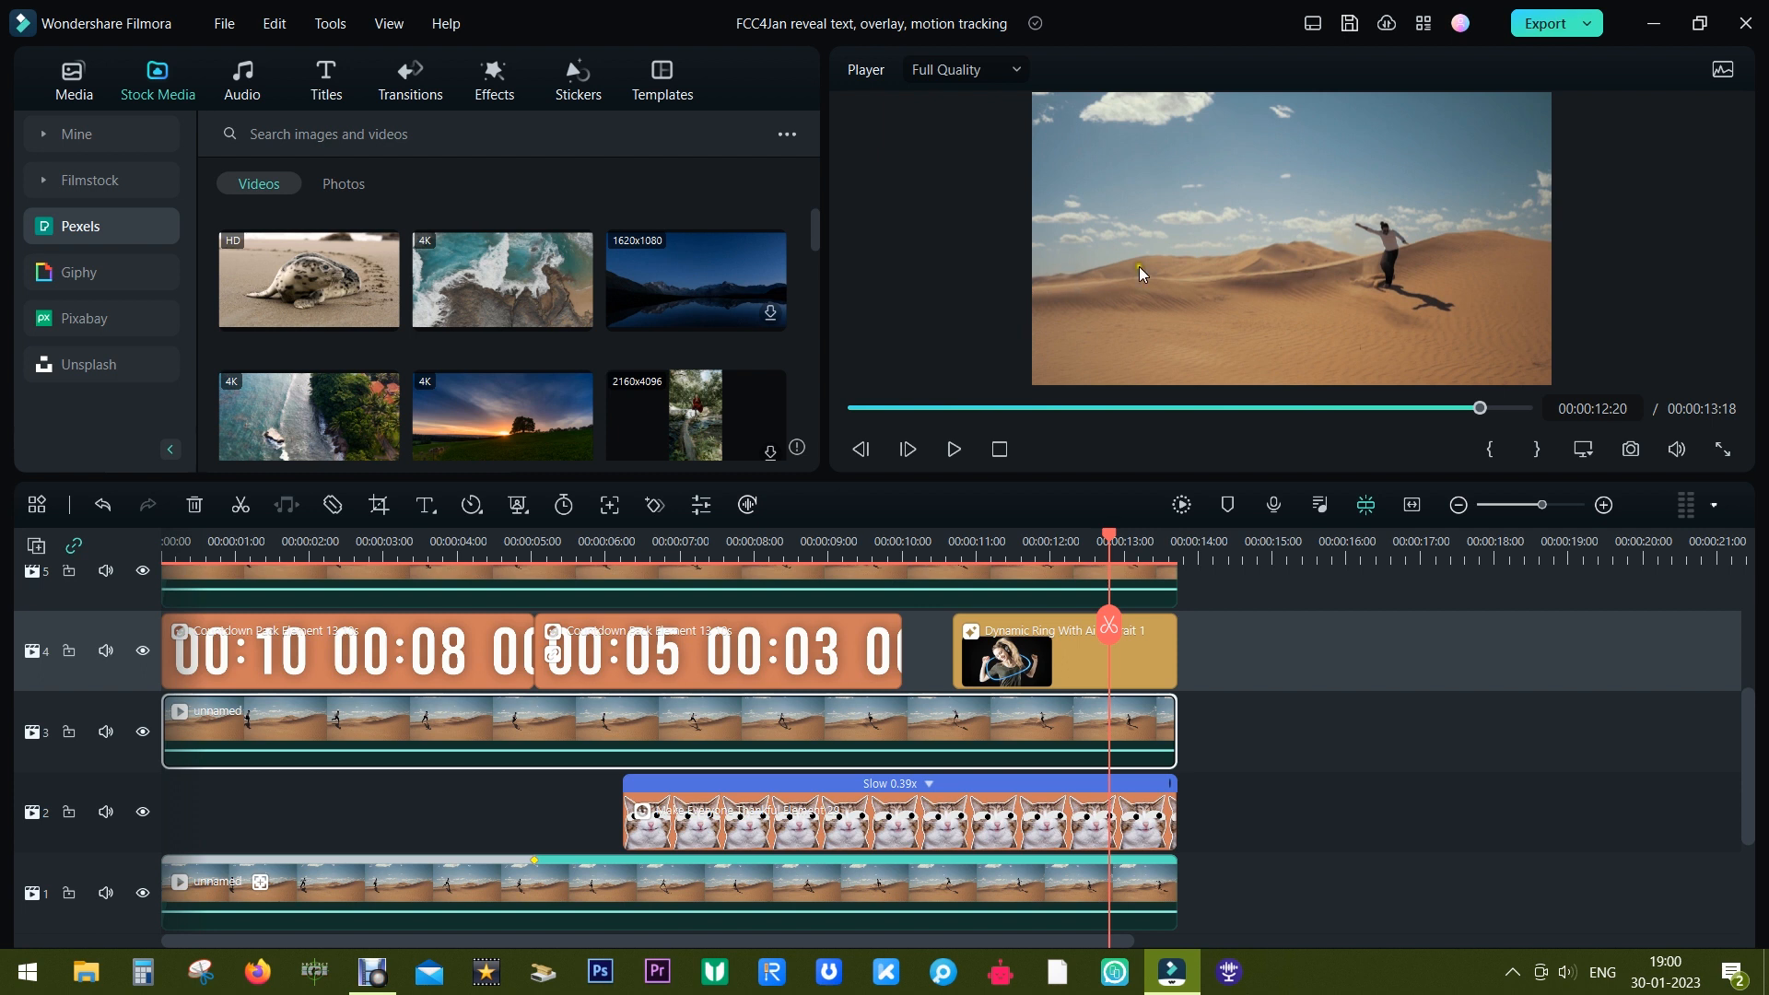
mouse_move(1502, 386)
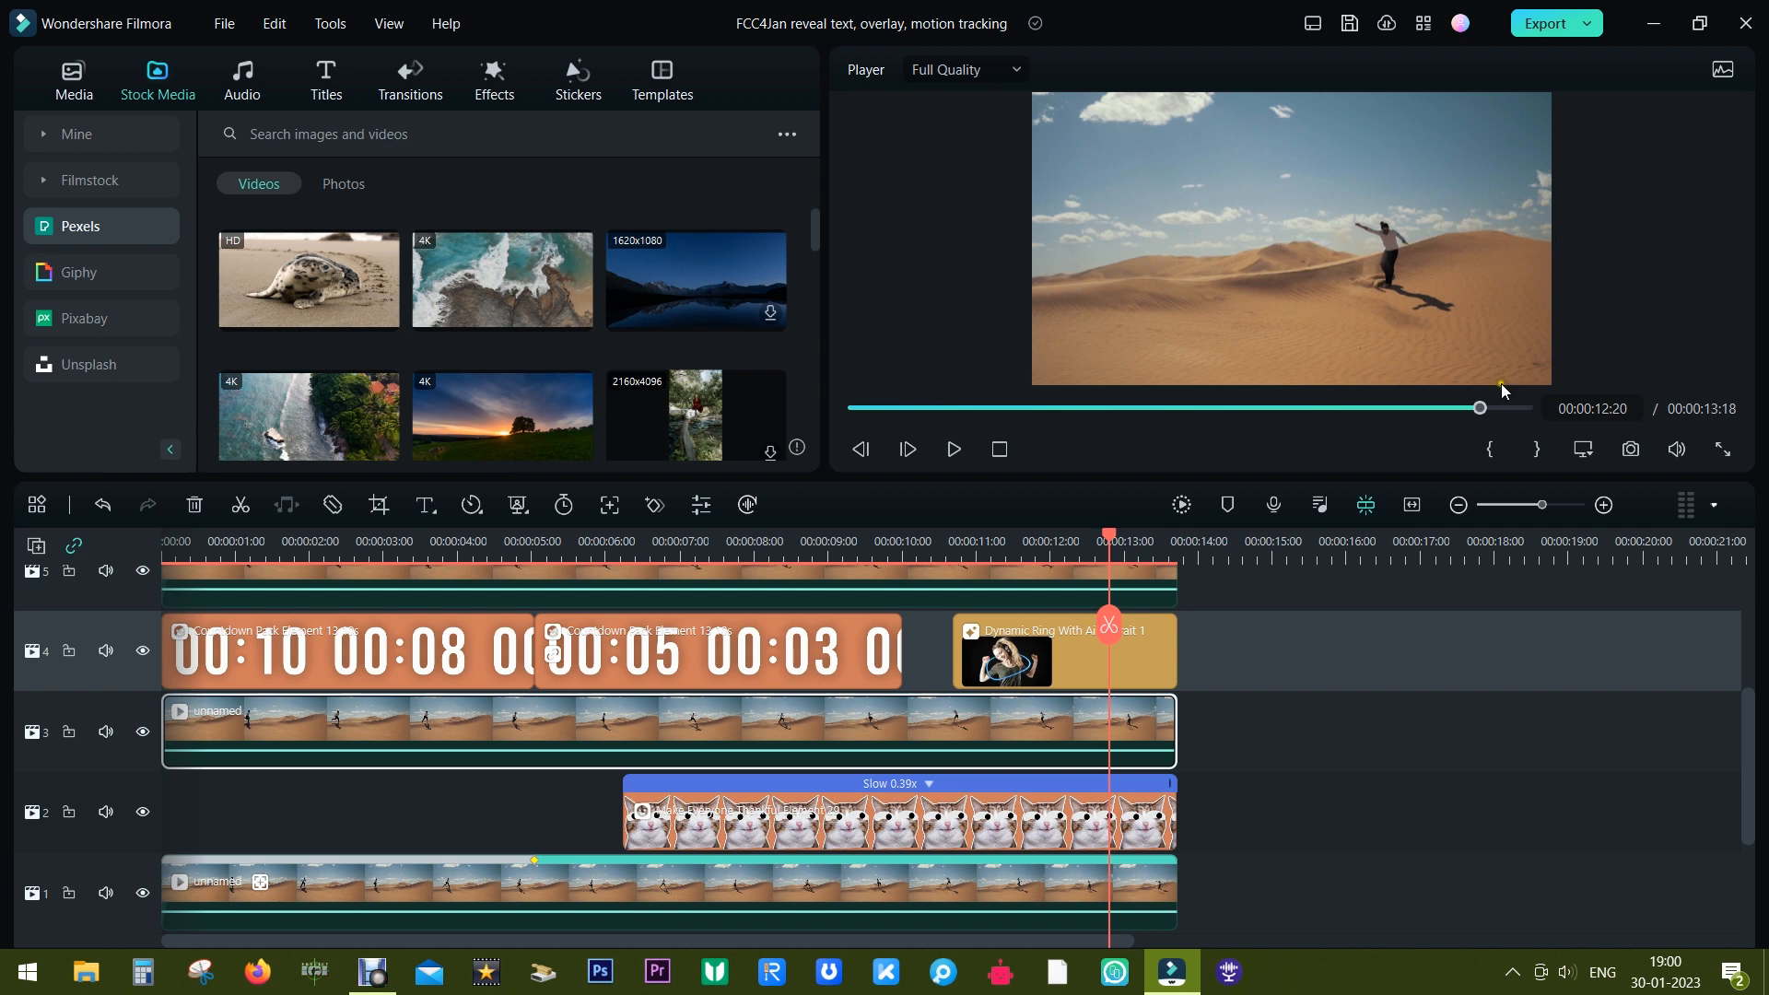
mouse_move(1212, 305)
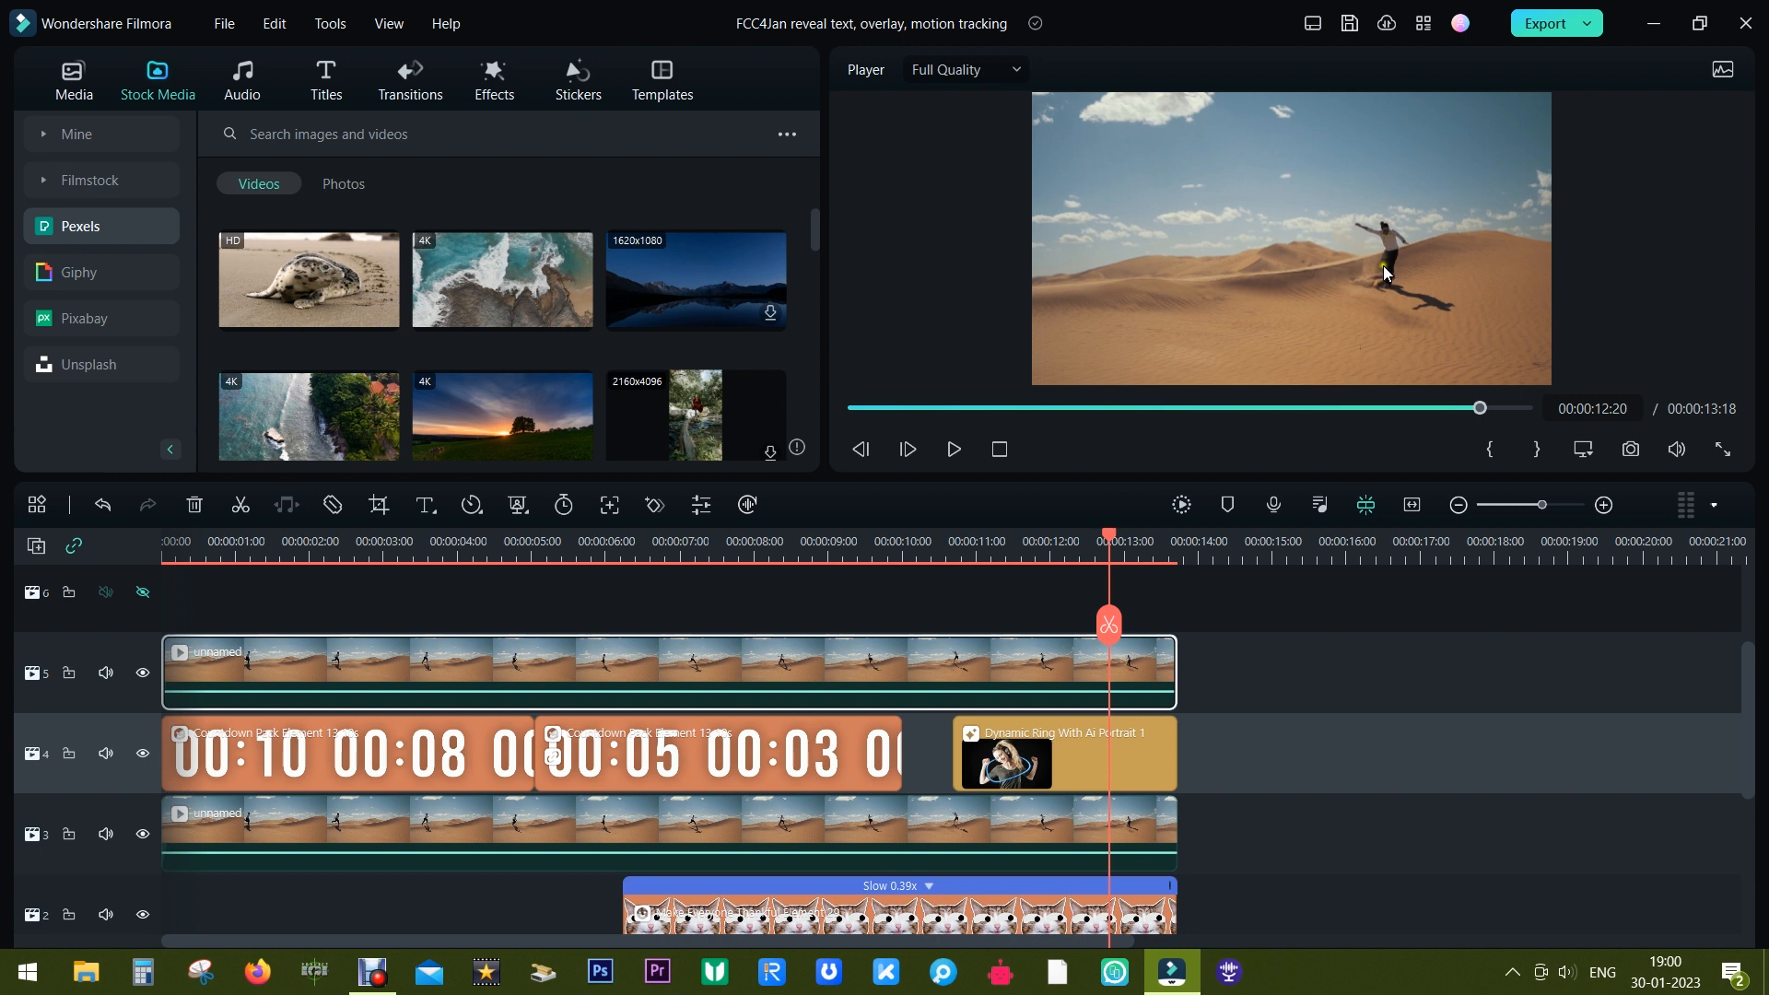
mouse_move(1261, 264)
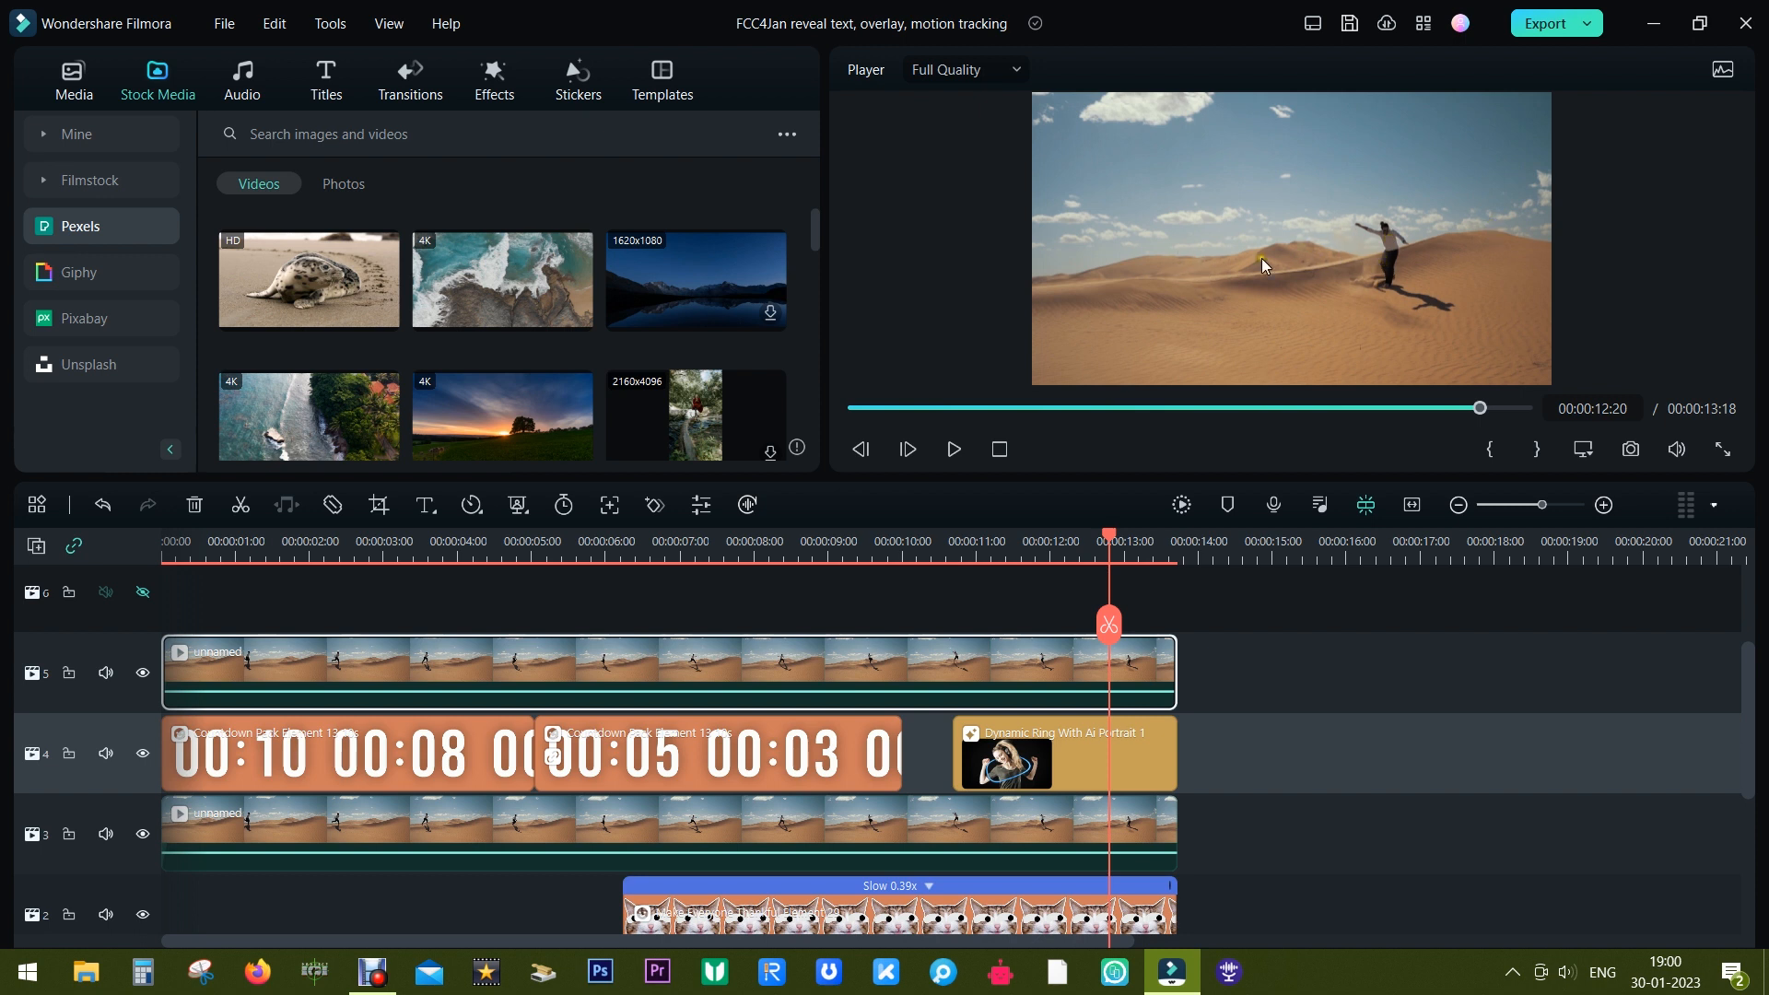
Create a new, empty 16:9 widescreen project from the File menu.
left_click(222, 22)
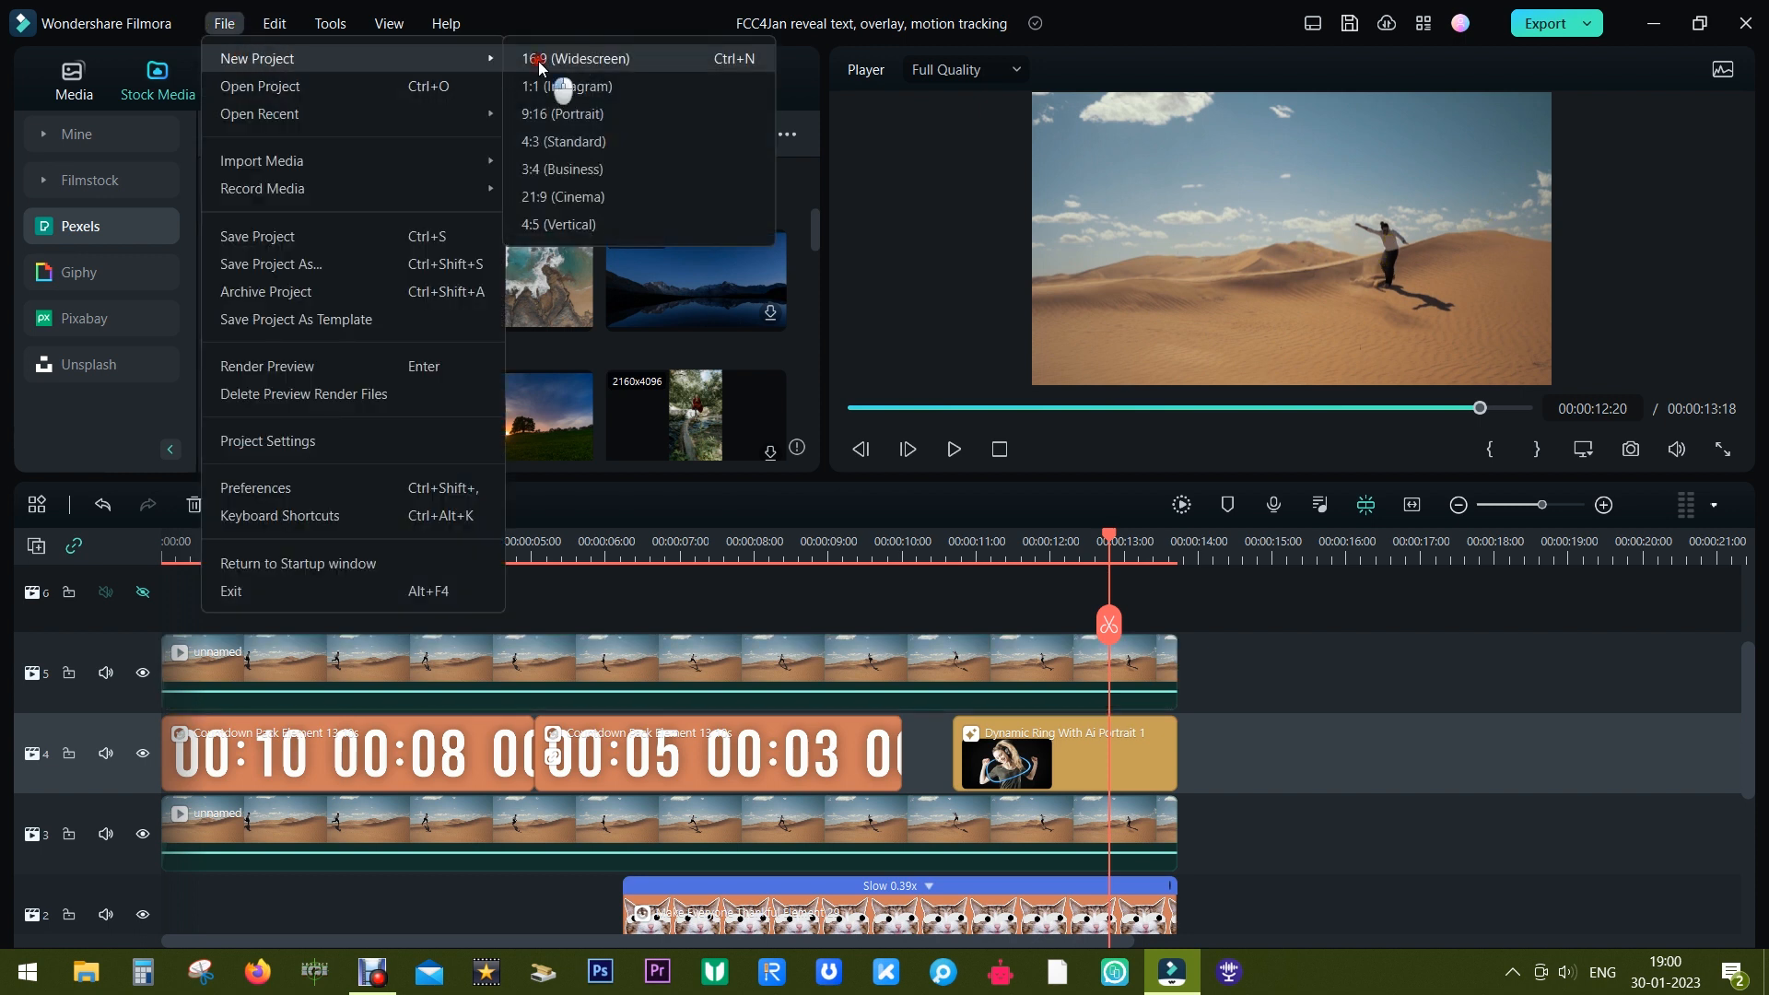
left_click(257, 236)
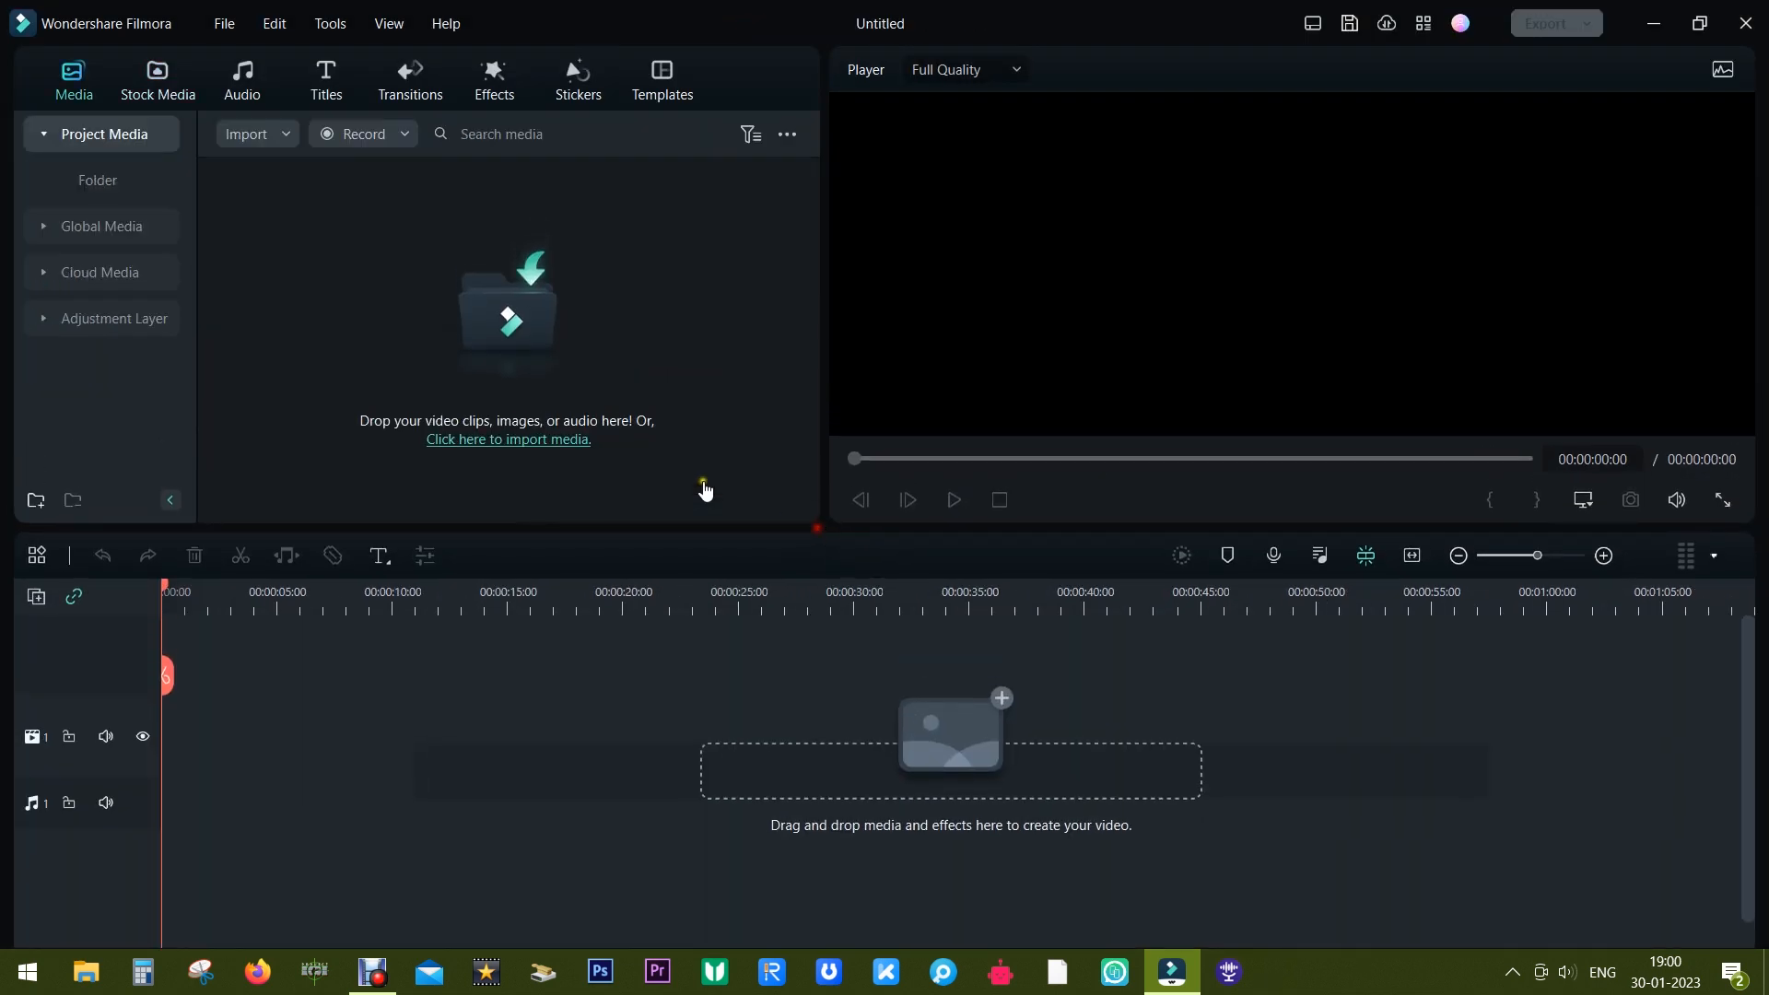
Search Pexels stock media for 'run' and scroll to the HD desert runner clip.
left_click(156, 79)
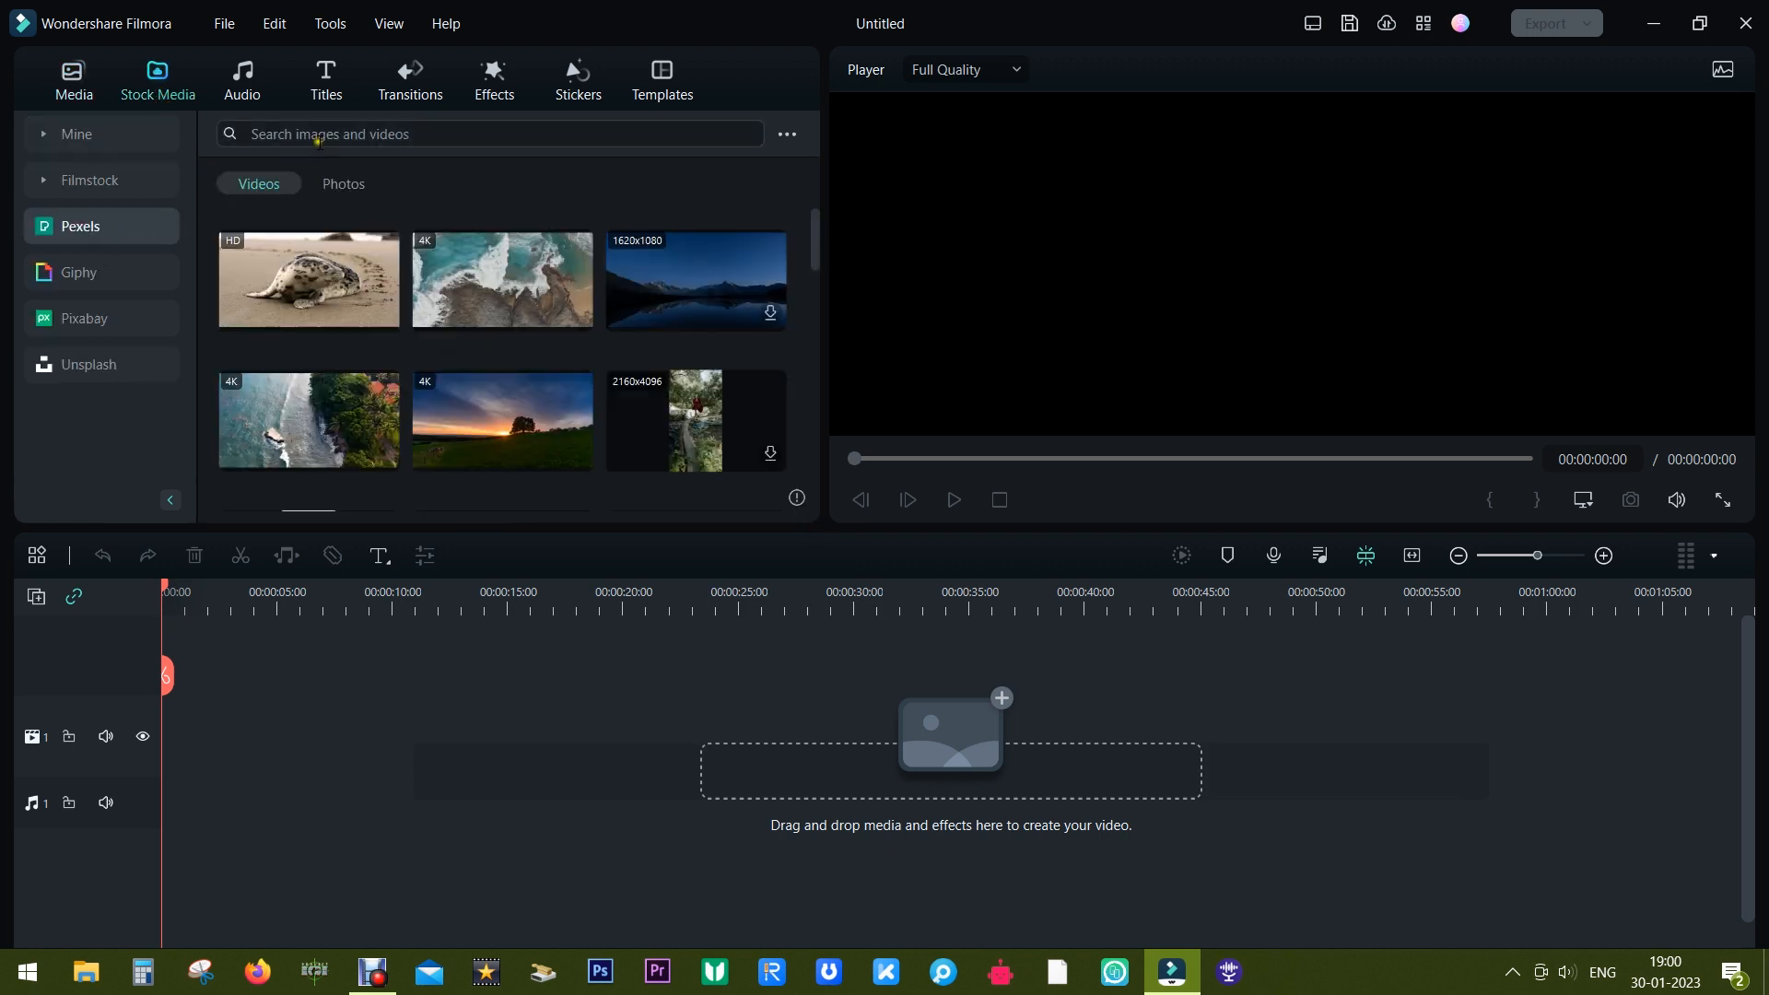
type("run")
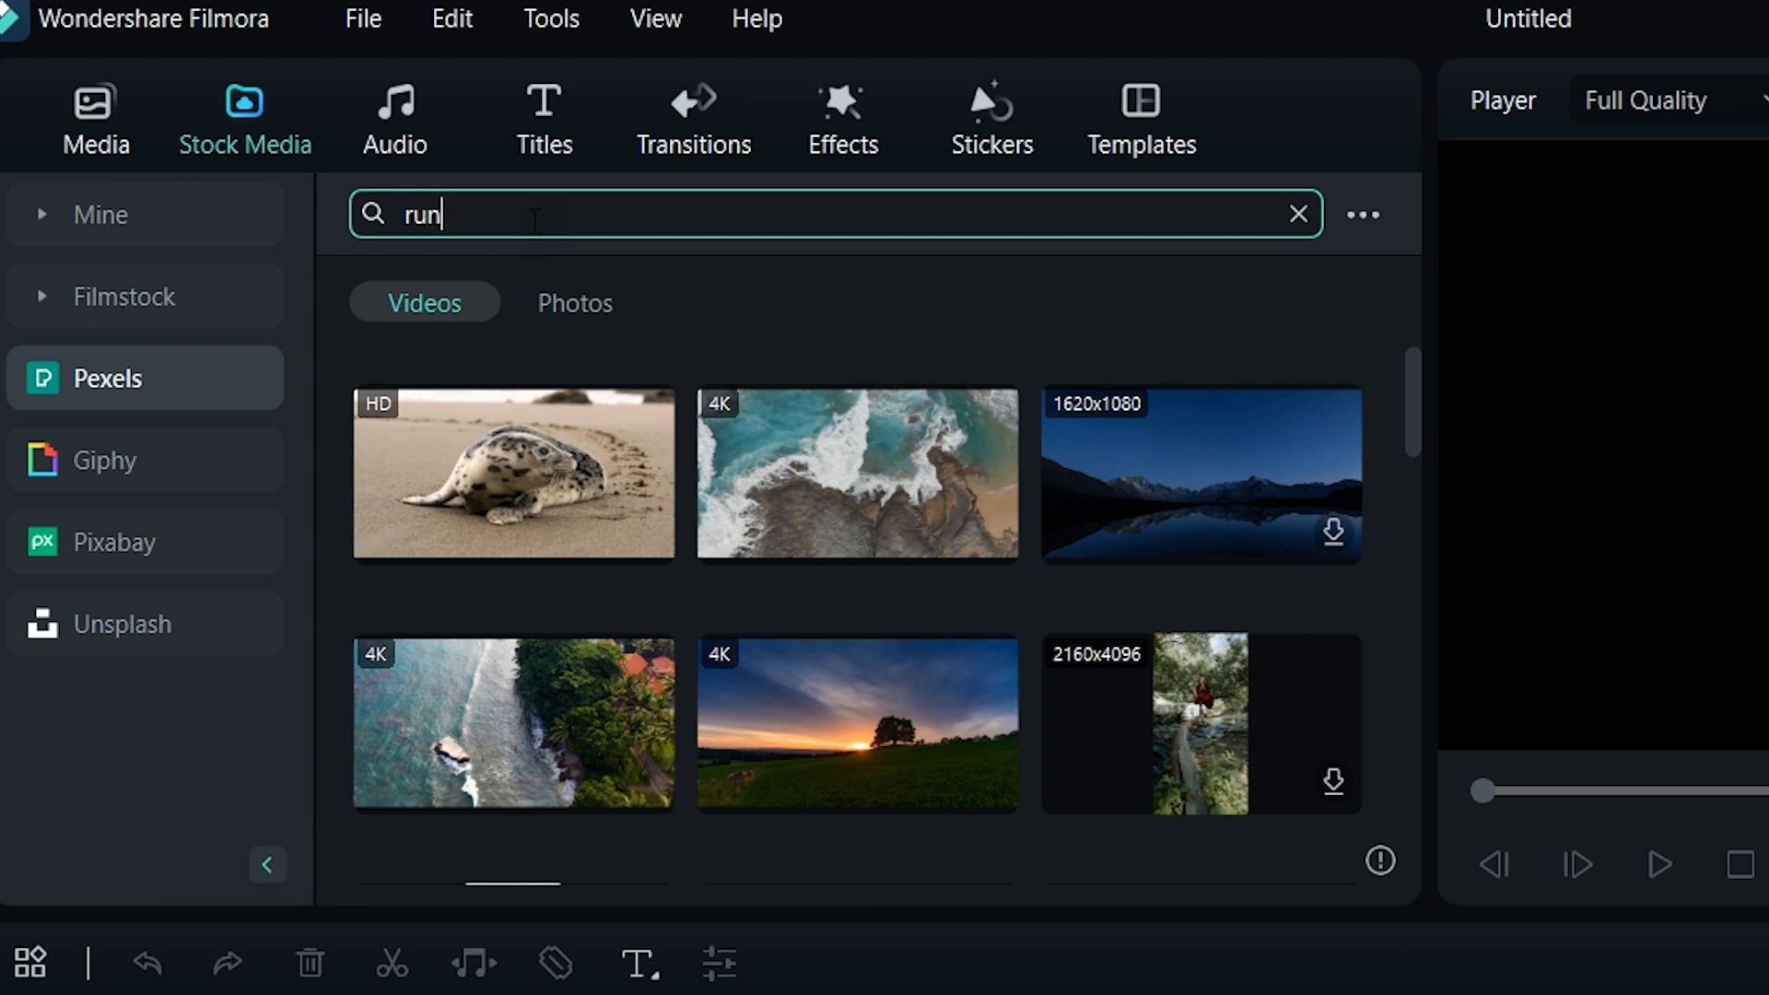
key("Return")
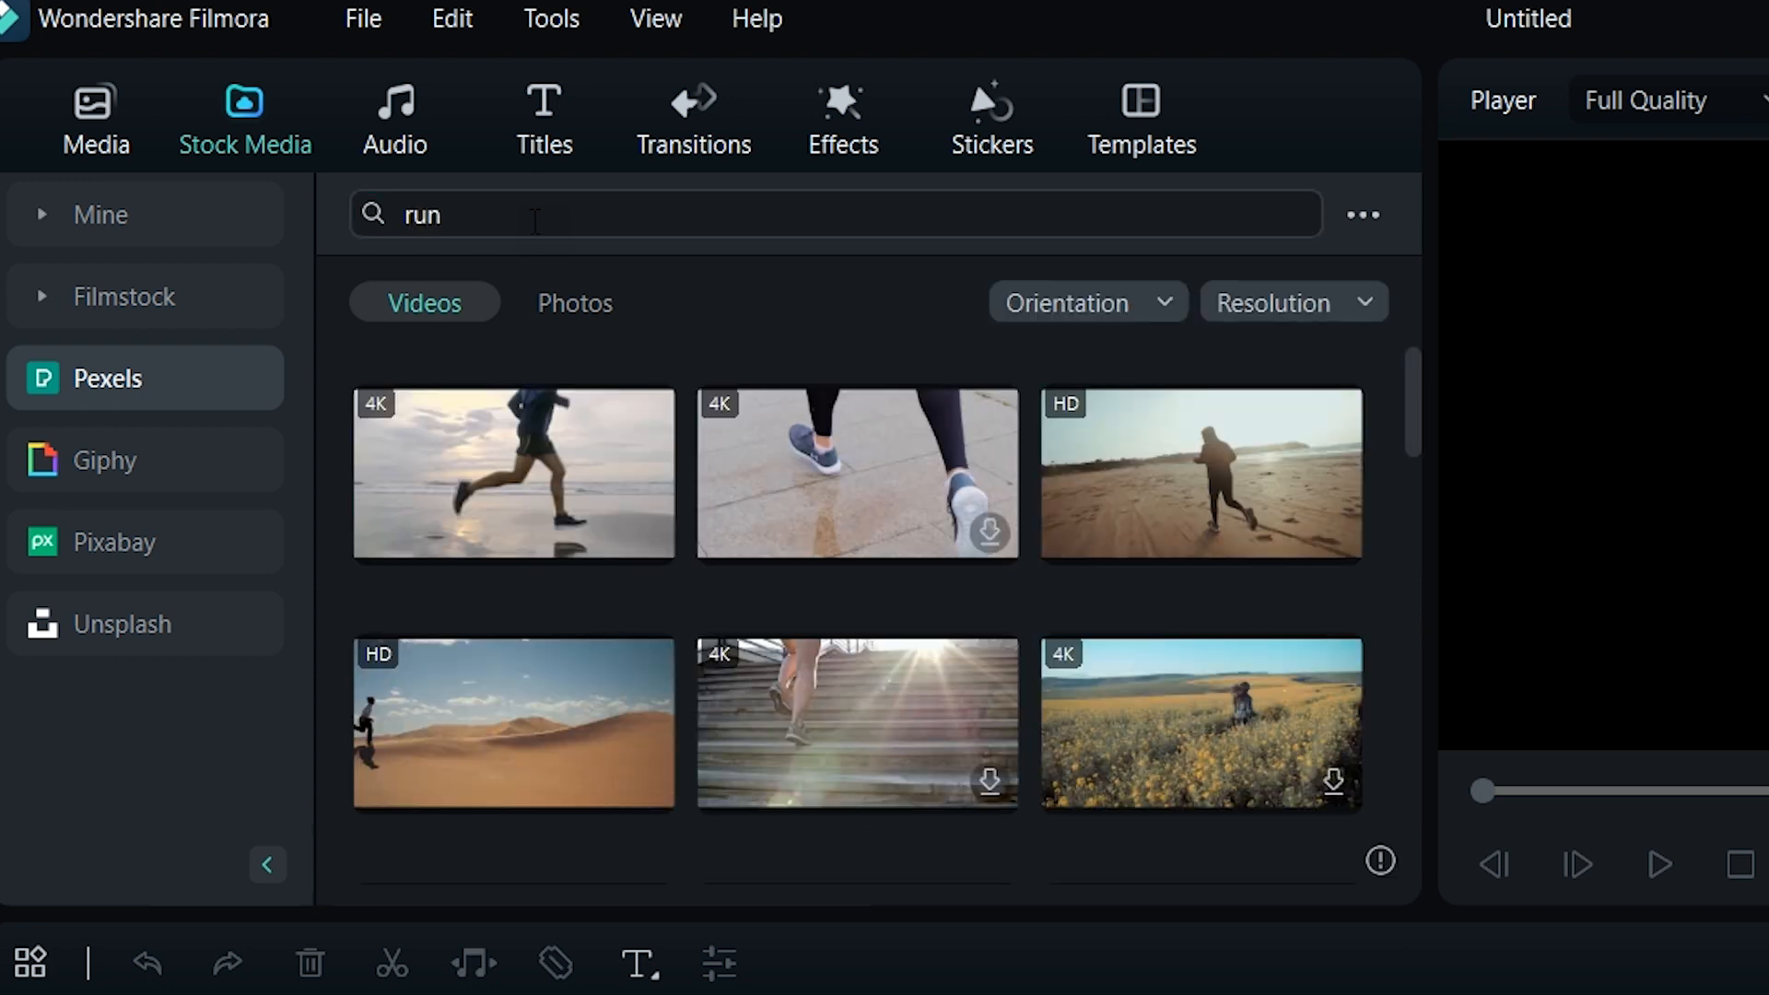
scroll("down", 3)
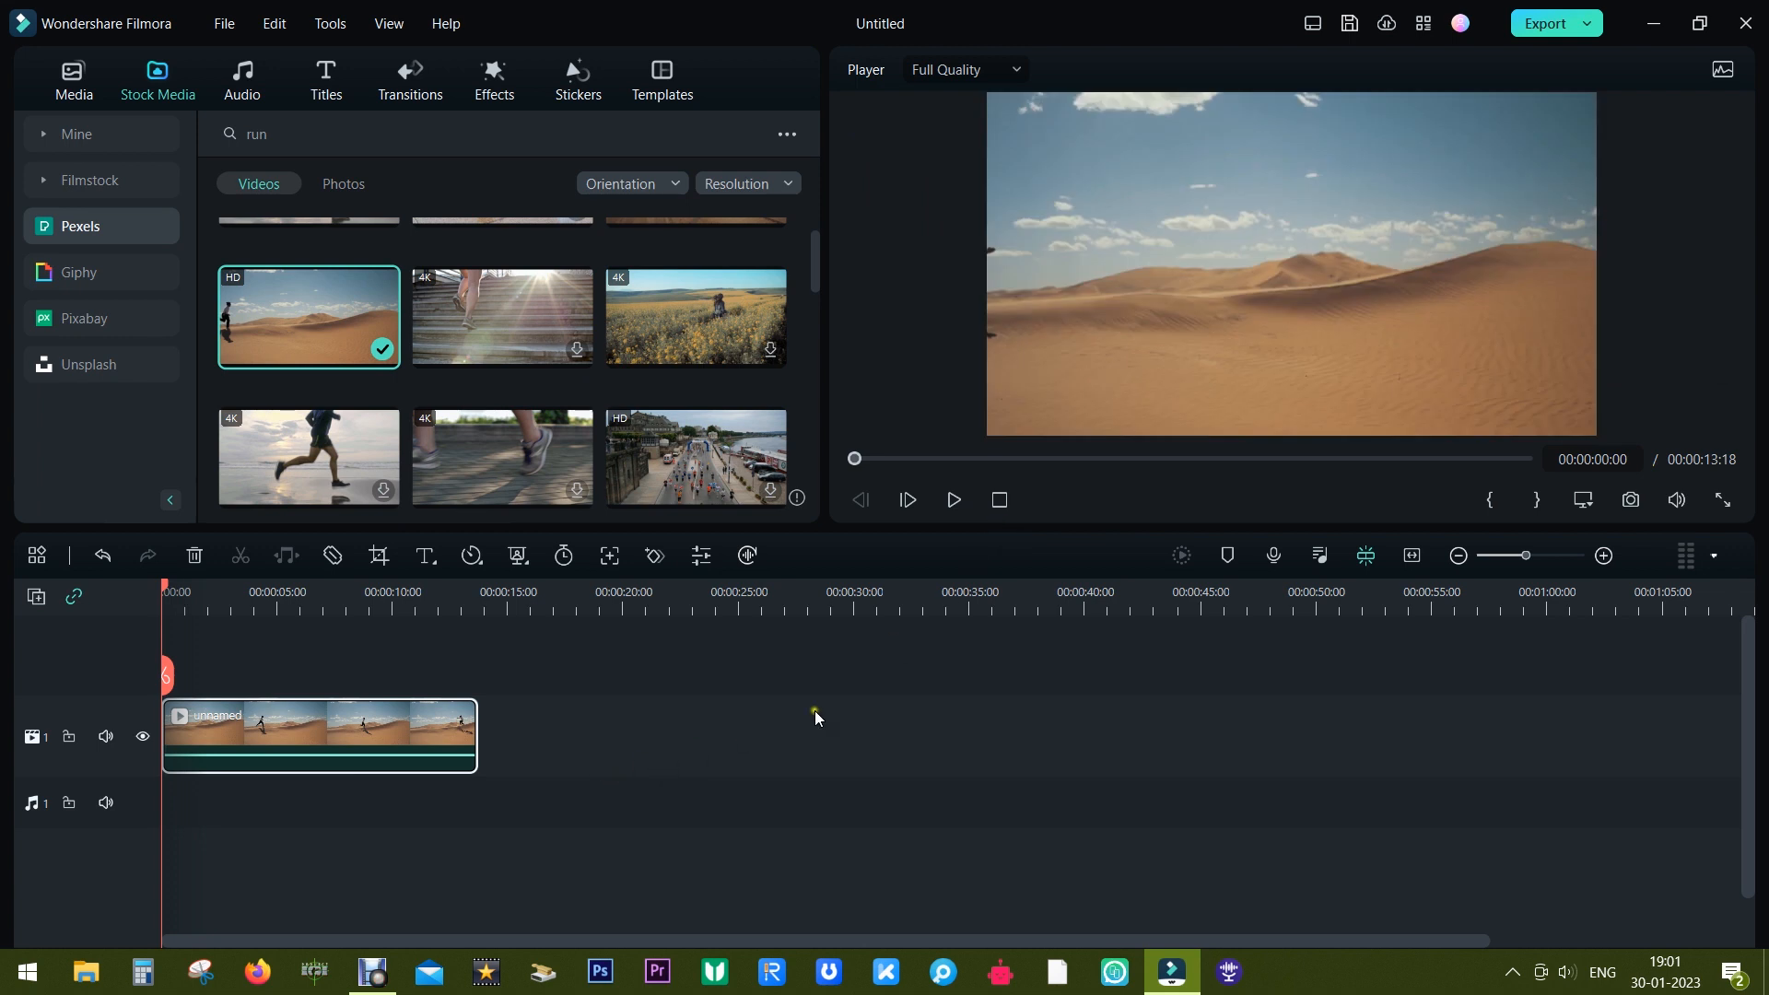
mouse_move(227, 735)
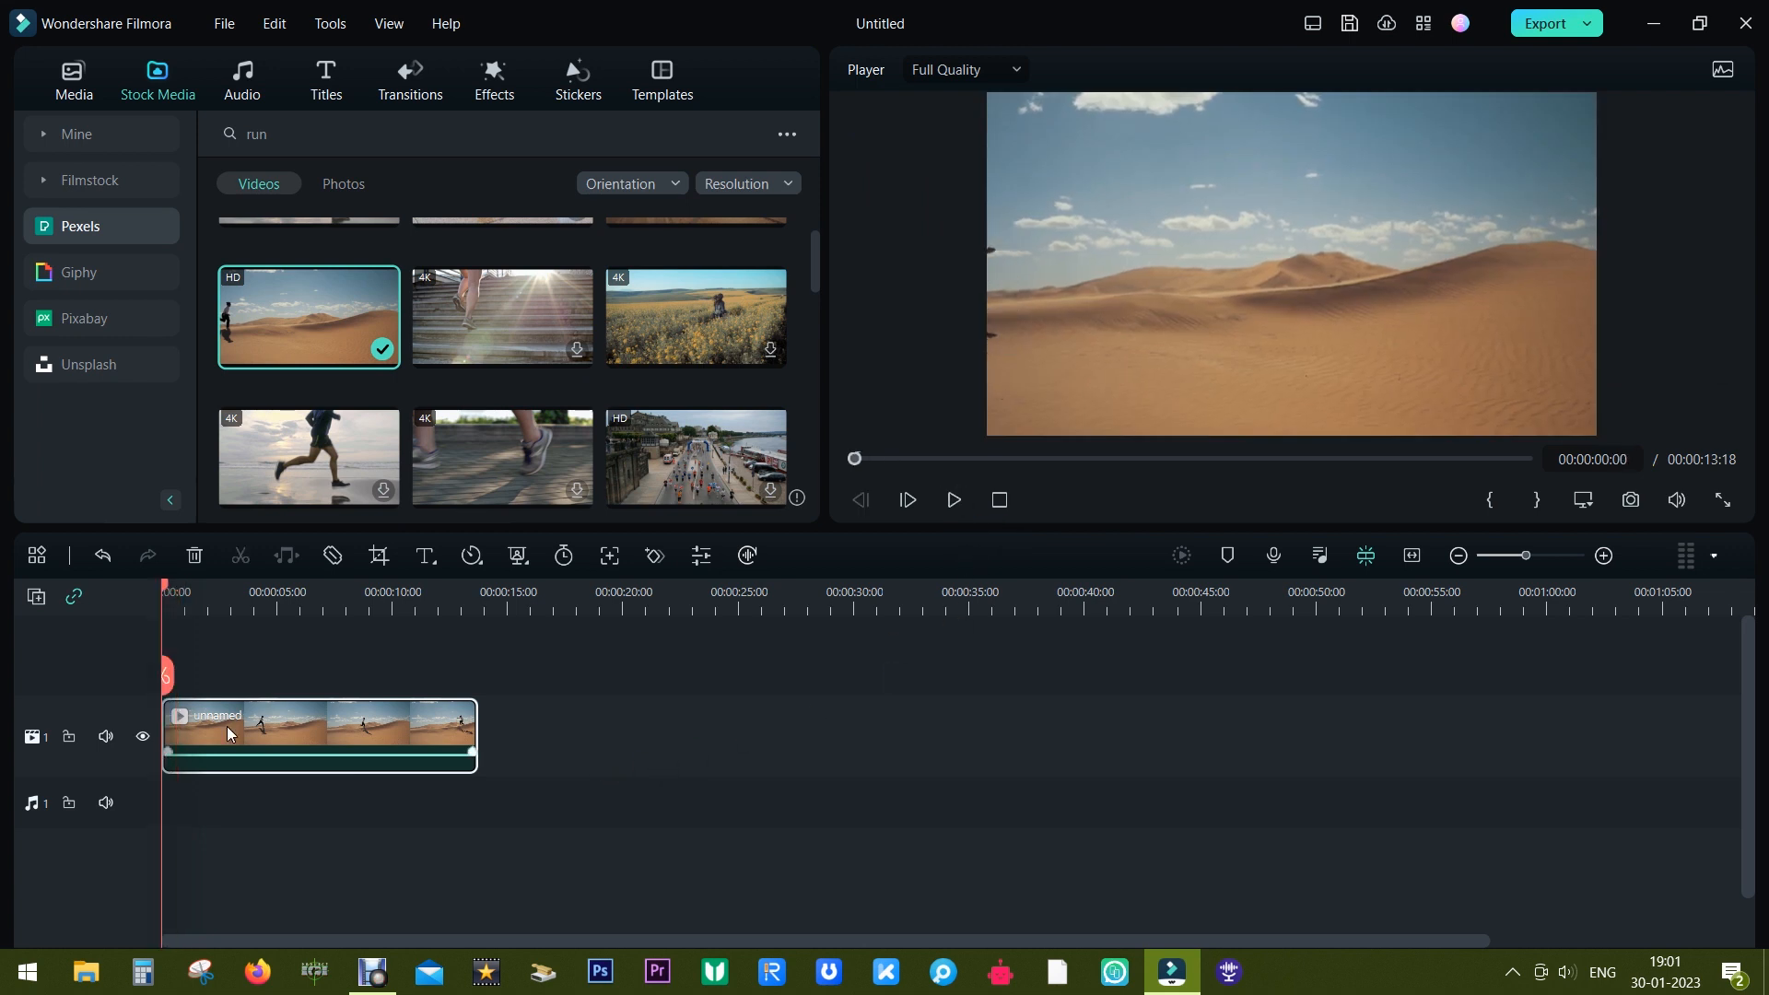
Scale the desert runner clip to 129.5% and split off its short tail piece.
double_click(319, 733)
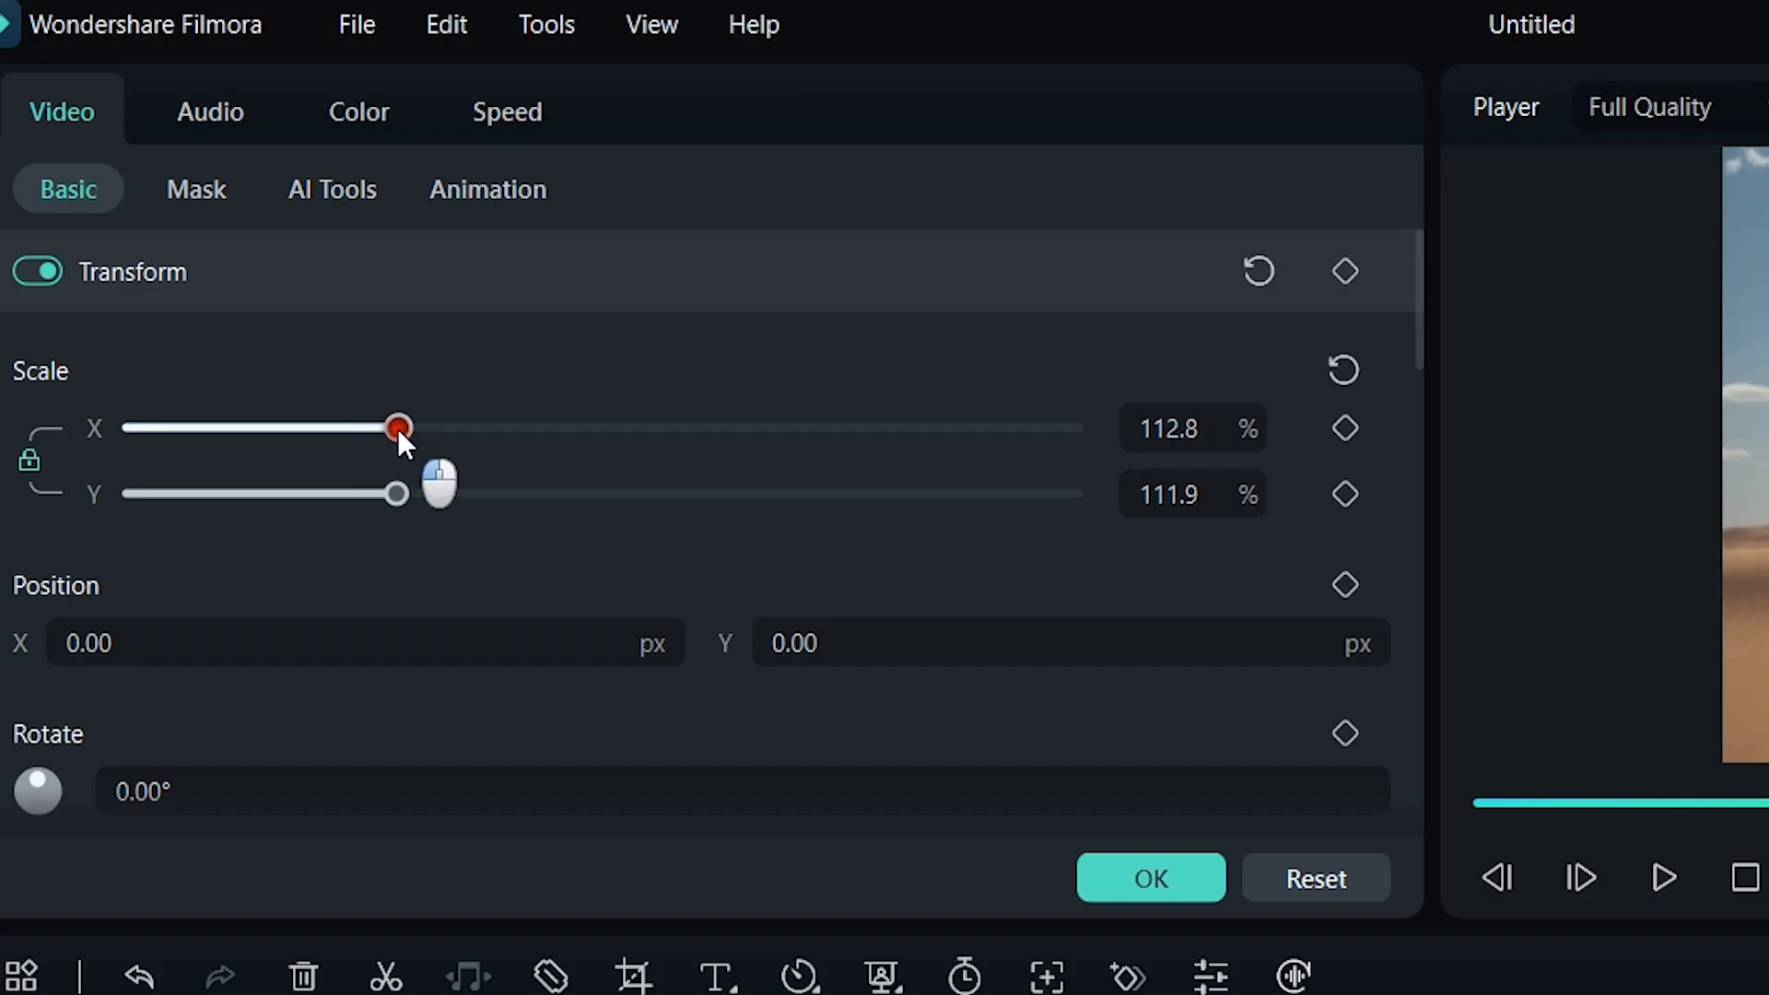
left_click_drag(396, 426, 437, 426)
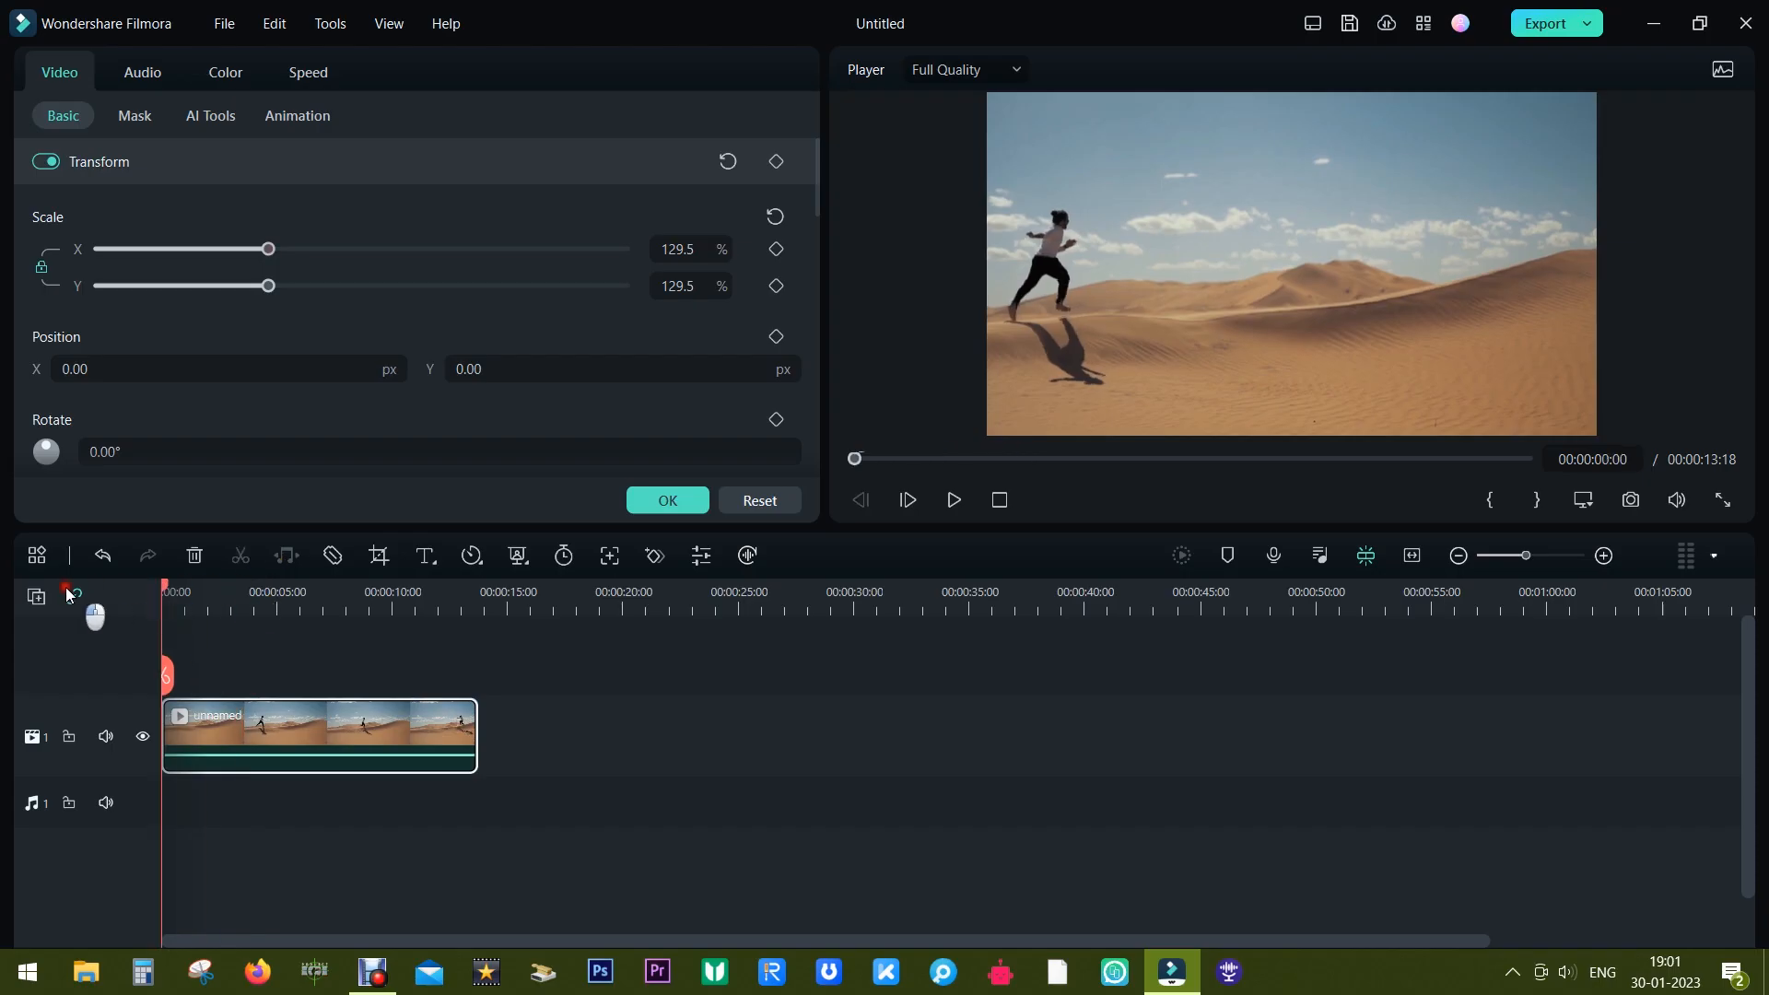
left_click(950, 499)
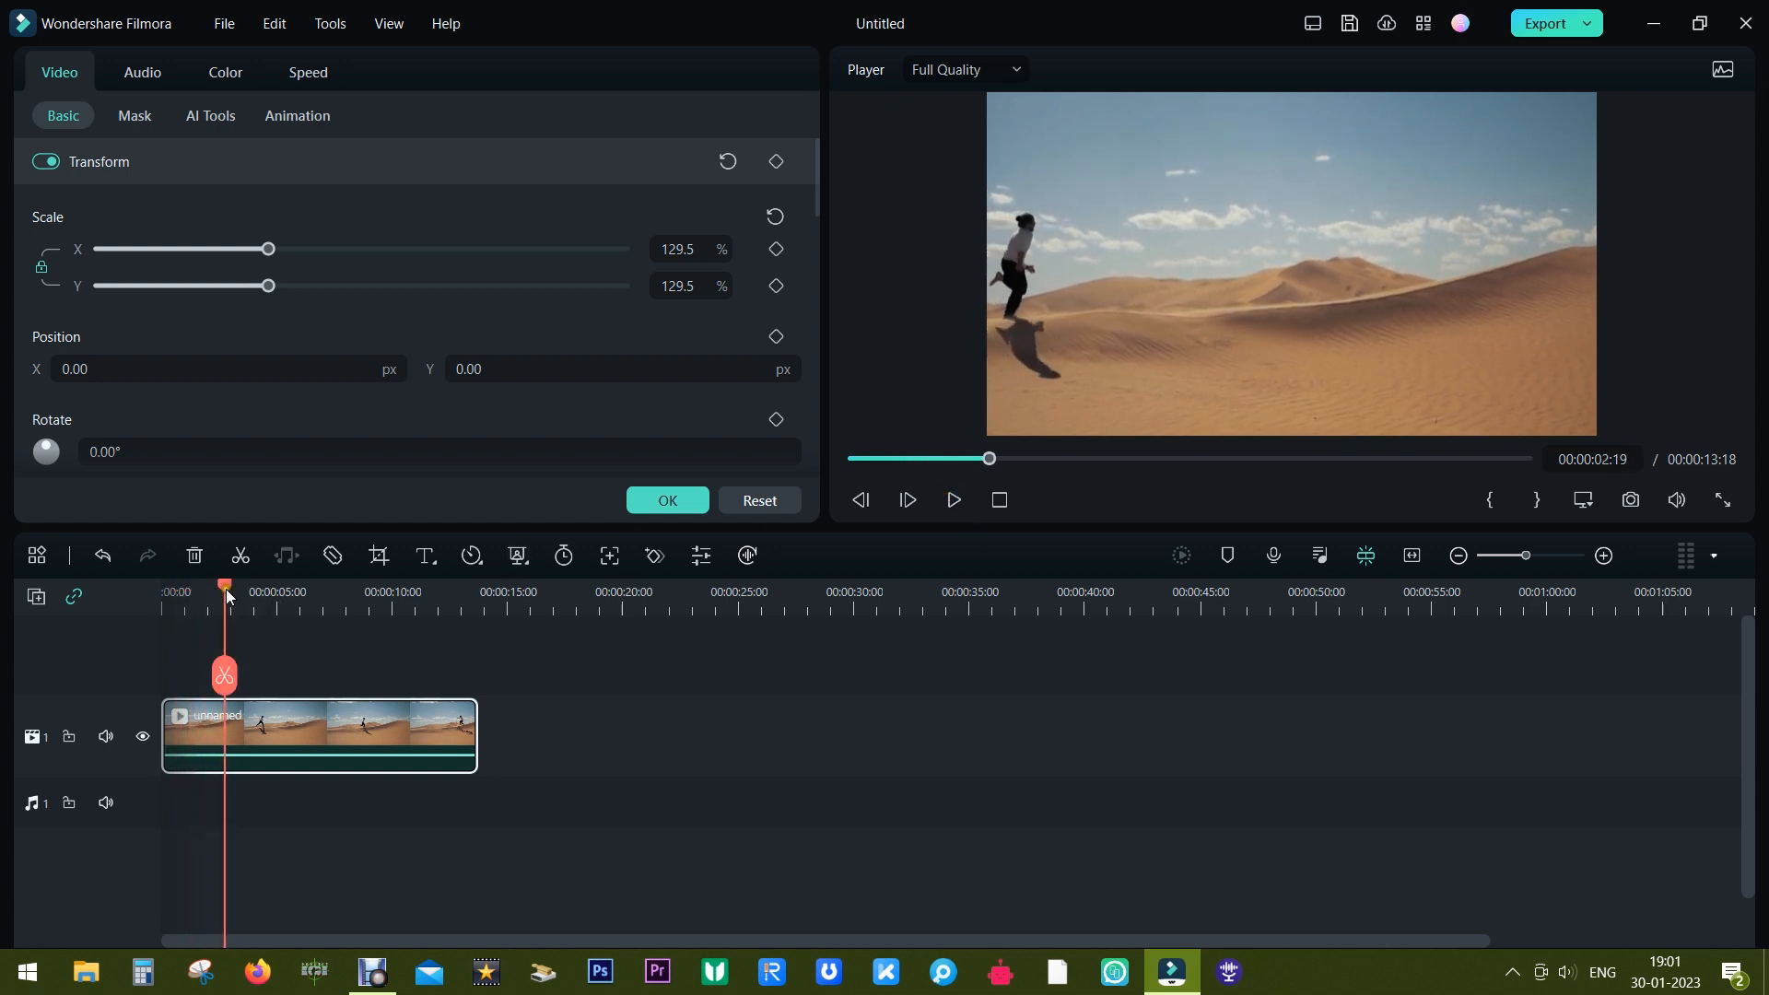
left_click_drag(224, 586, 177, 586)
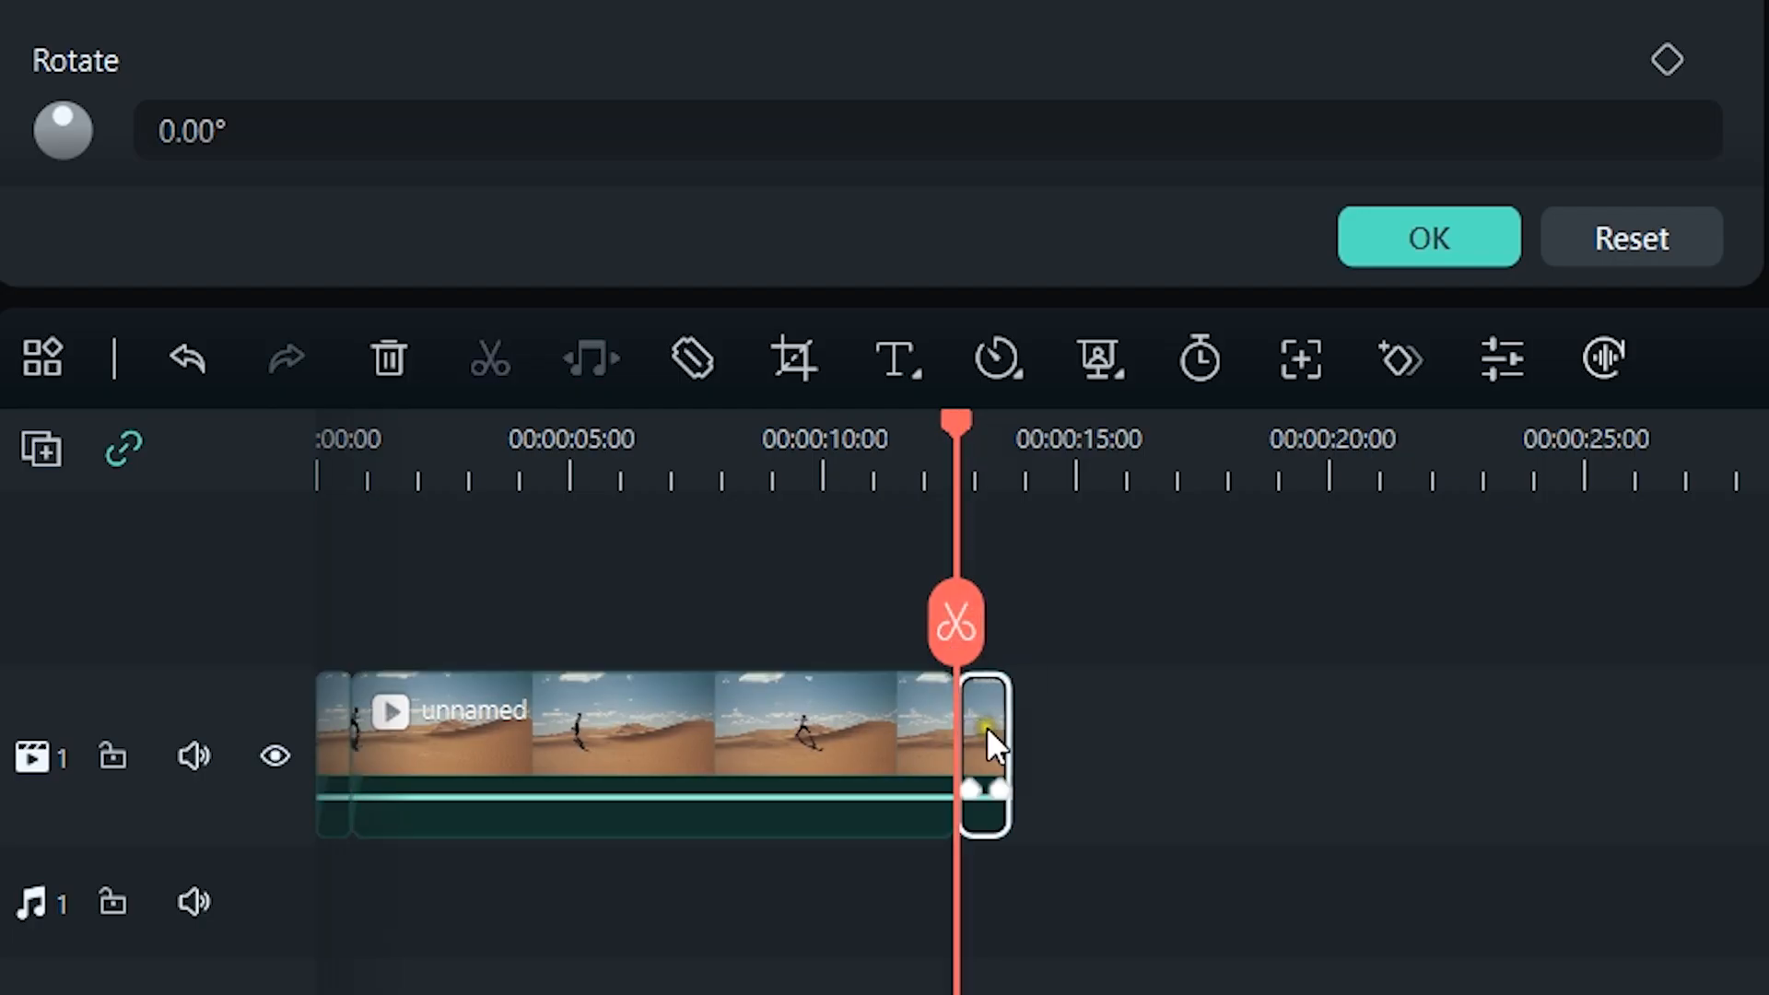
left_click(1428, 238)
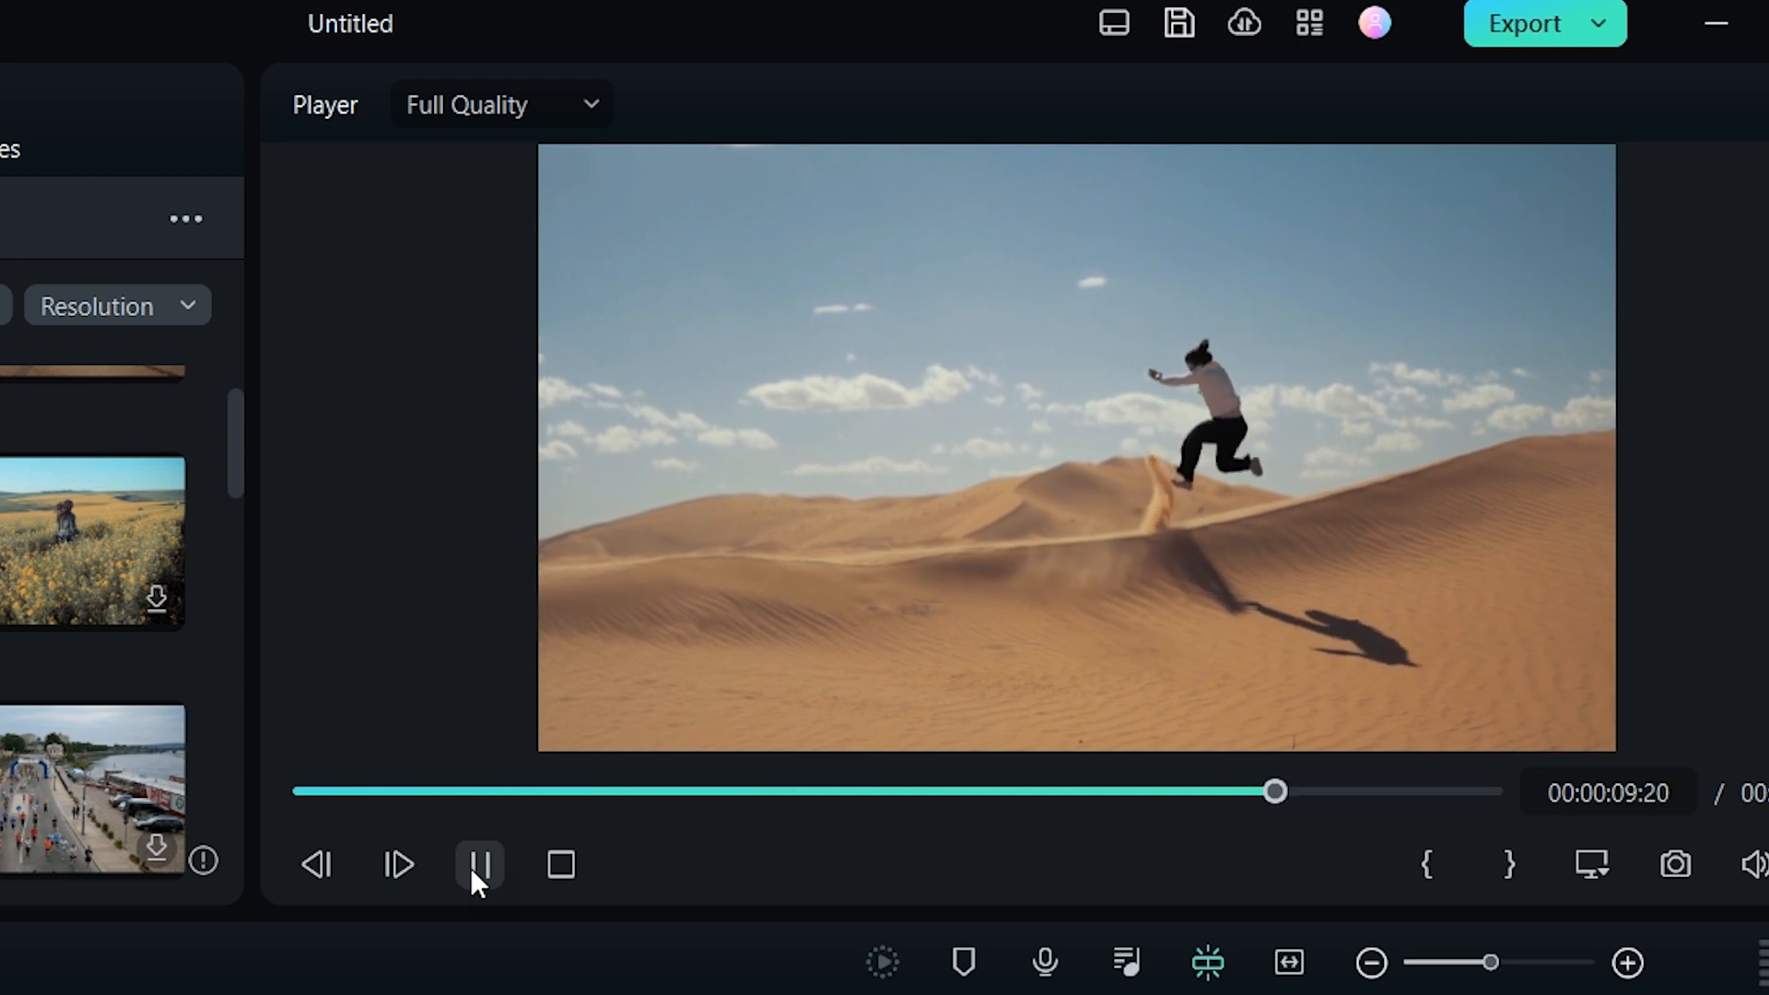
Copy the runner clip onto track 2, hide track 1, and return the playhead to the start.
left_click(477, 864)
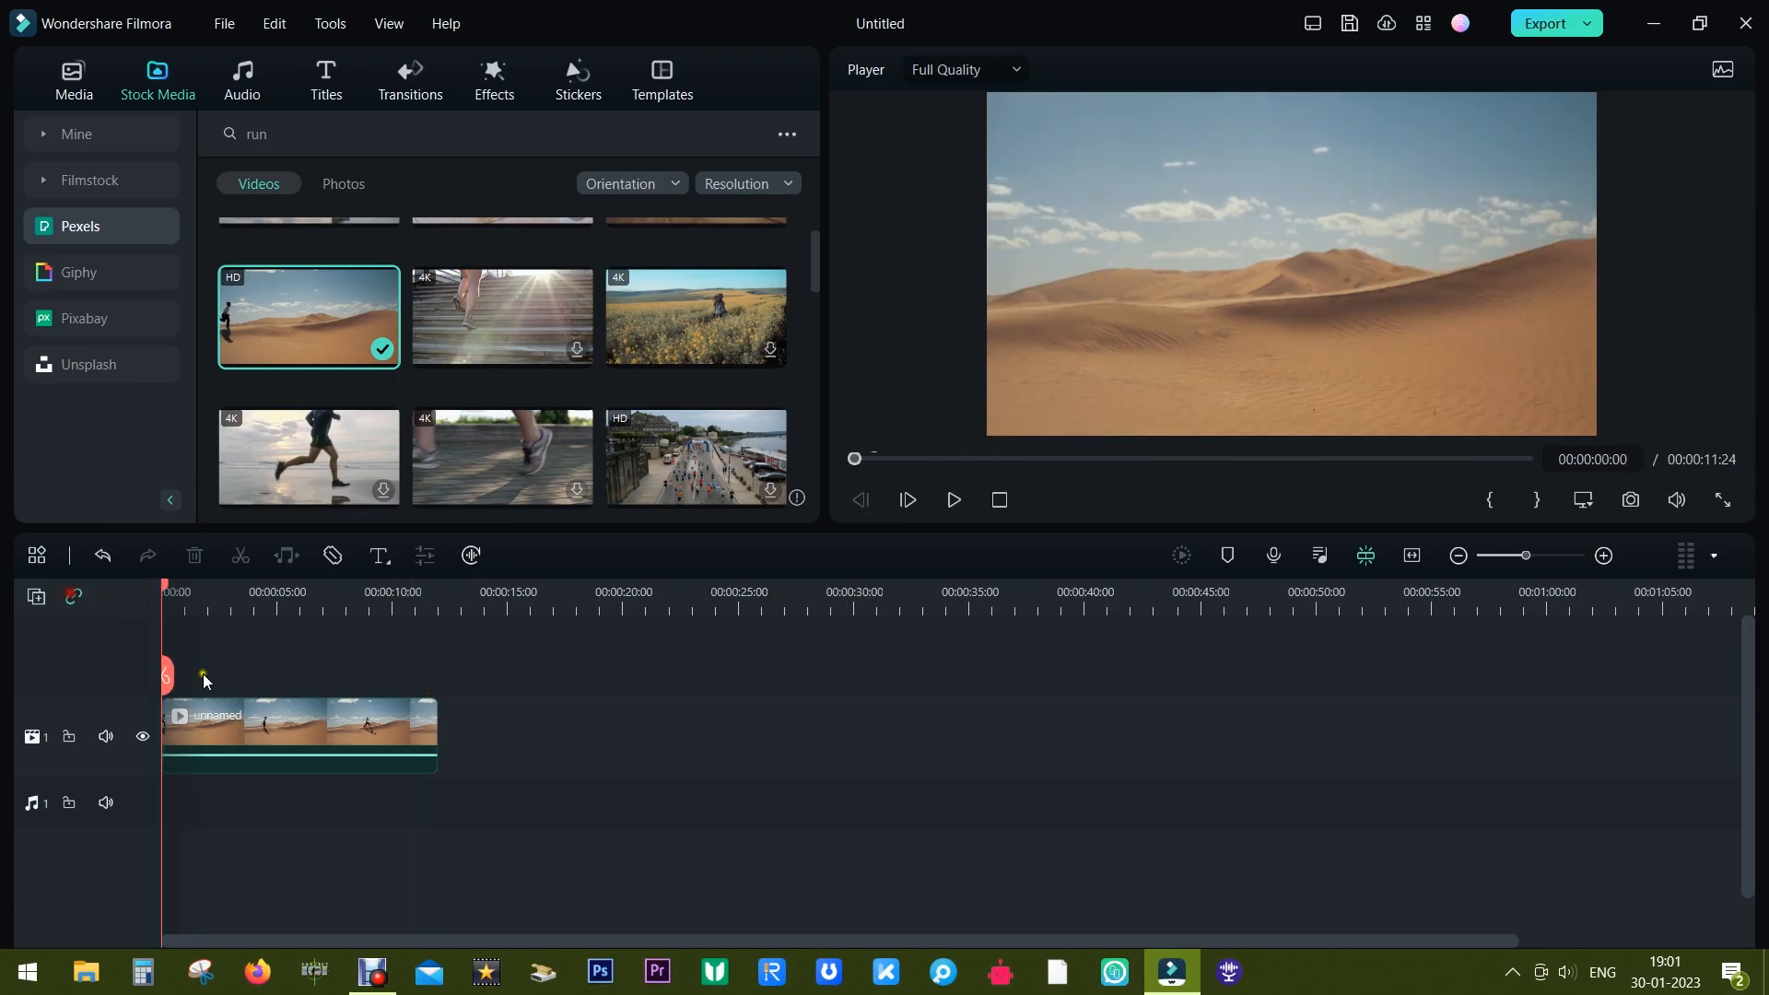
left_click(327, 728)
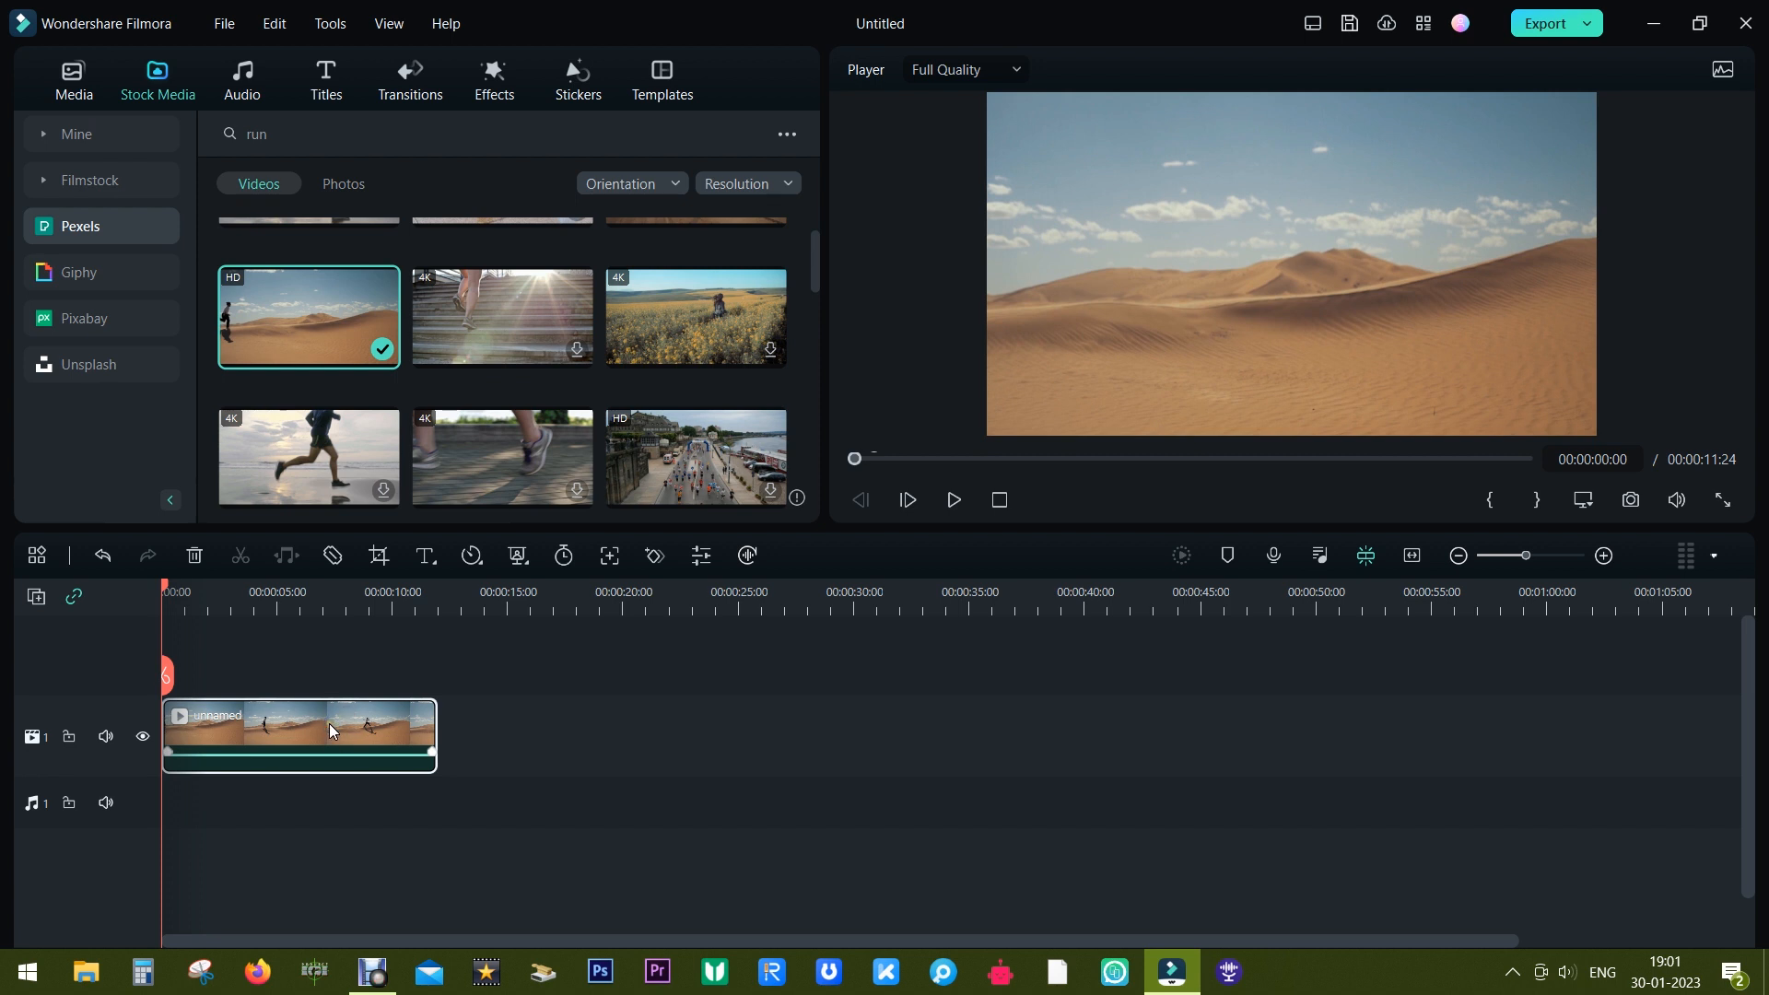
mouse_move(456, 658)
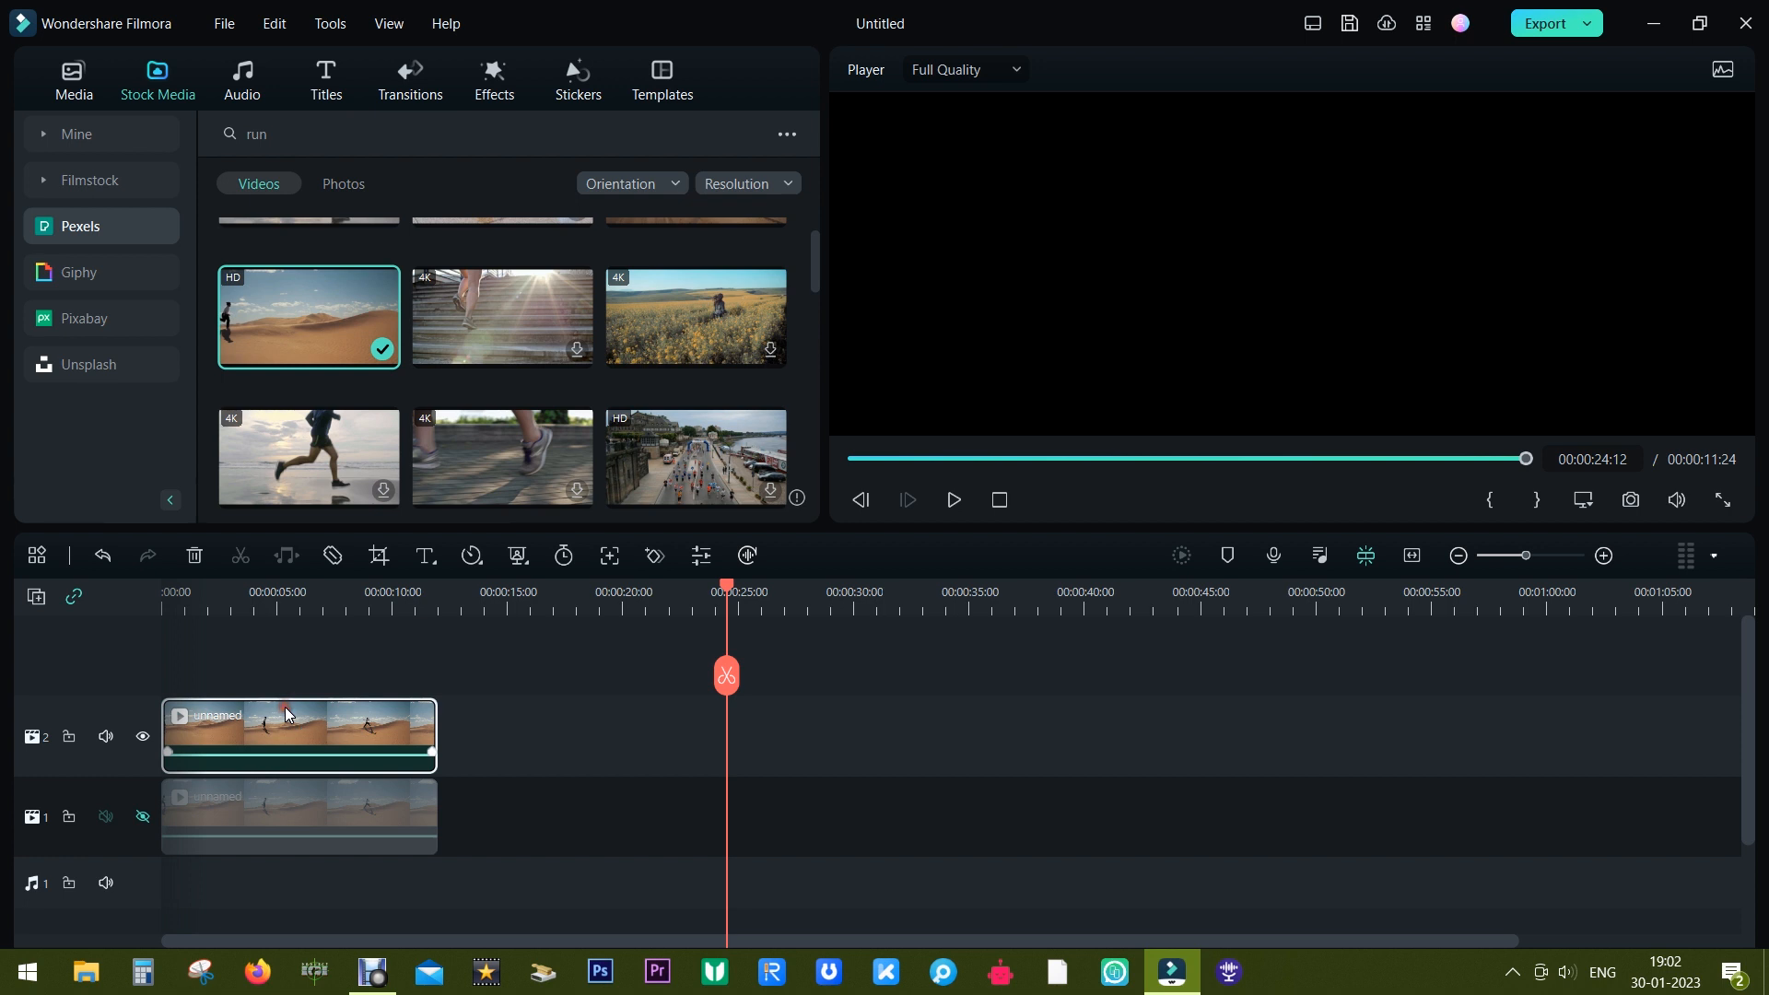
left_click(265, 591)
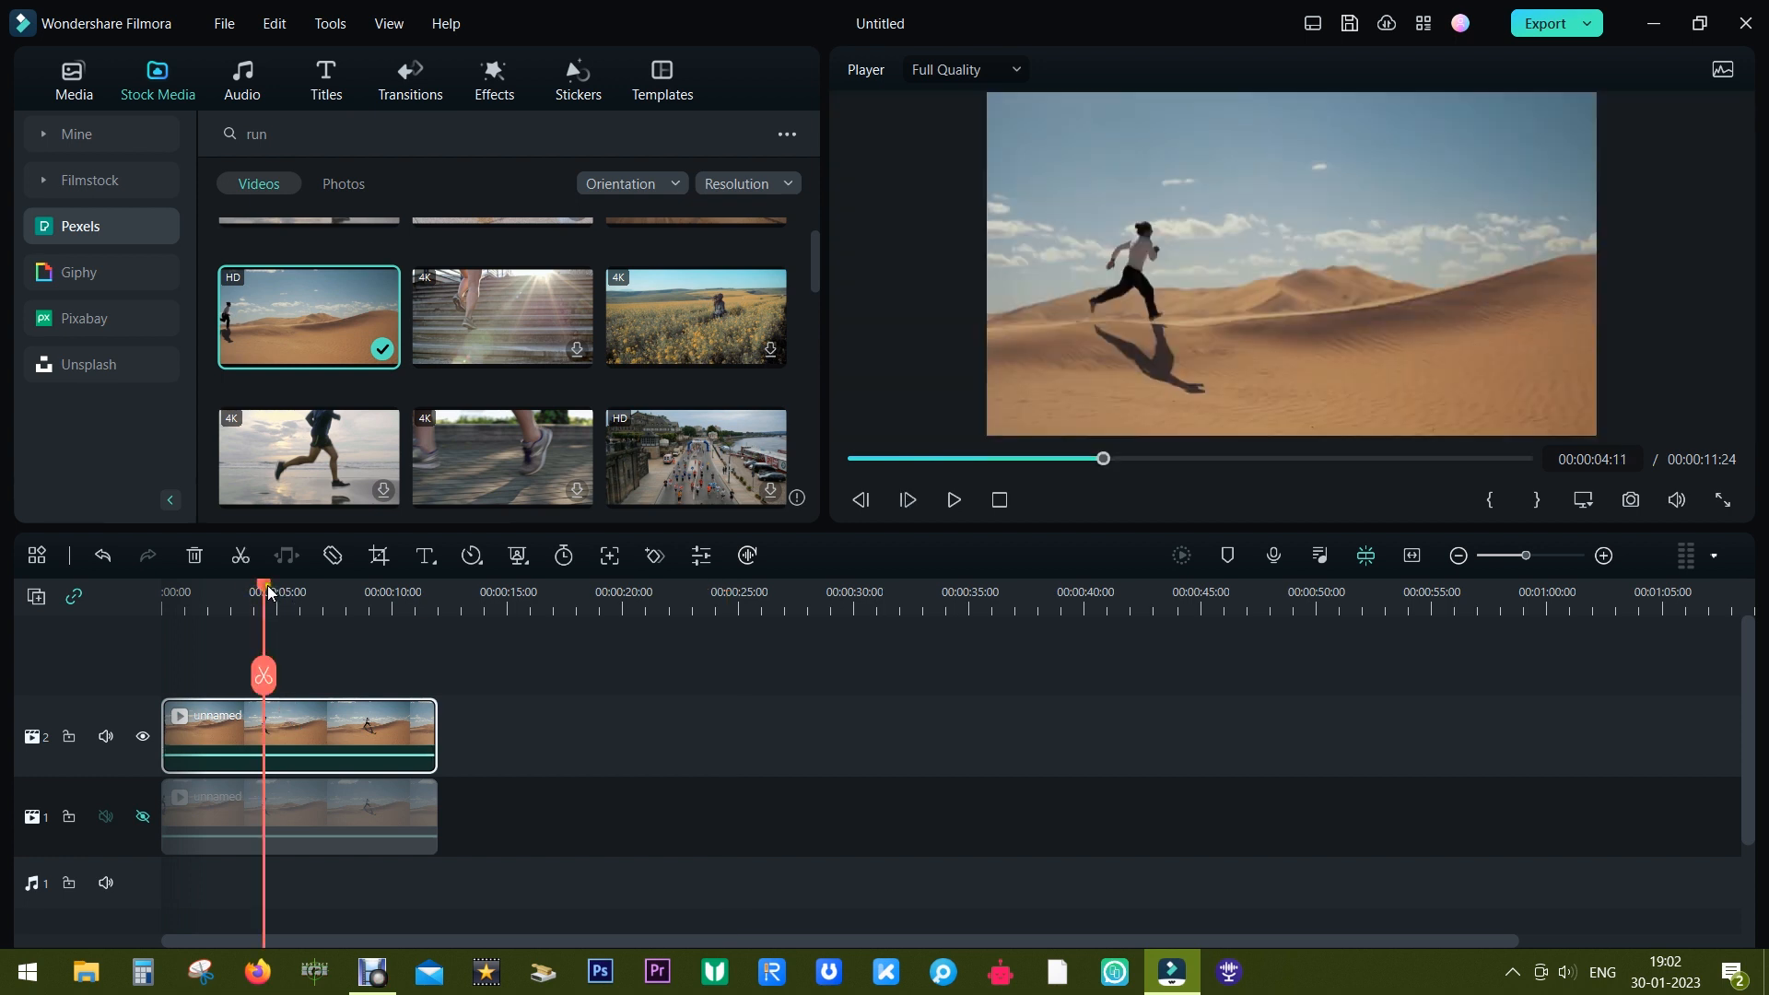
mouse_move(1135, 291)
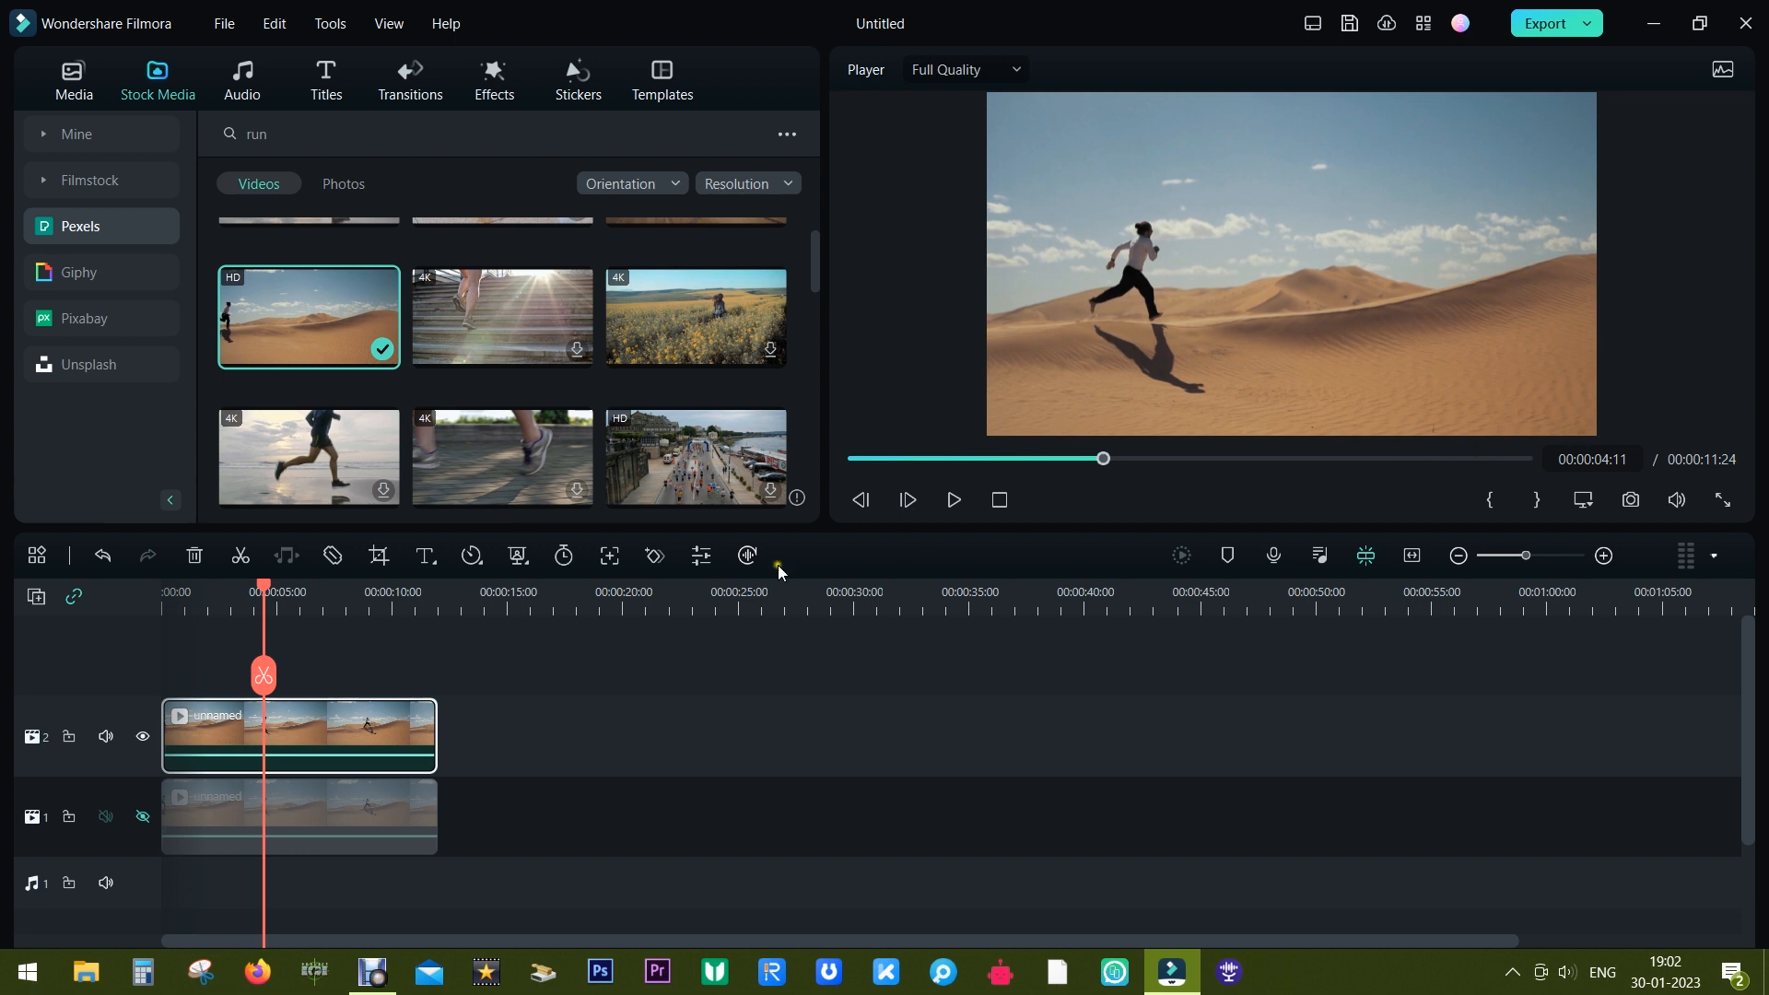
left_click_drag(262, 591, 207, 591)
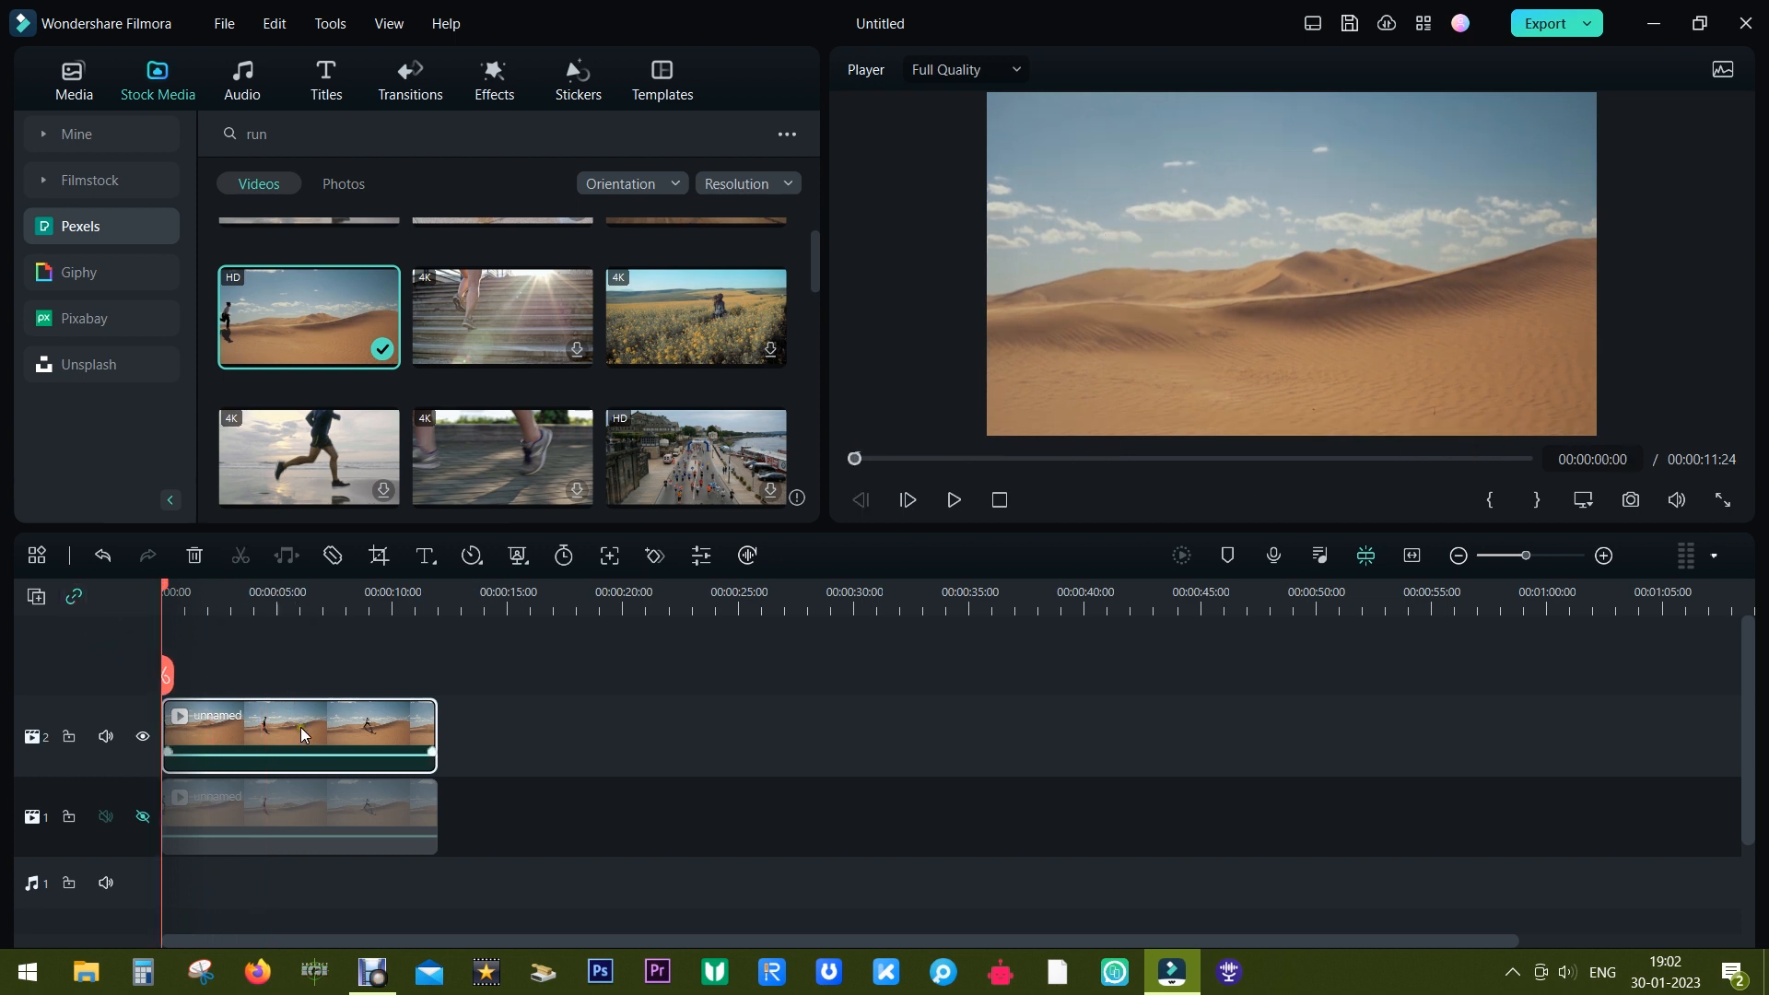
Draw a custom mask tracing the dune ridge on the top runner clip.
double_click(299, 734)
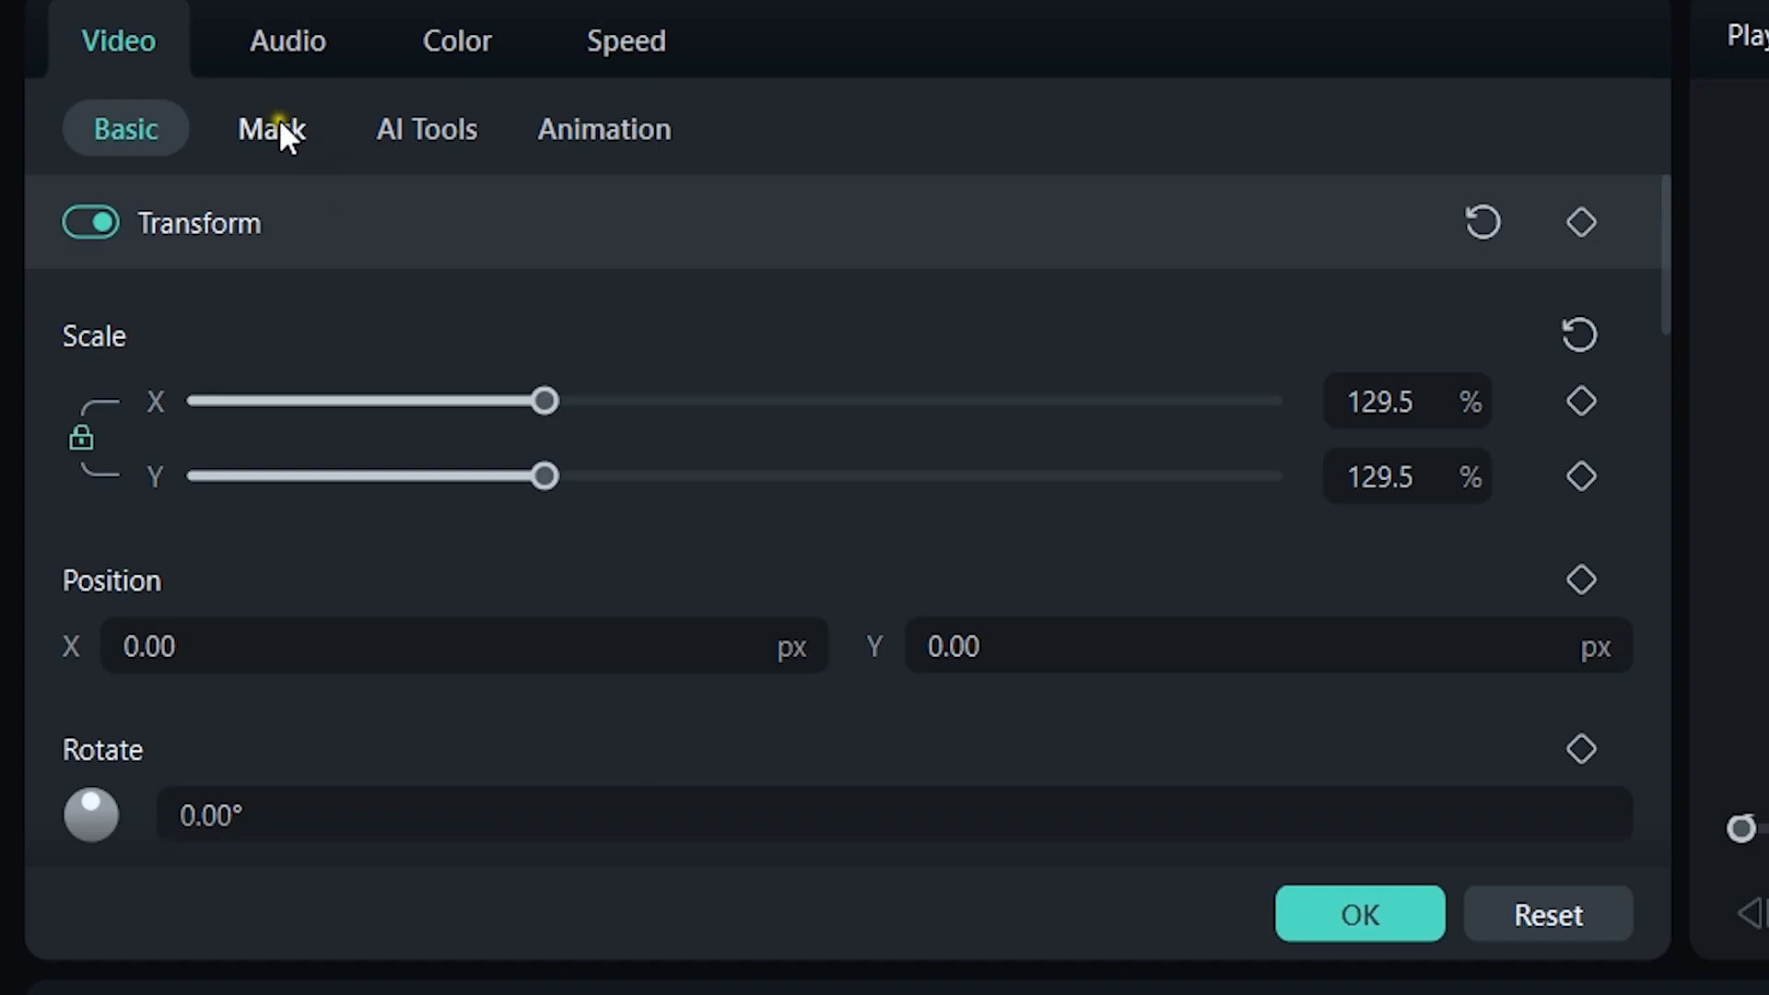
left_click(270, 129)
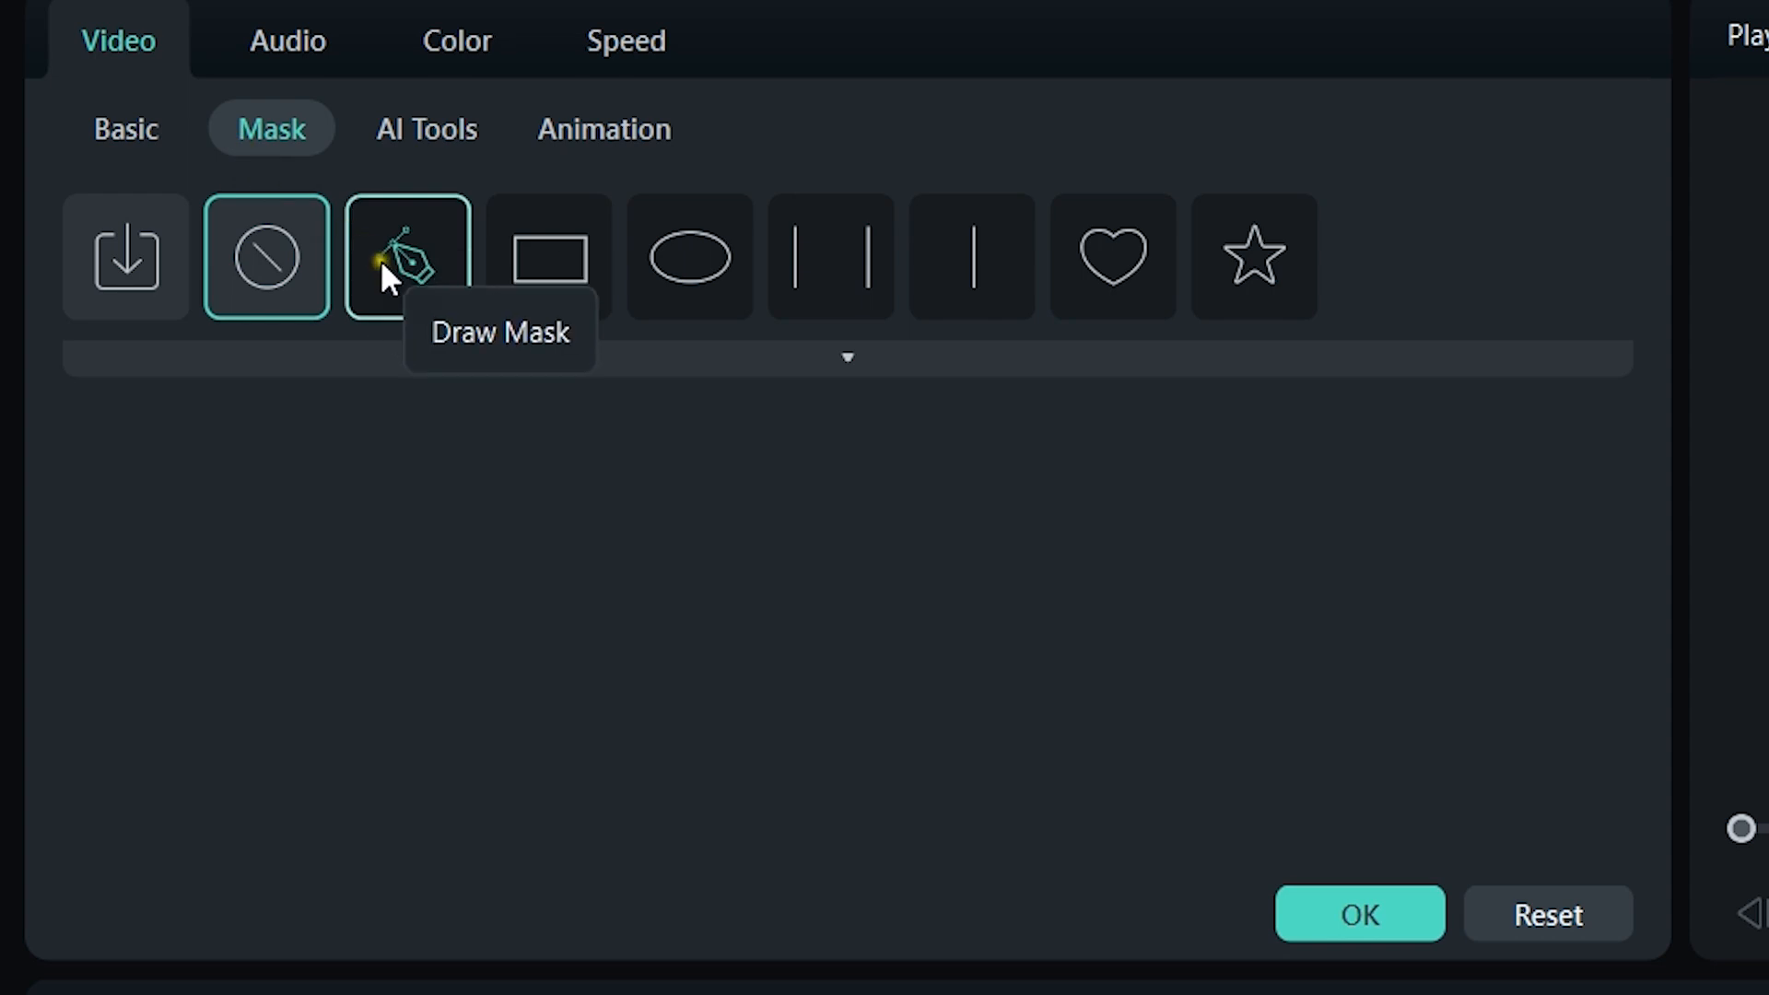
left_click(406, 256)
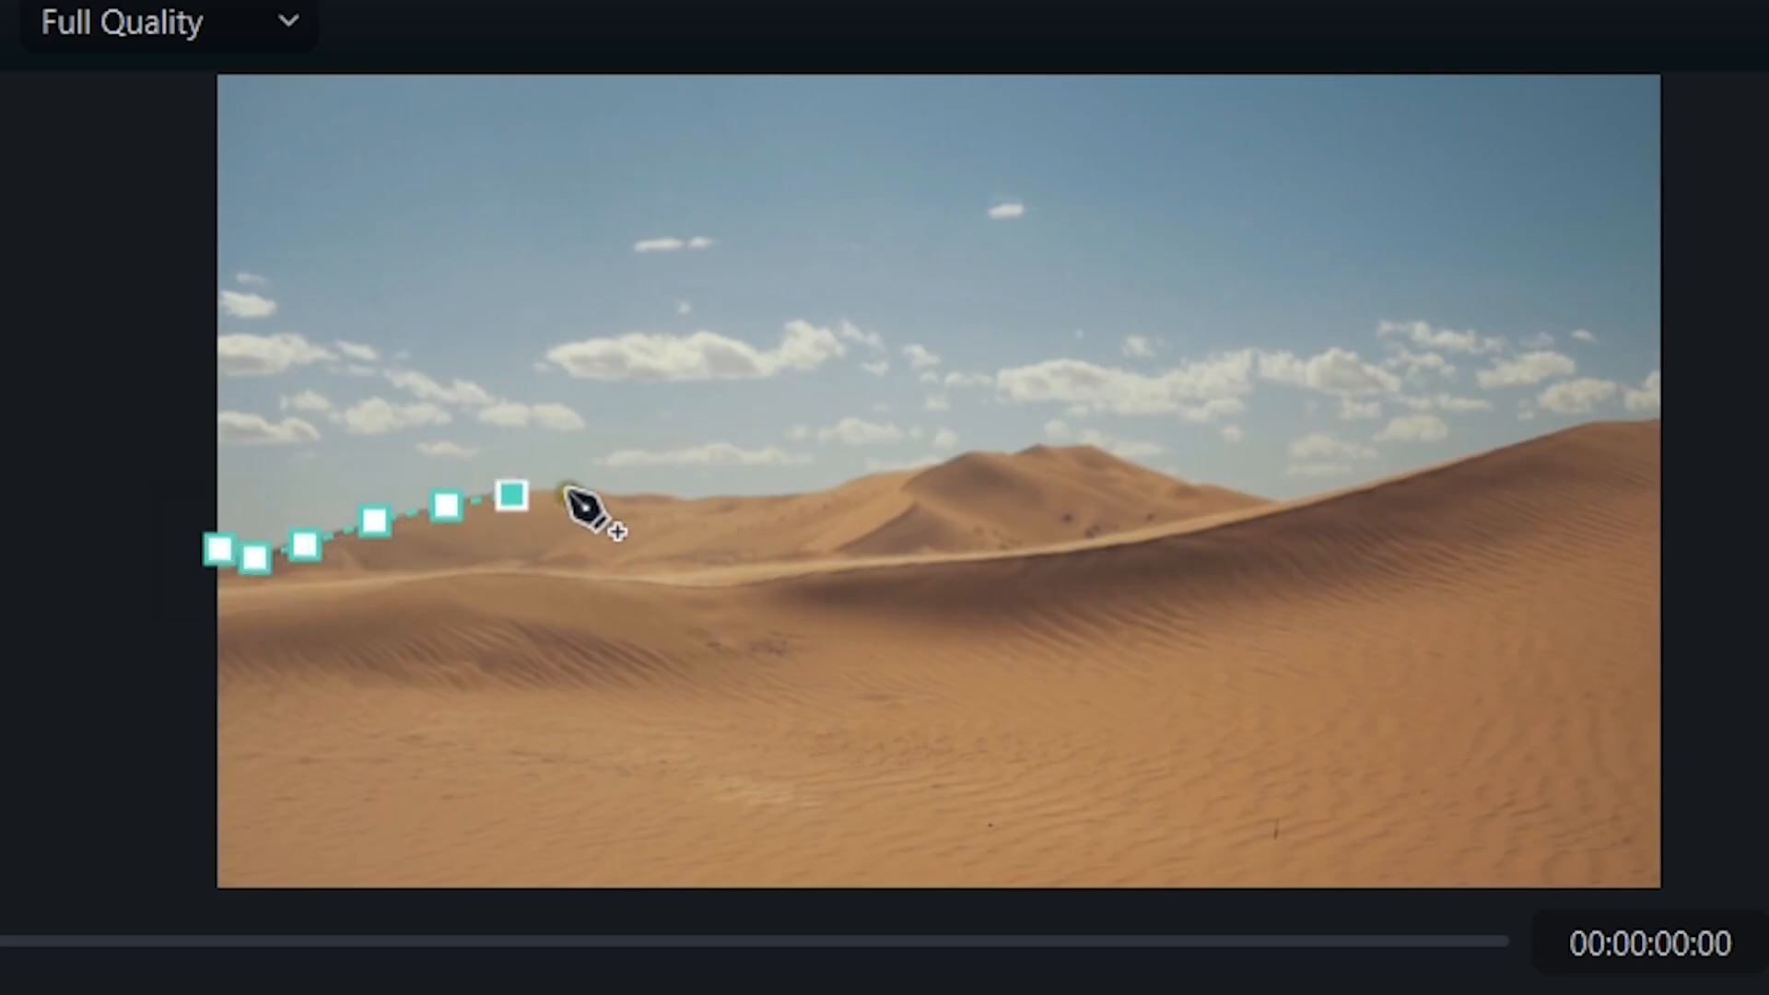
left_click(857, 479)
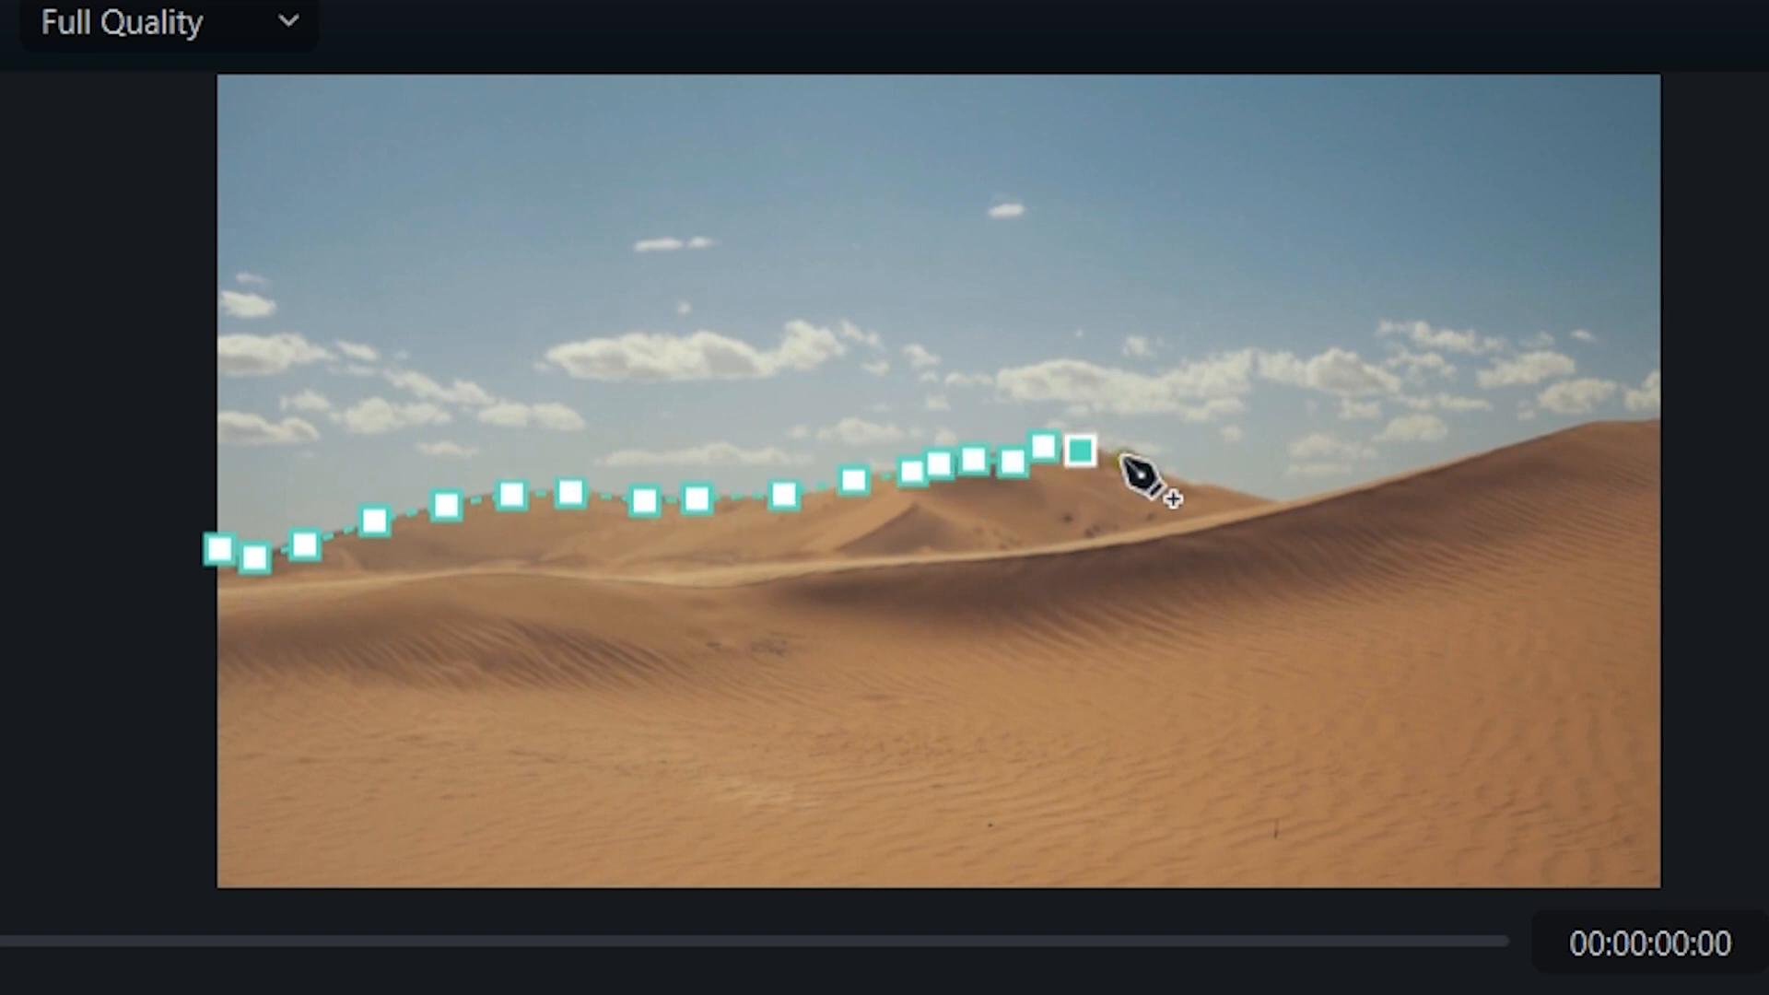
left_click(1139, 474)
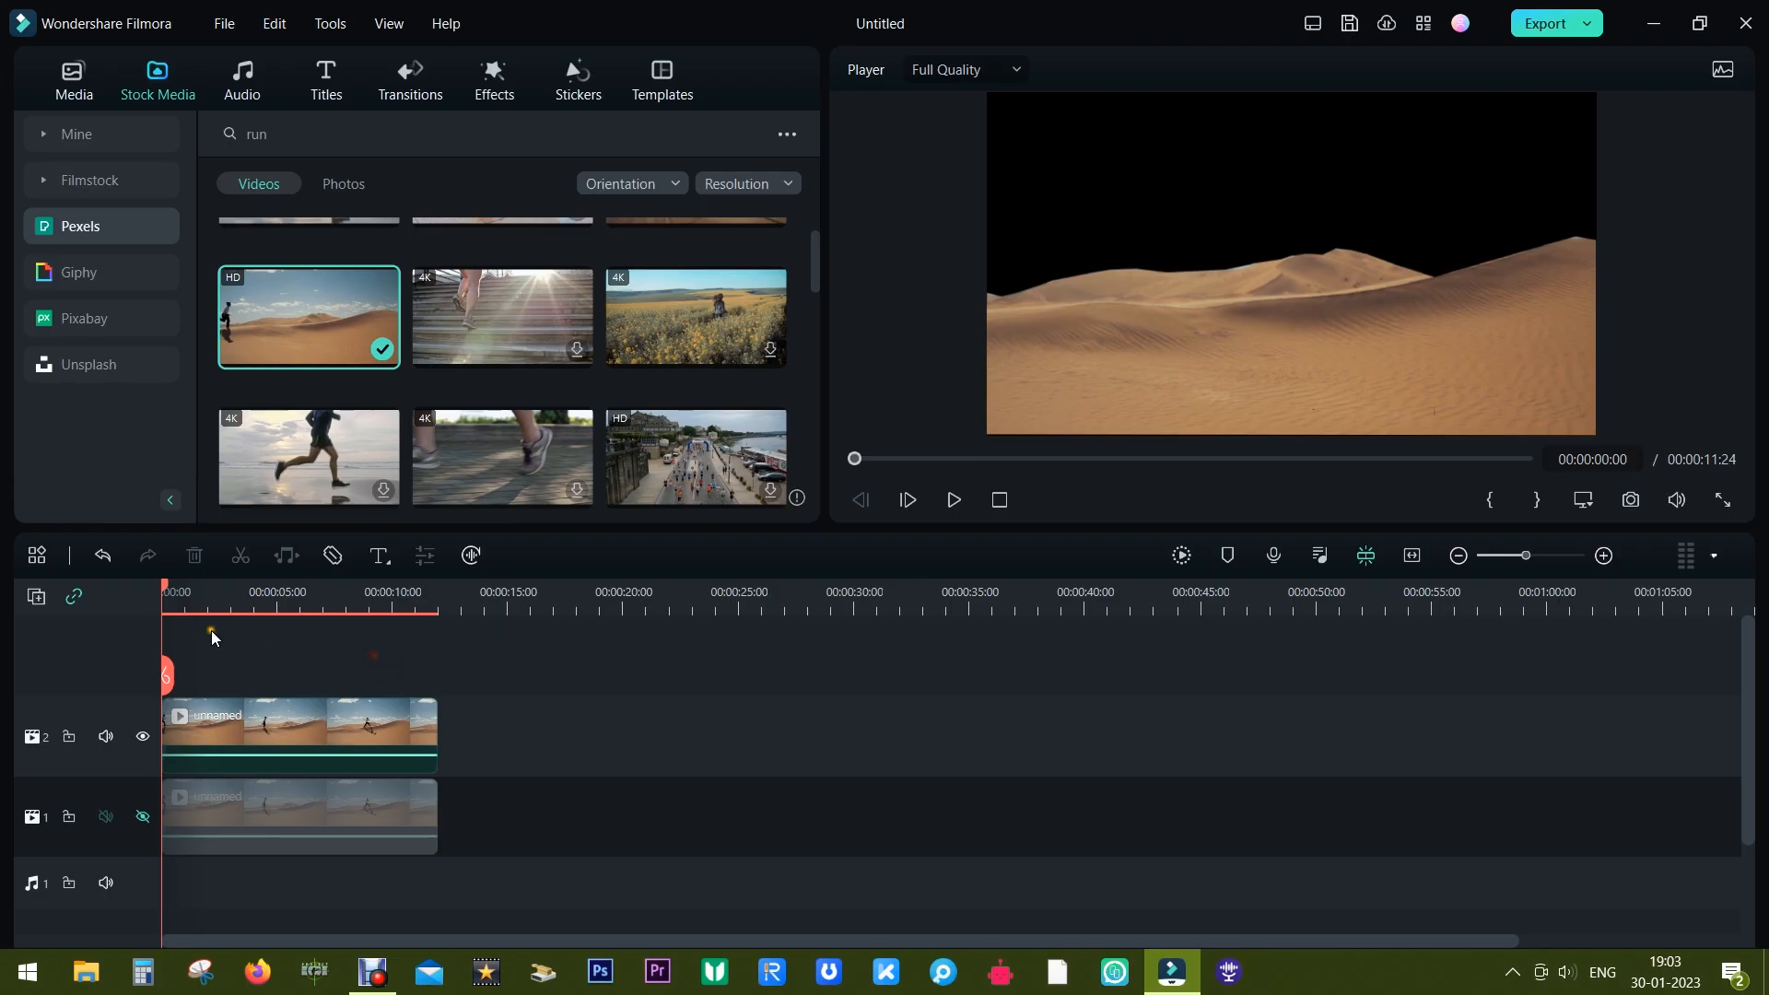
left_click(237, 608)
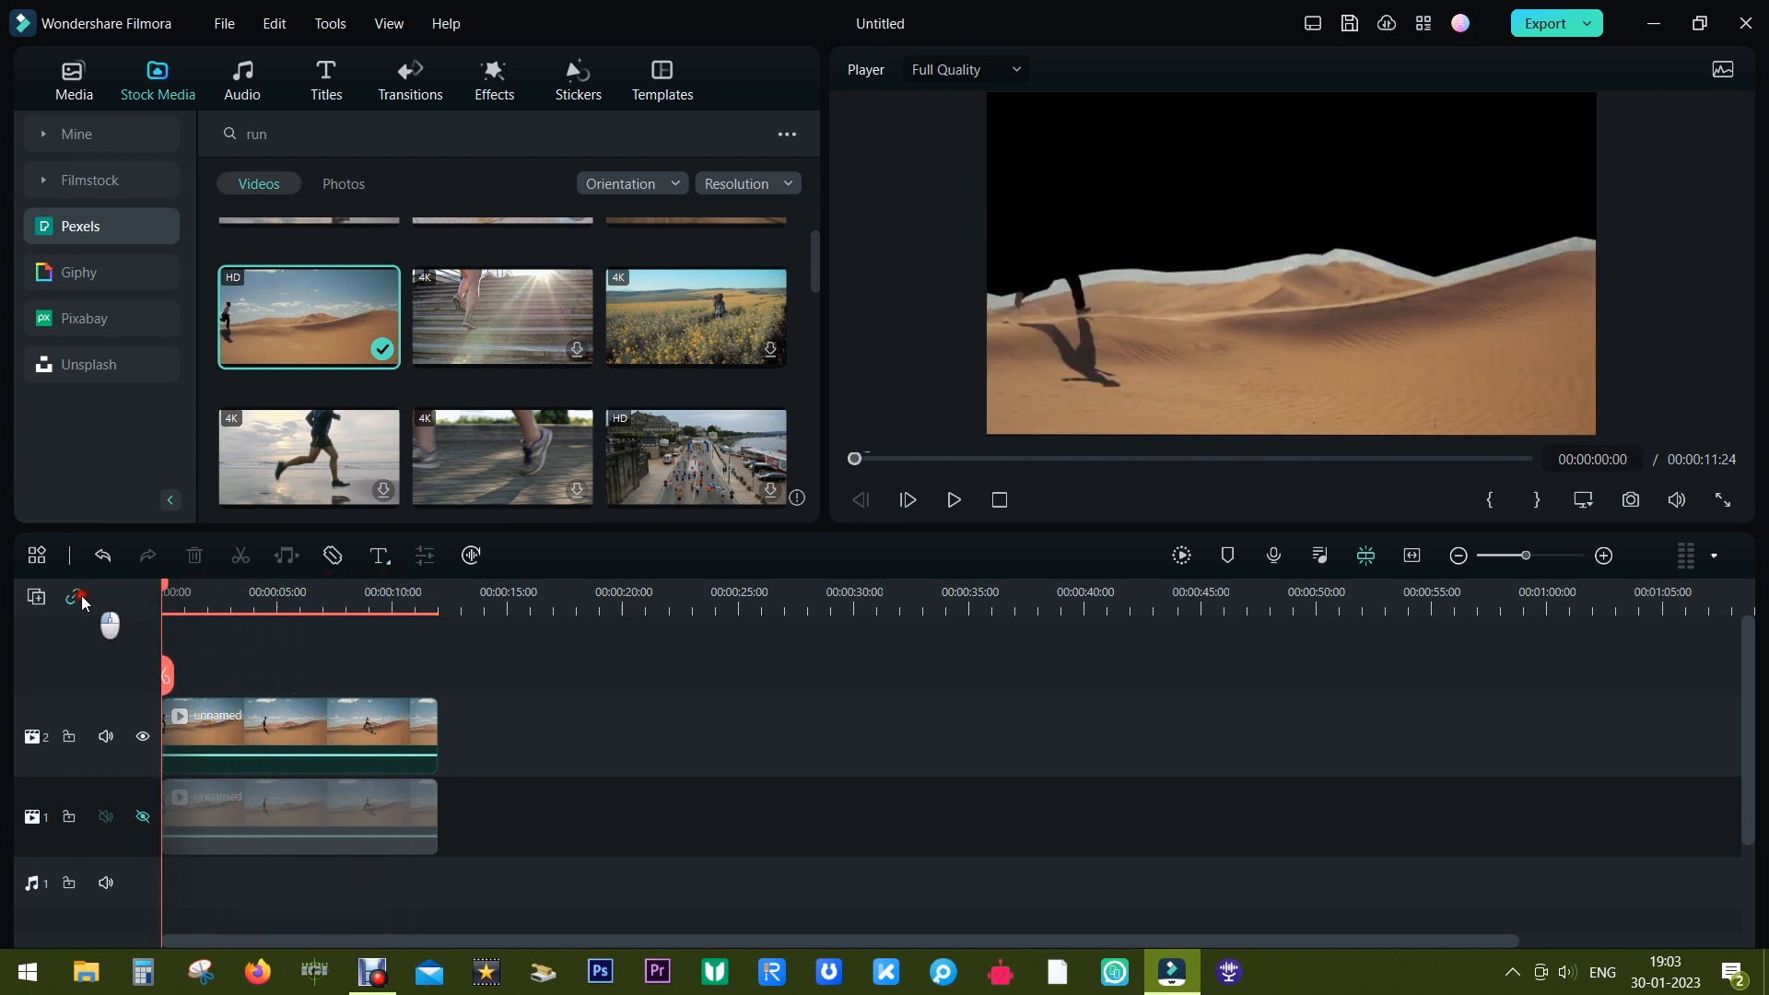
Toggle on Smart Cutout in the top clip's Video AI Tools settings.
double_click(299, 733)
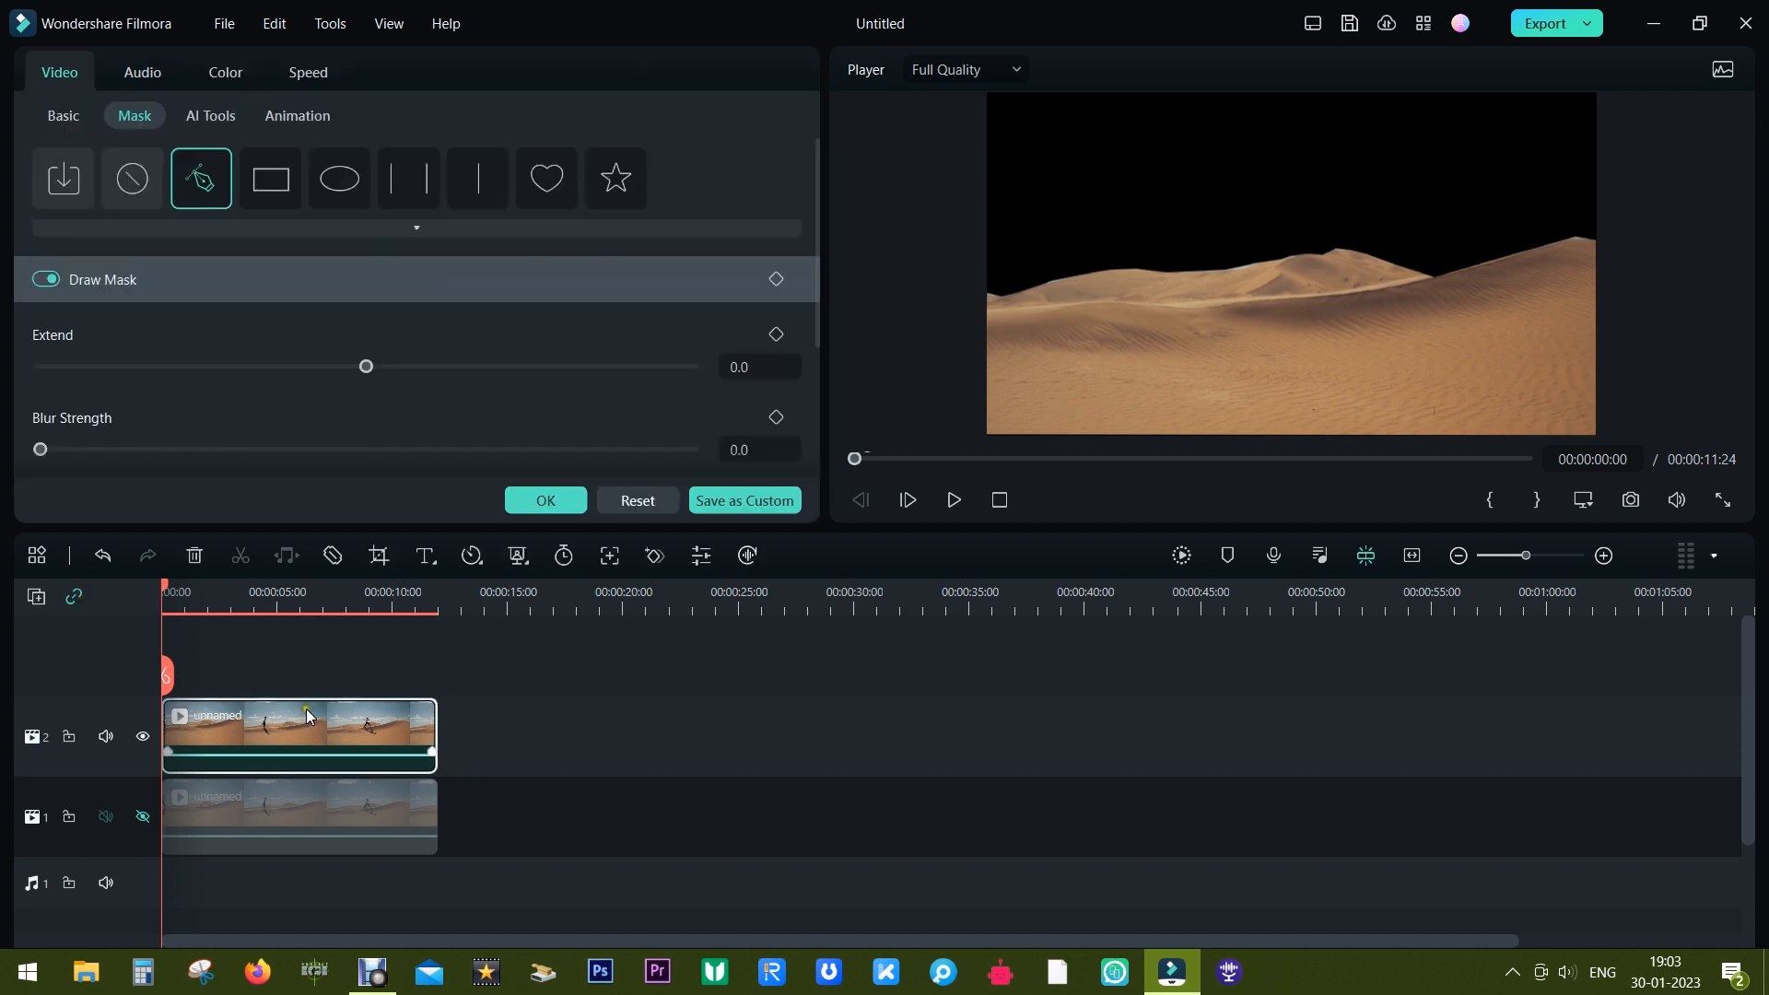
mouse_move(775, 225)
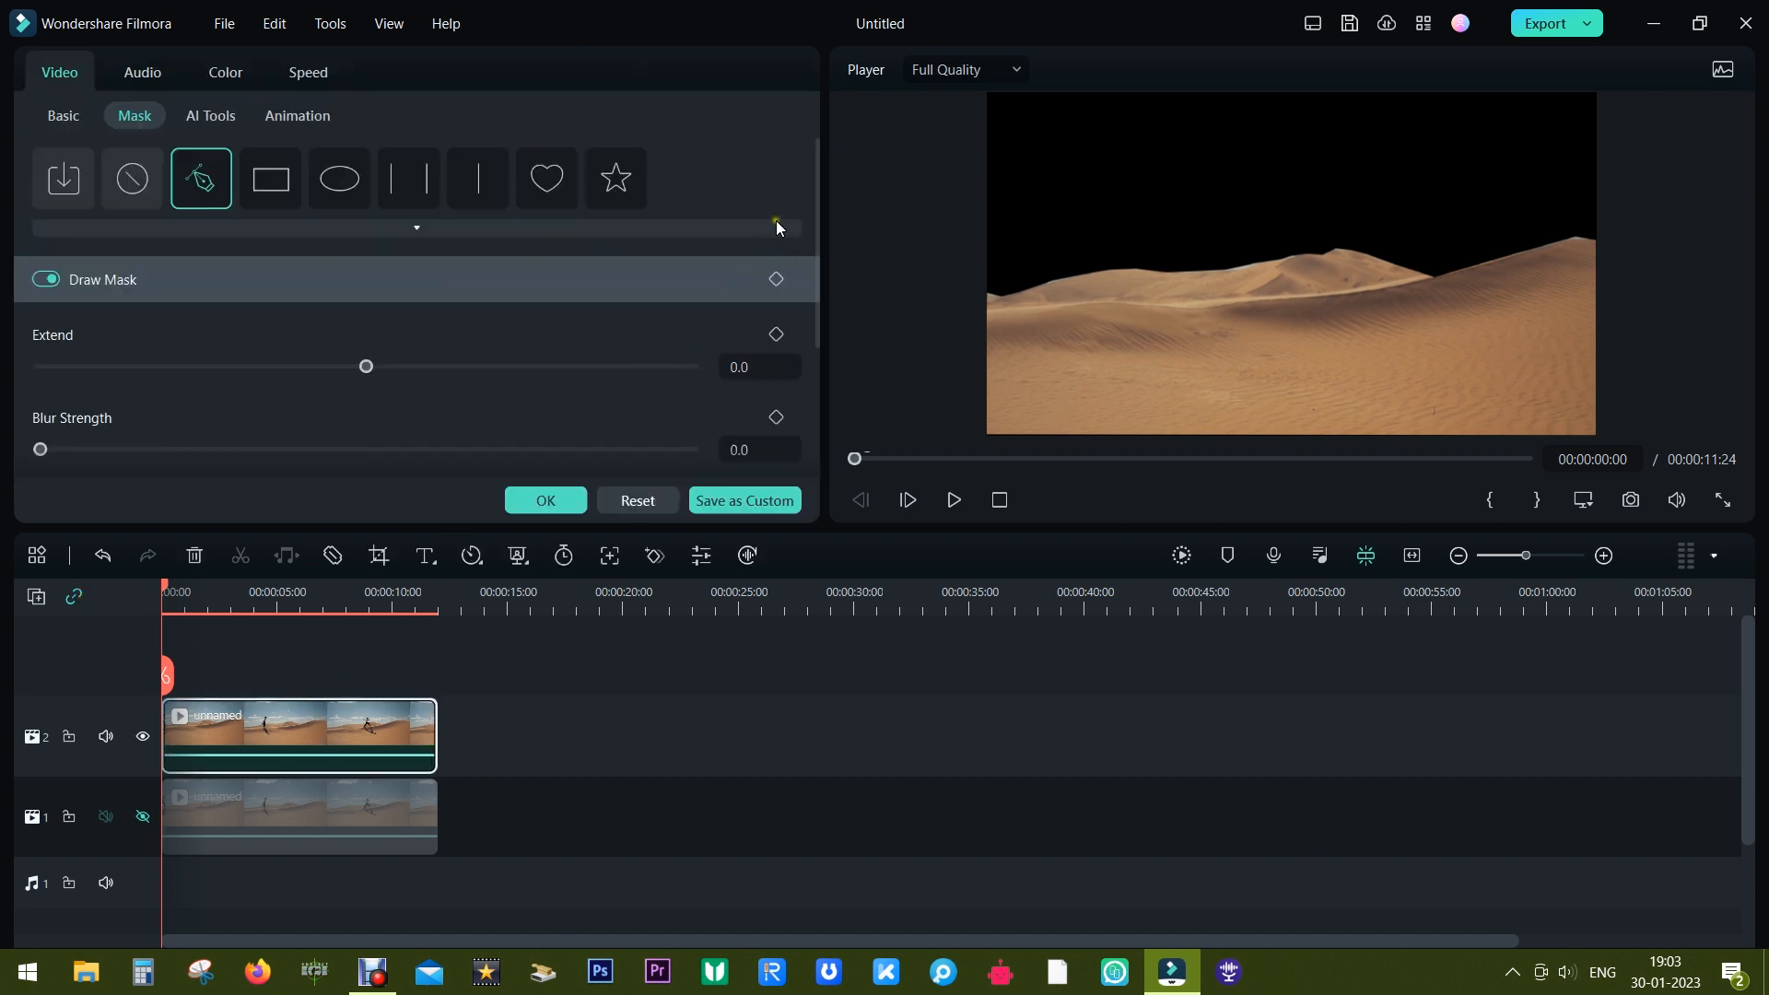
right_click(299, 733)
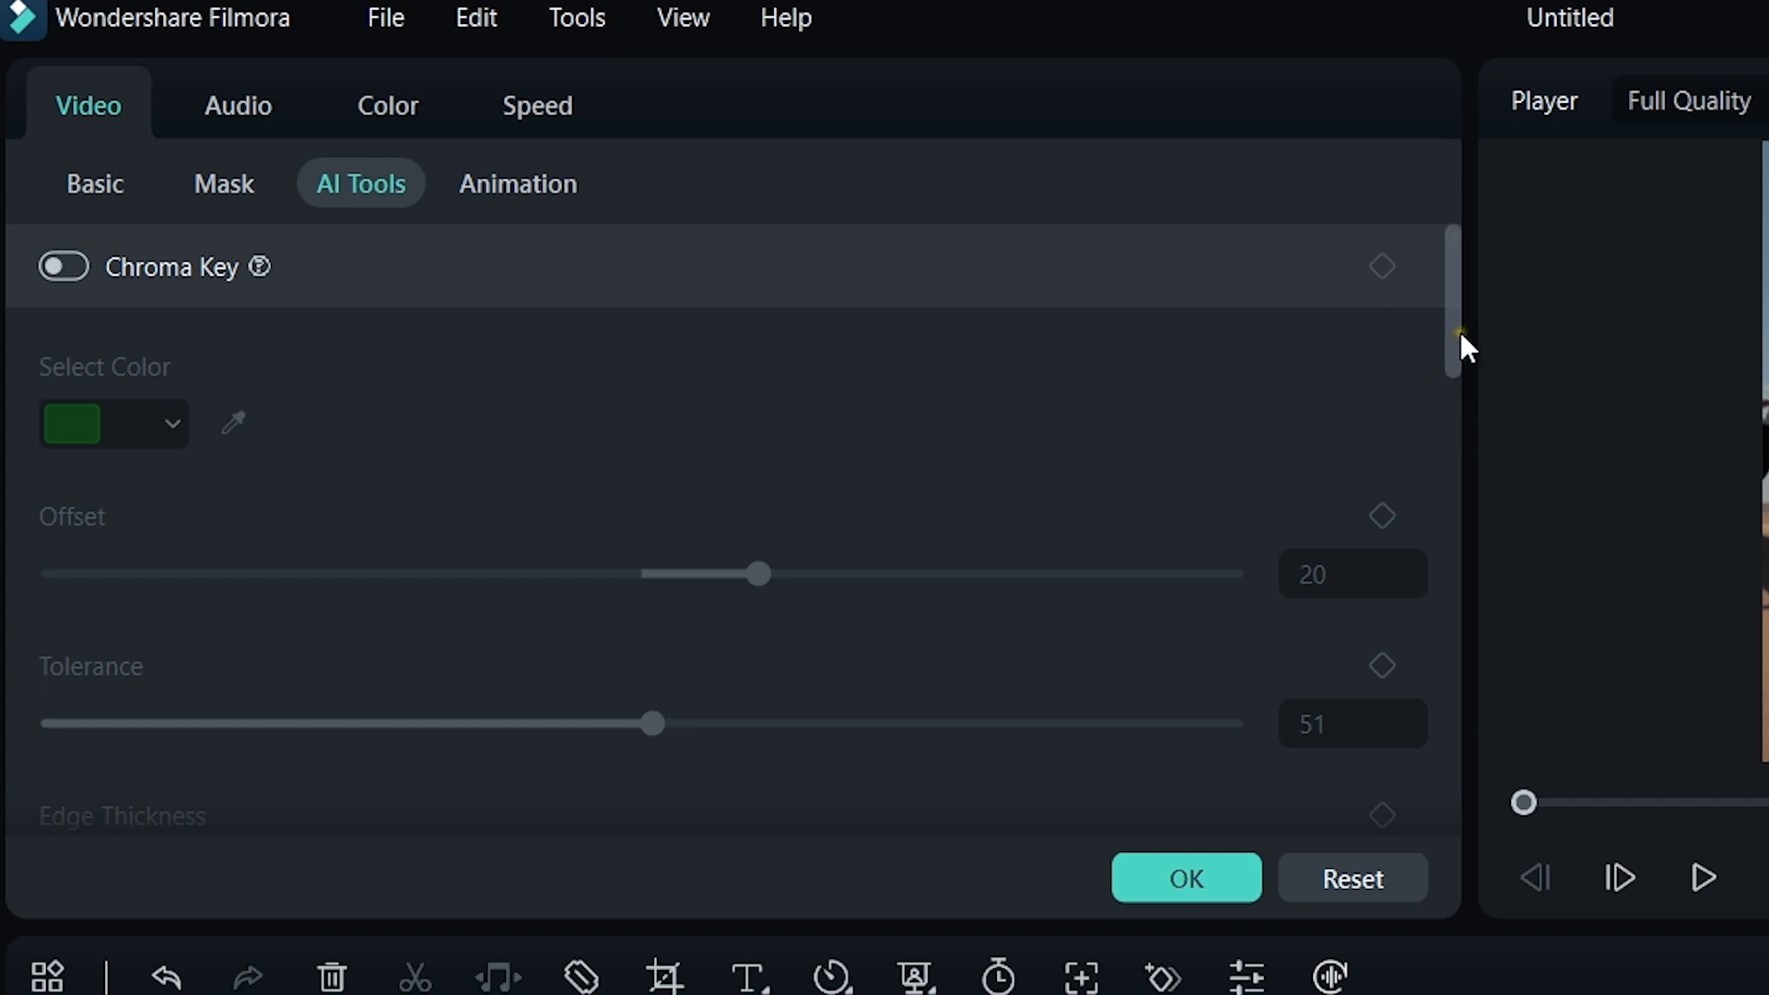
scroll("down", 3)
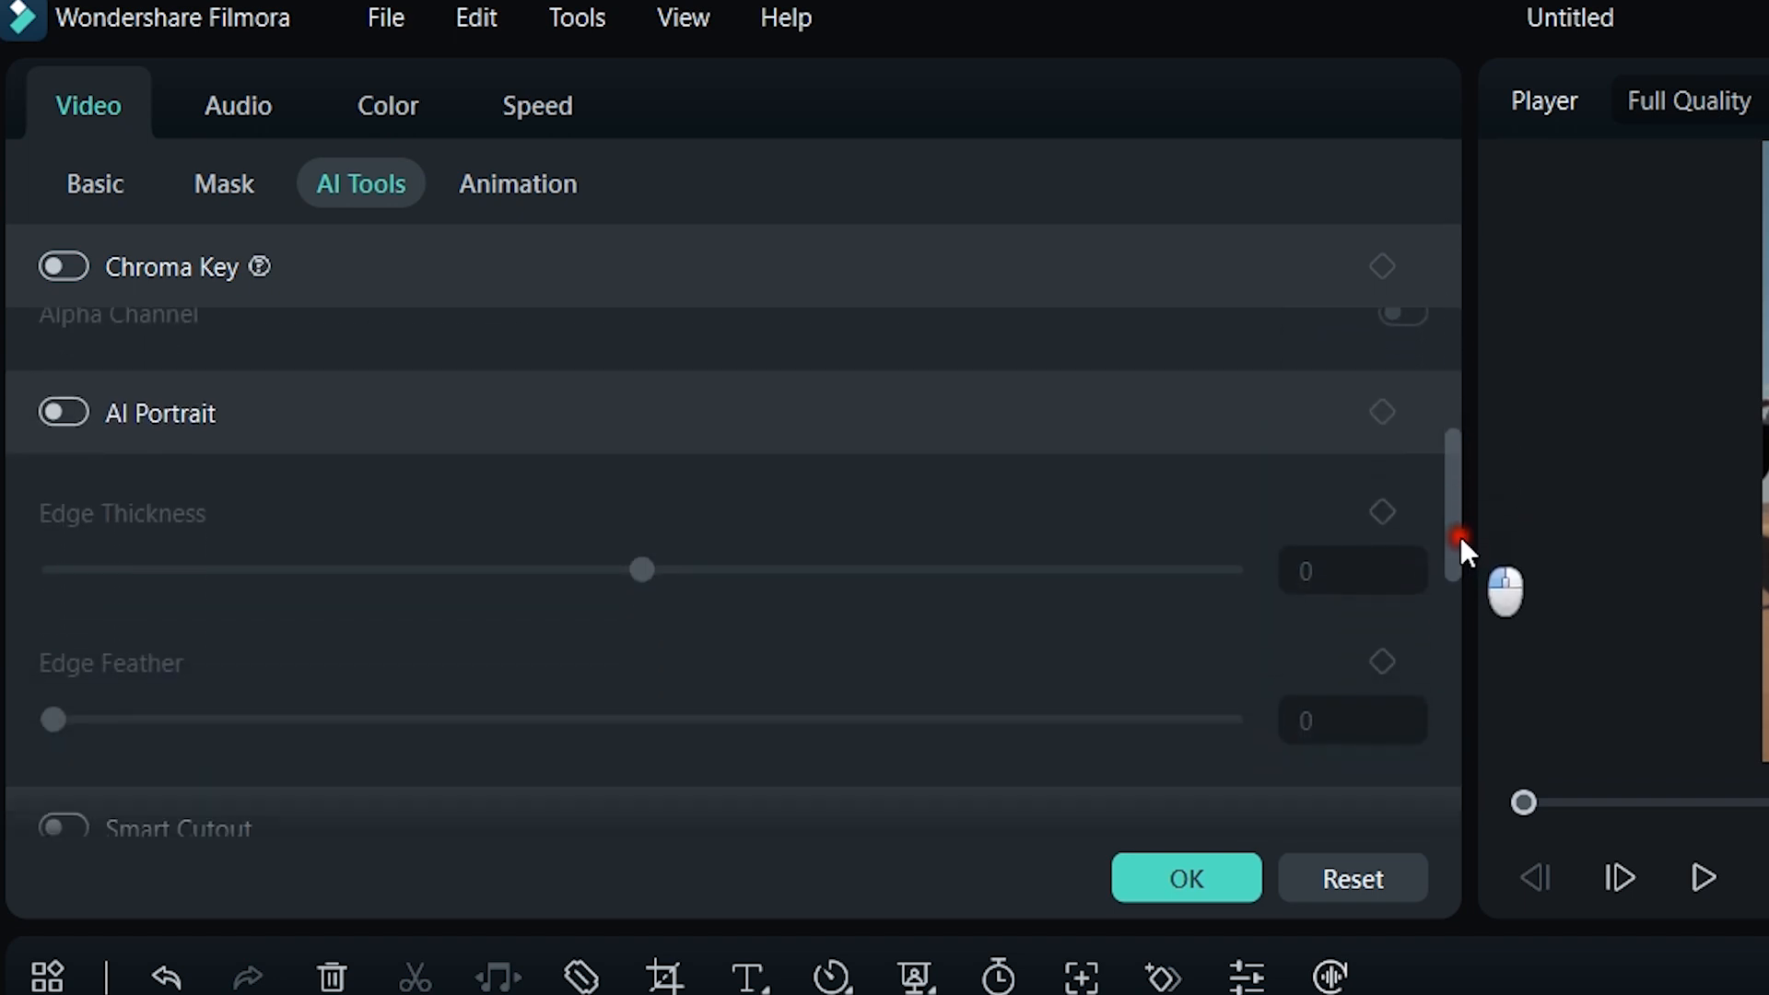
scroll("down", 3)
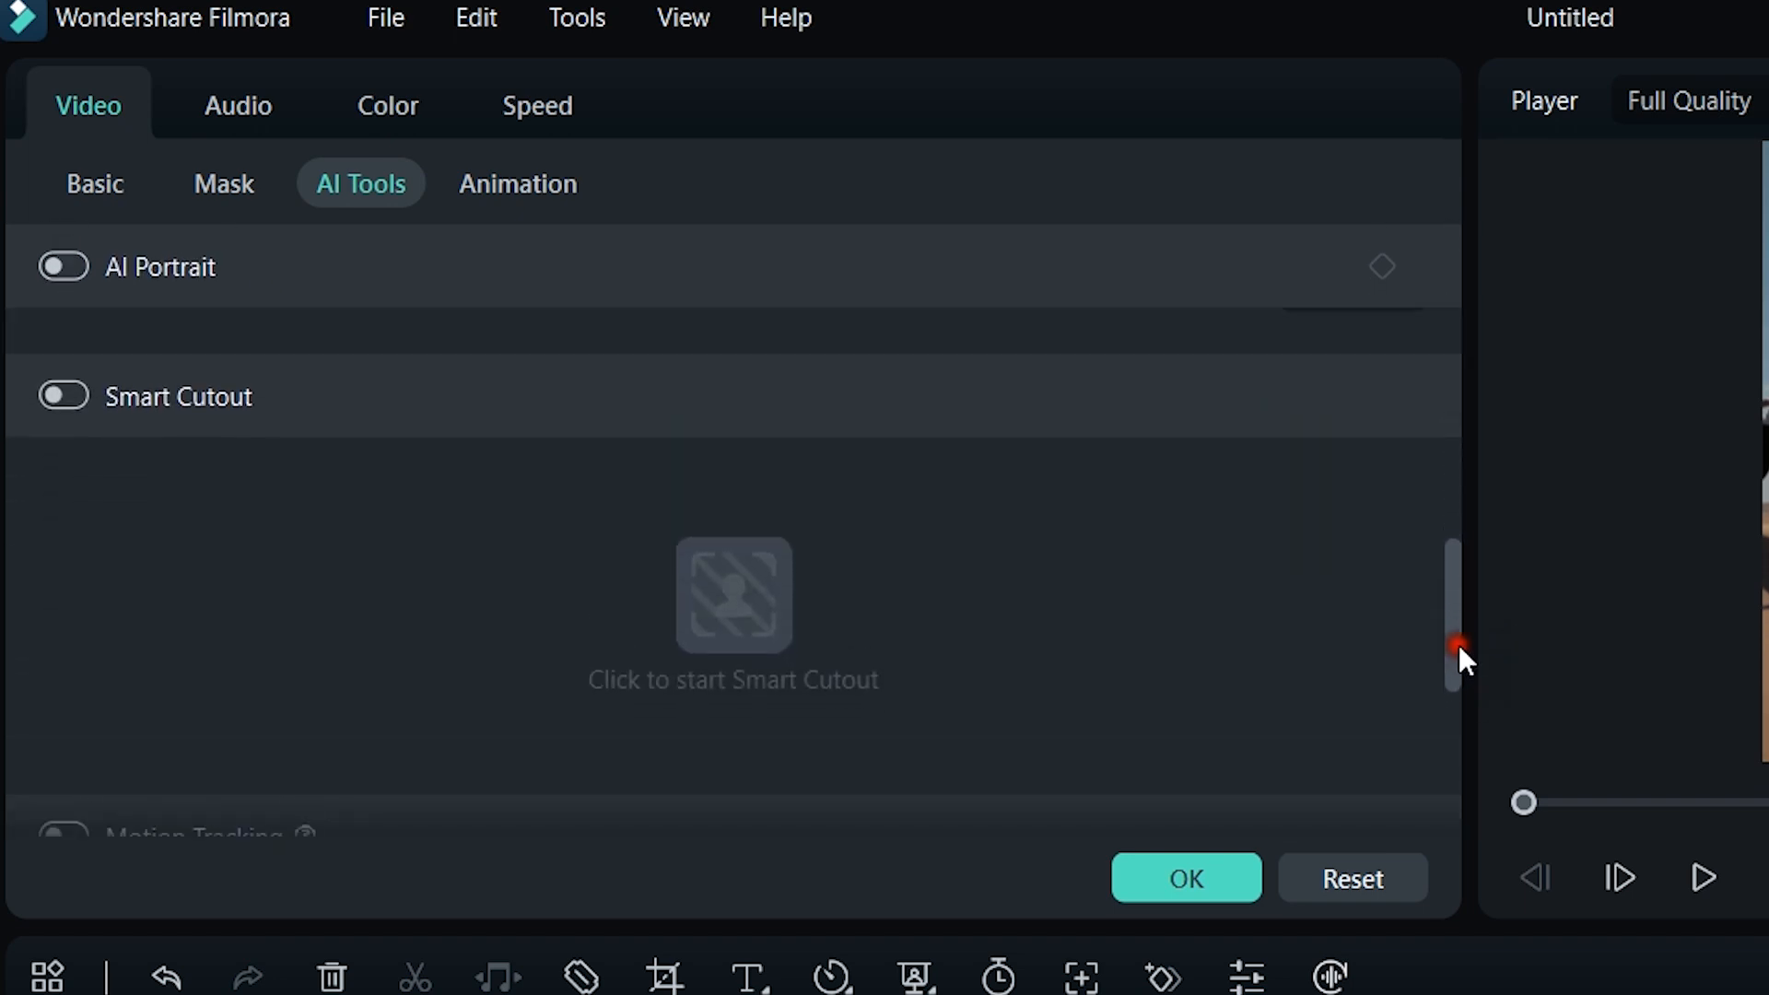
left_click(62, 397)
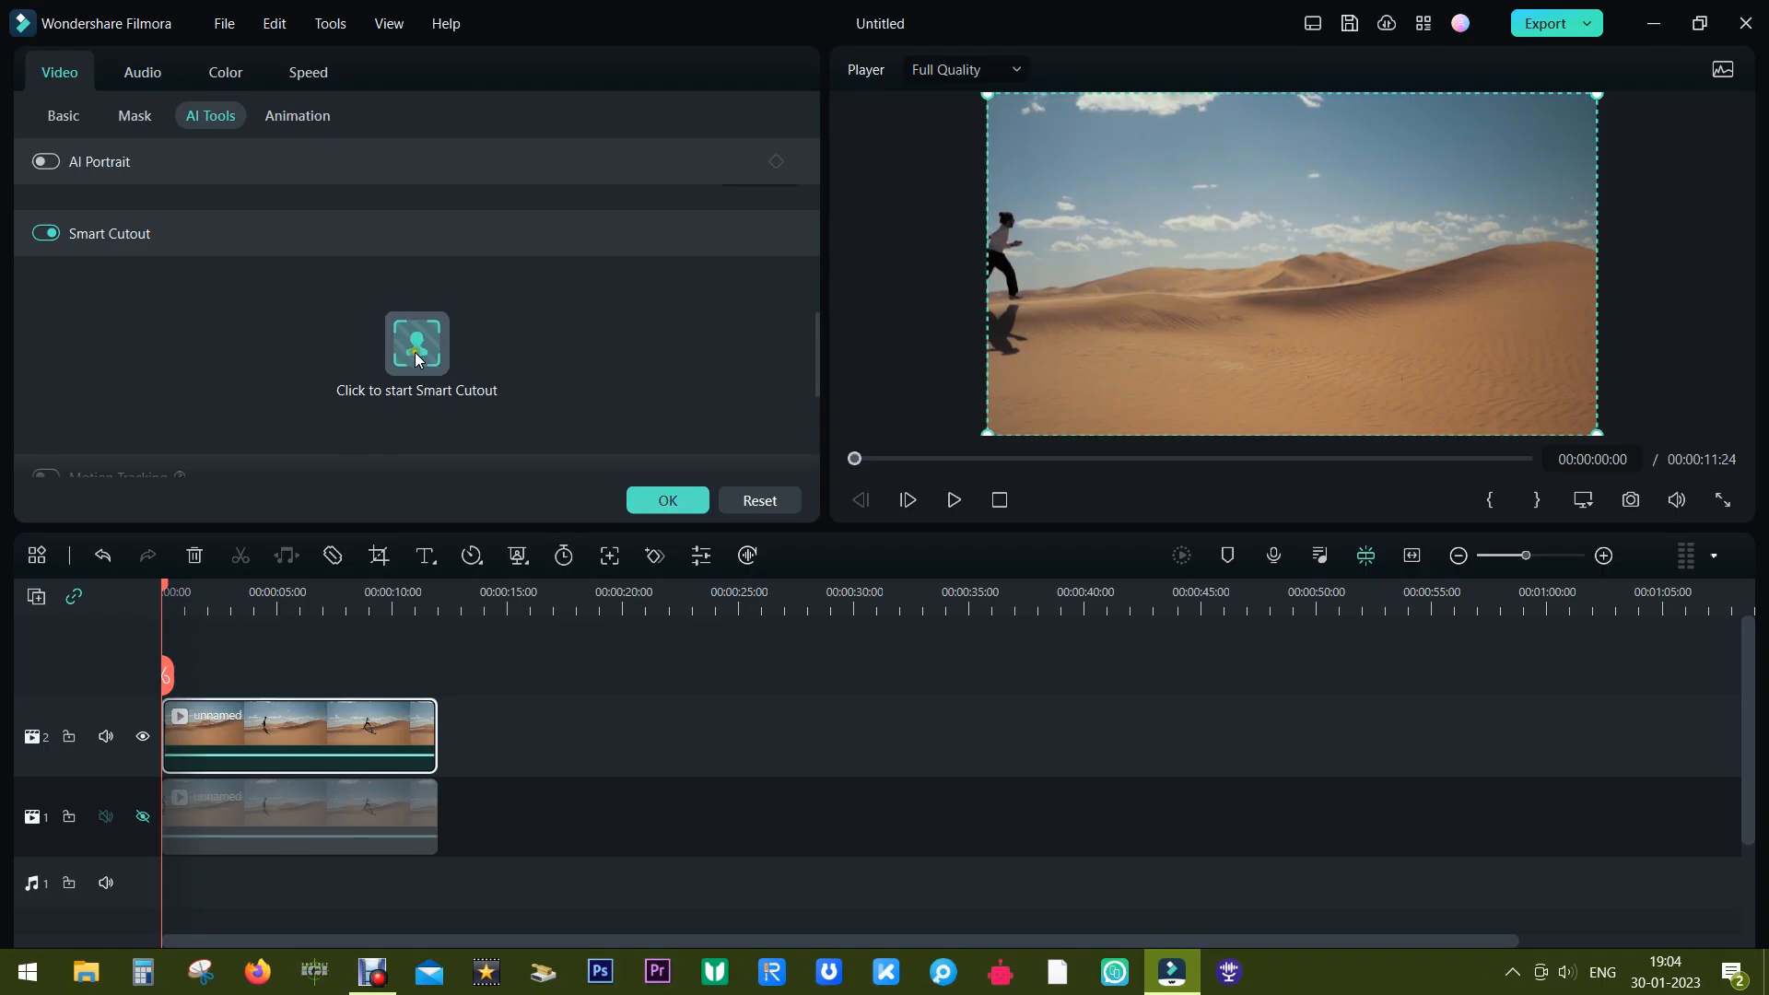
Brush the sand dunes in the opening frame as the cutout area and start tracking.
left_click(415, 342)
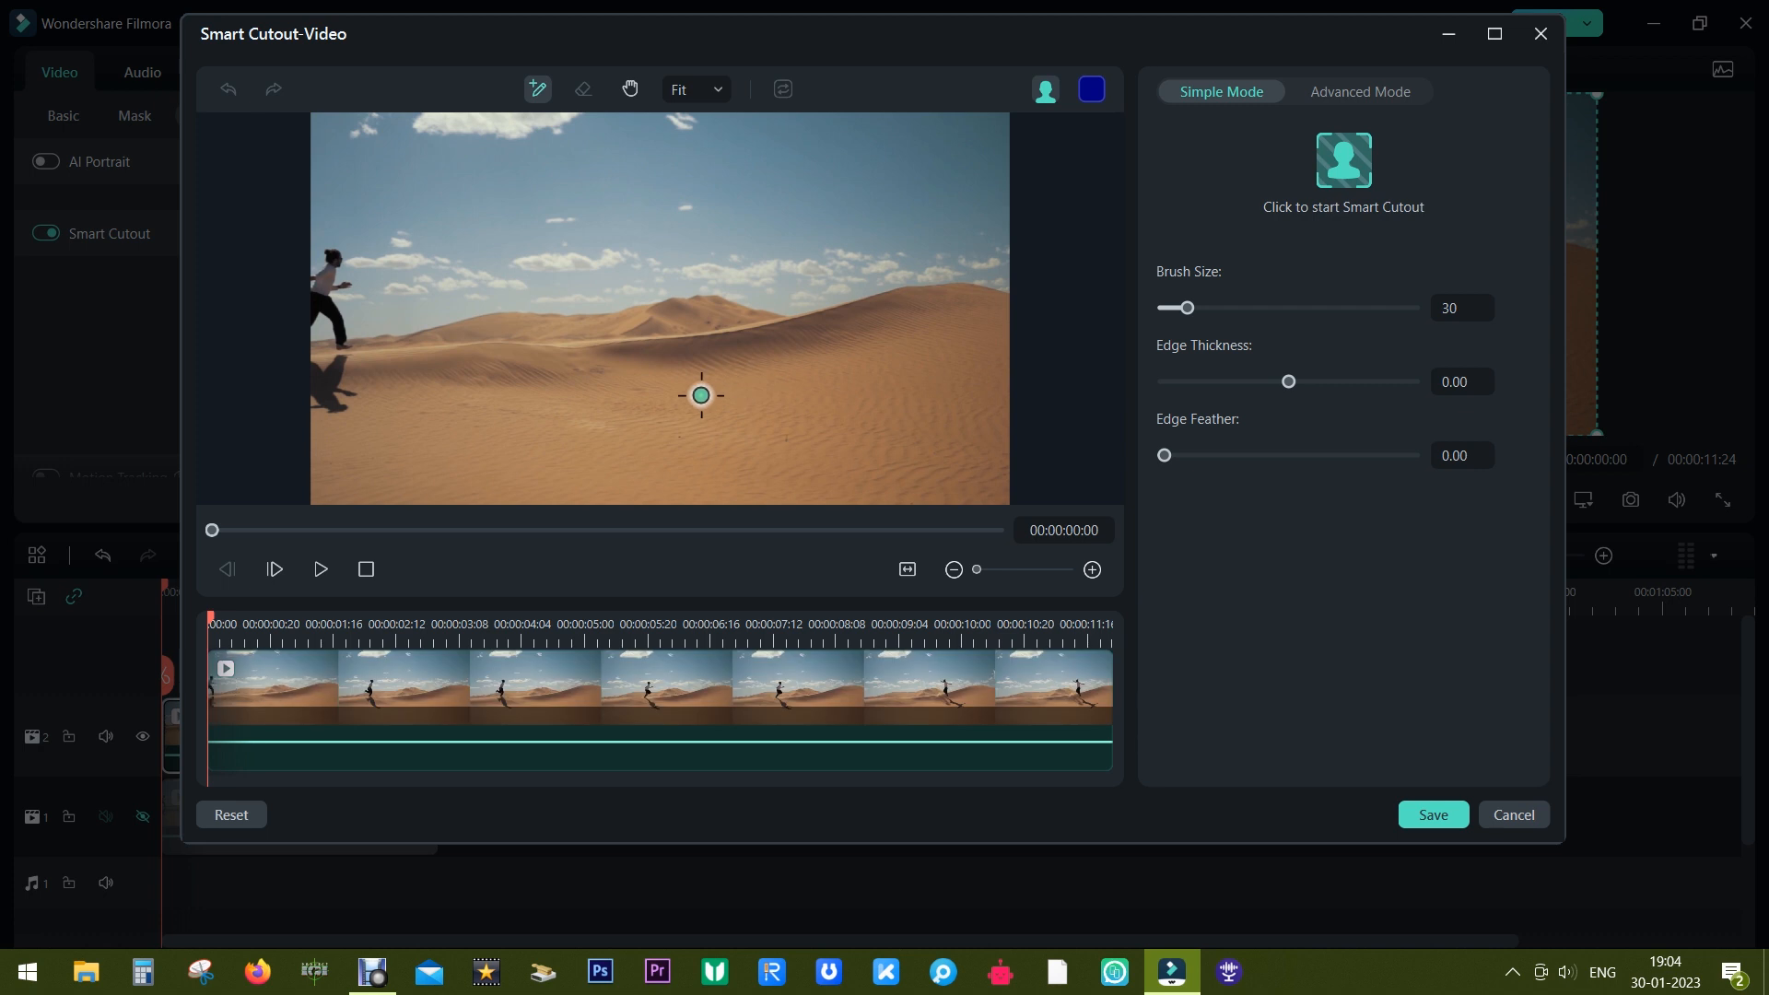
mouse_move(503, 408)
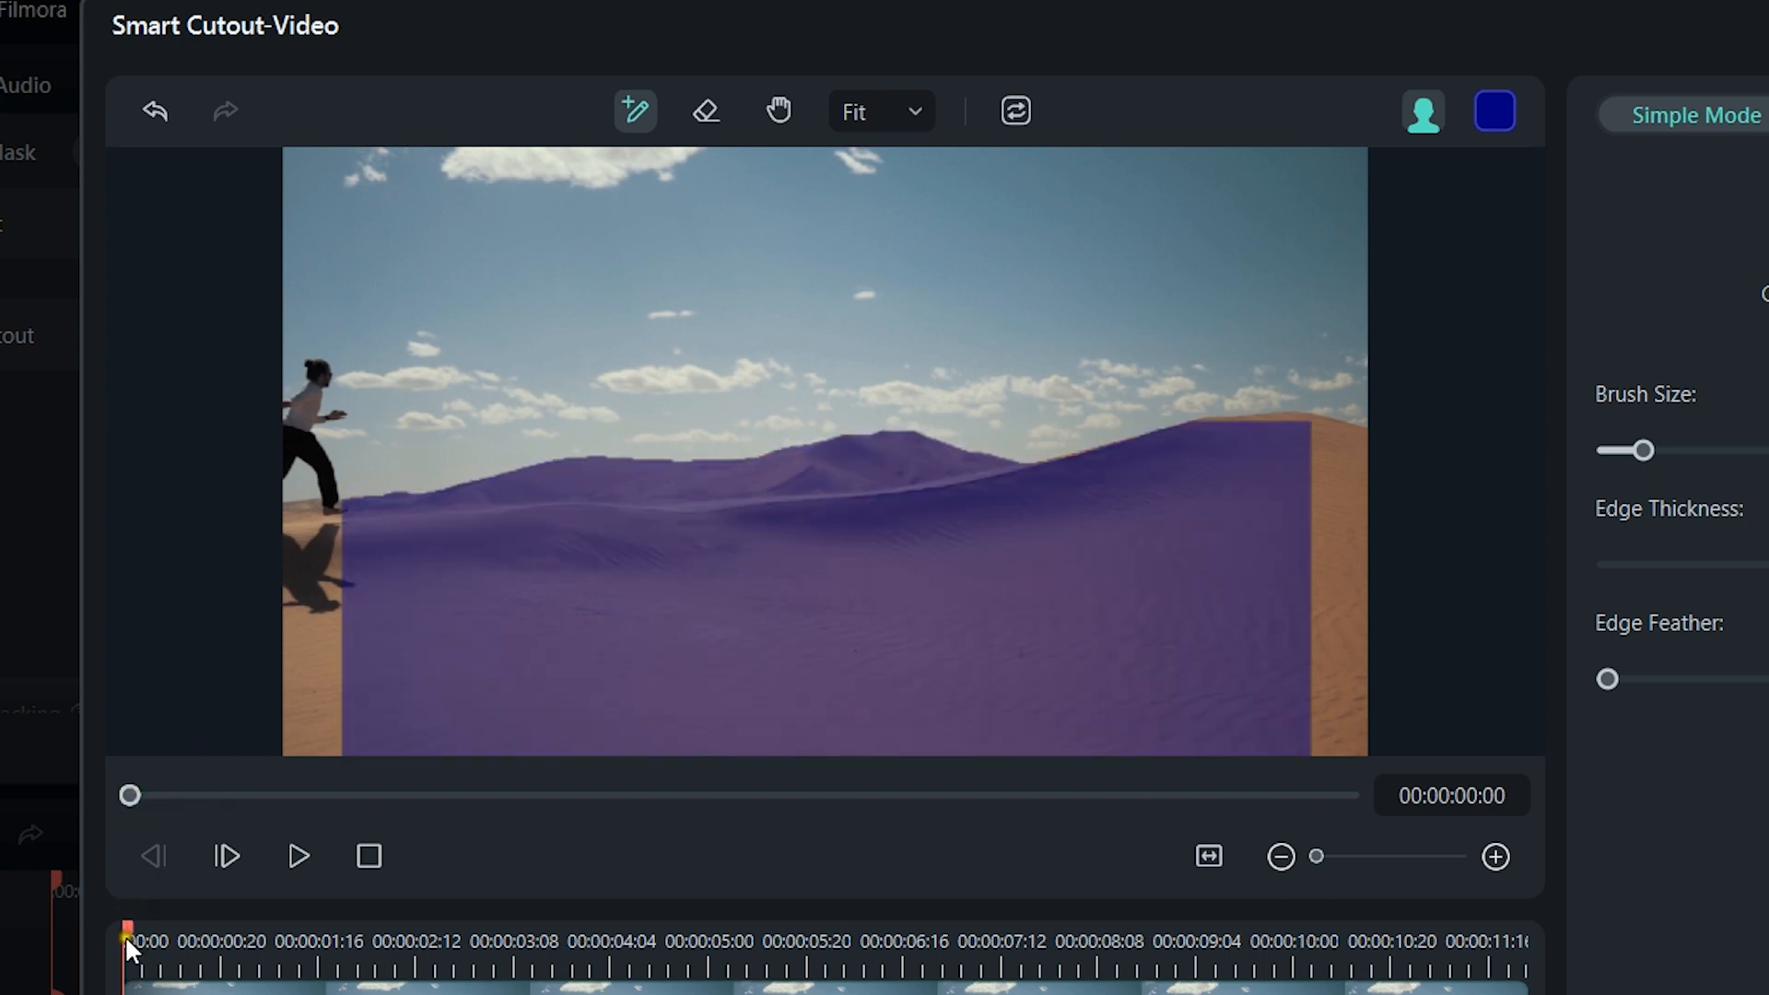
left_click(316, 636)
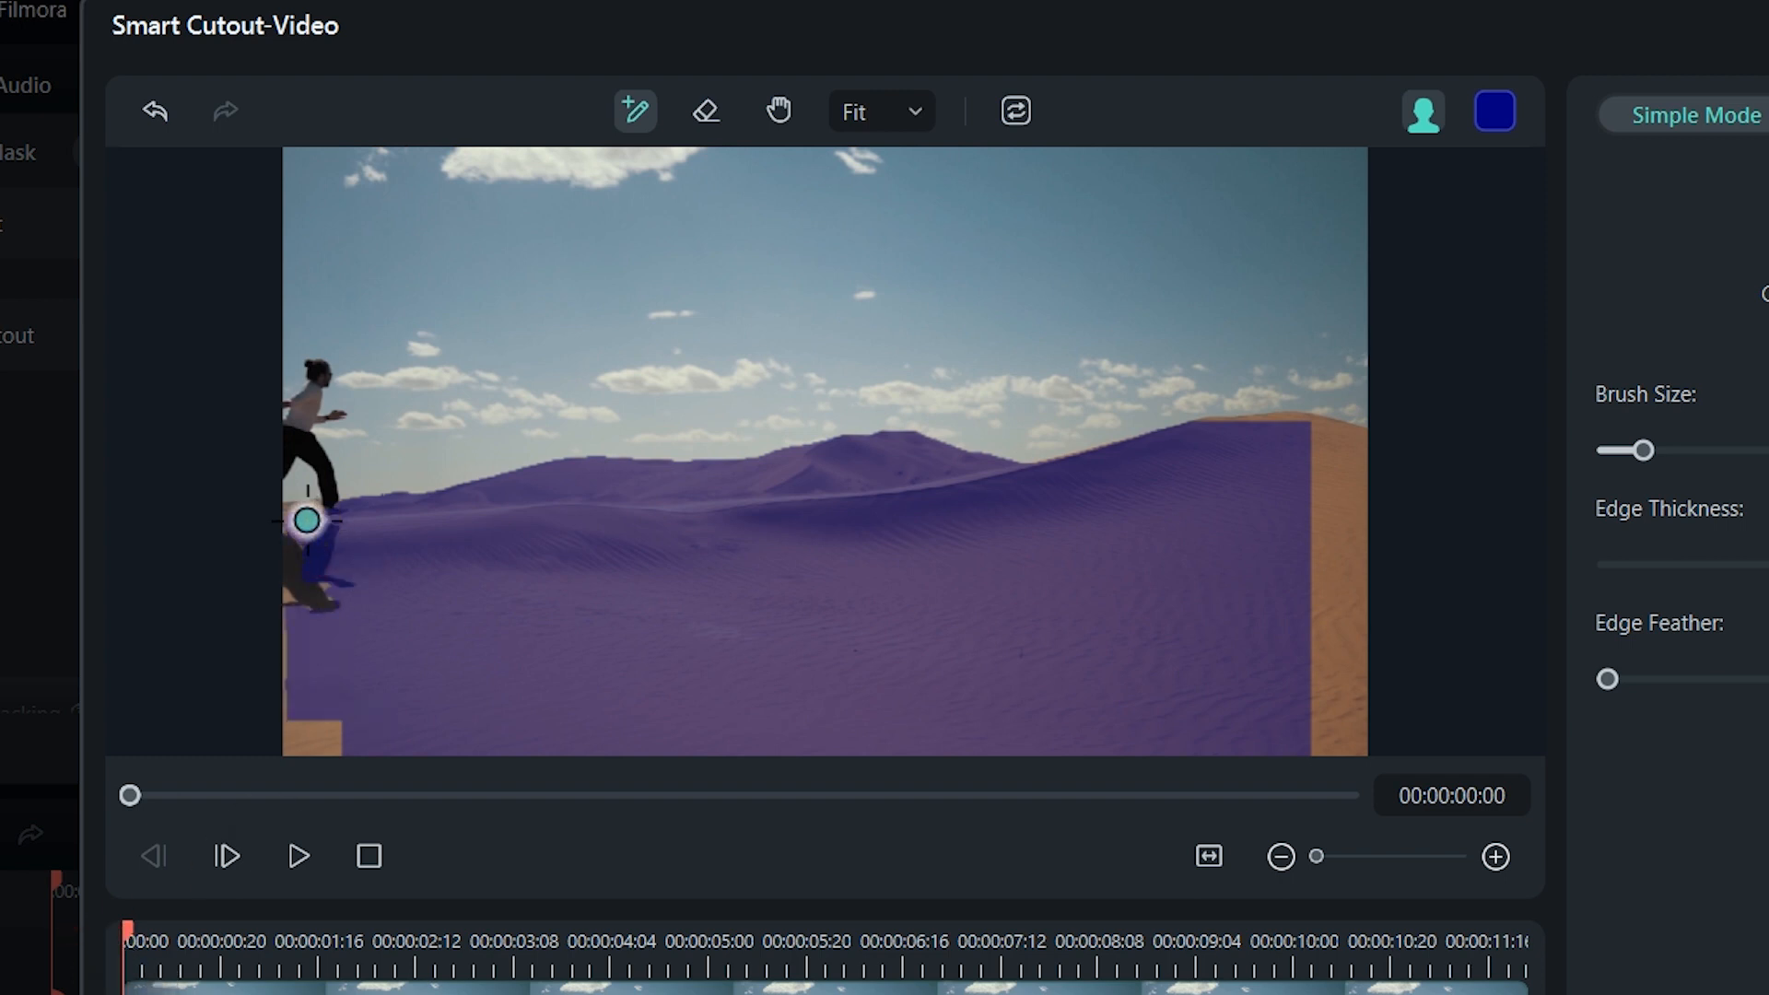
mouse_move(1314, 517)
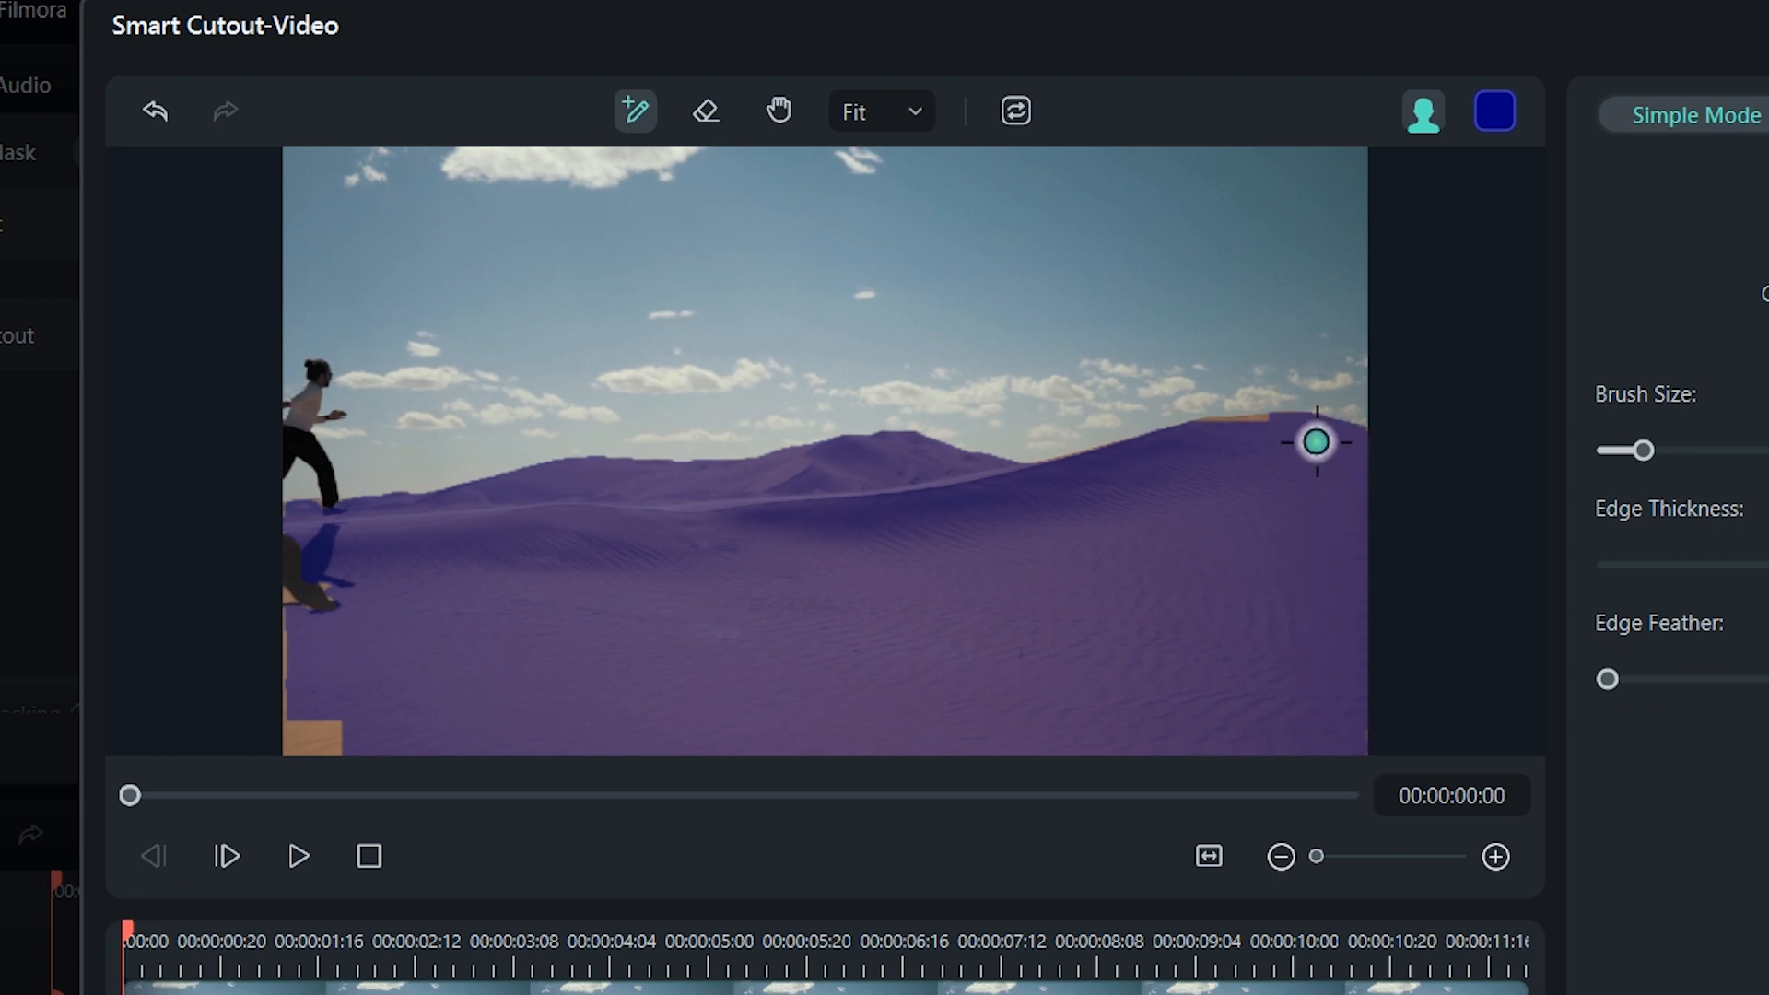
mouse_move(302, 734)
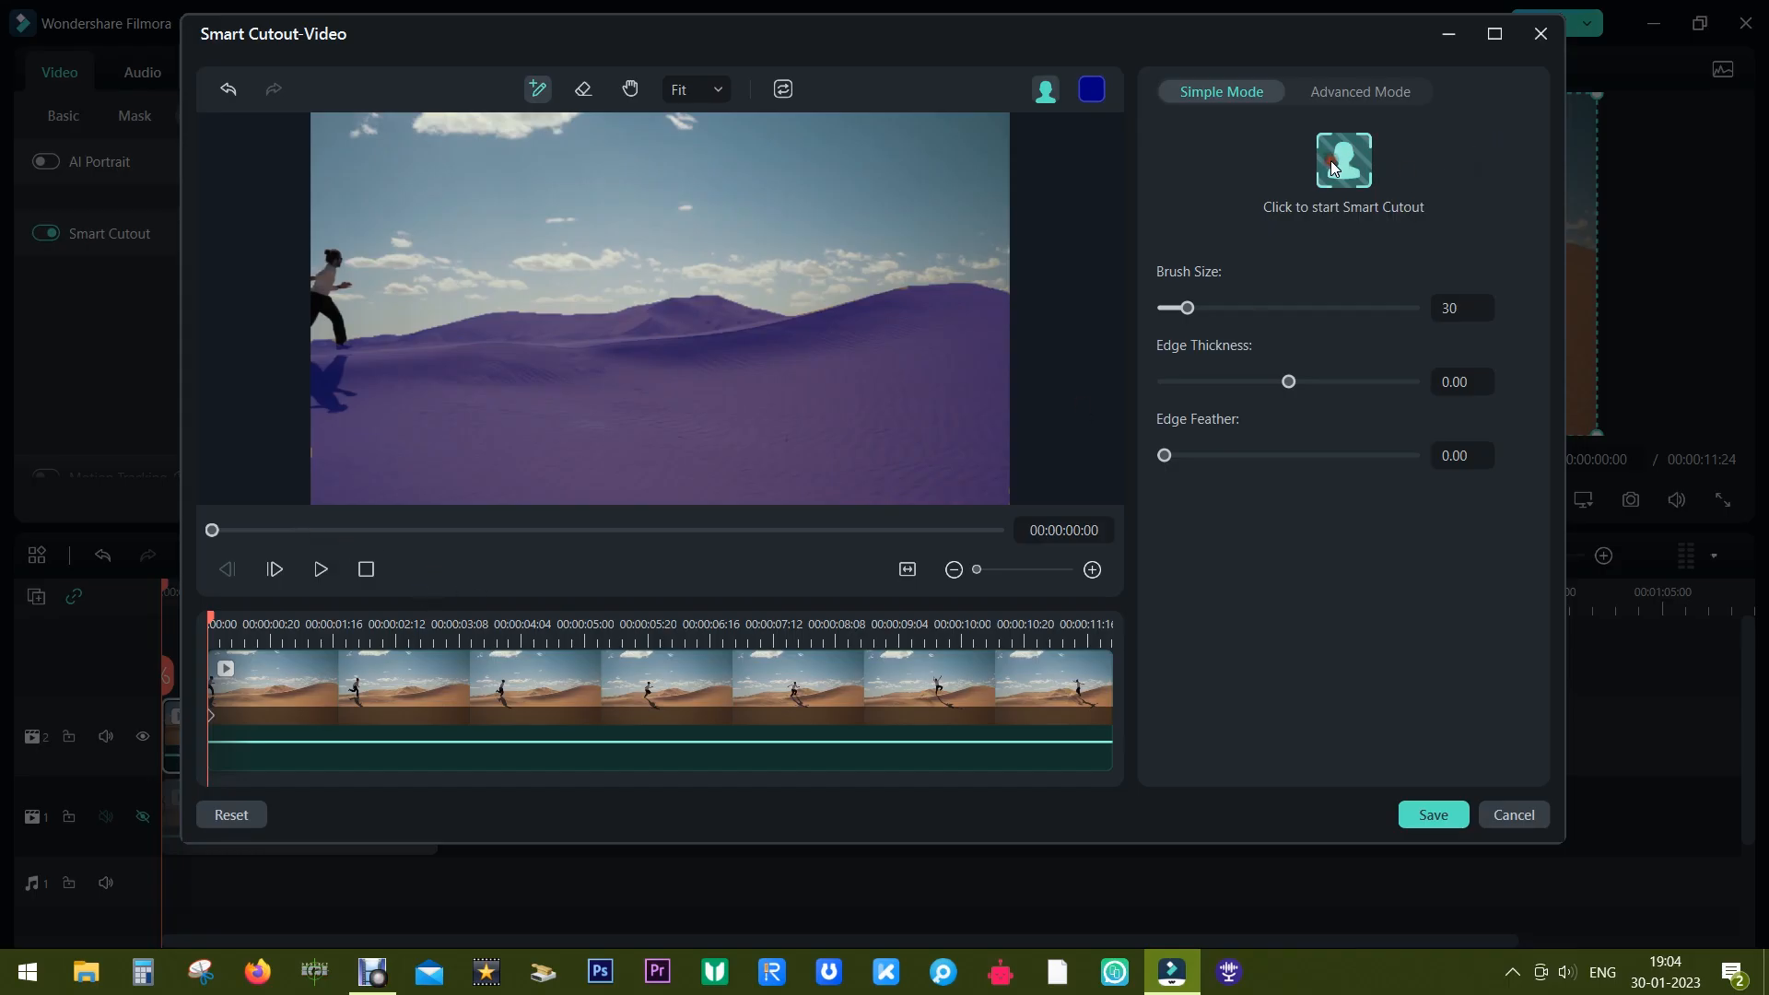
left_click(1342, 160)
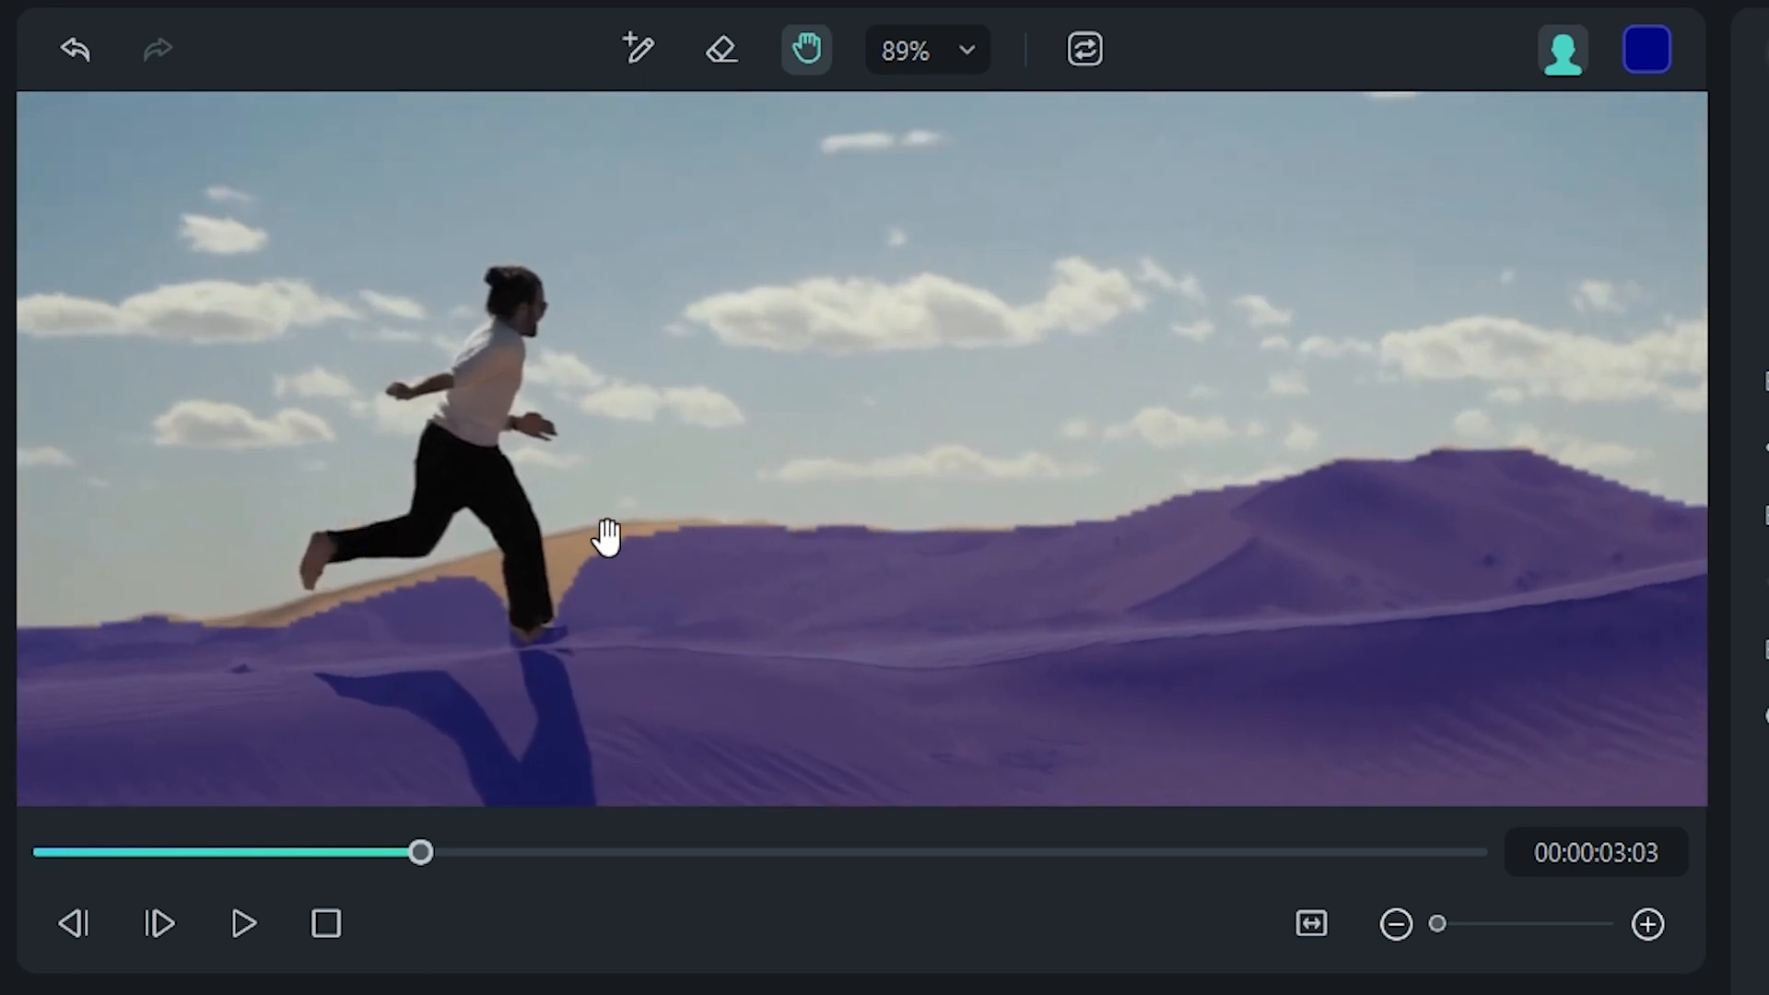
Paint the dune behind the runner's legs and the sand near his feet.
left_click(638, 50)
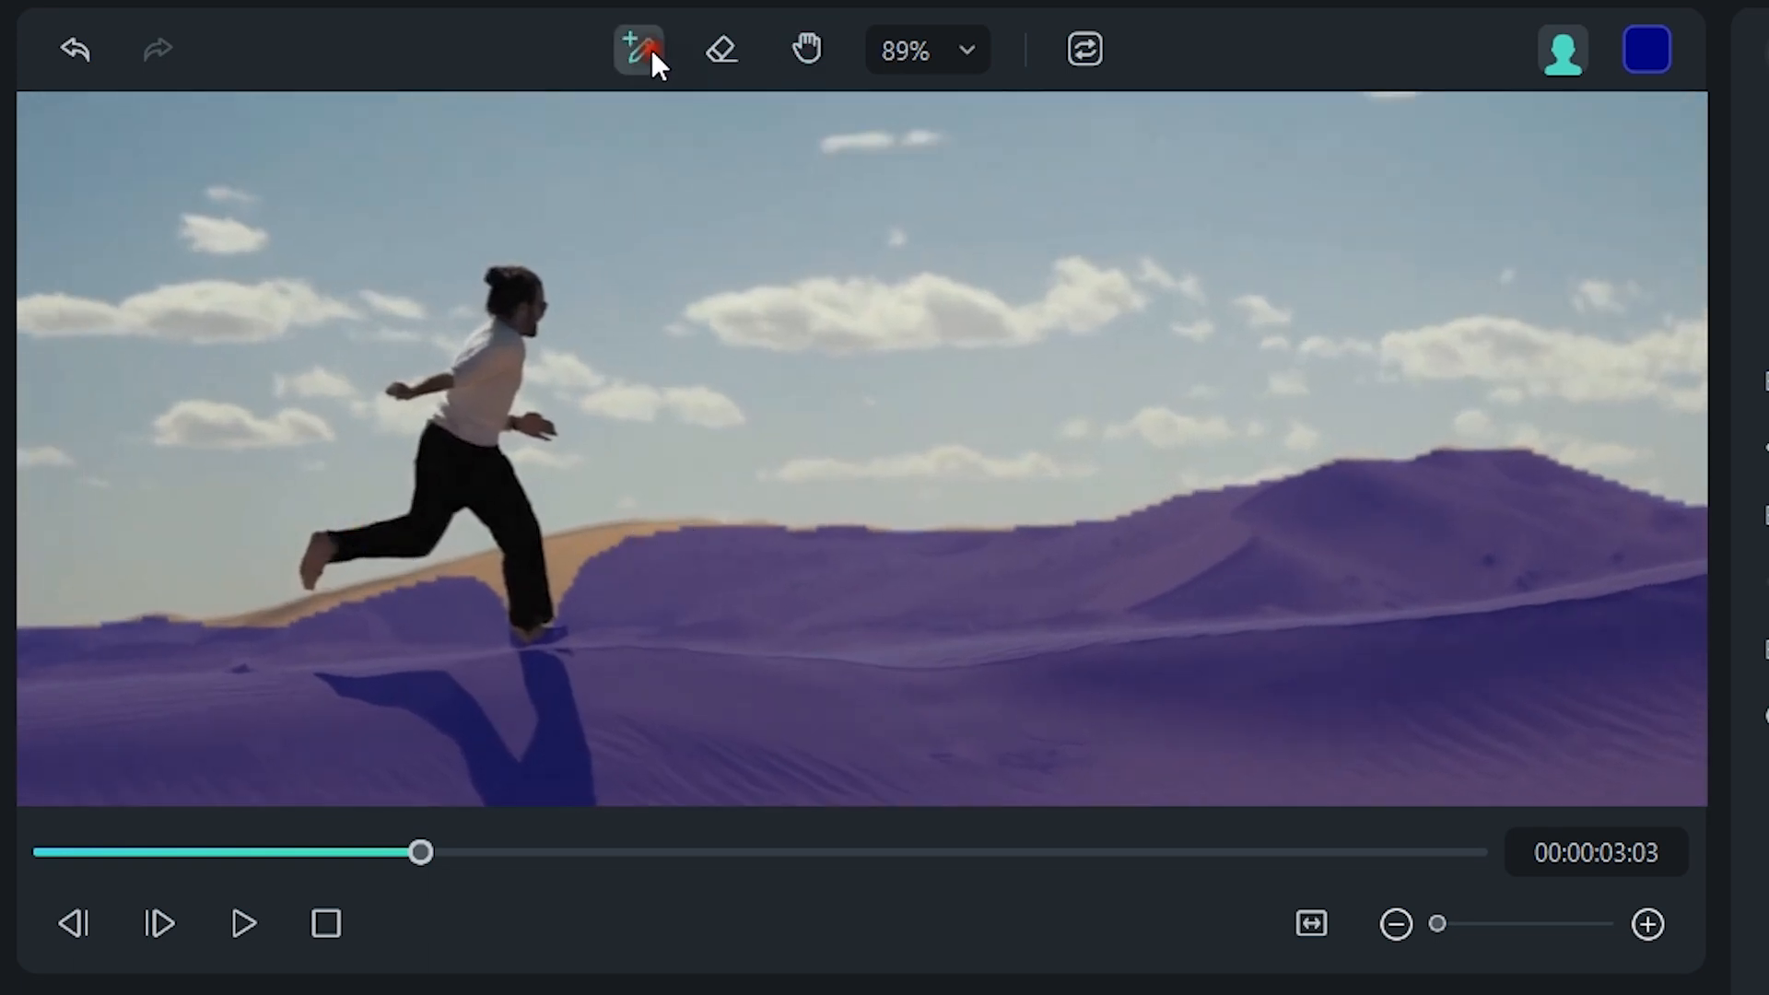
left_click(552, 587)
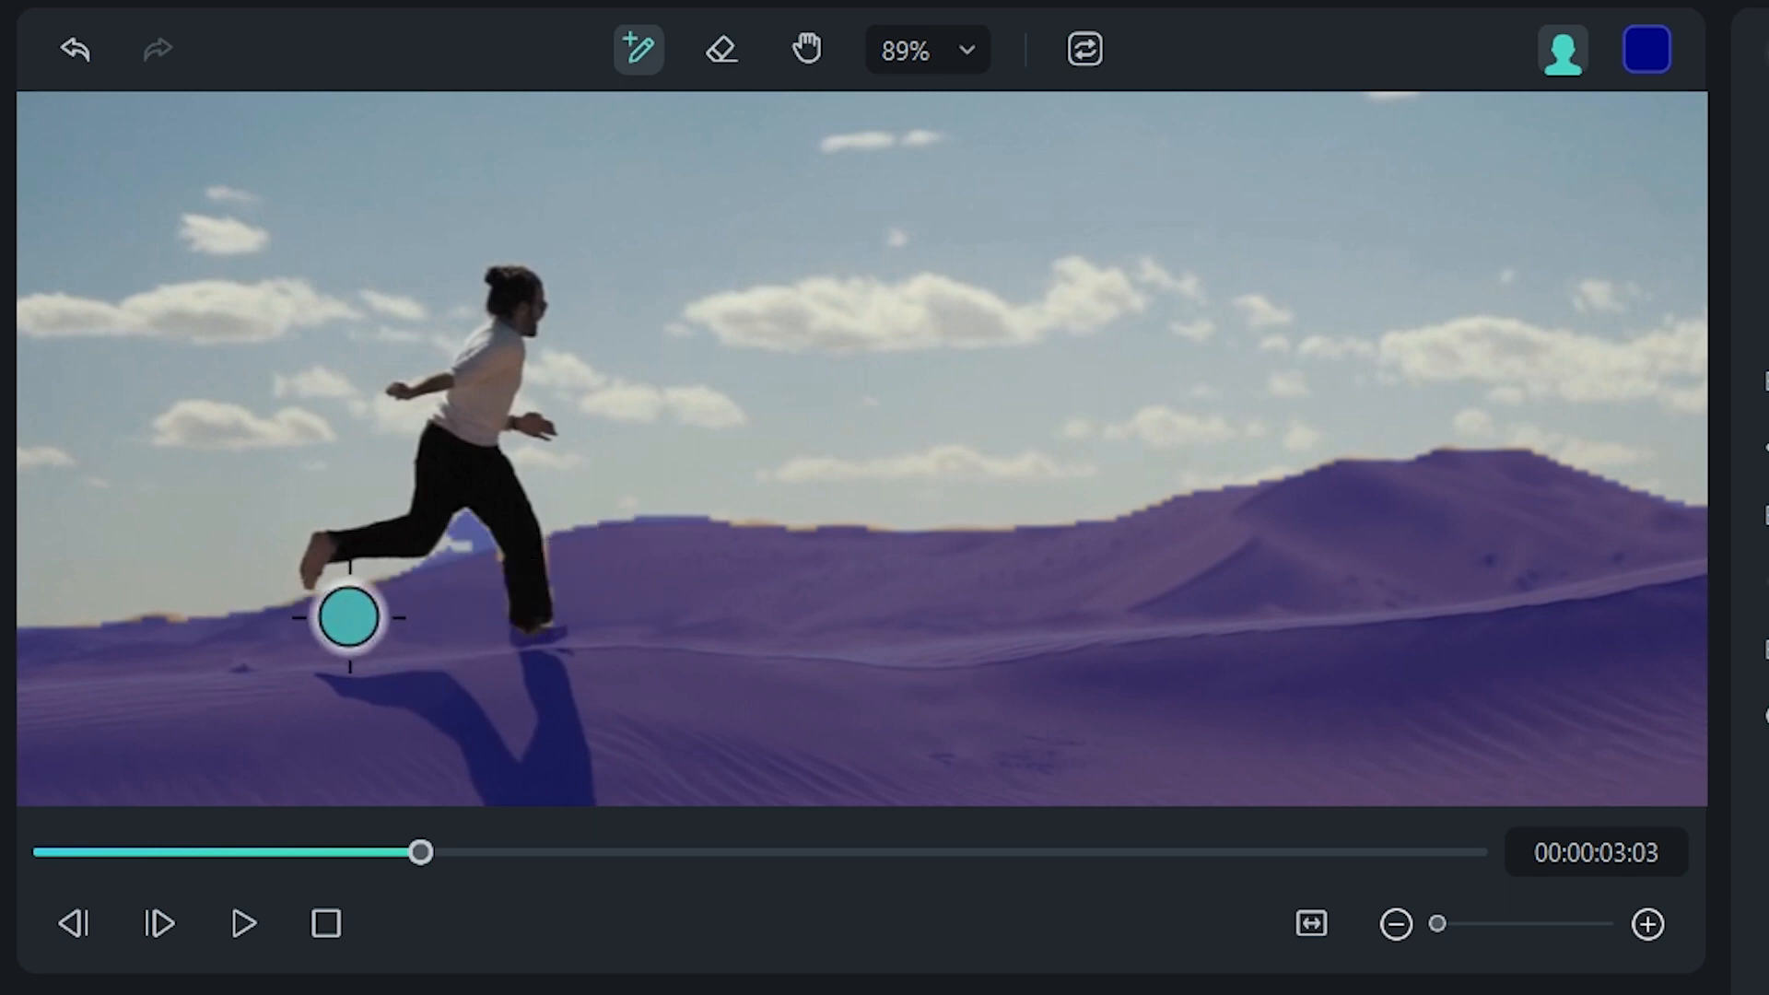
left_click(723, 49)
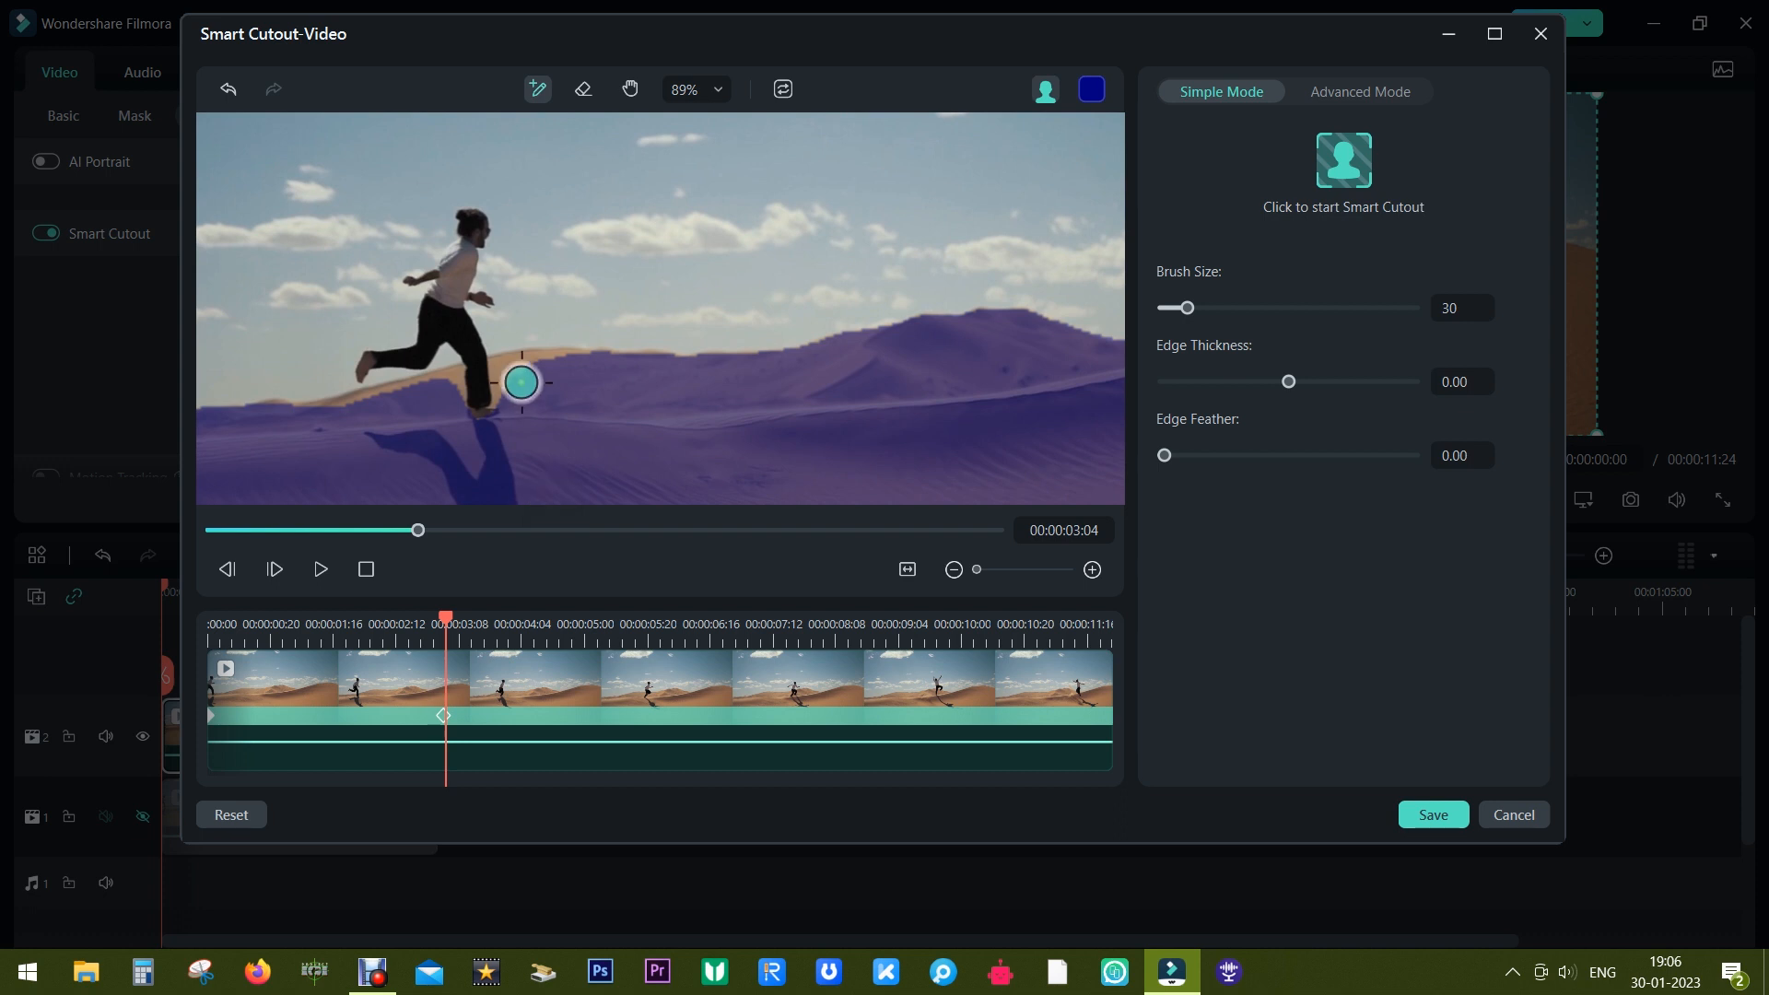
left_click(583, 88)
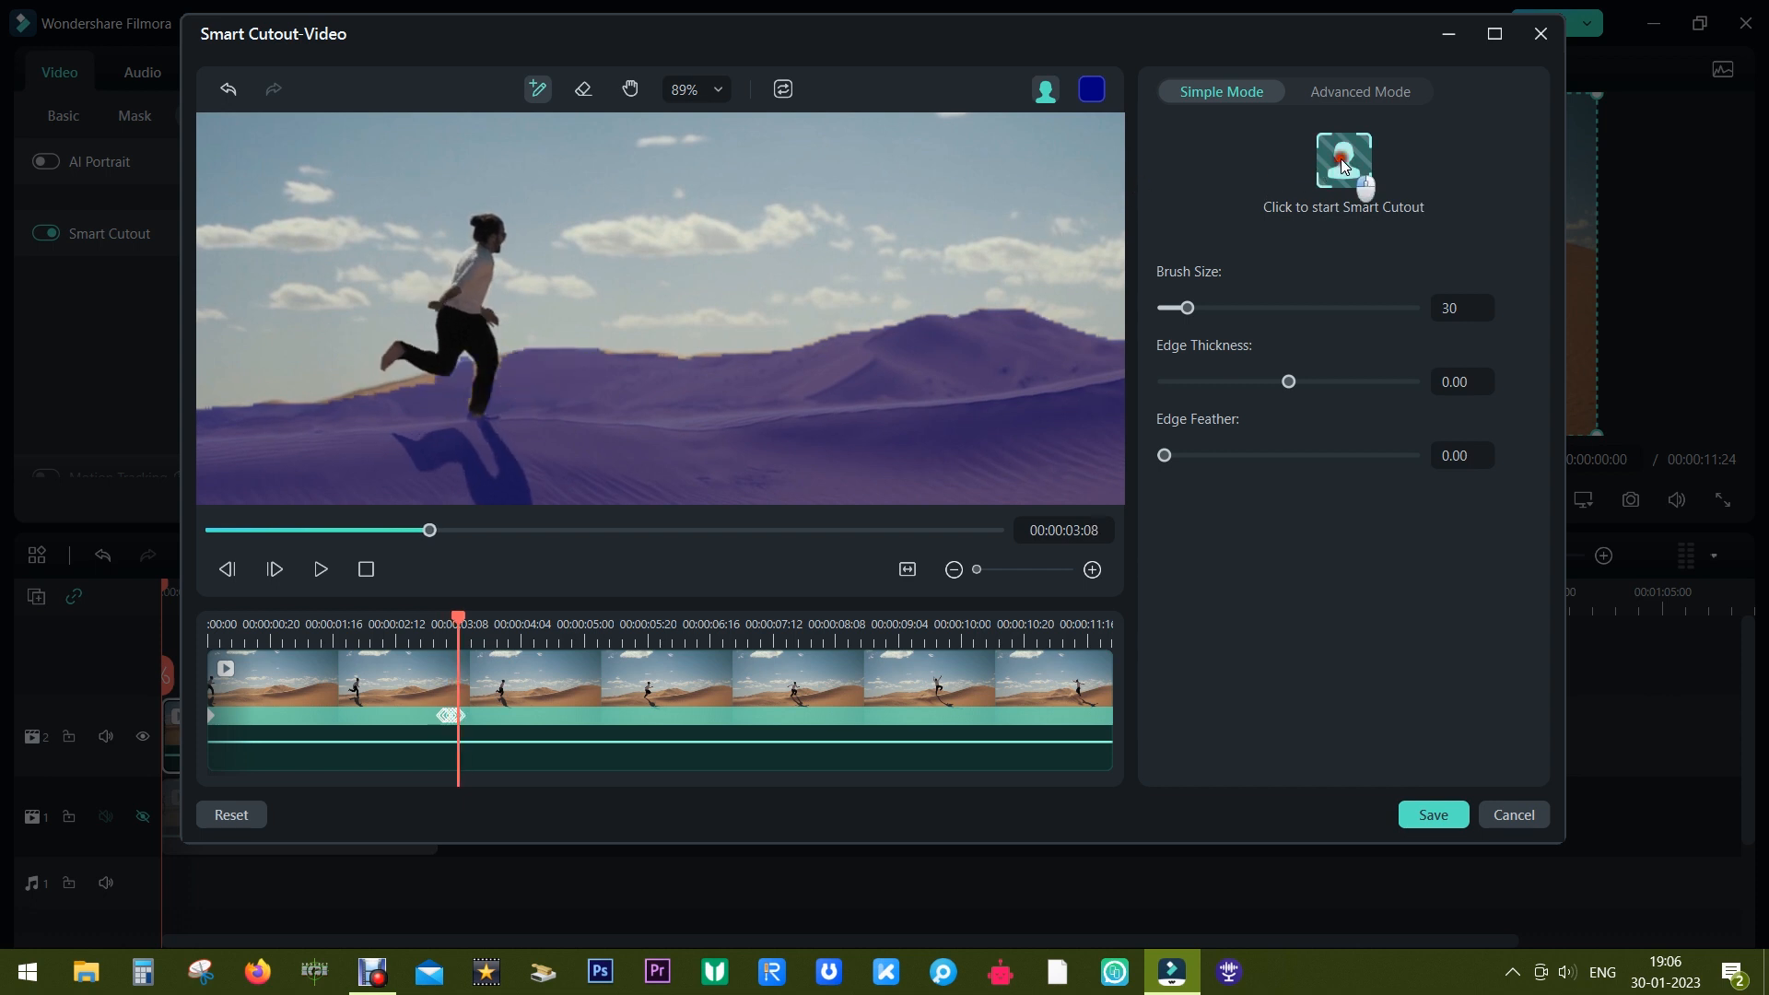
Track the refined selection, stop partway, and add a missed dune patch.
left_click(1341, 169)
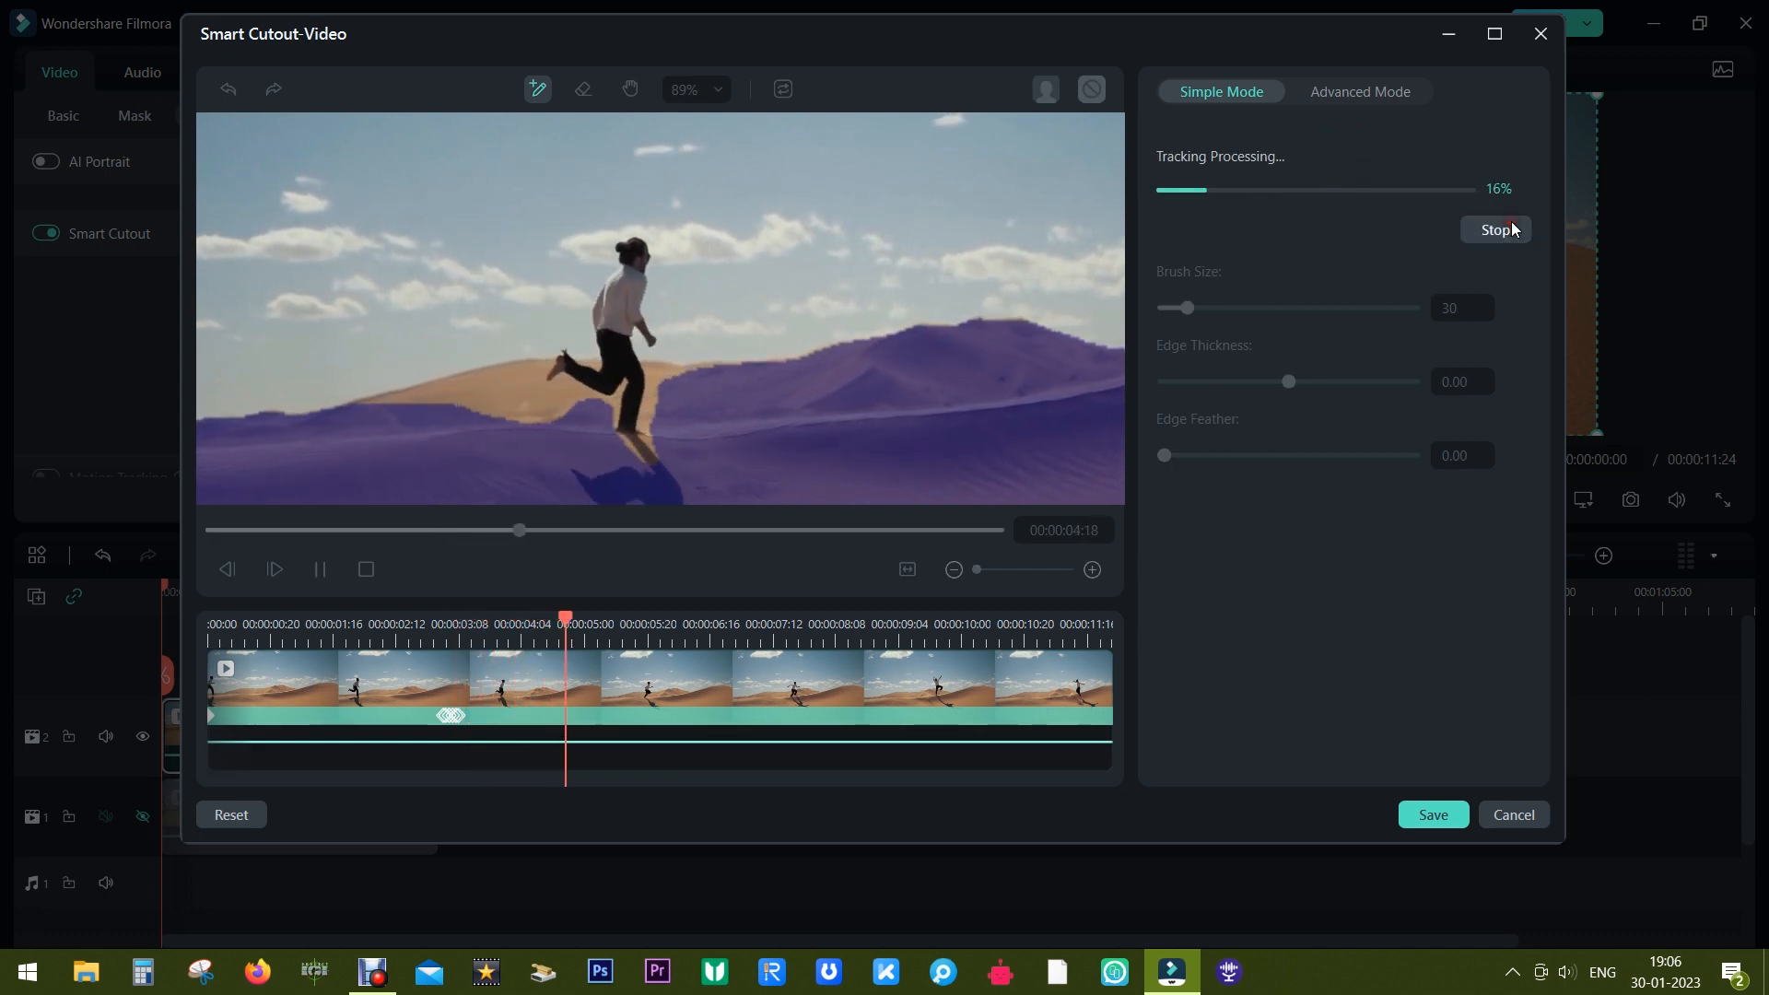
left_click(1496, 231)
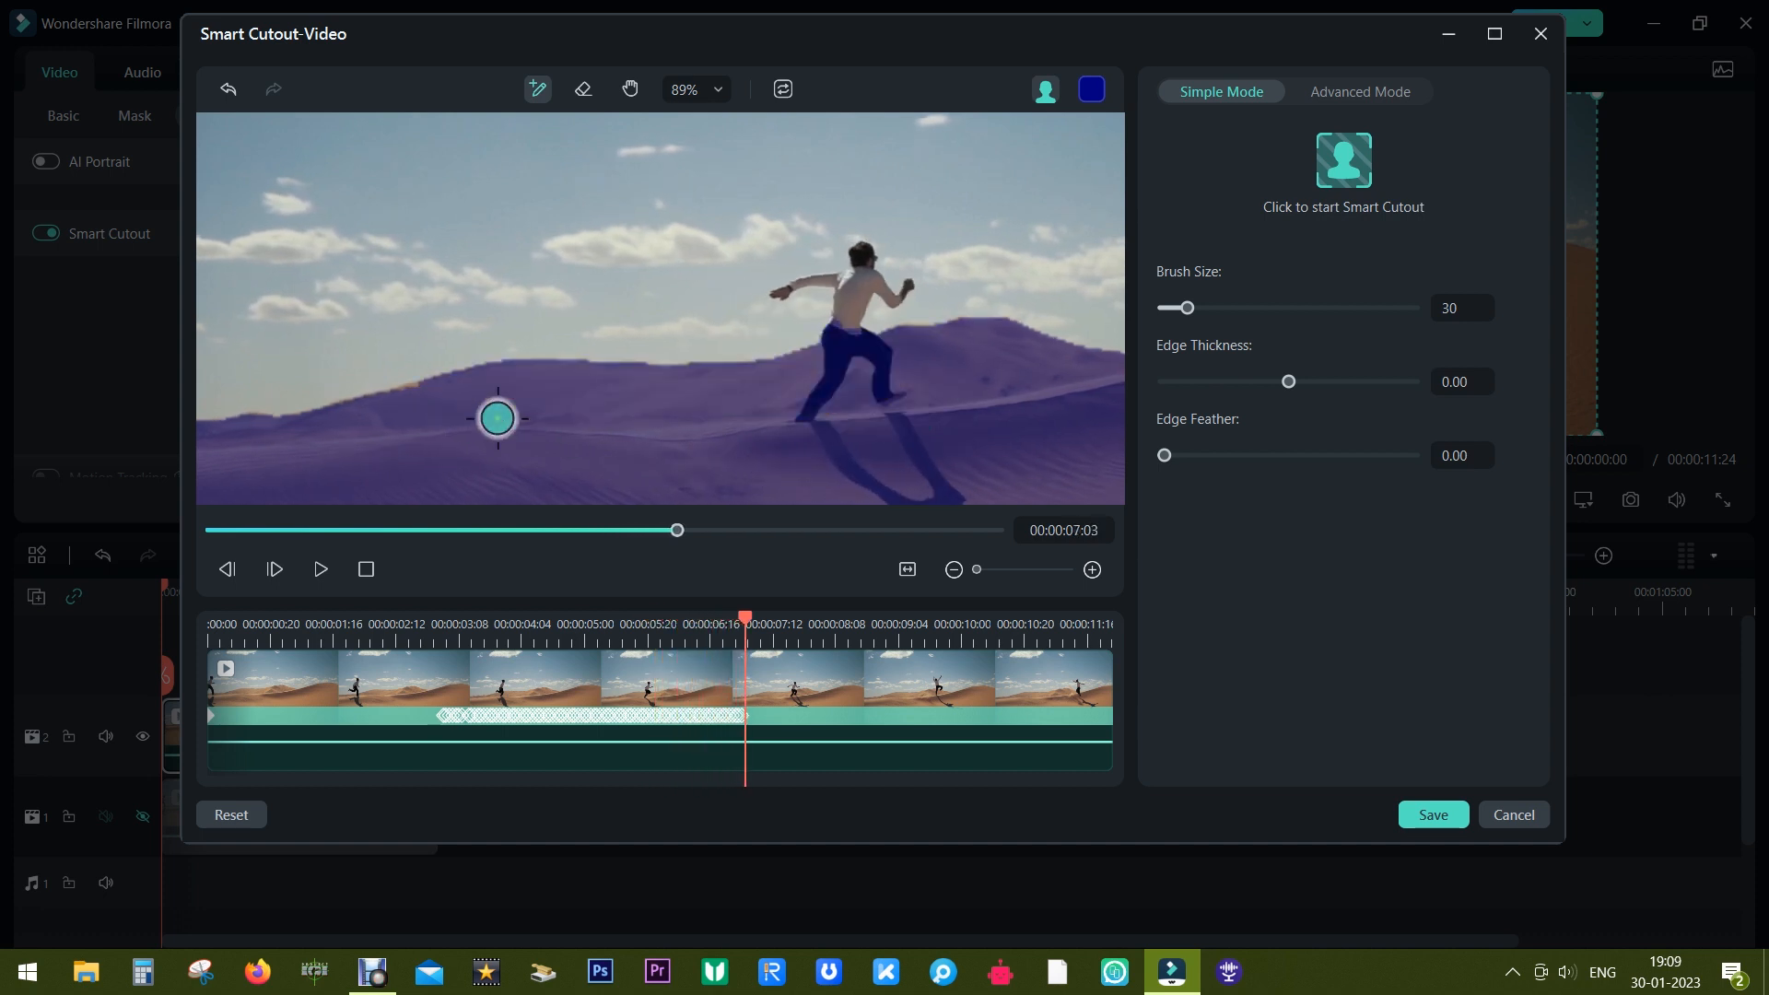
left_click(1341, 159)
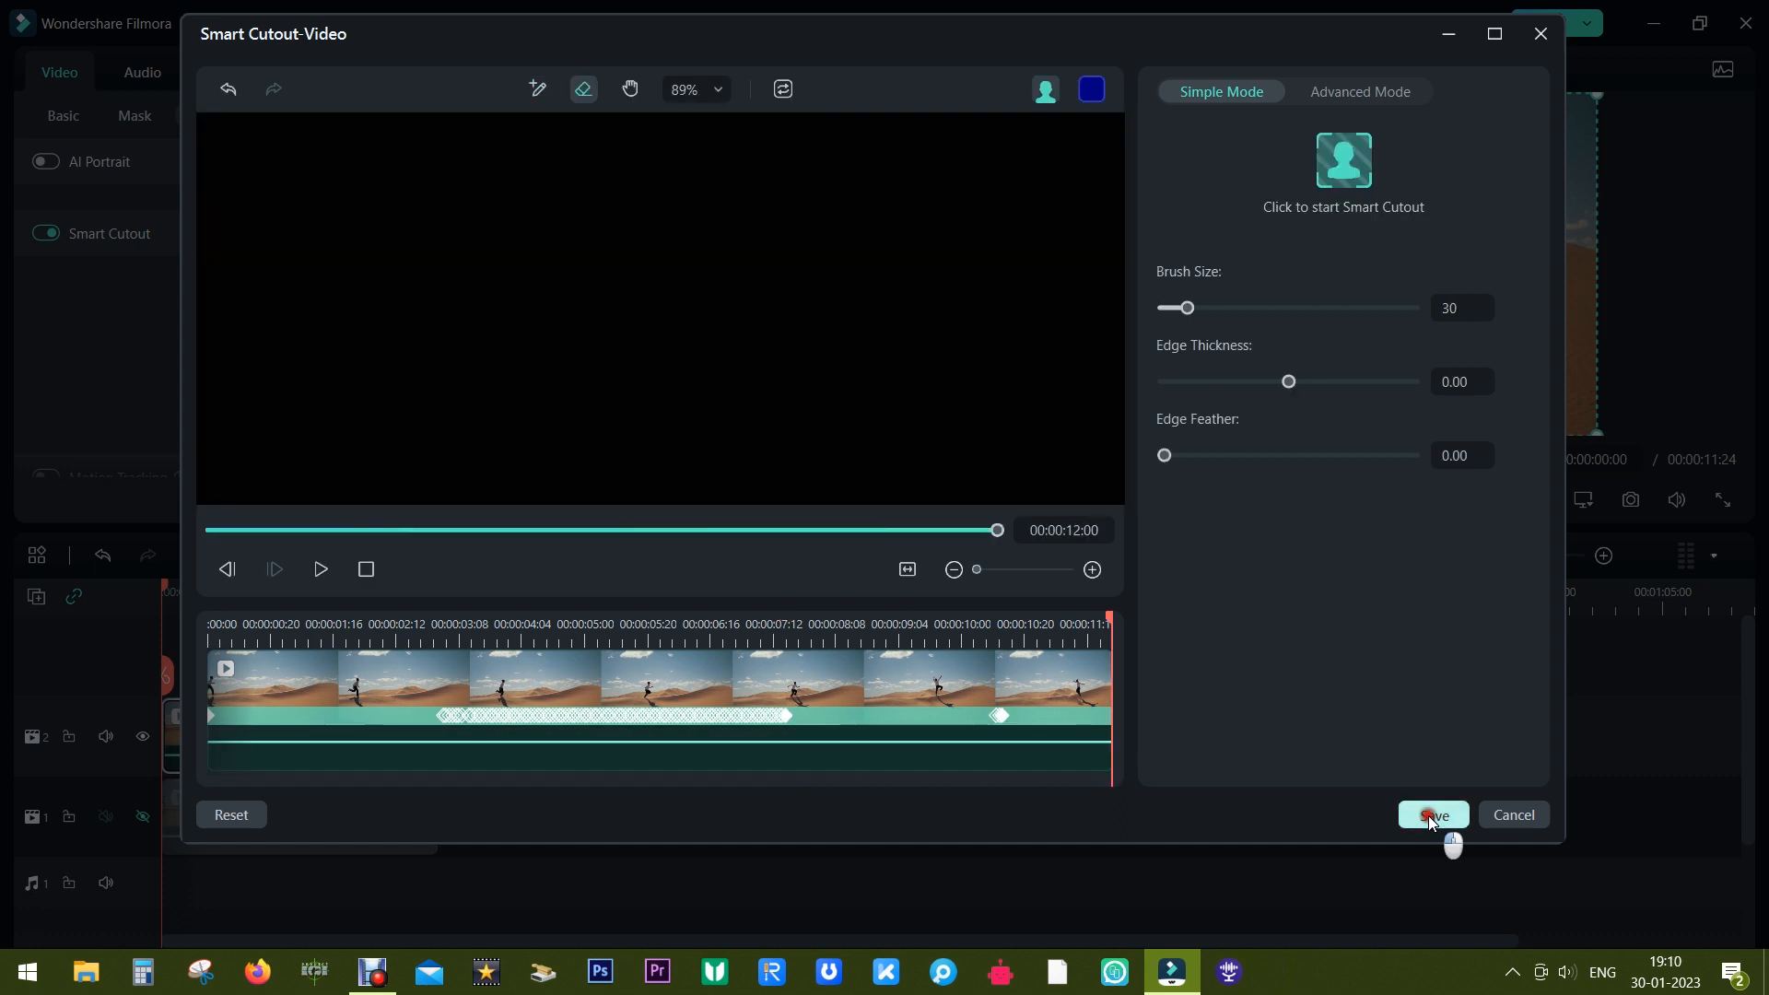
Save the dune cutout and play back the clip showing sand against black.
left_click(1433, 814)
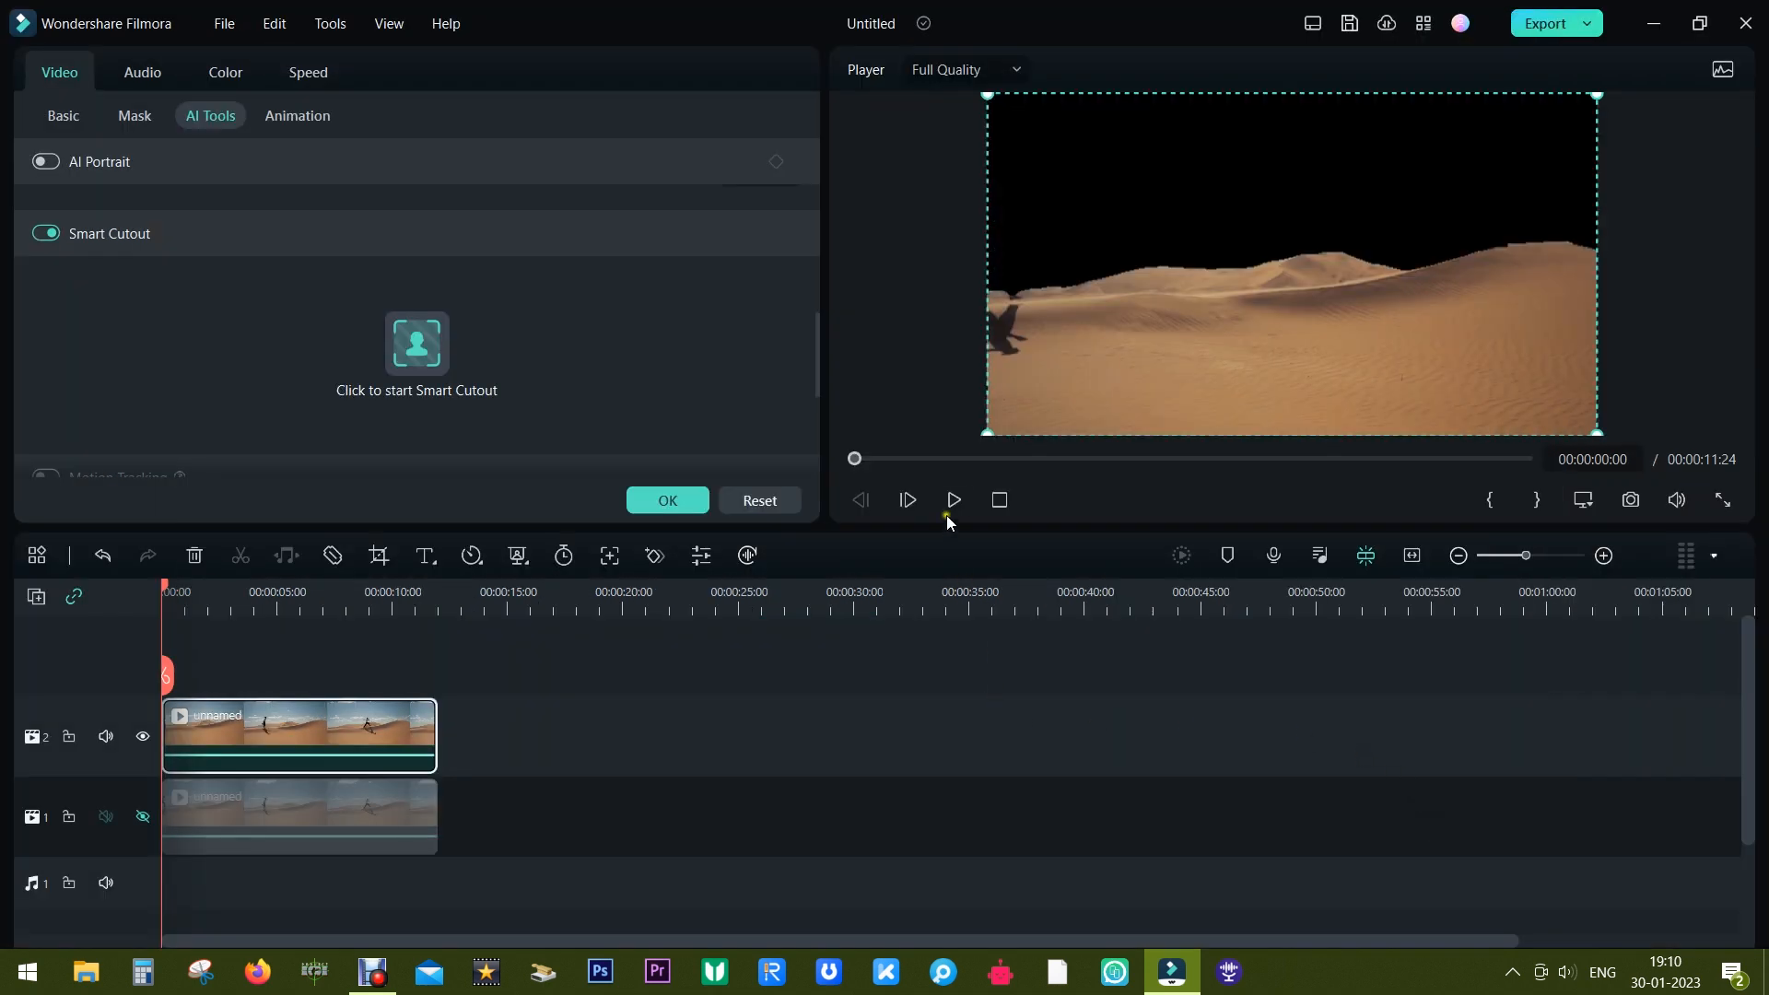
left_click(951, 499)
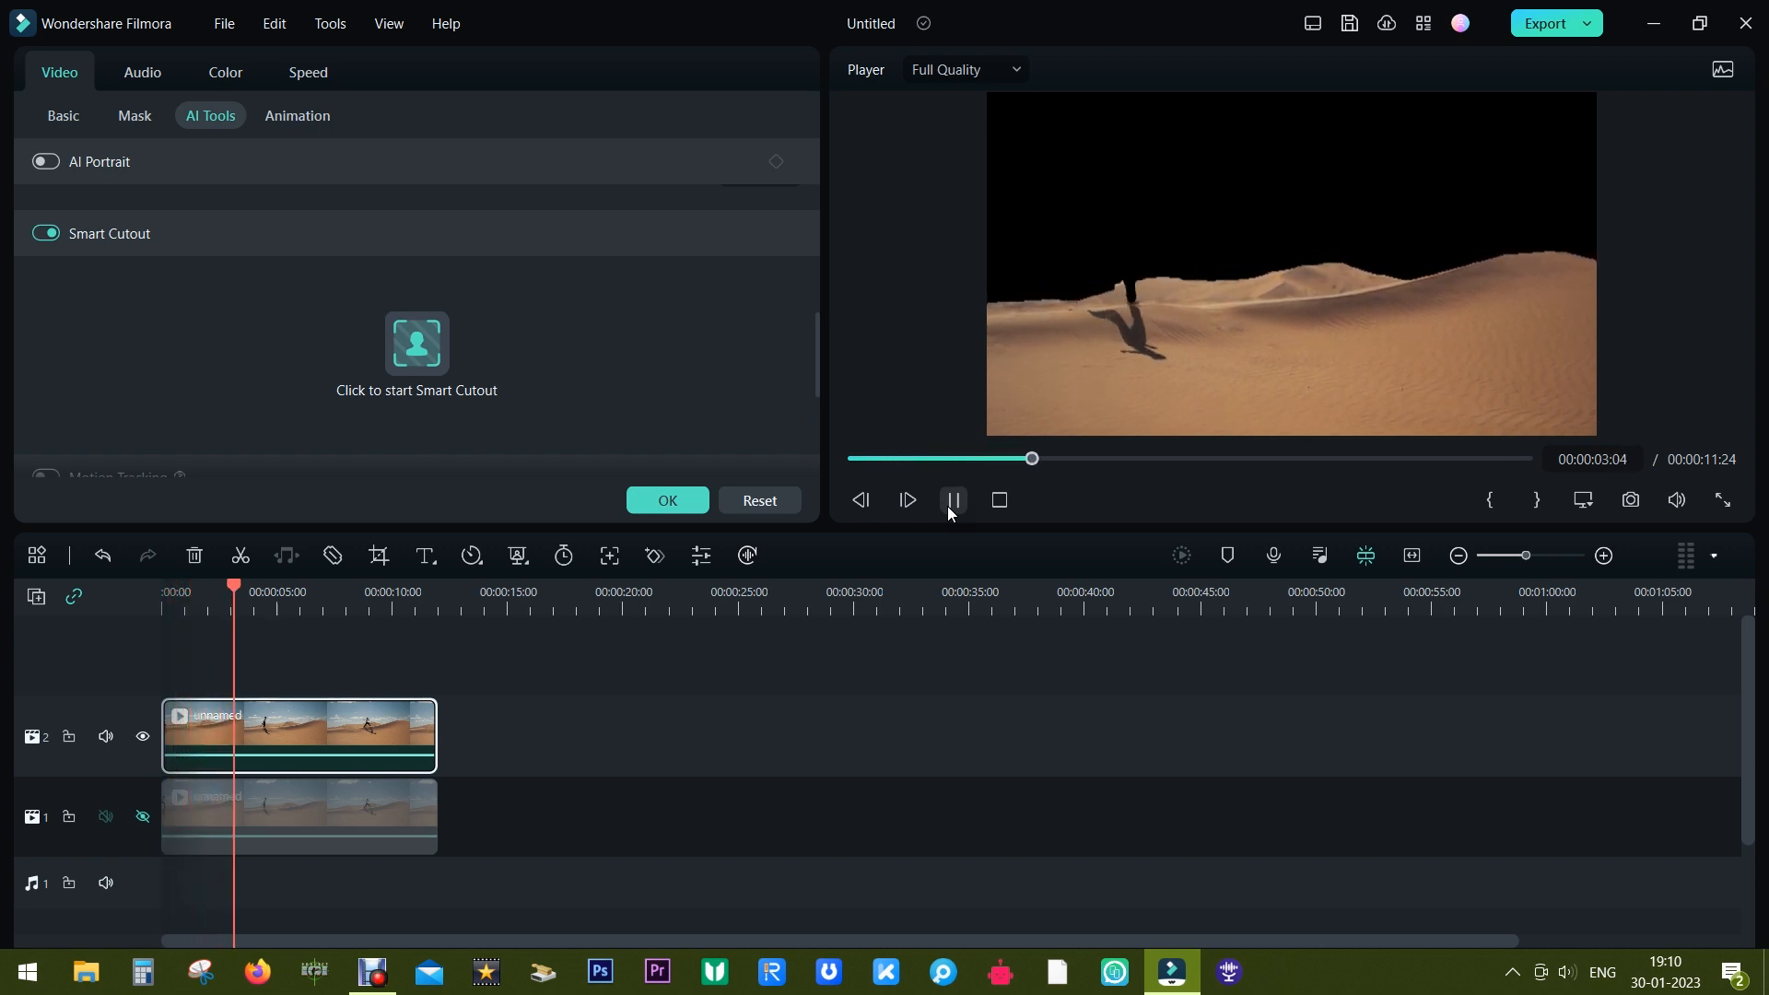
left_click(952, 499)
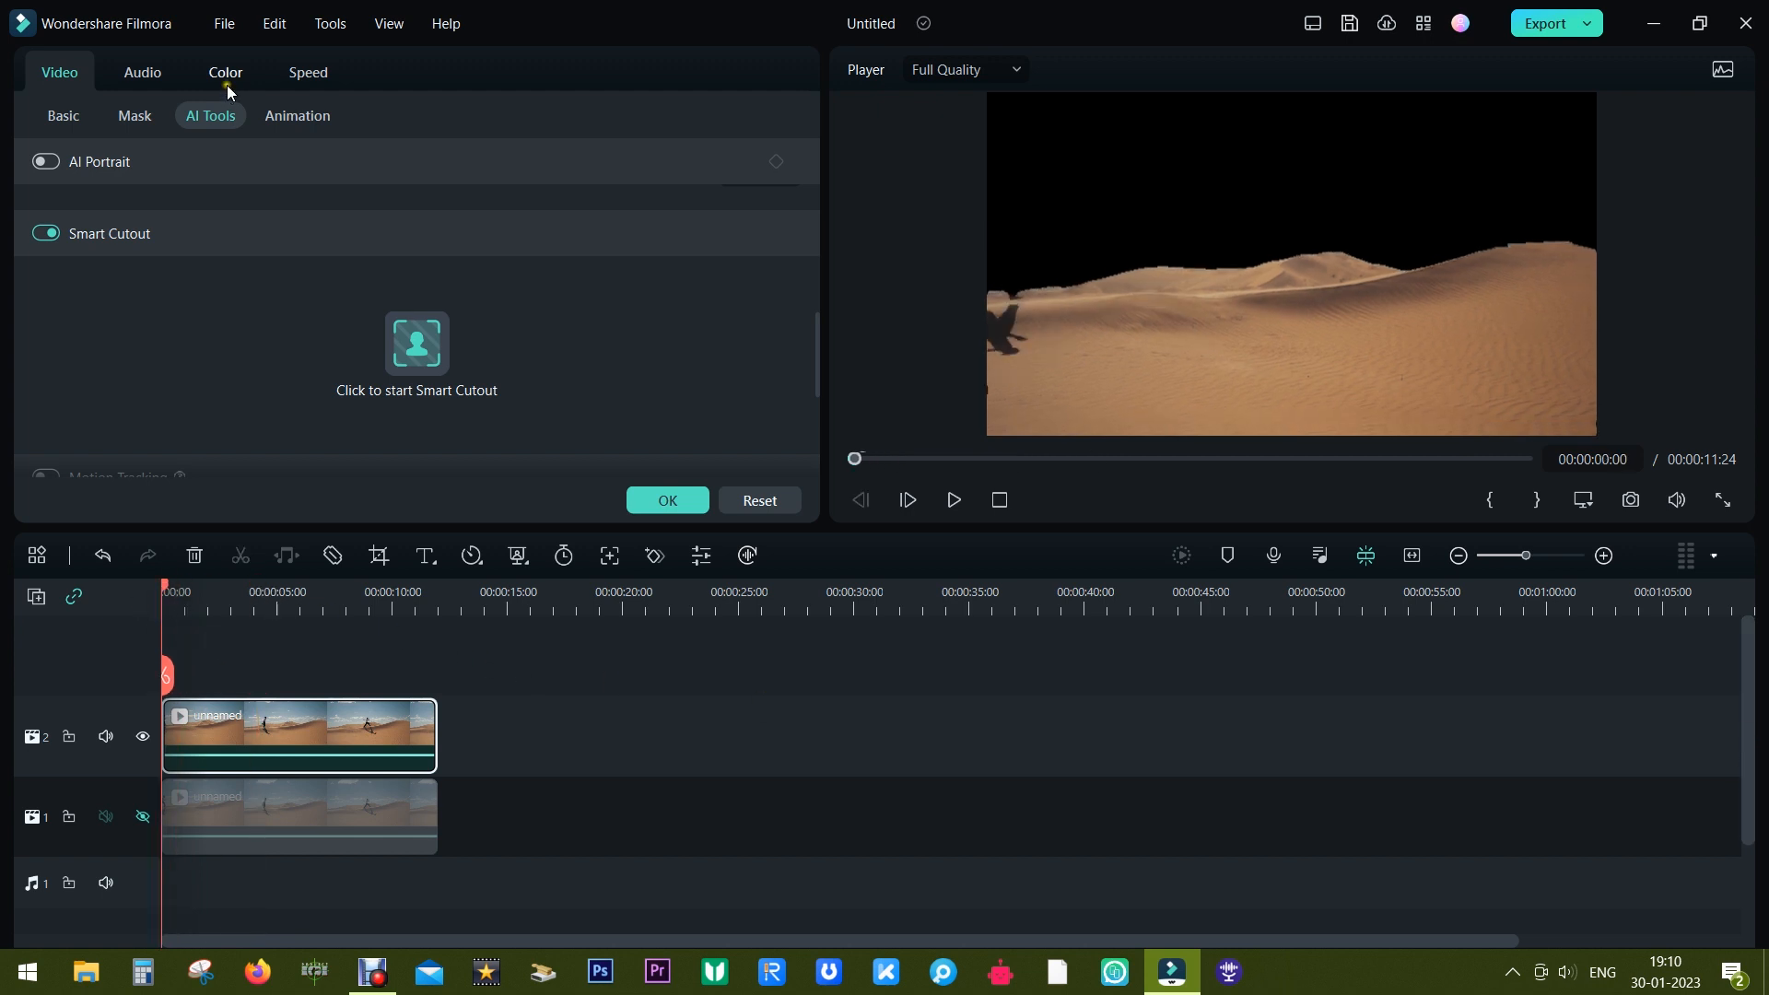
Search Stickers for 'make everyone thankful element 29' and add the googly-eyed cat sticker.
left_click(157, 79)
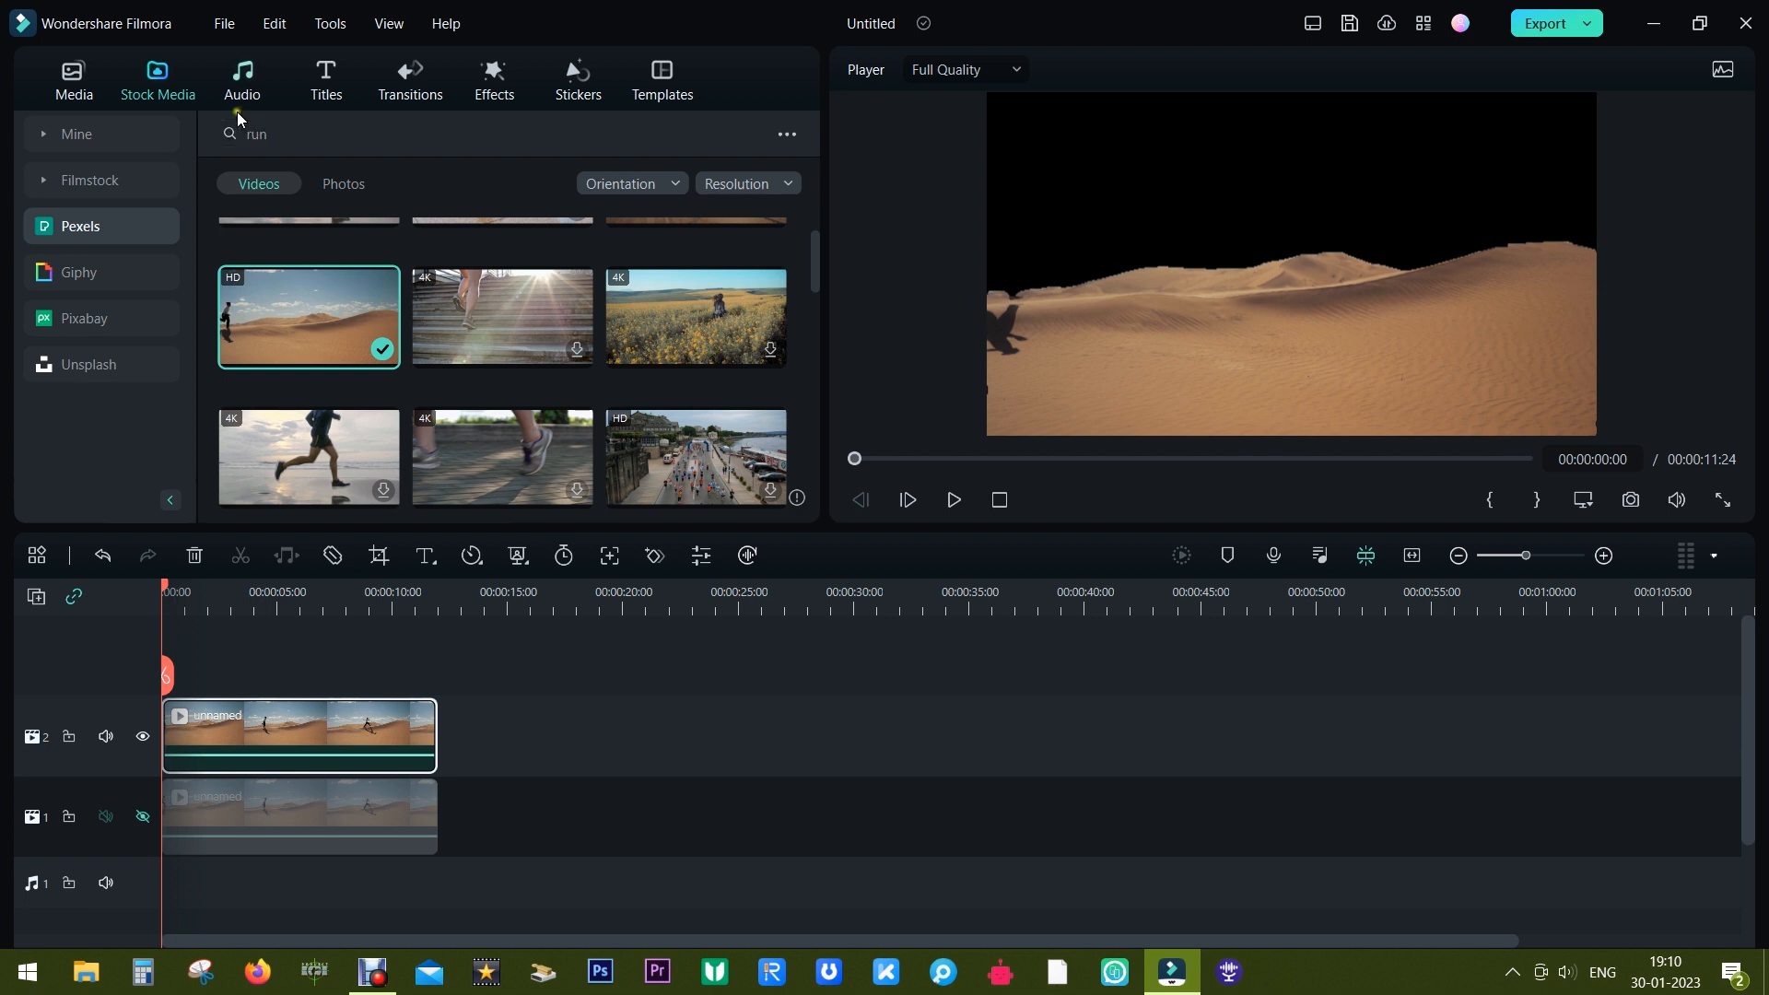
mouse_move(492, 77)
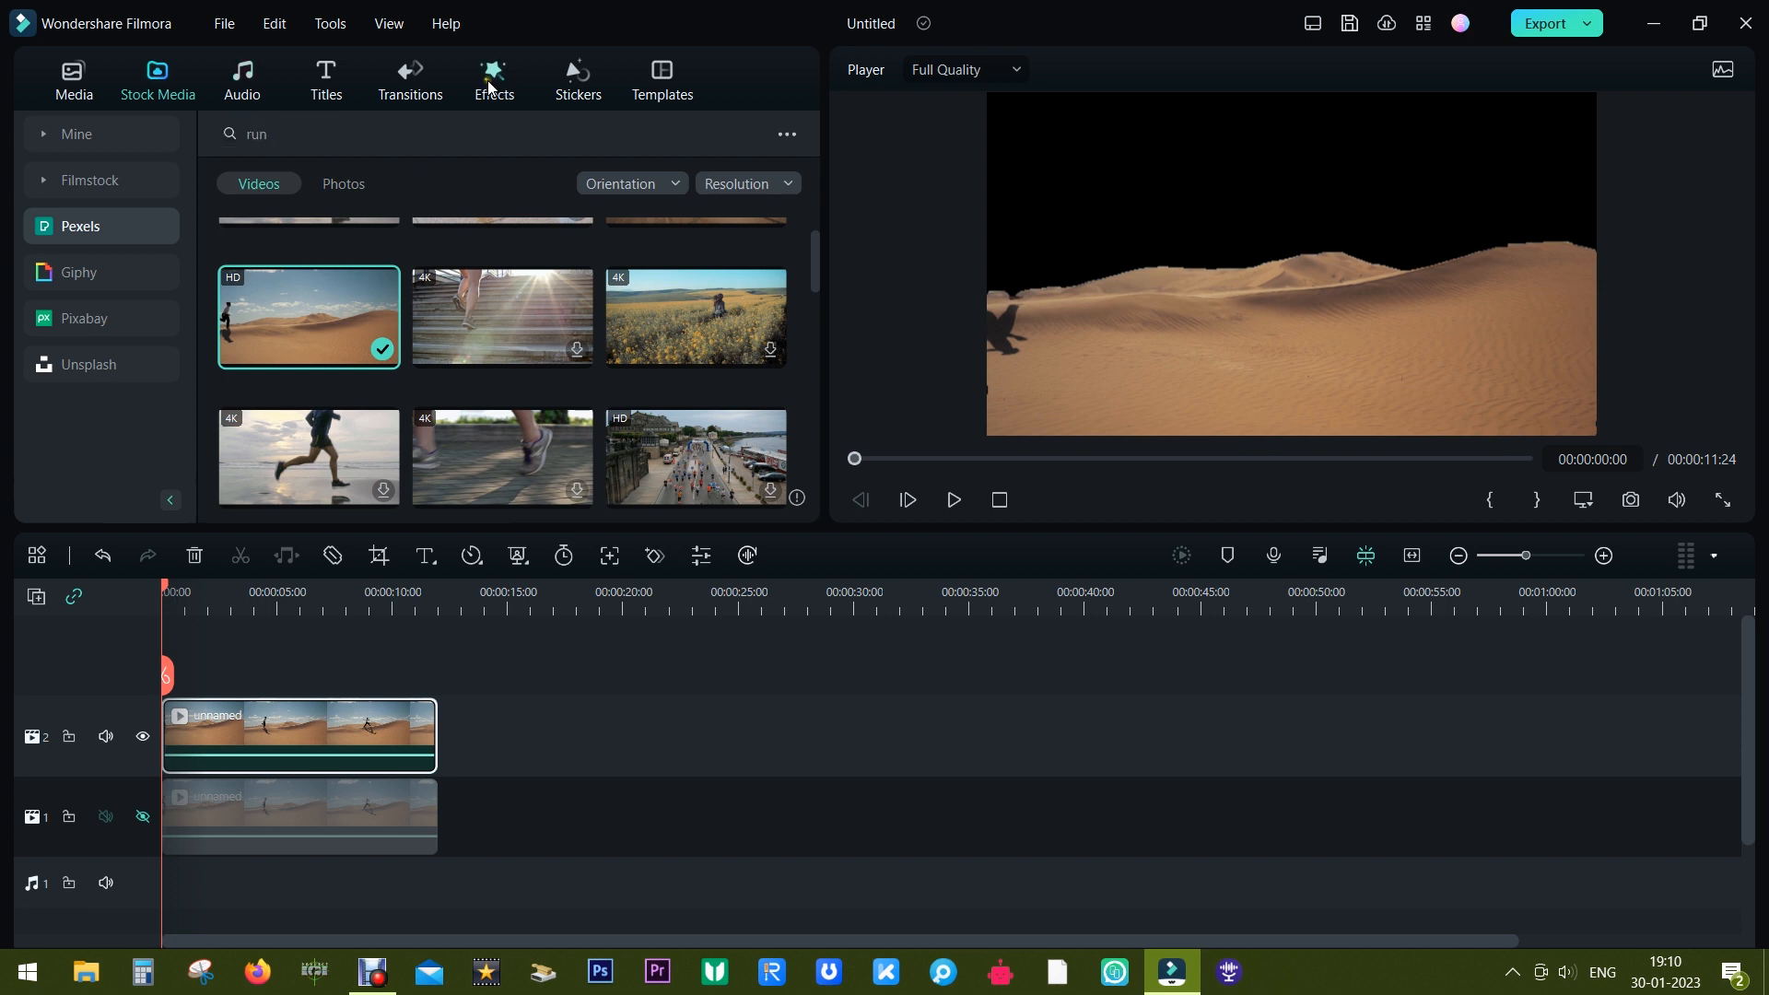
left_click(577, 79)
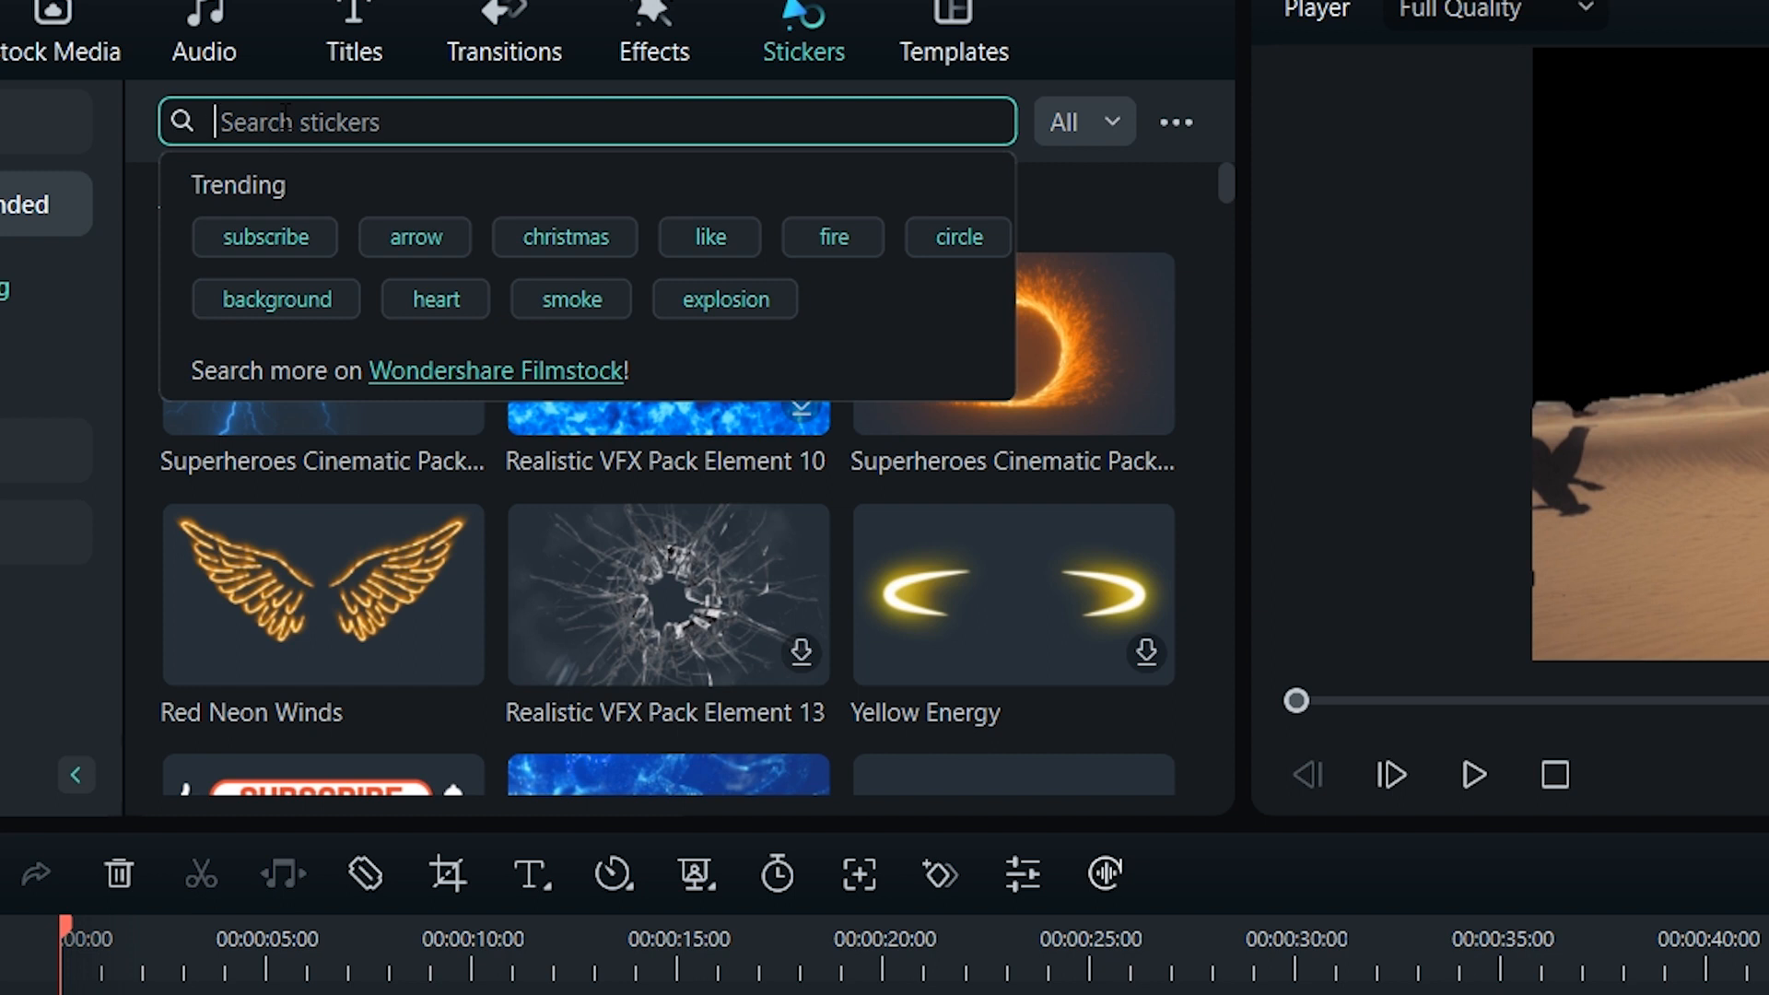
type("make everyone thanksful element")
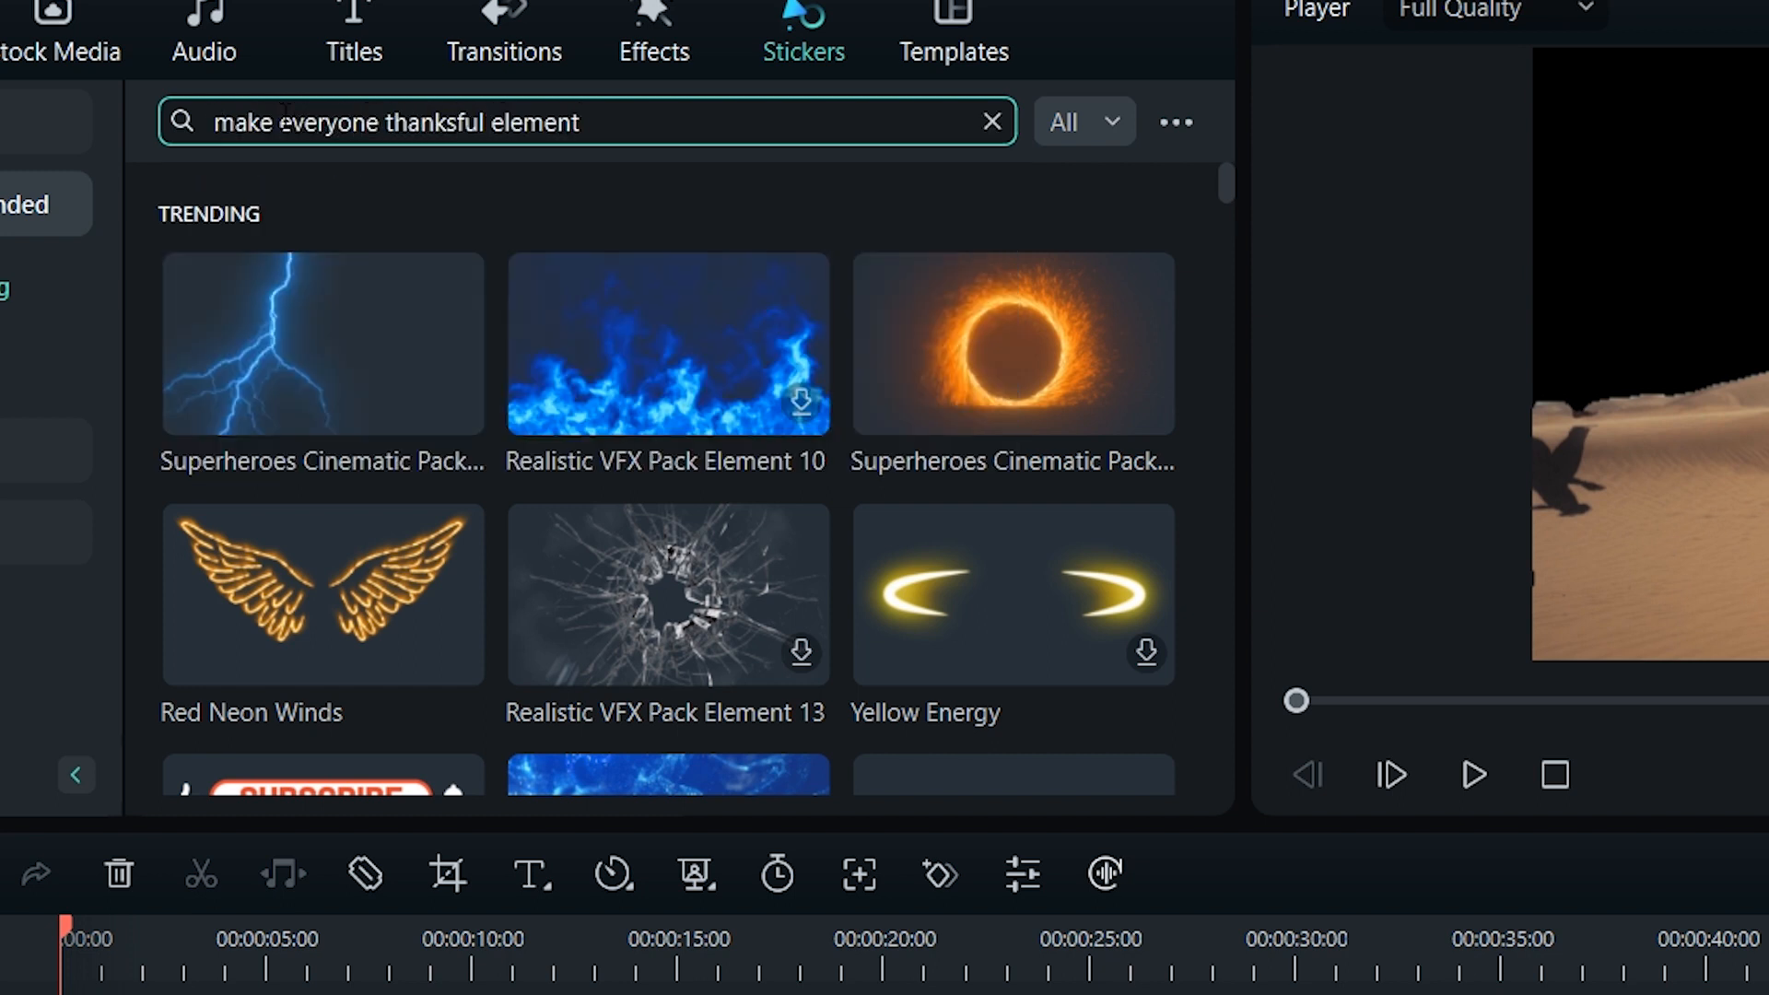
type("29")
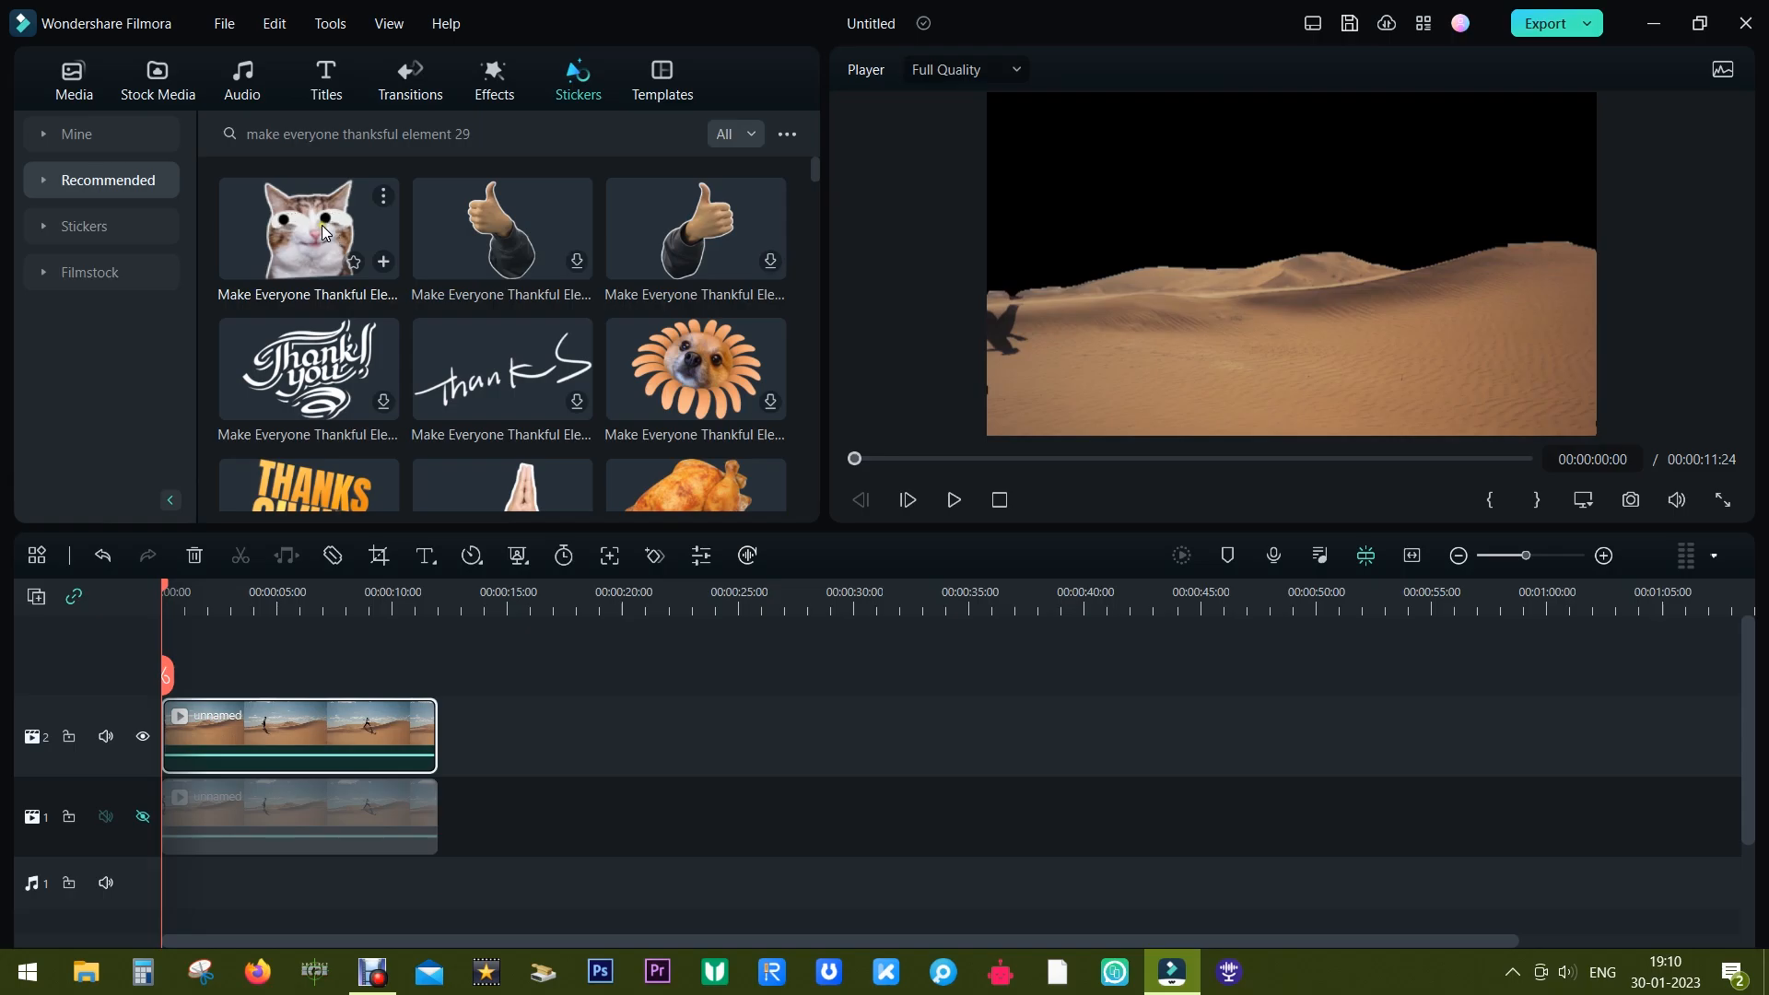
left_click(307, 227)
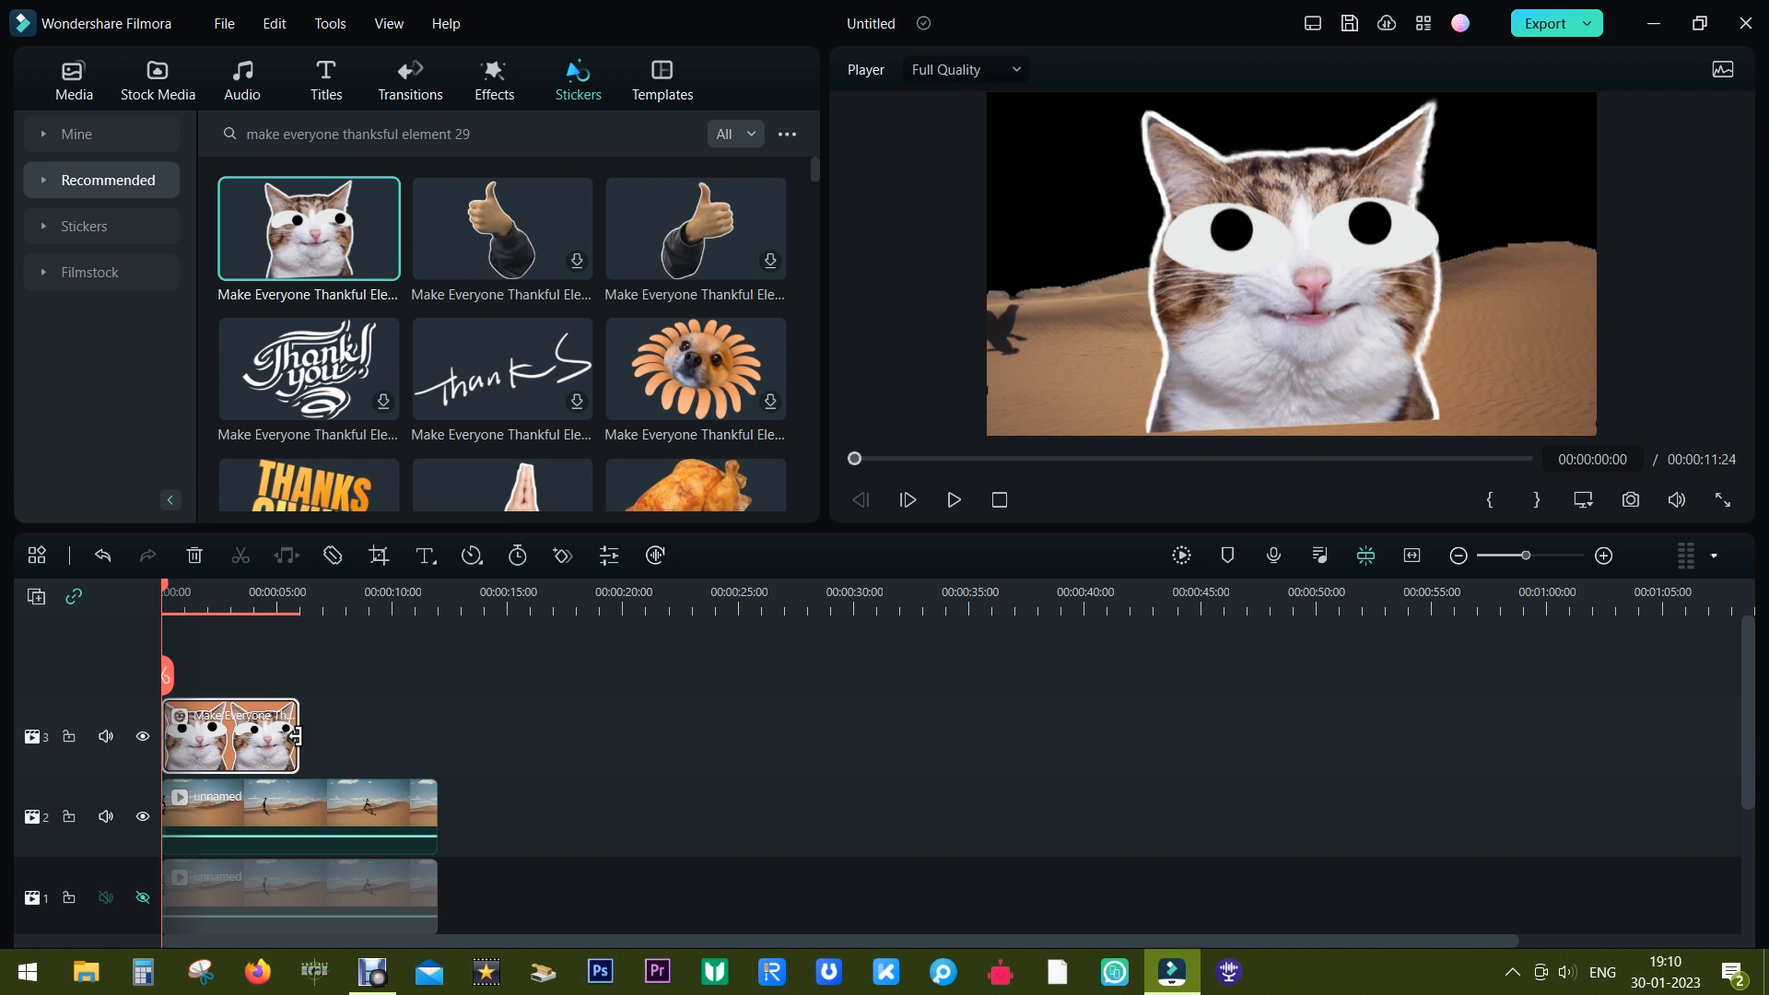
left_click(308, 814)
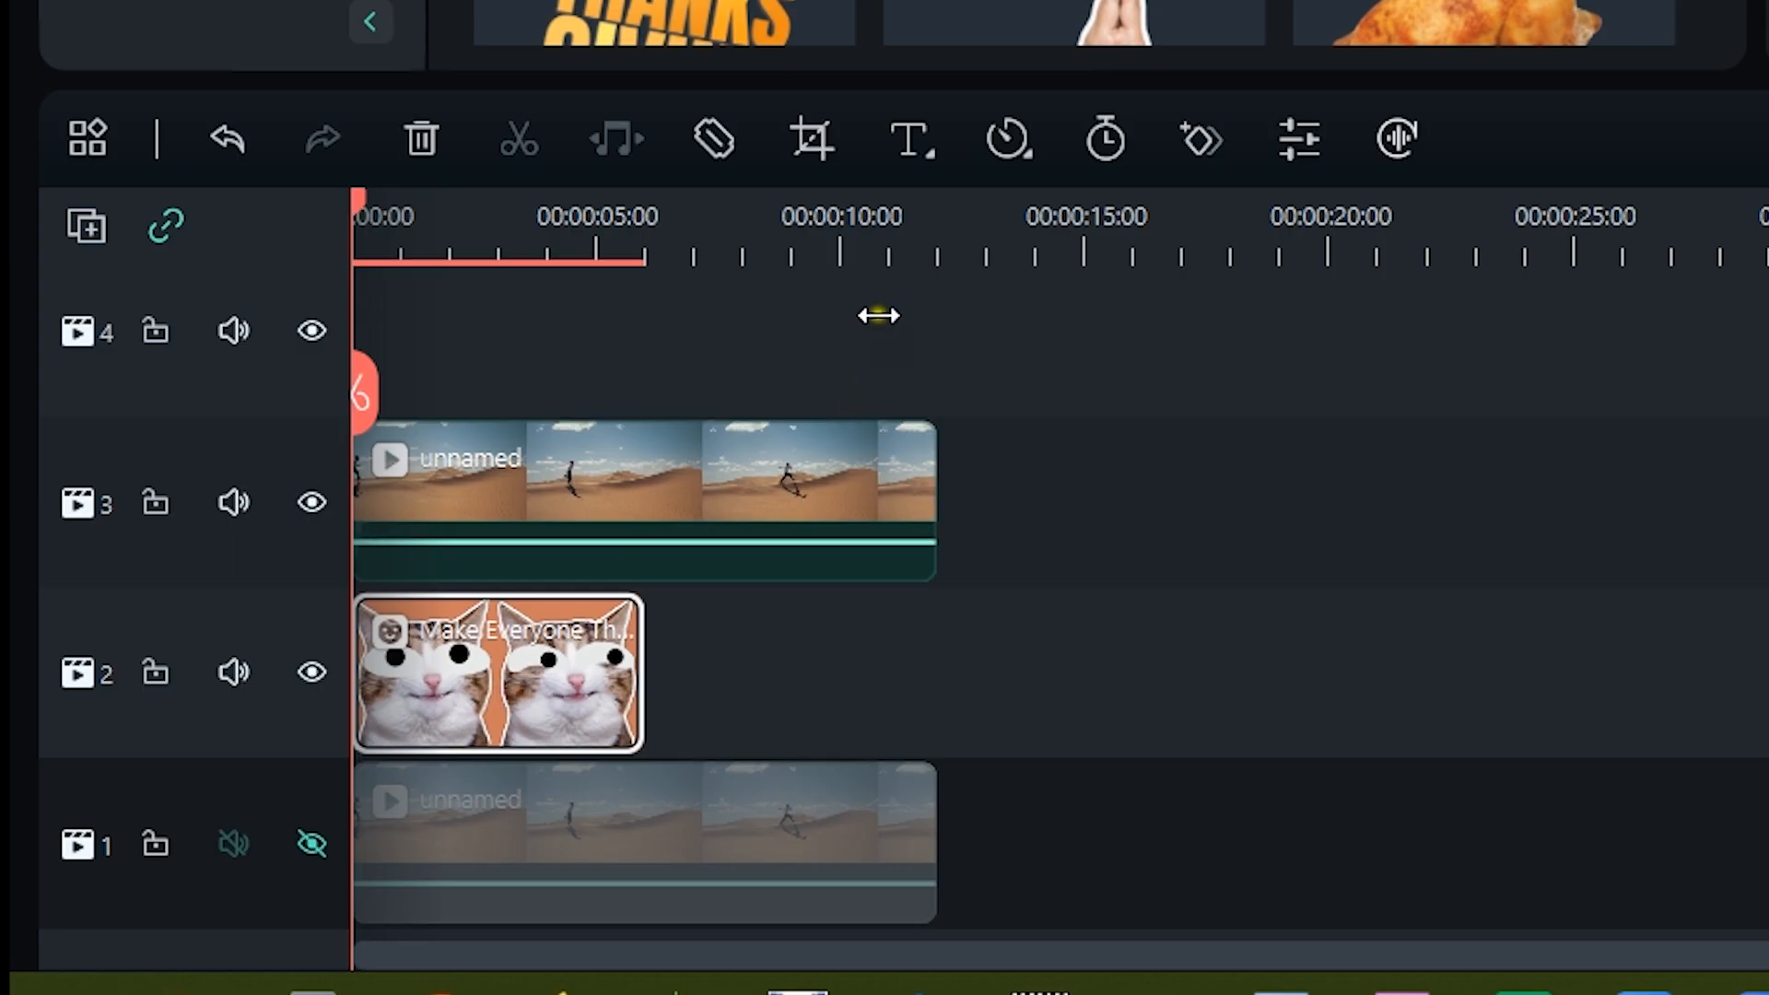
Set the cat sticker clip's speed to Slow 0.5x and open its settings.
left_click(1005, 140)
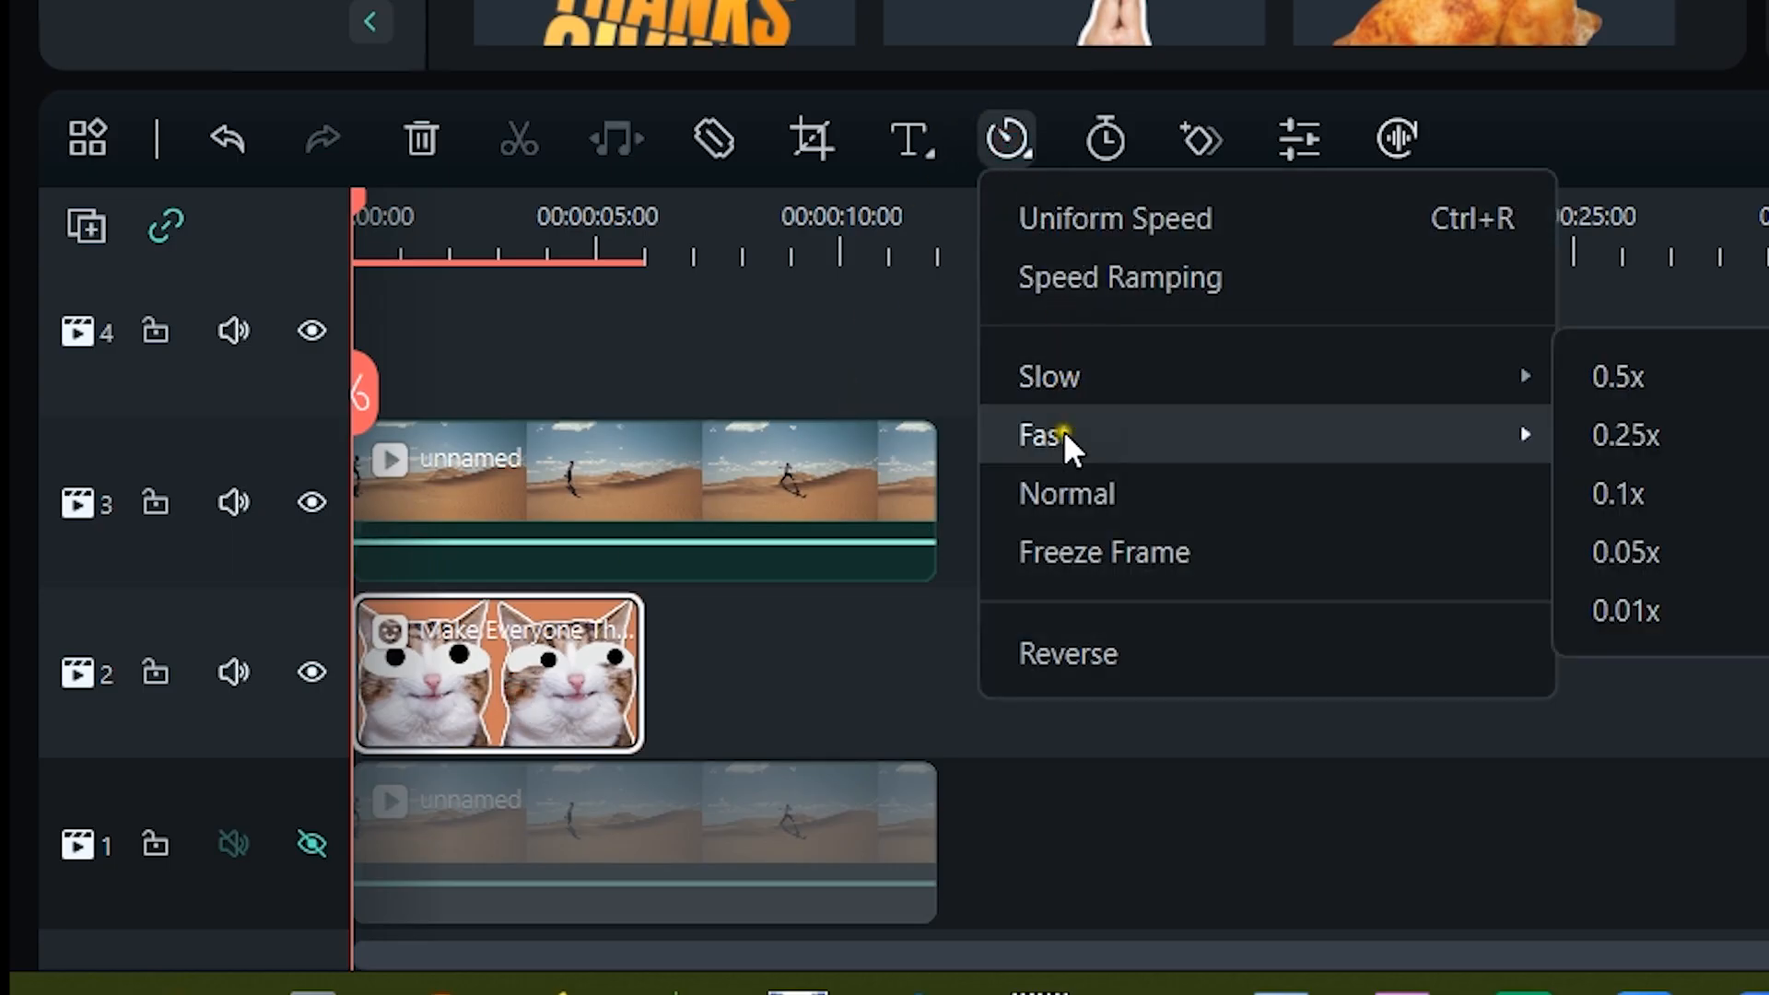
mouse_move(1557, 378)
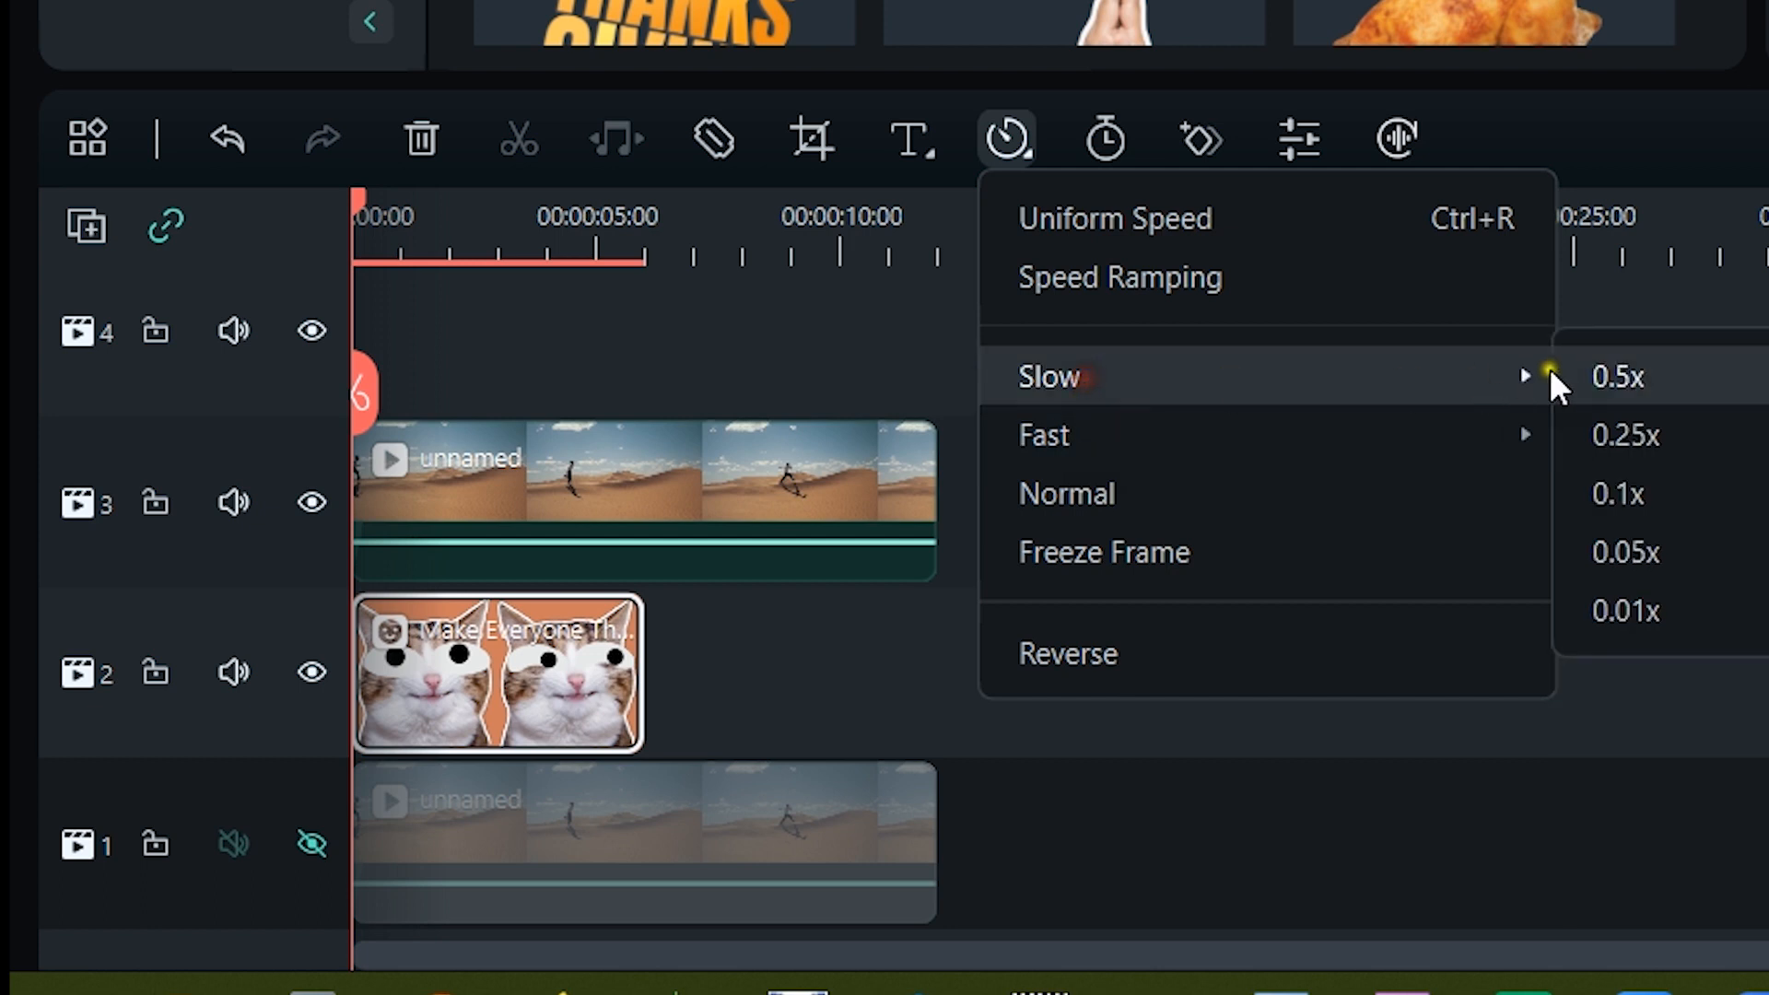
left_click(1614, 377)
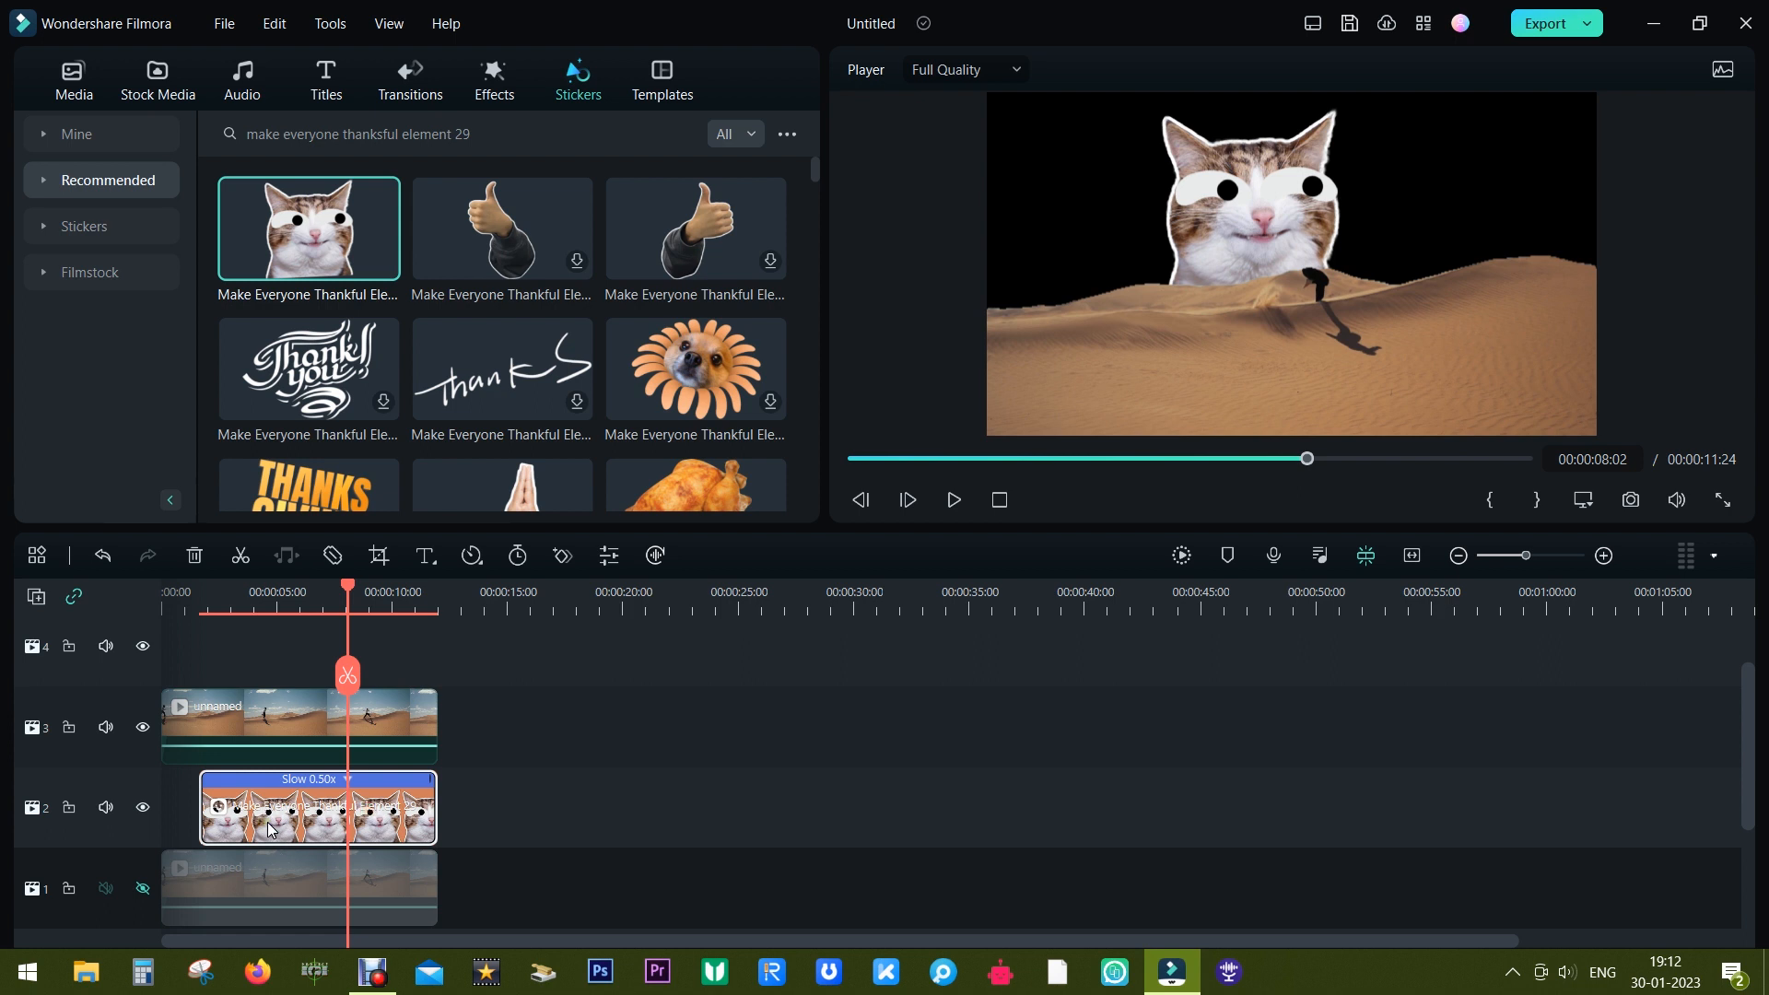
double_click(316, 807)
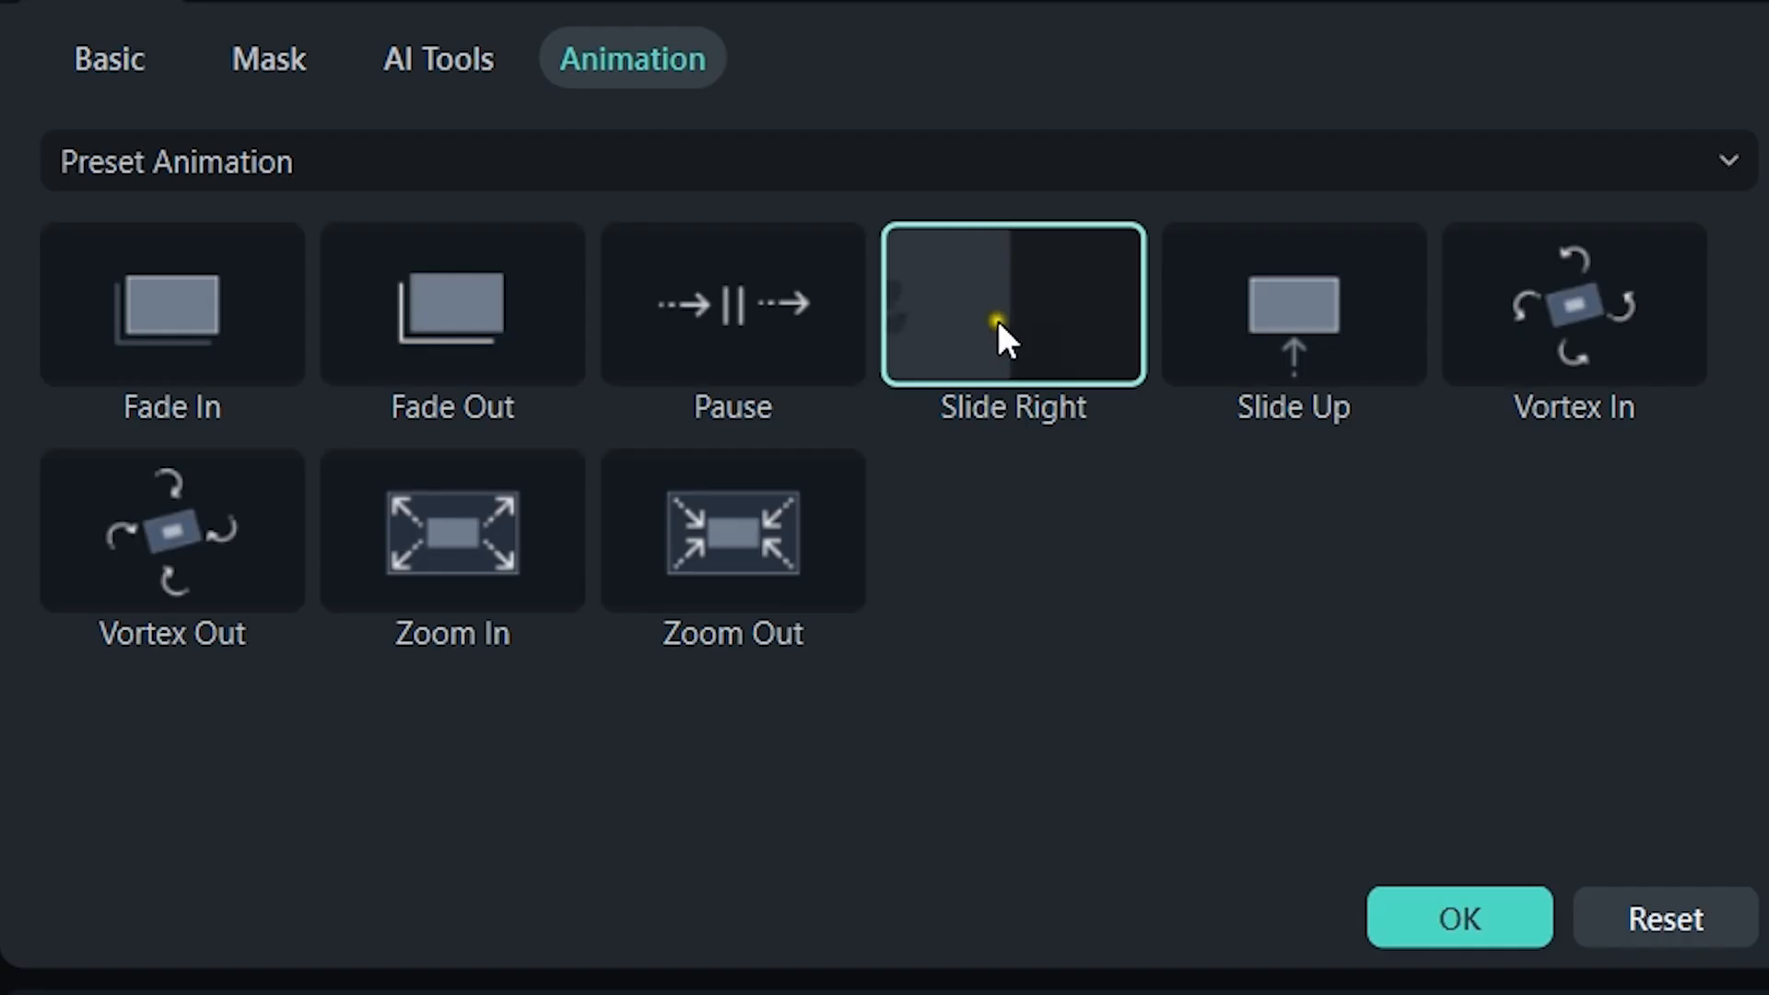
Apply the Slide Up animation to the cat sticker and preview its entrance.
left_click(1292, 305)
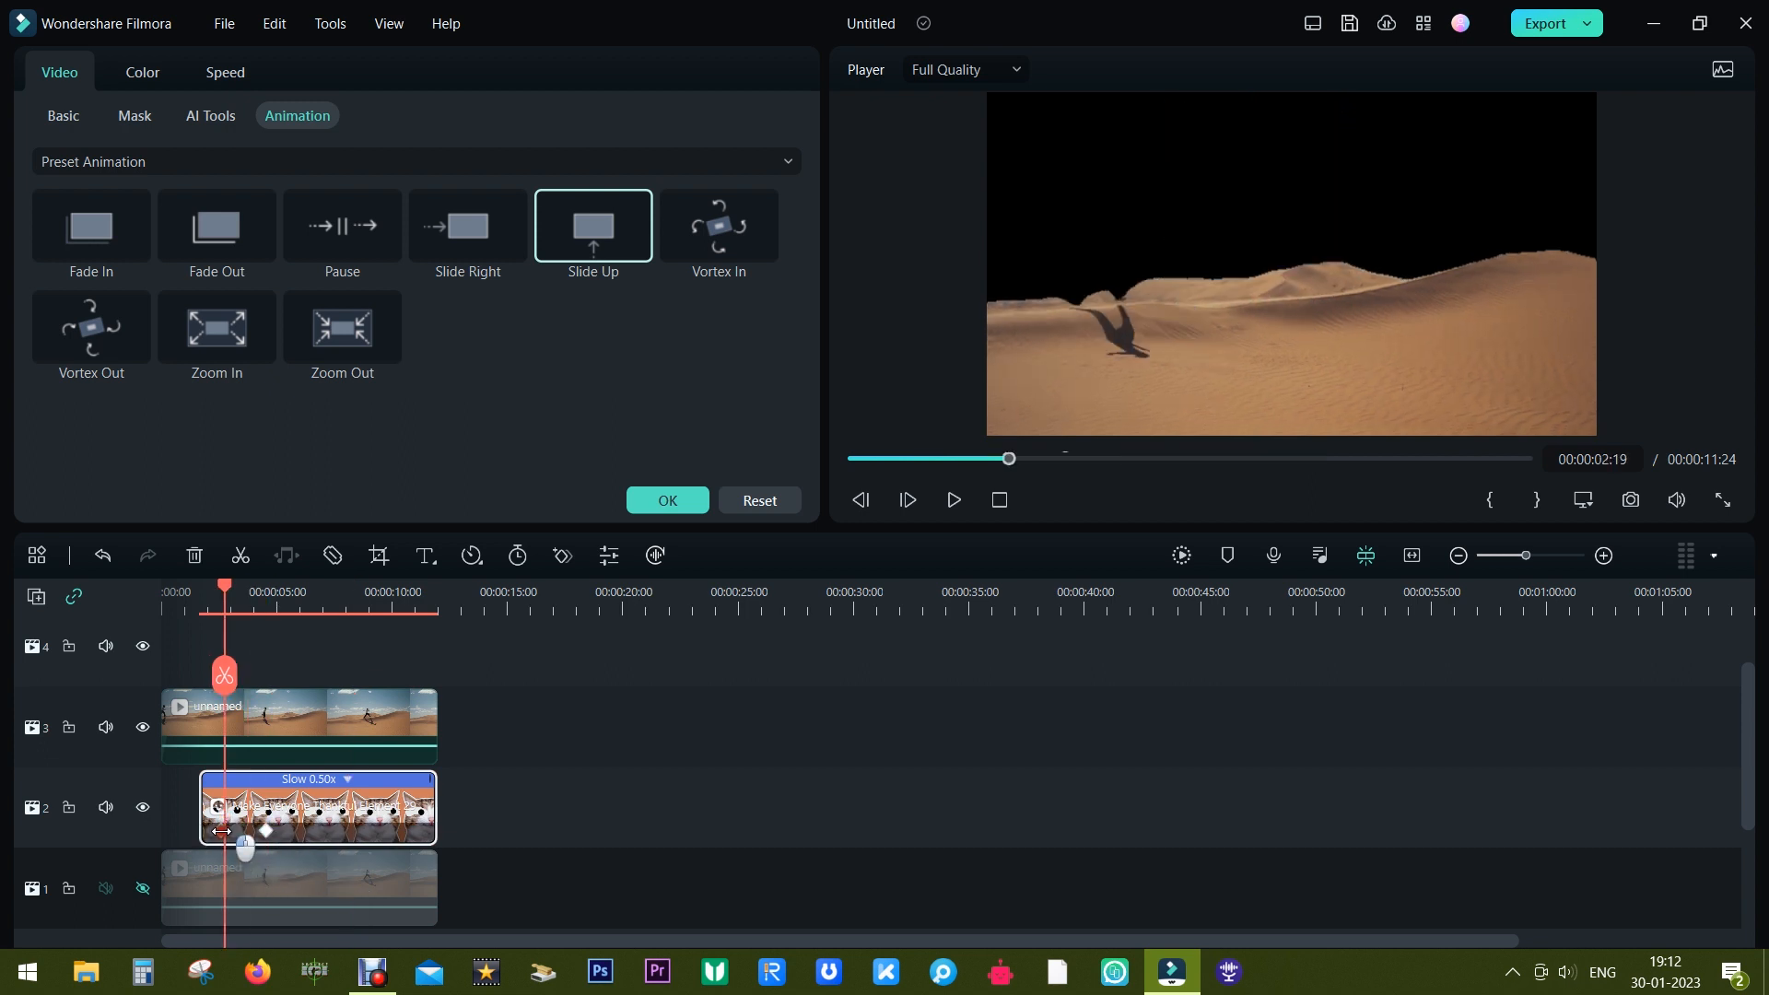
left_click(951, 499)
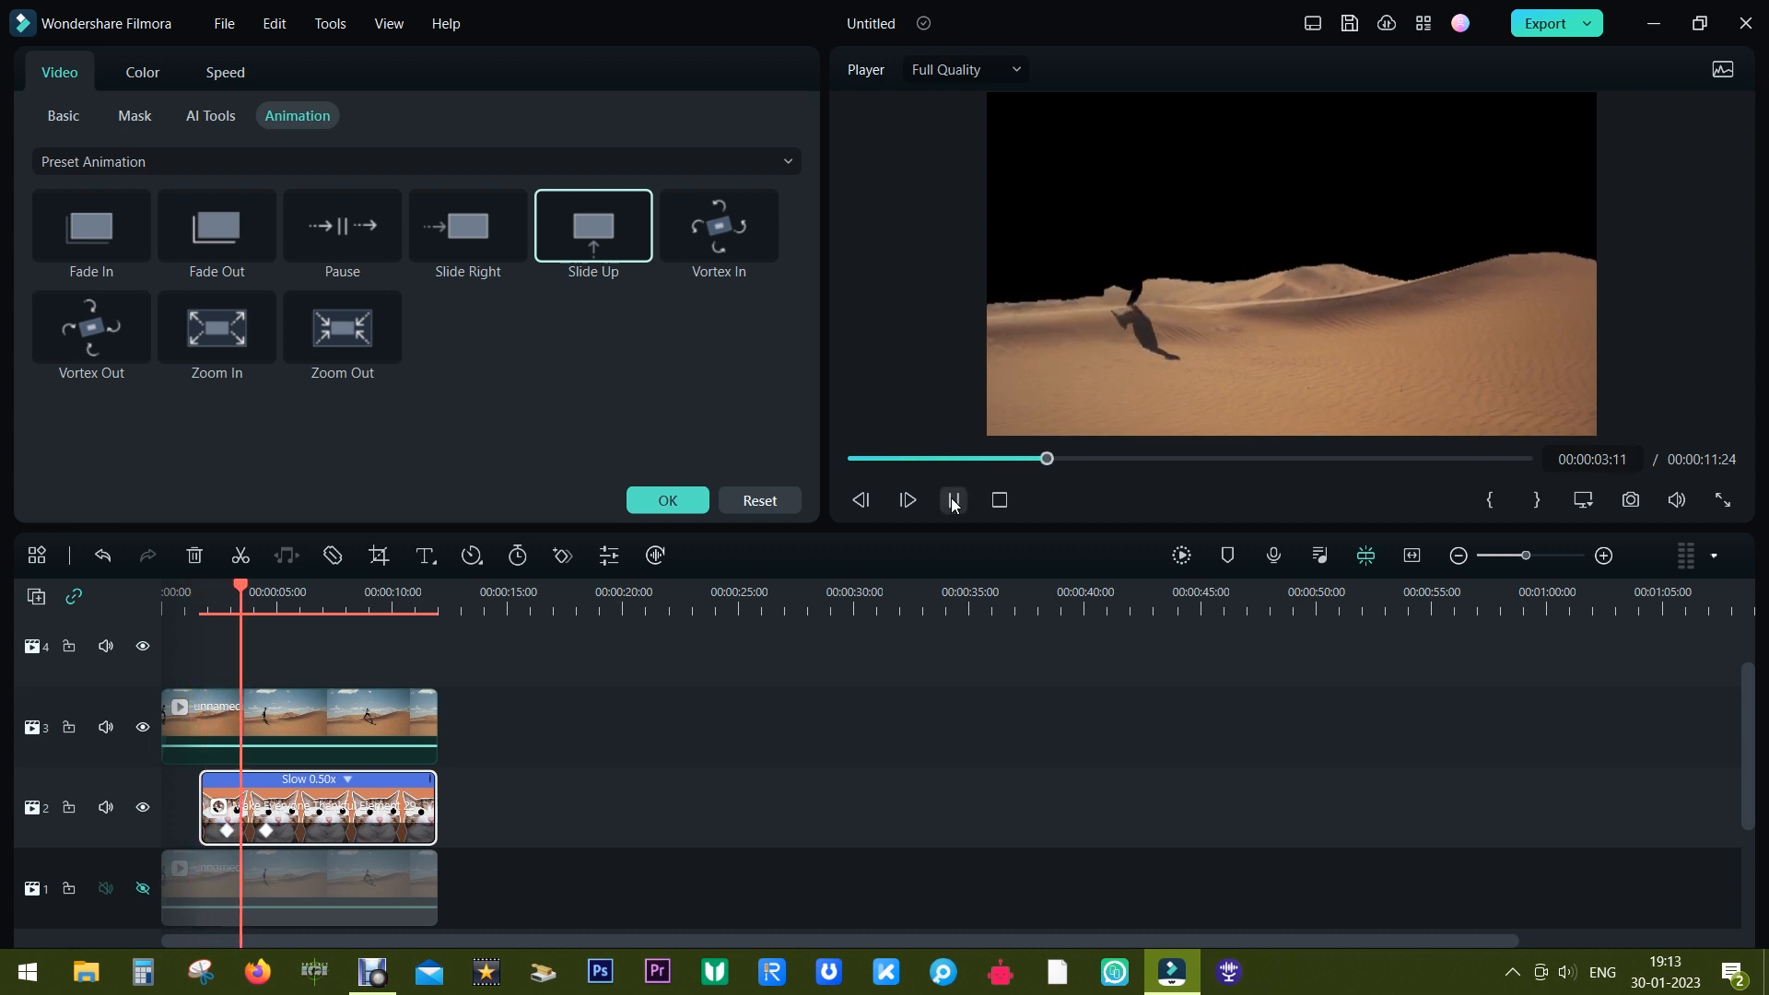
left_click(908, 500)
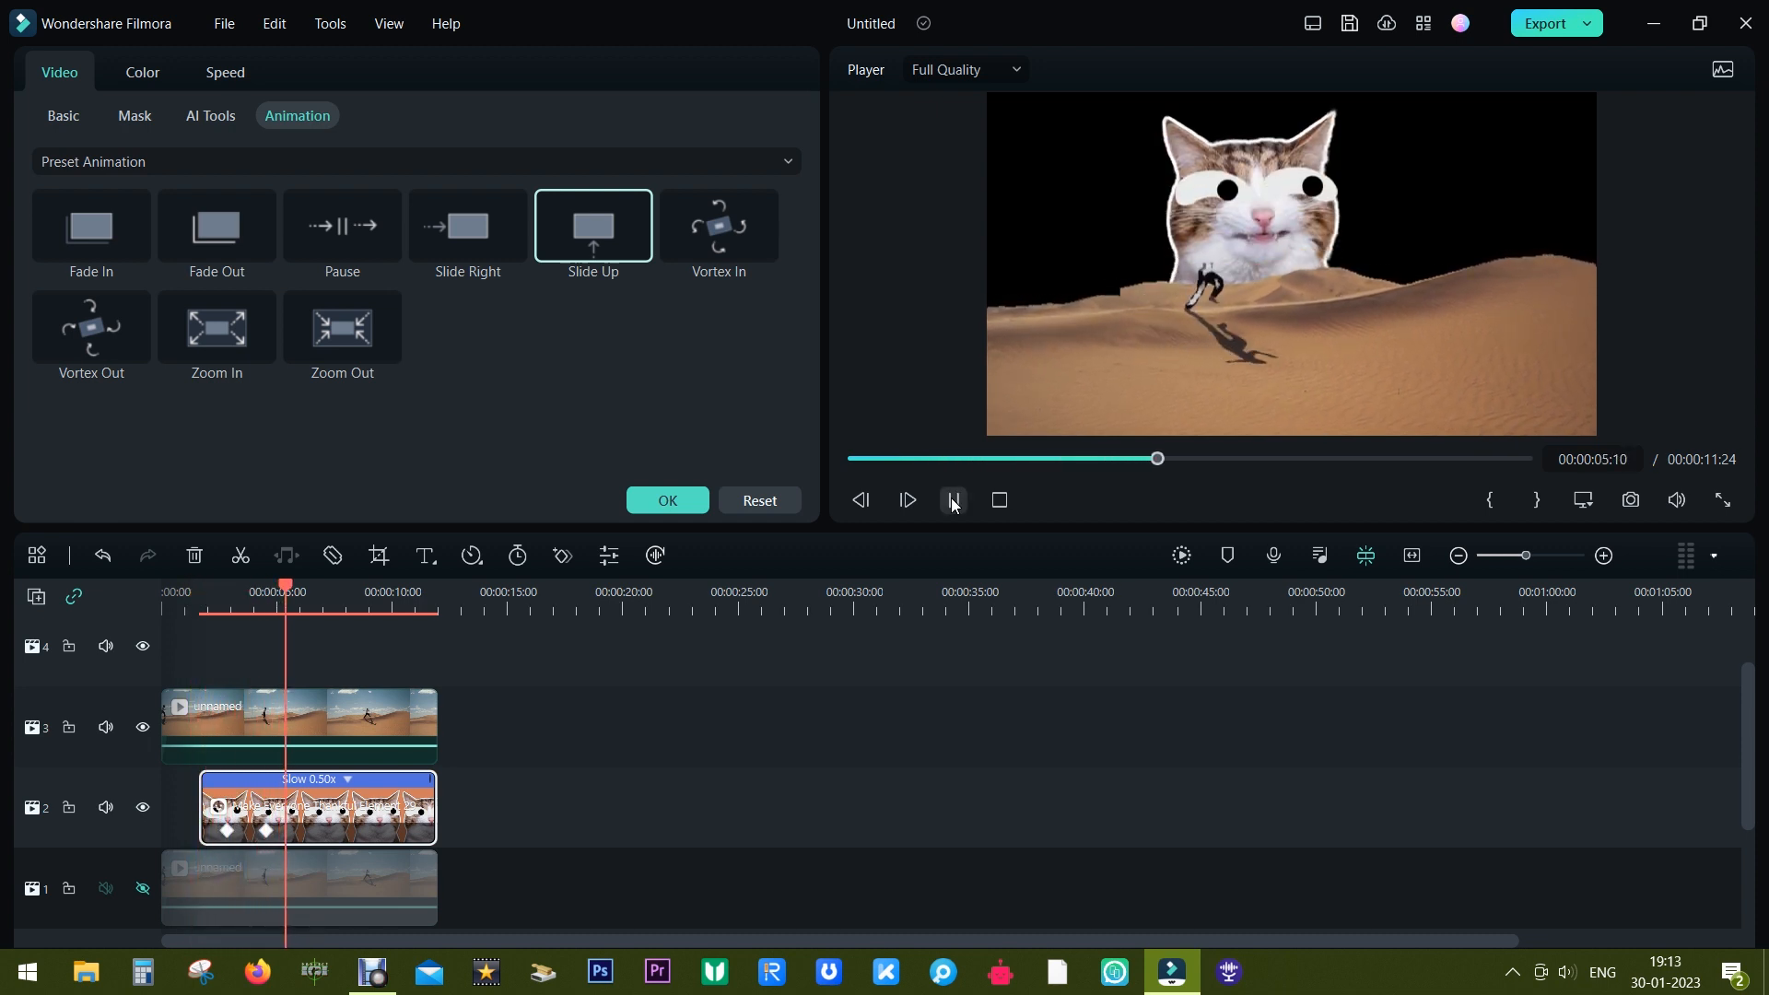
left_click(950, 500)
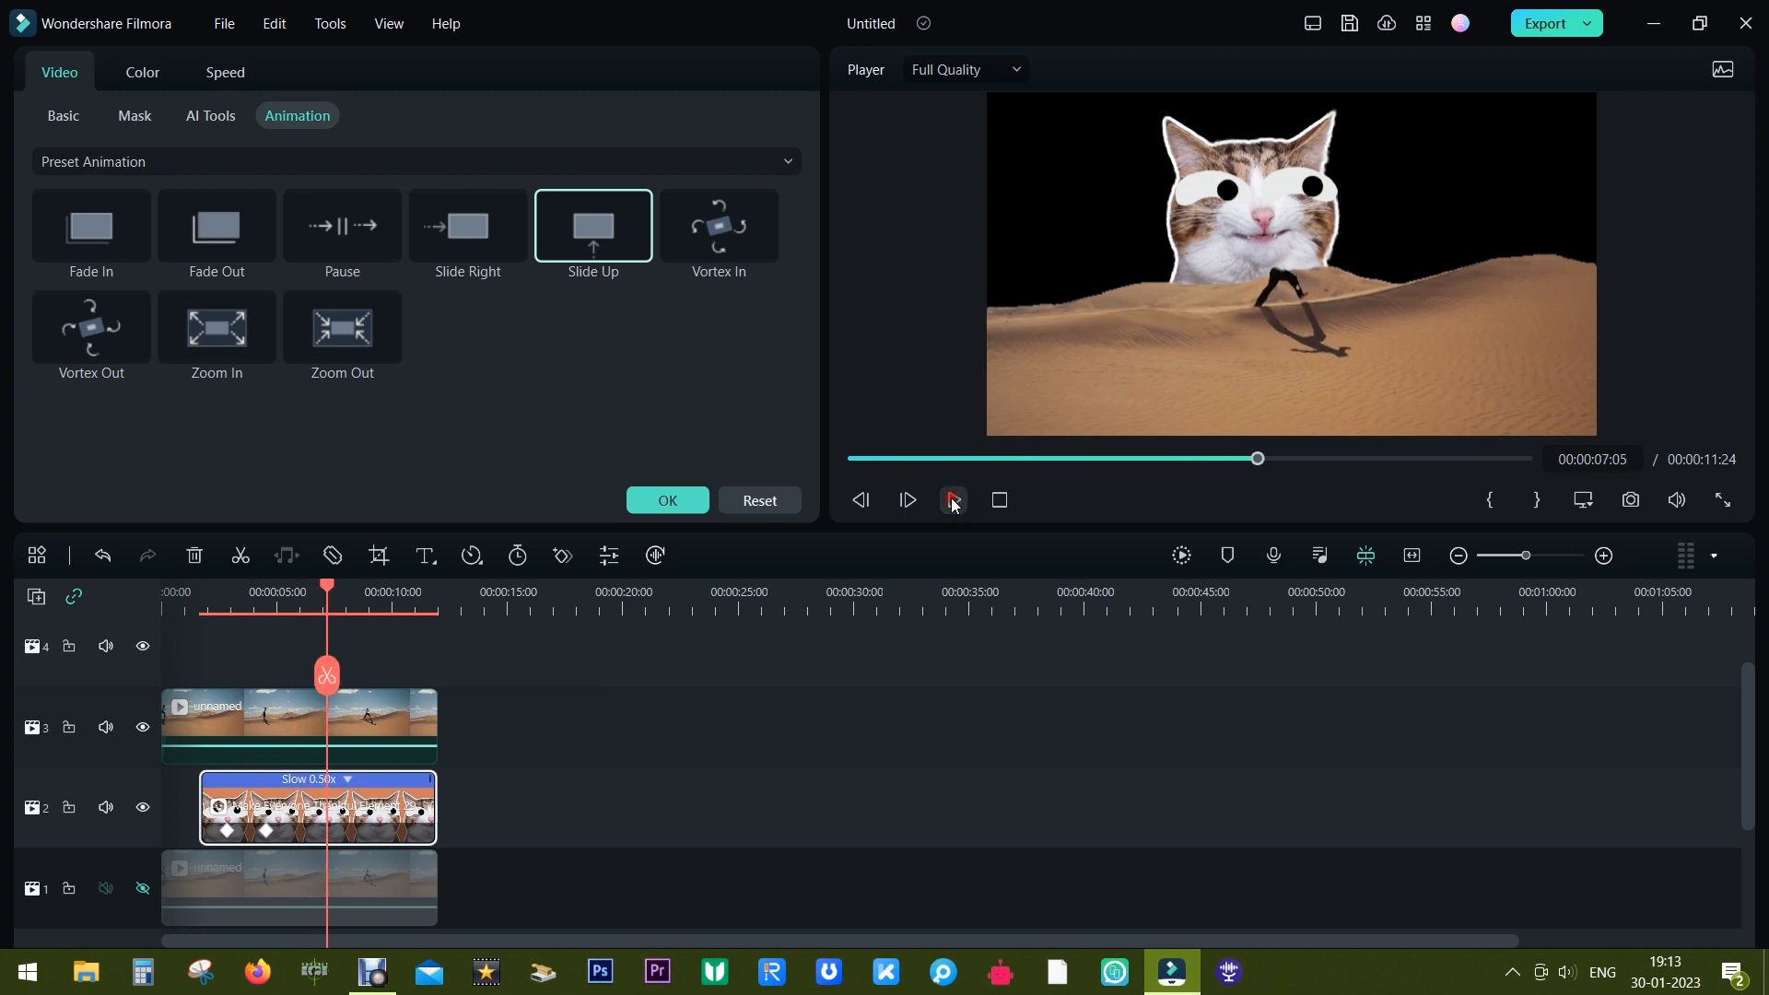
left_click(209, 115)
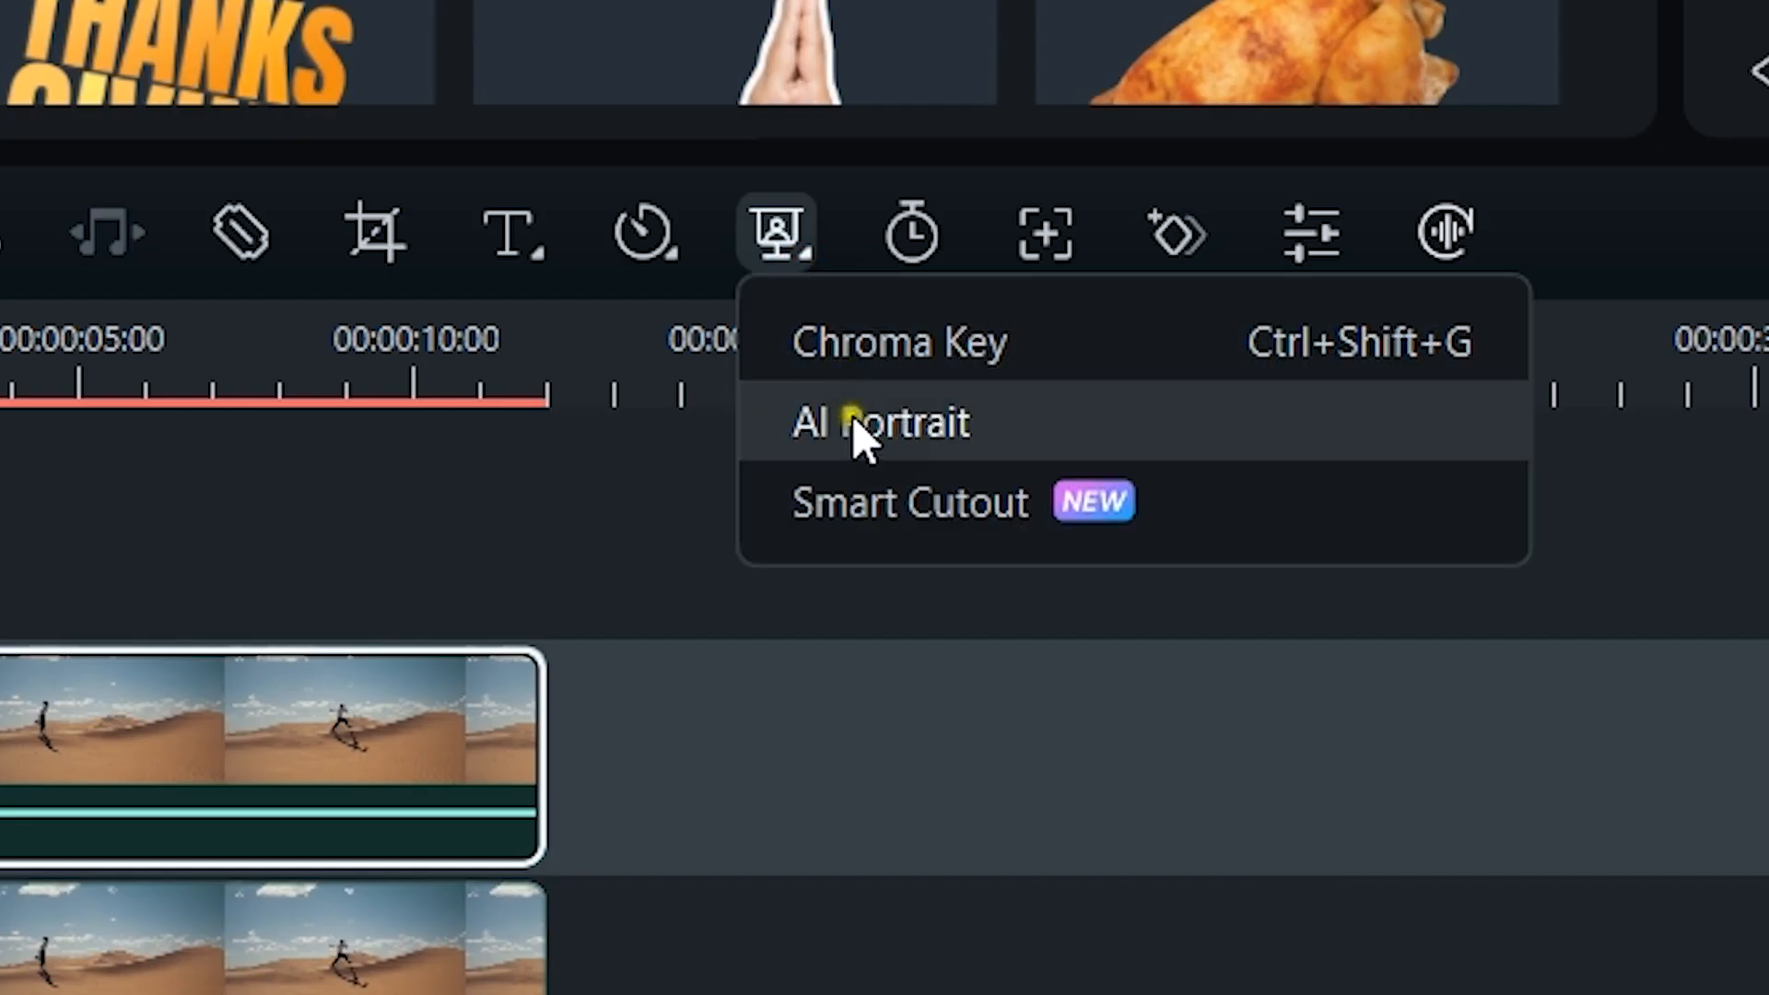
Enable AI Portrait on the top desert clip copy and confirm.
left_click(879, 423)
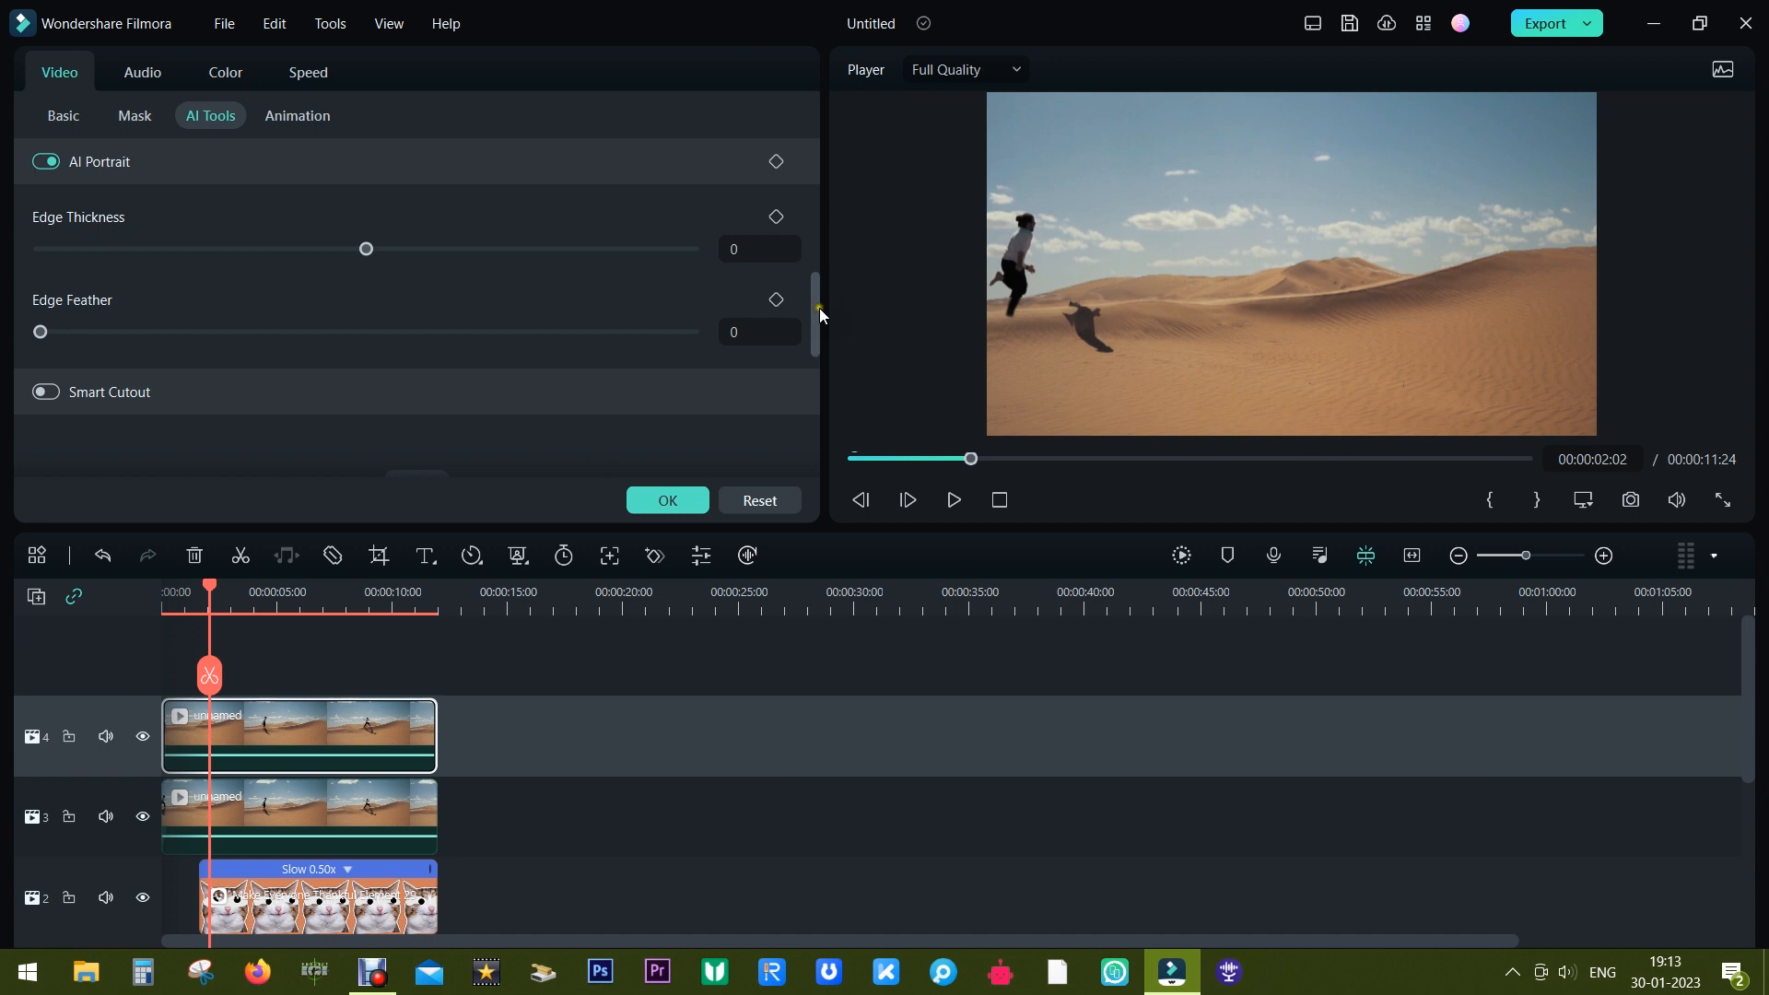
left_click(577, 80)
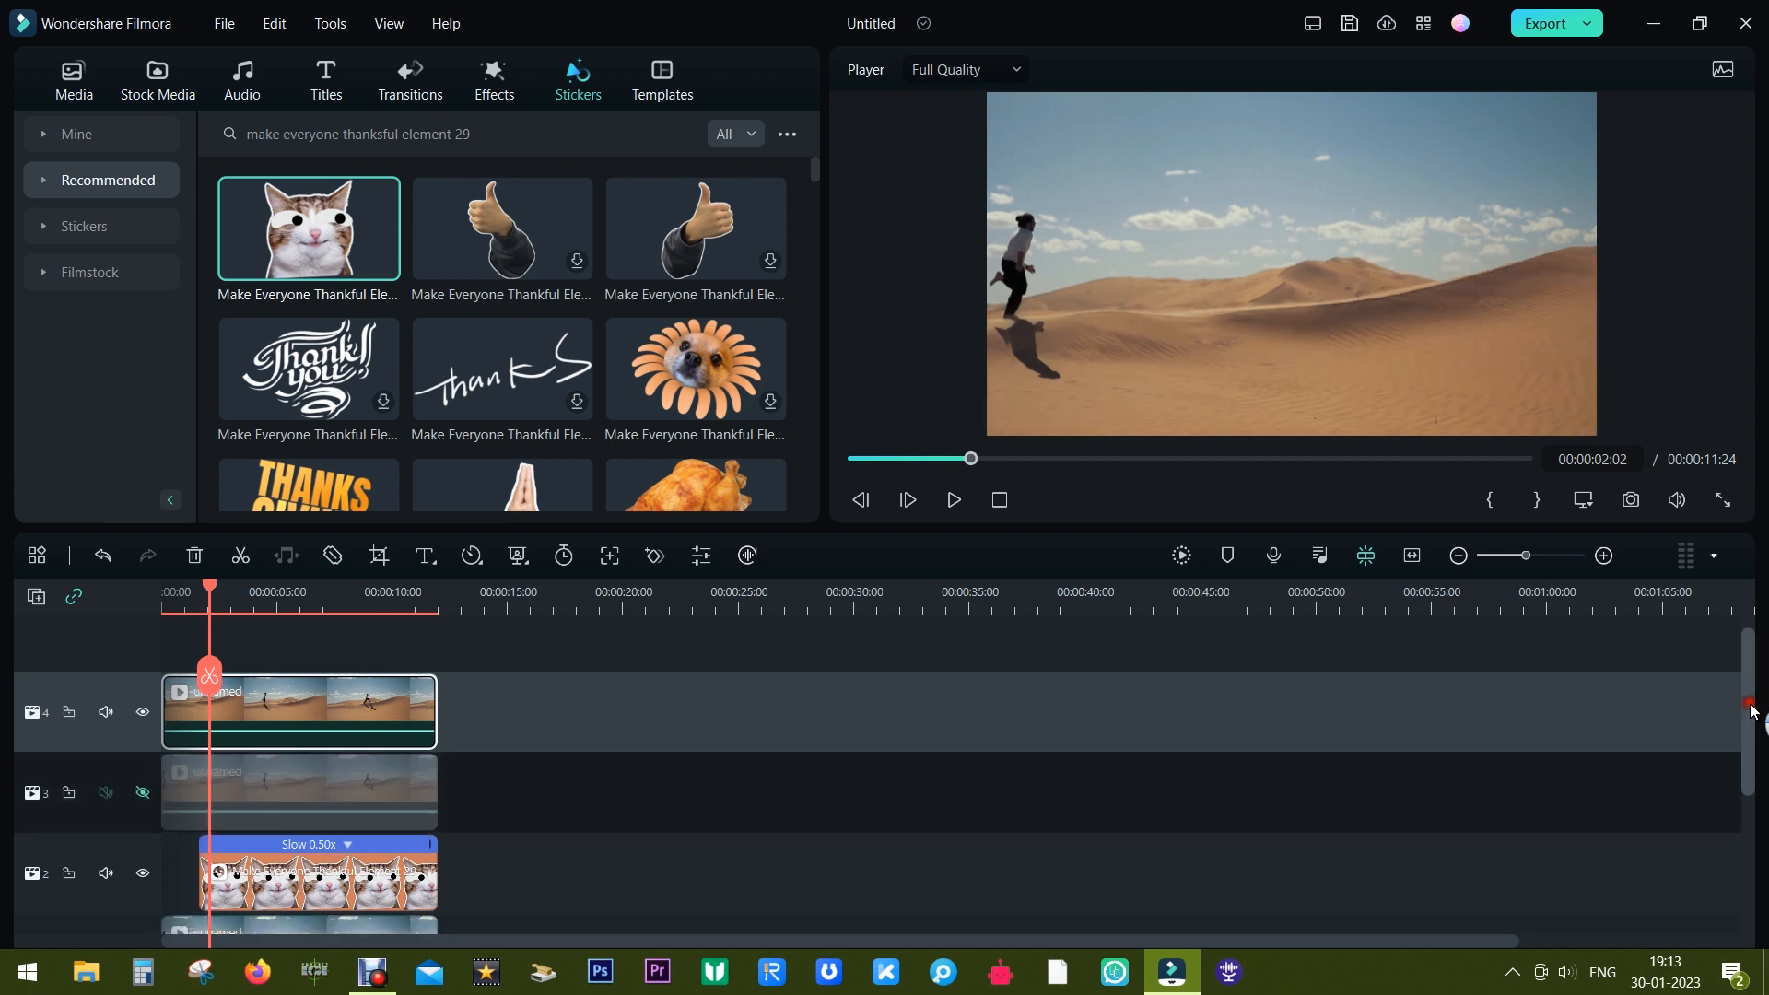
scroll("down", 3)
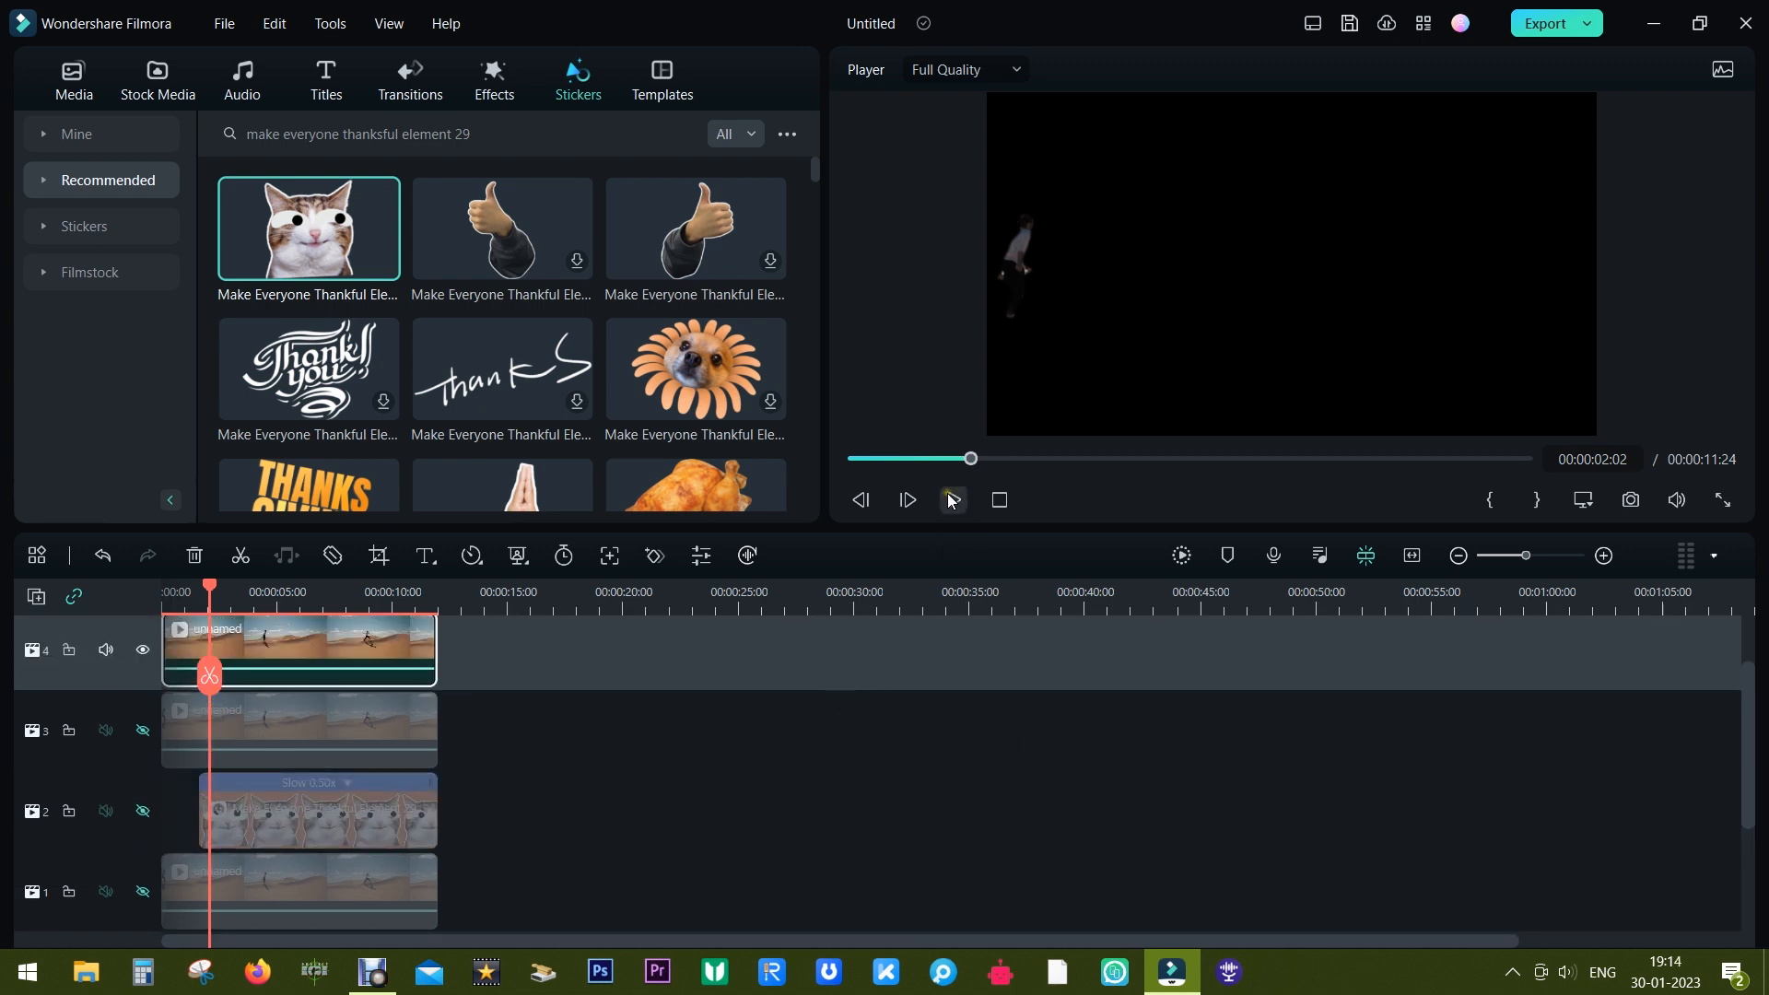
Play and pause the isolated runner preview with lower tracks hidden.
left_click(951, 500)
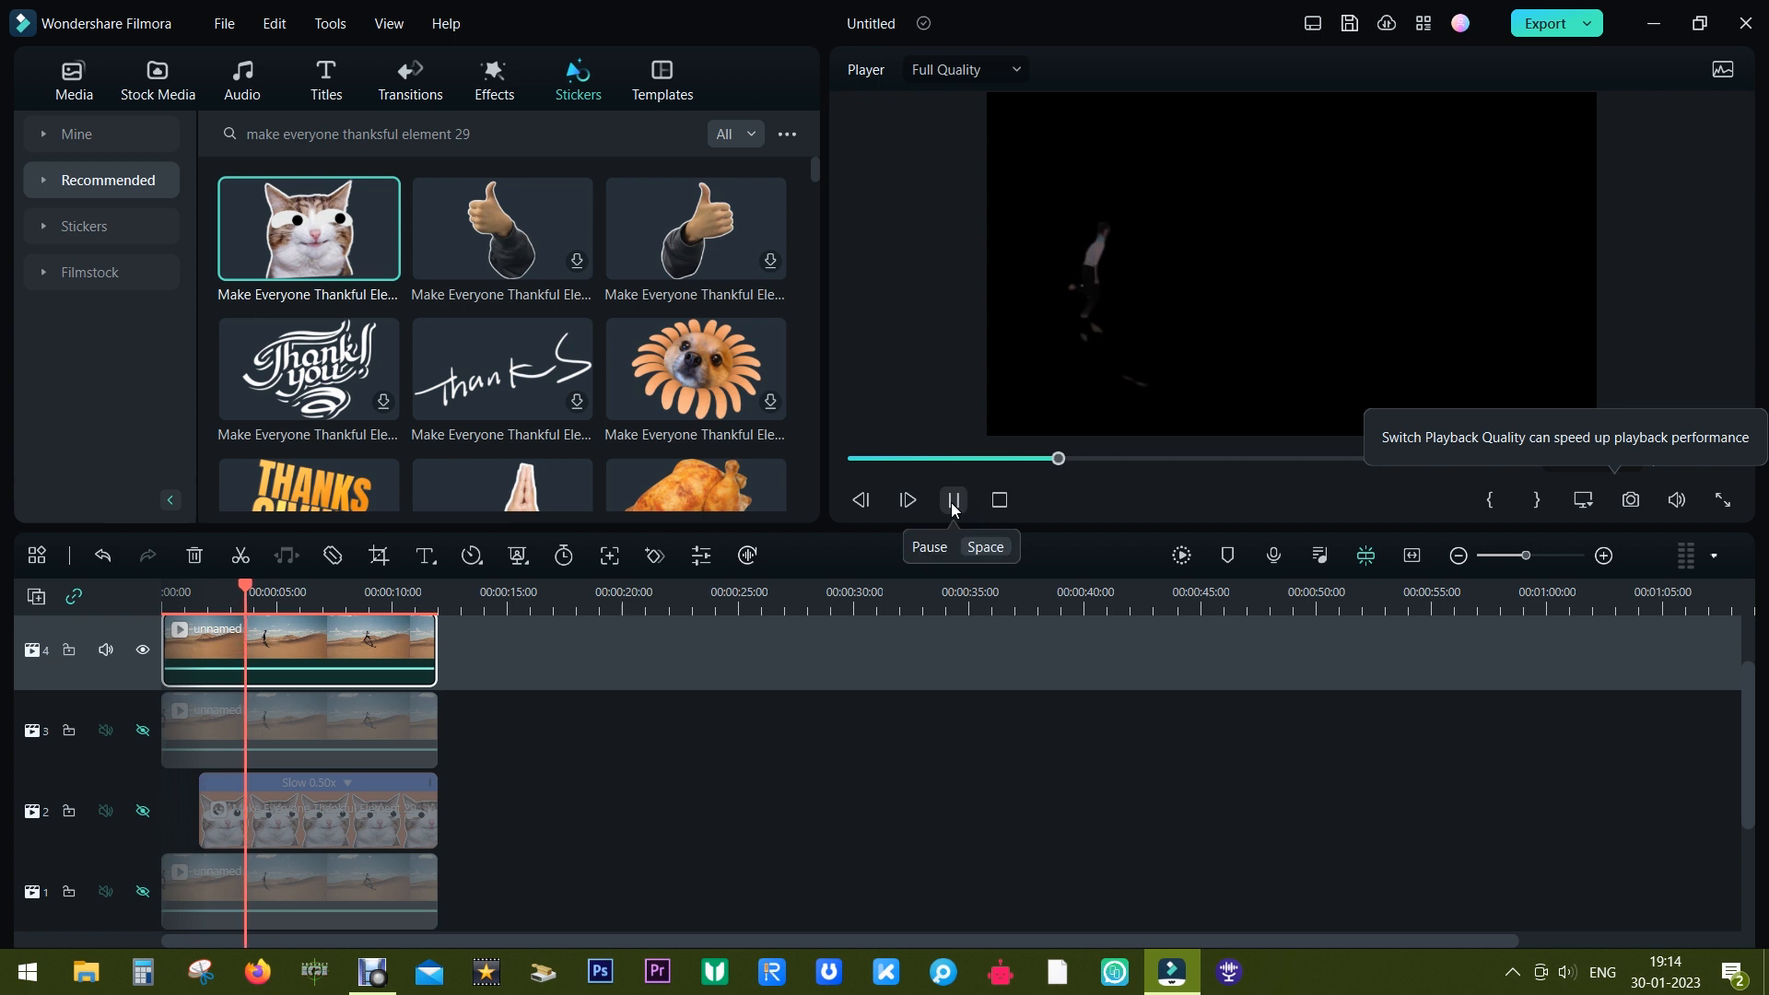
left_click(951, 500)
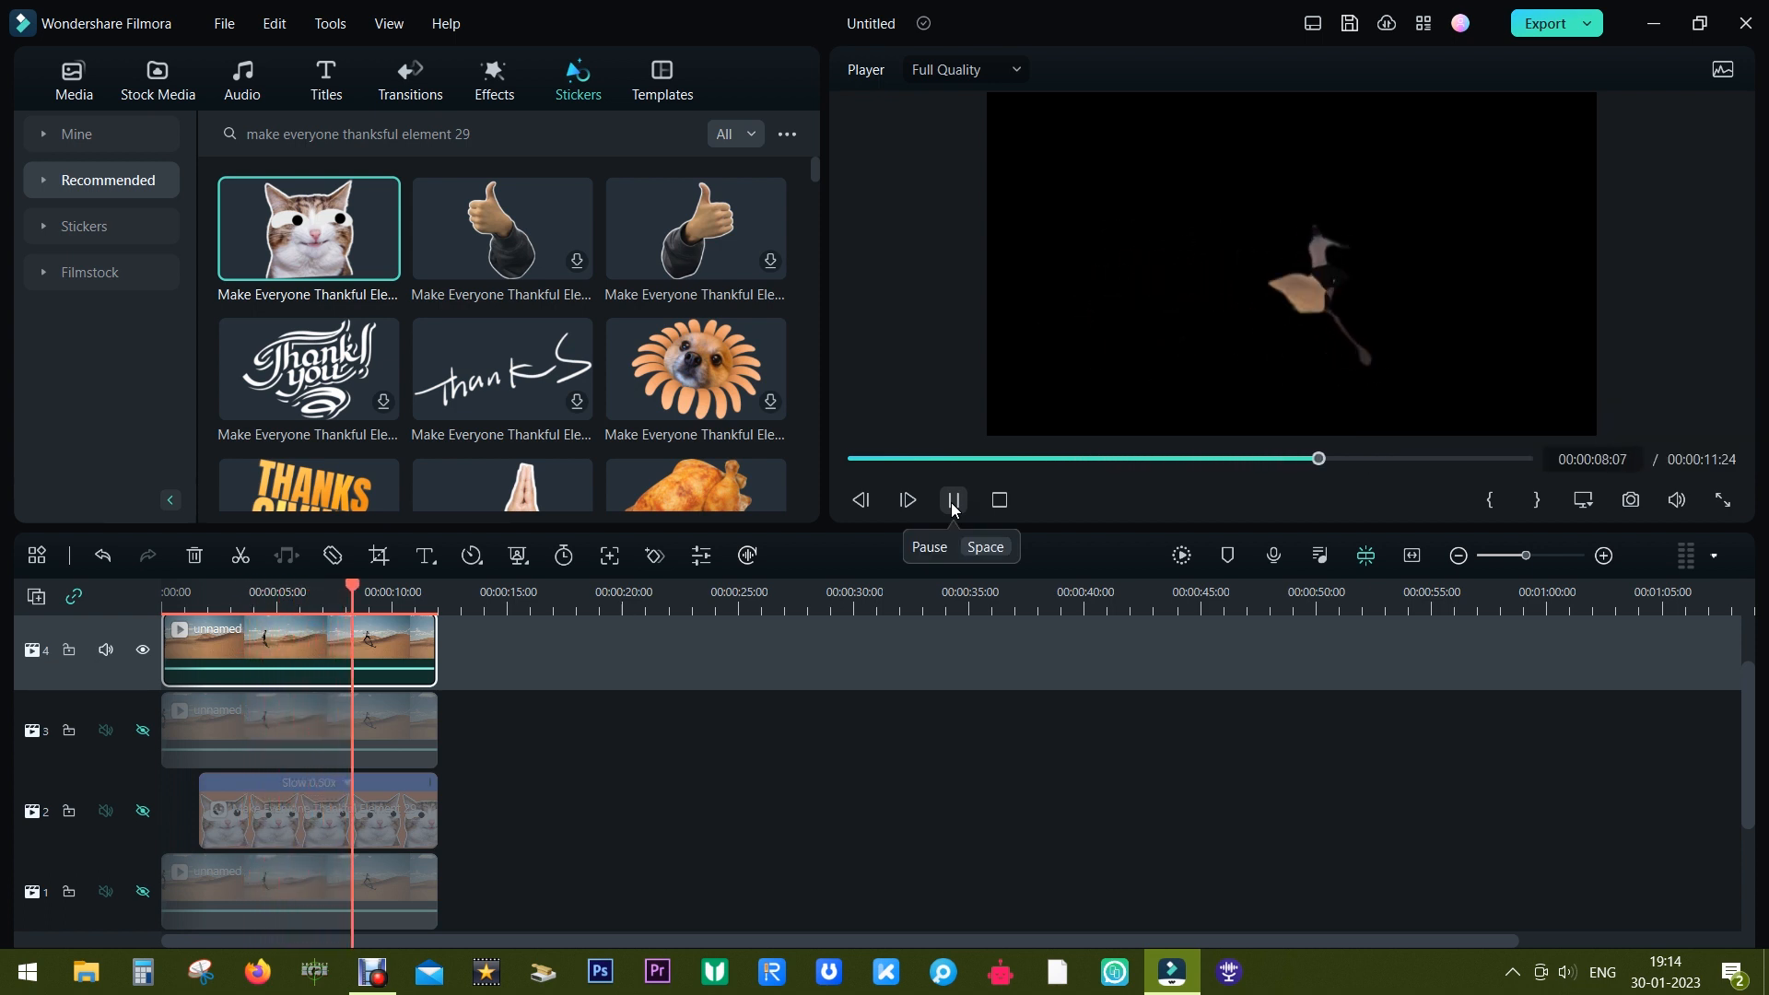
left_click(951, 499)
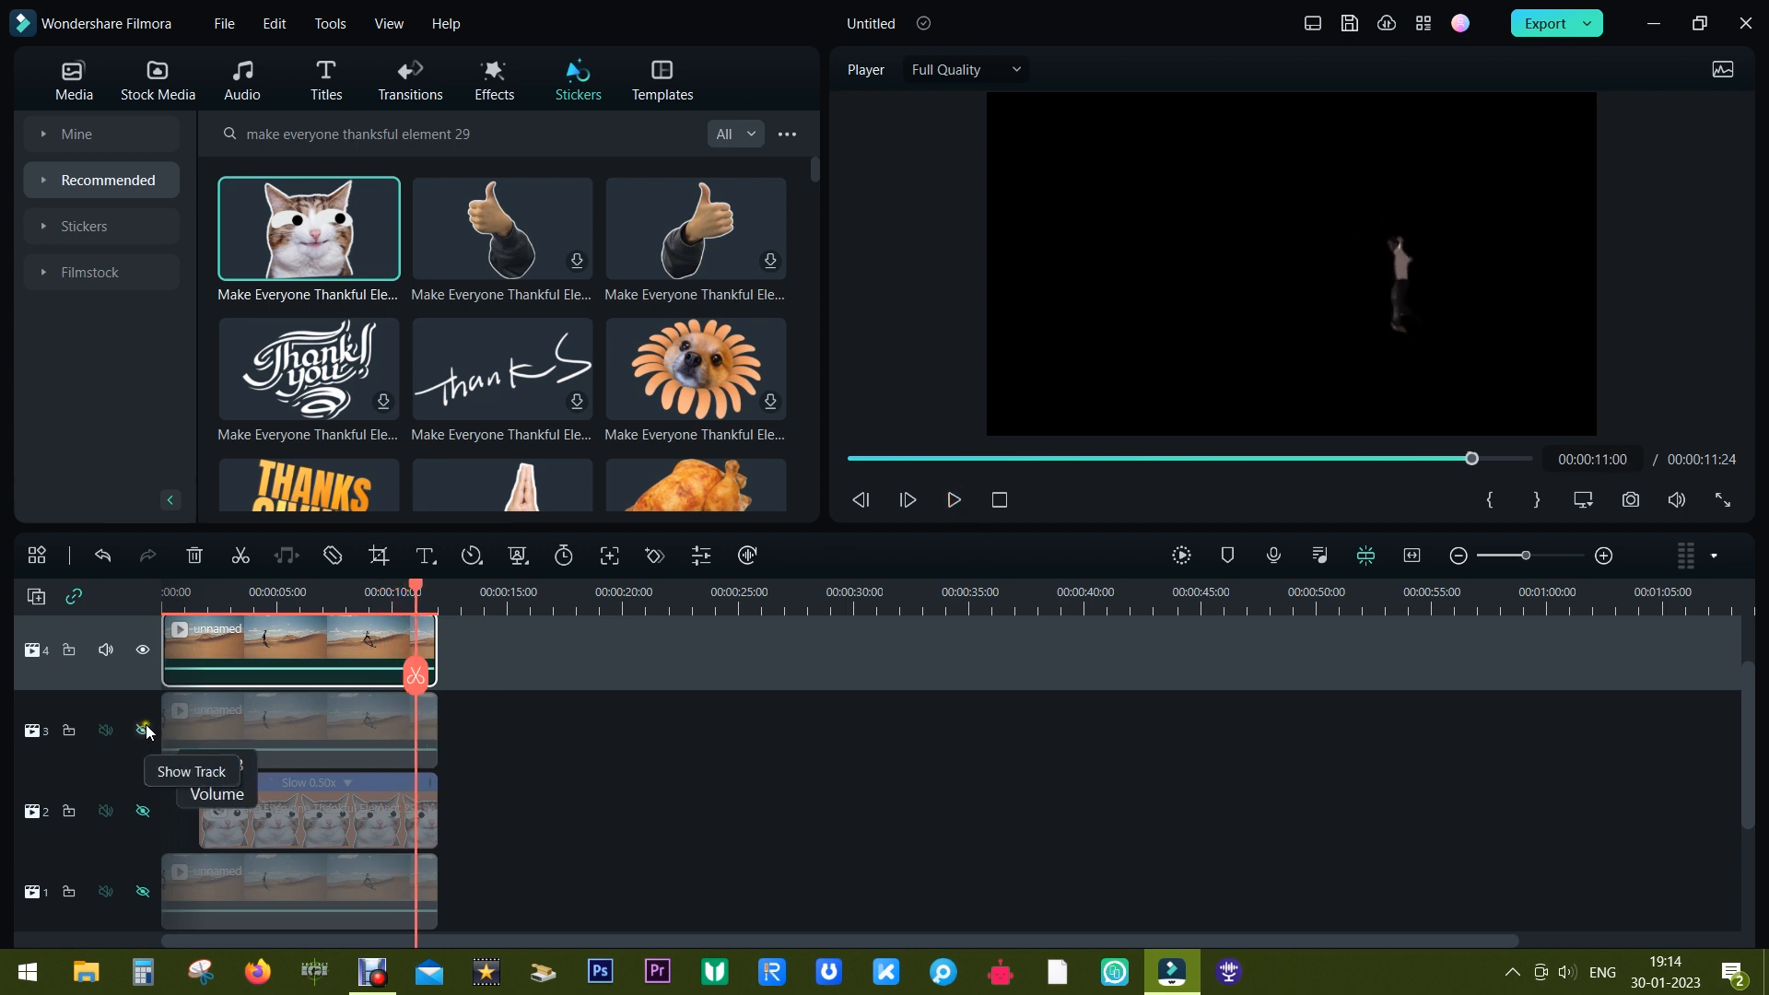
Show the cat sticker and background desert tracks again.
left_click(142, 810)
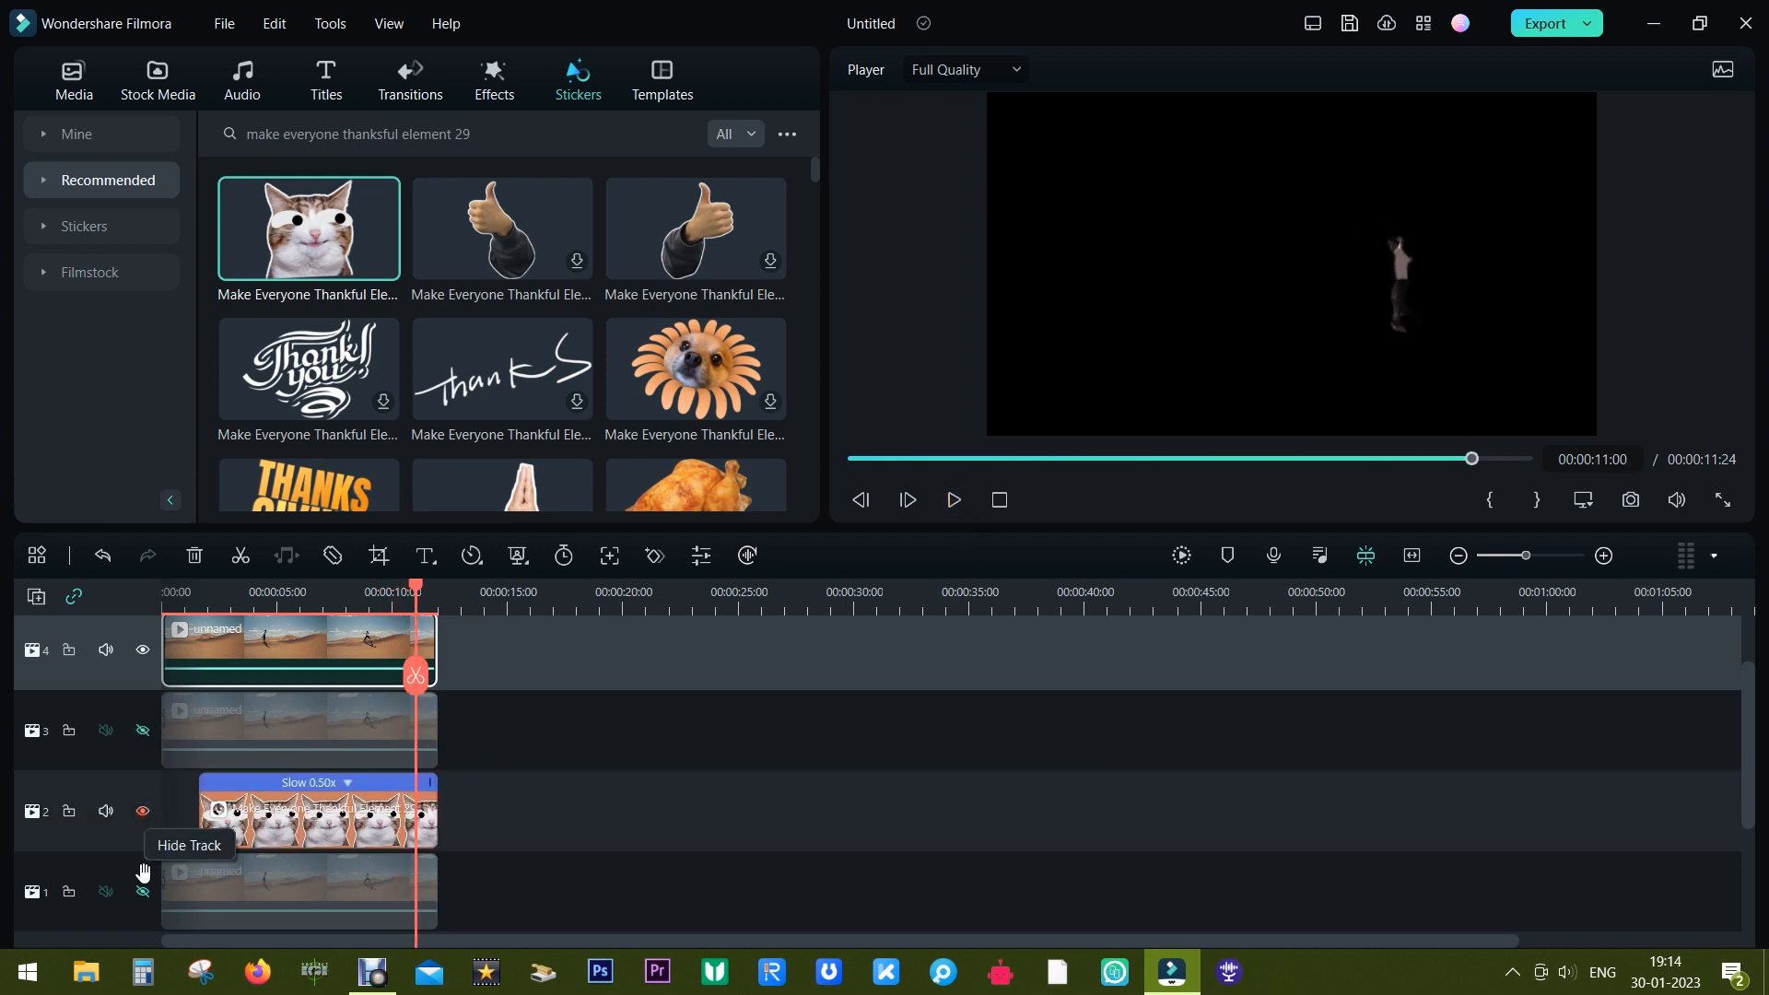
left_click(142, 891)
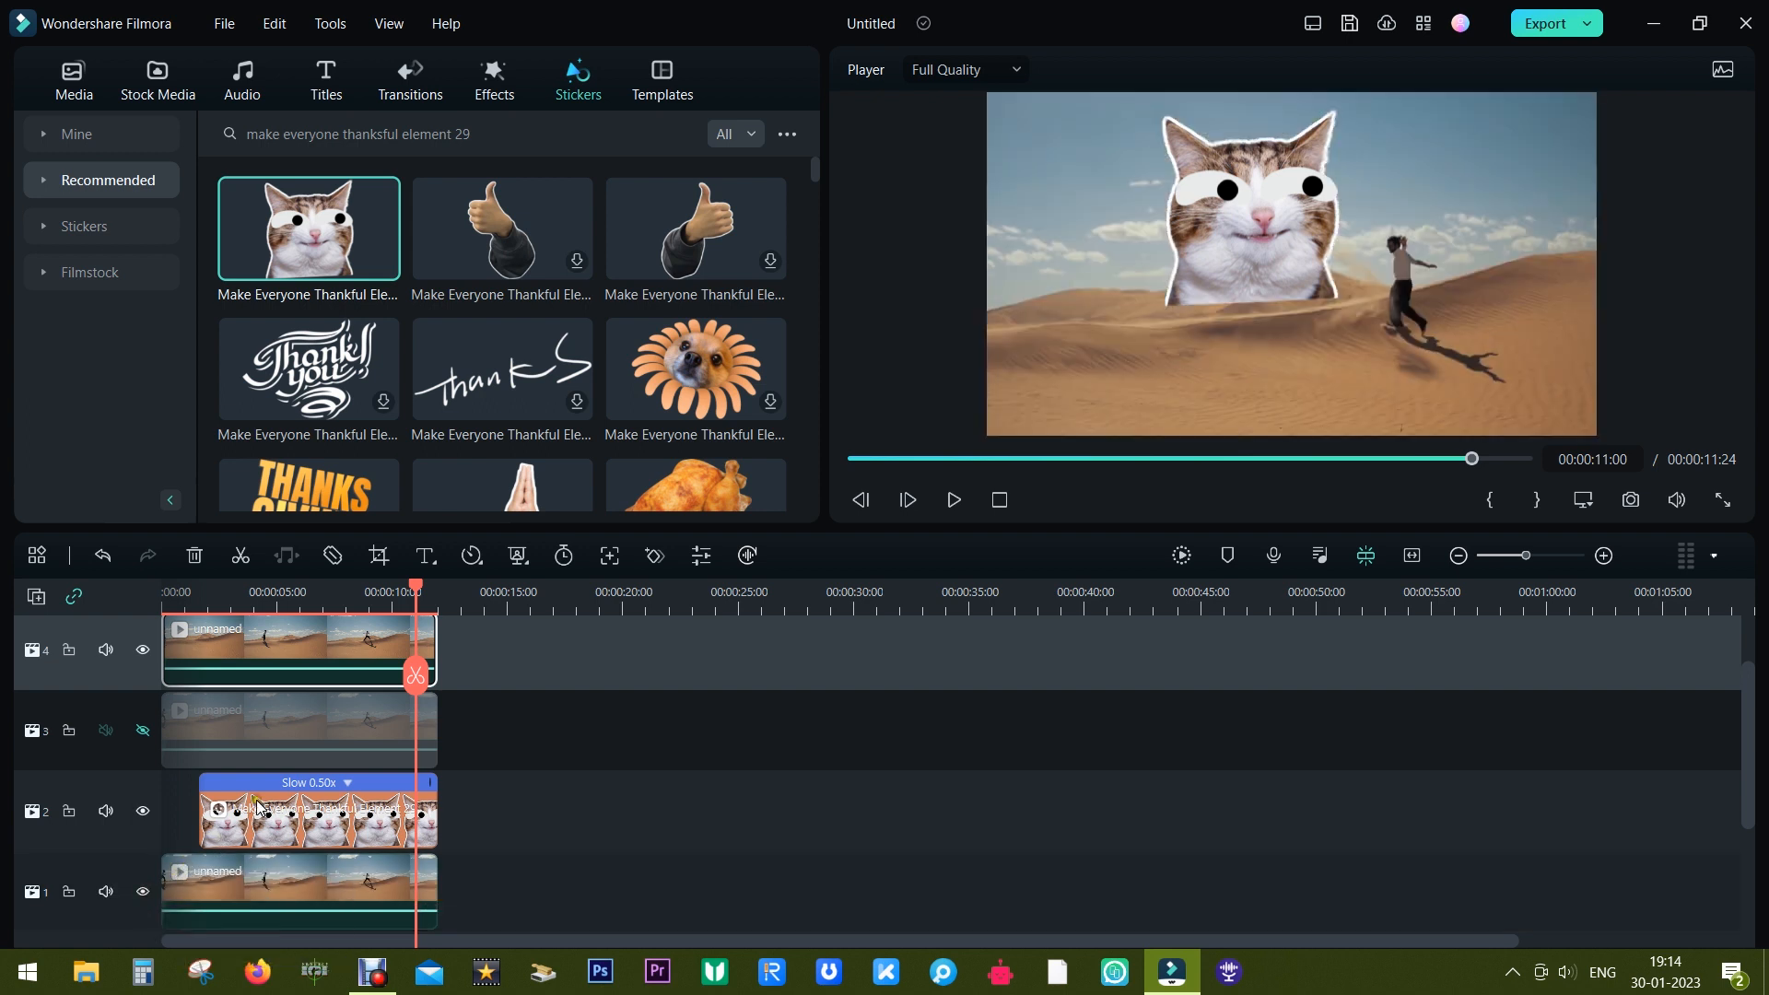
left_click(953, 500)
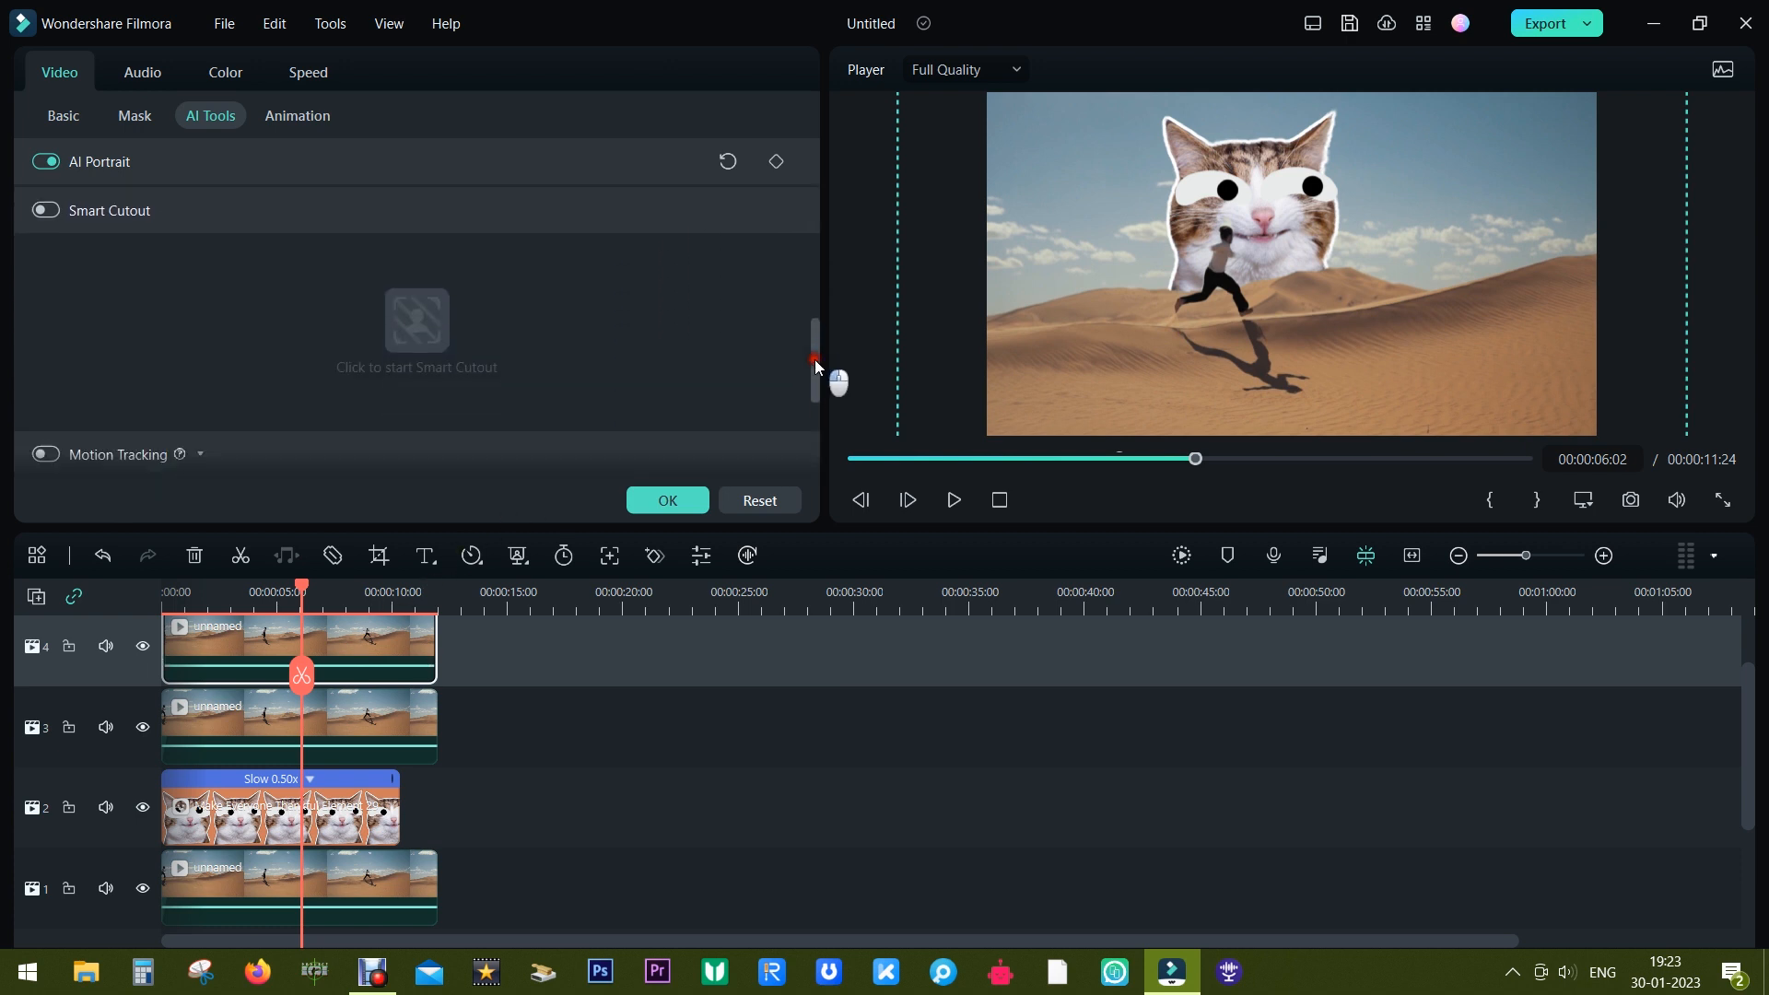
Brush a Smart Cutout selection over the runner, check it later, and save.
left_click(416, 317)
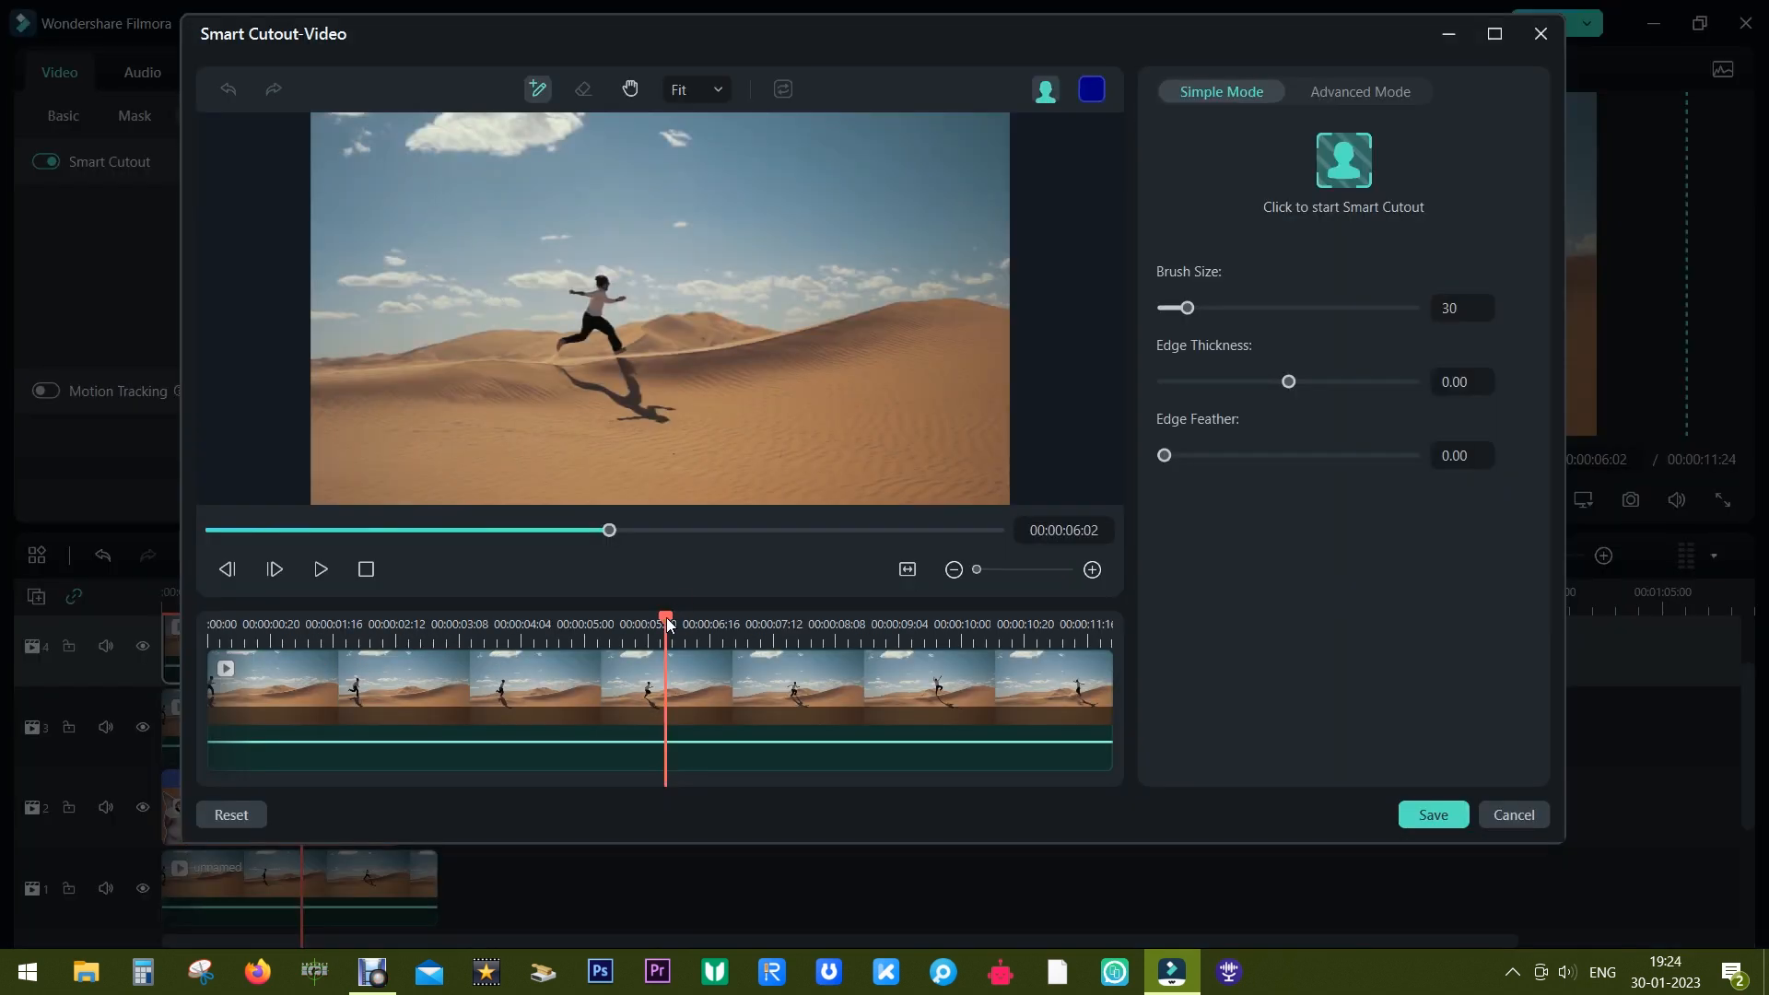
left_click(1342, 160)
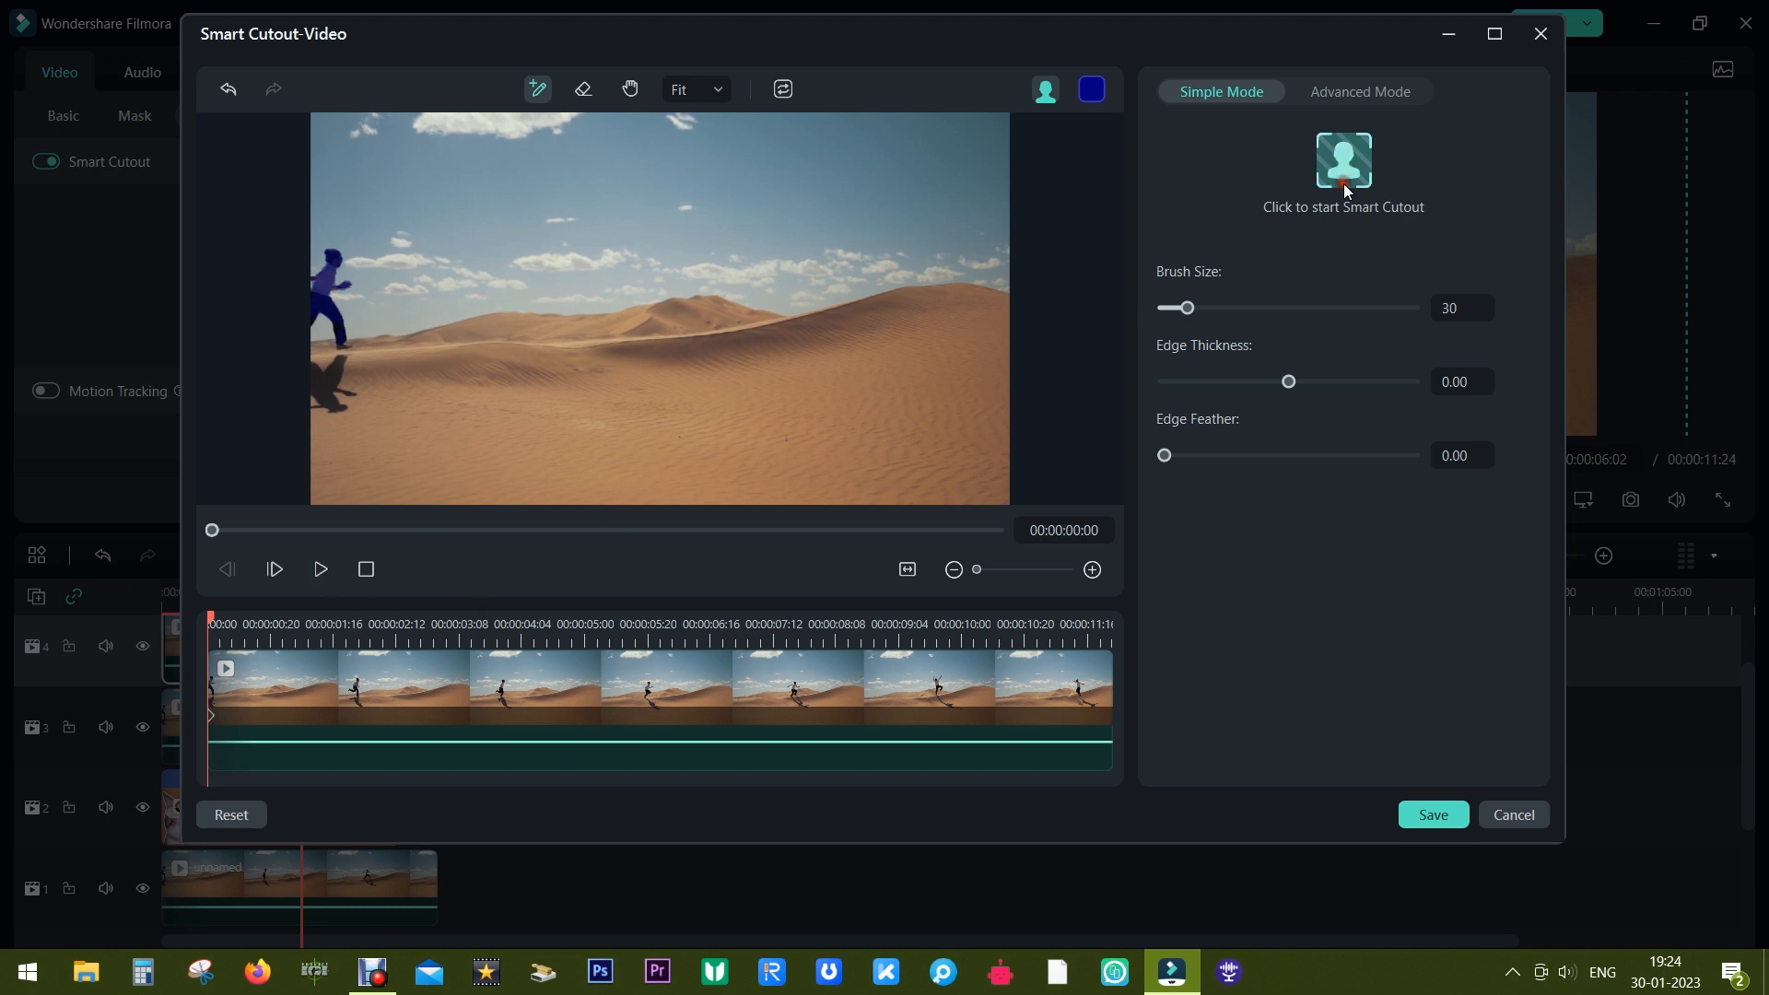
left_click(1341, 159)
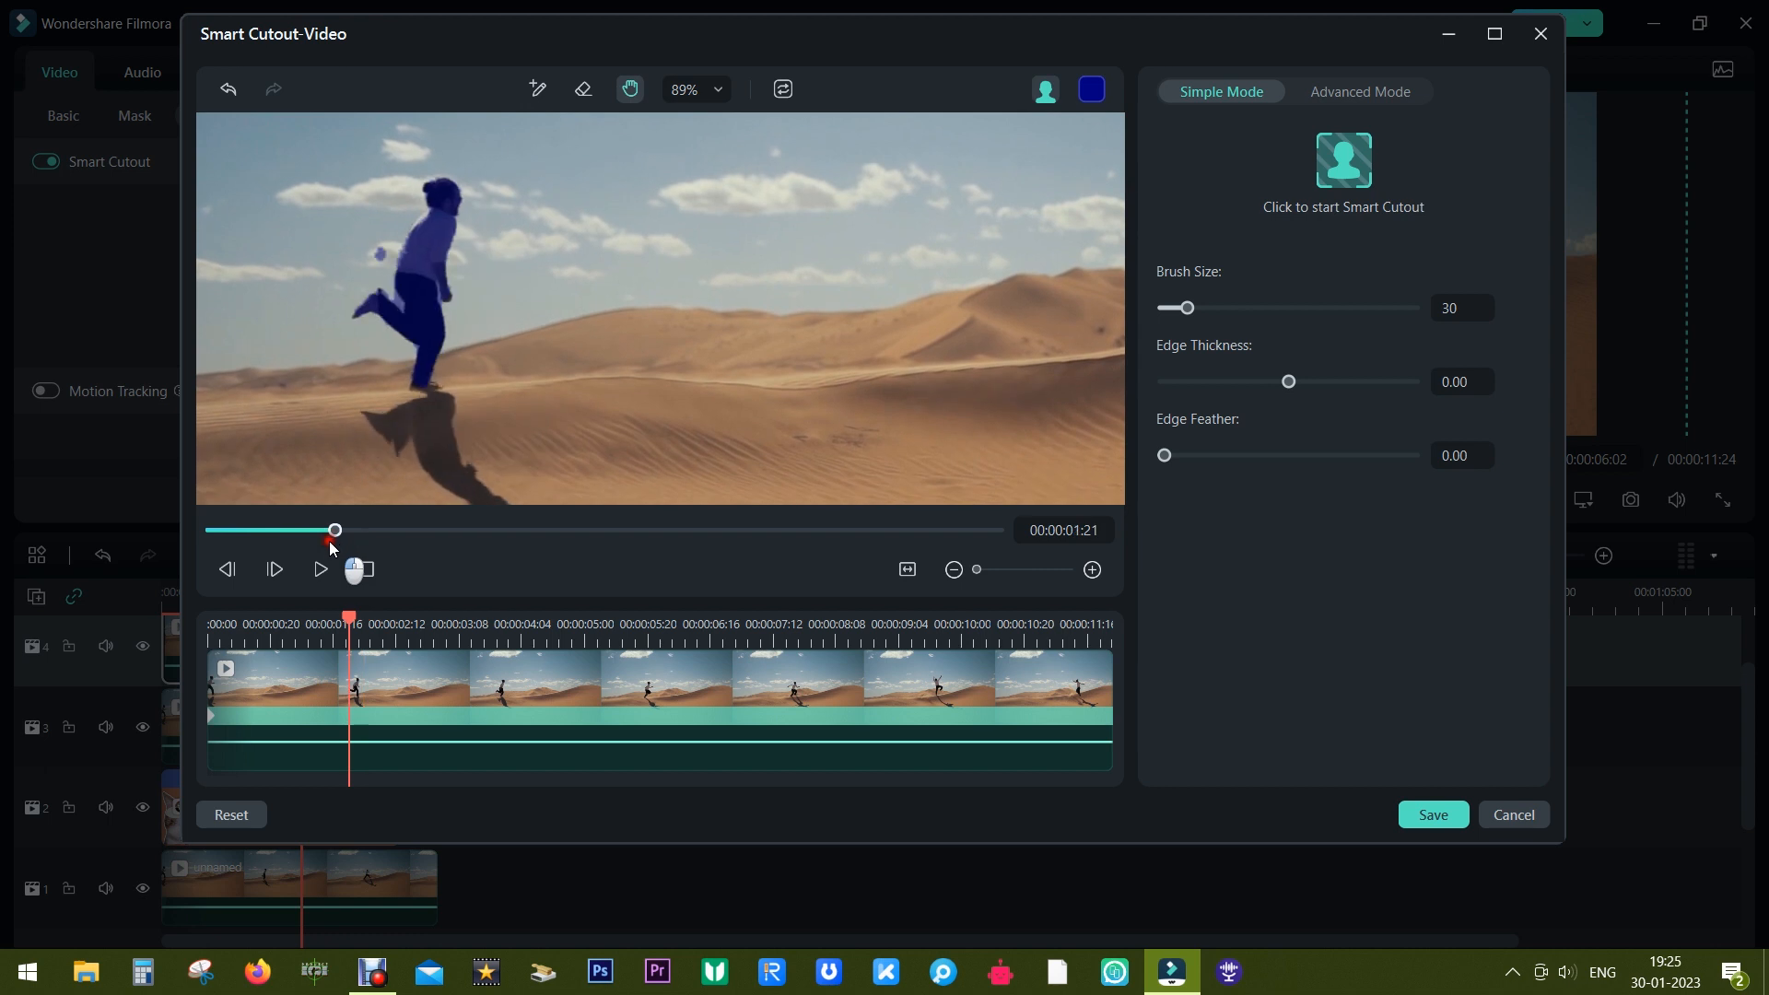
left_click(582, 90)
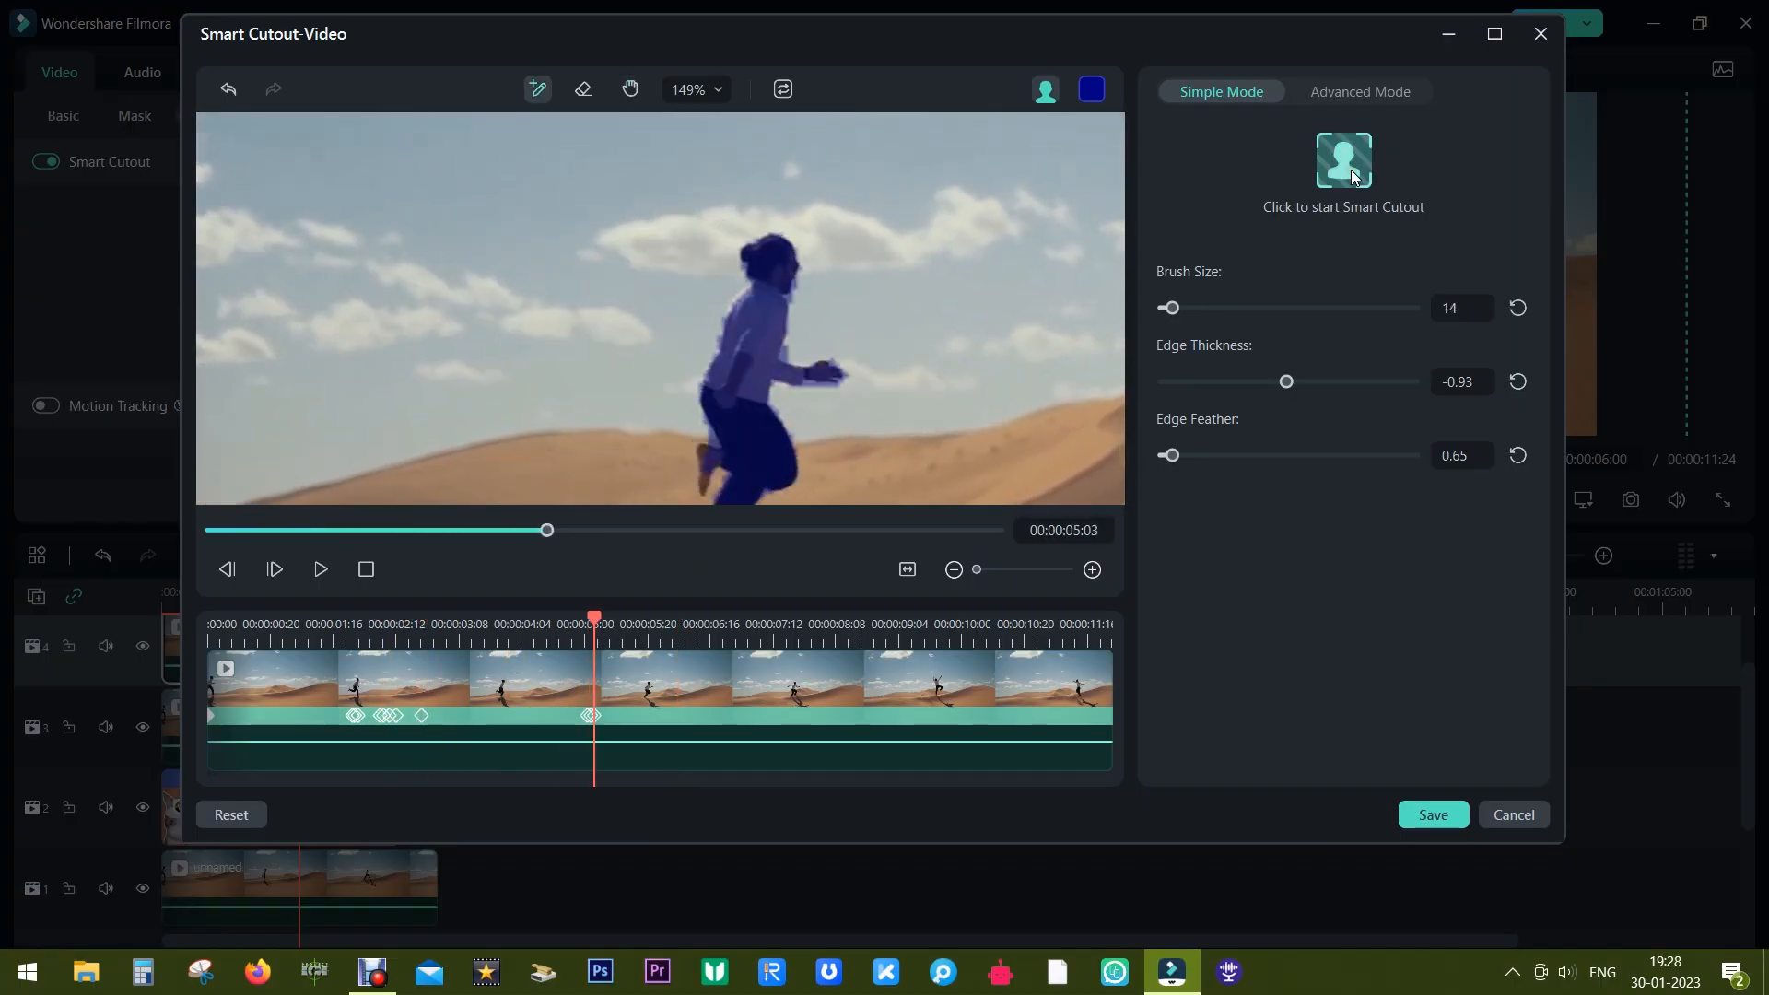
left_click(1512, 820)
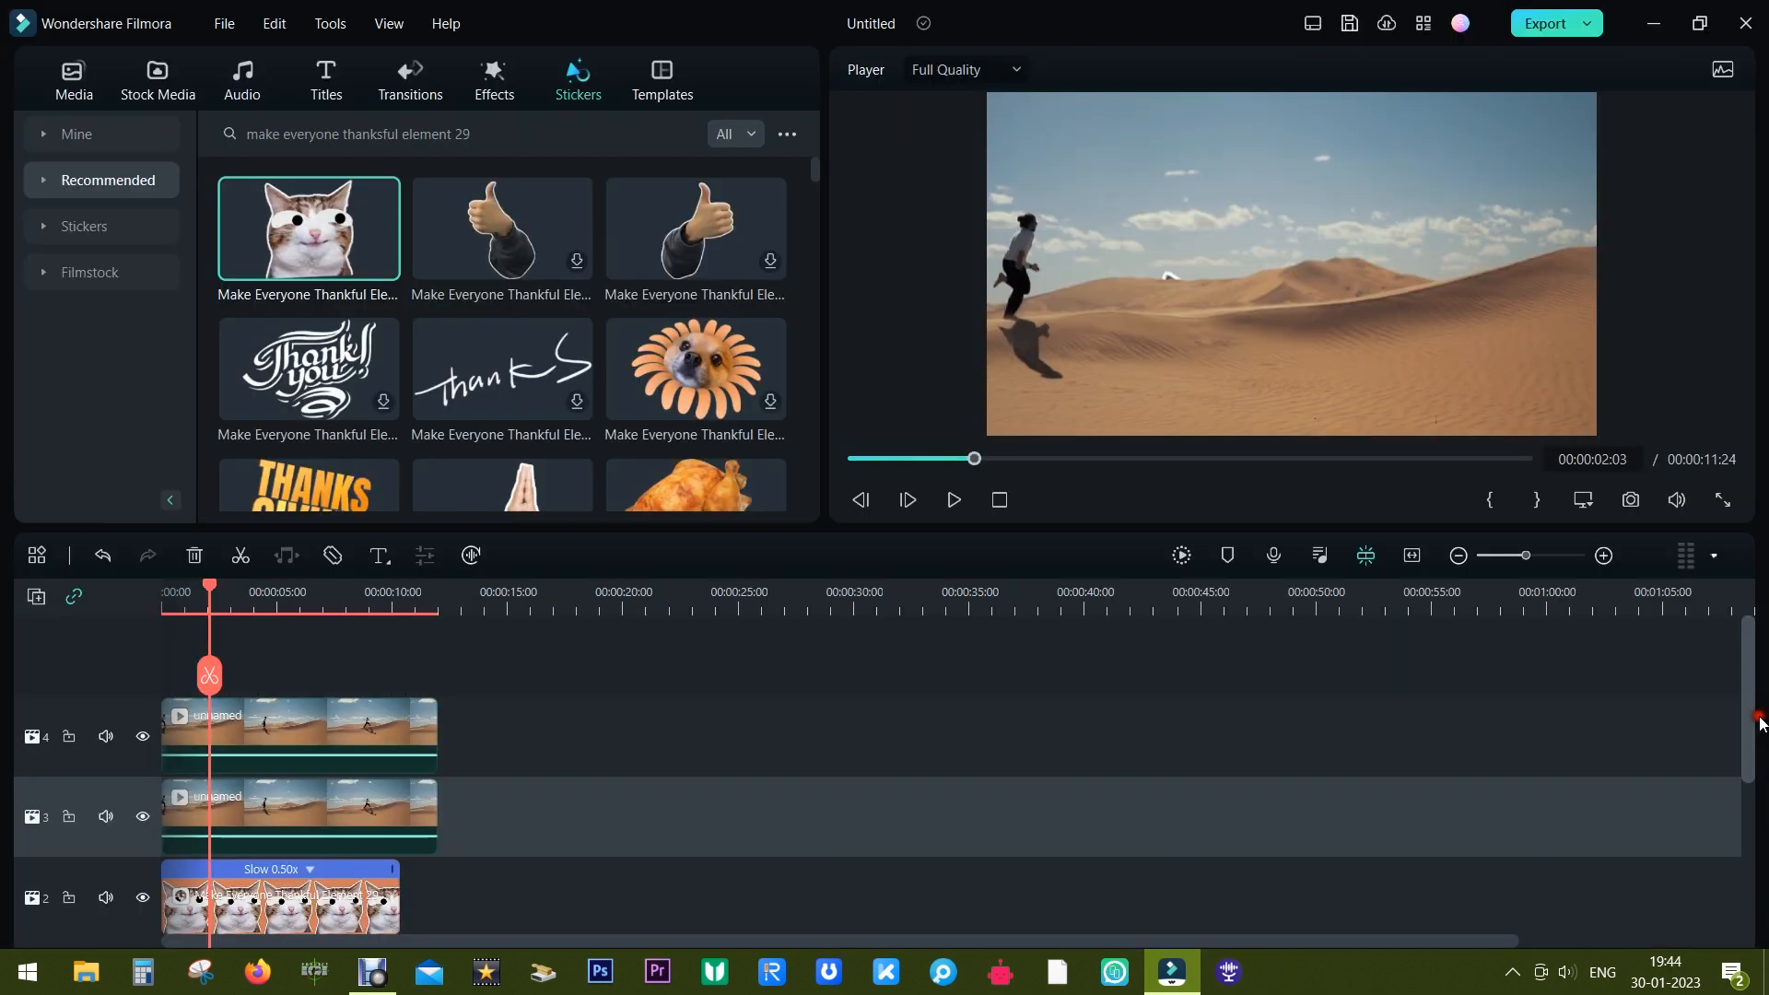
Place the countdown clock at 34.3% scale beside the runner and review it.
left_click(290, 734)
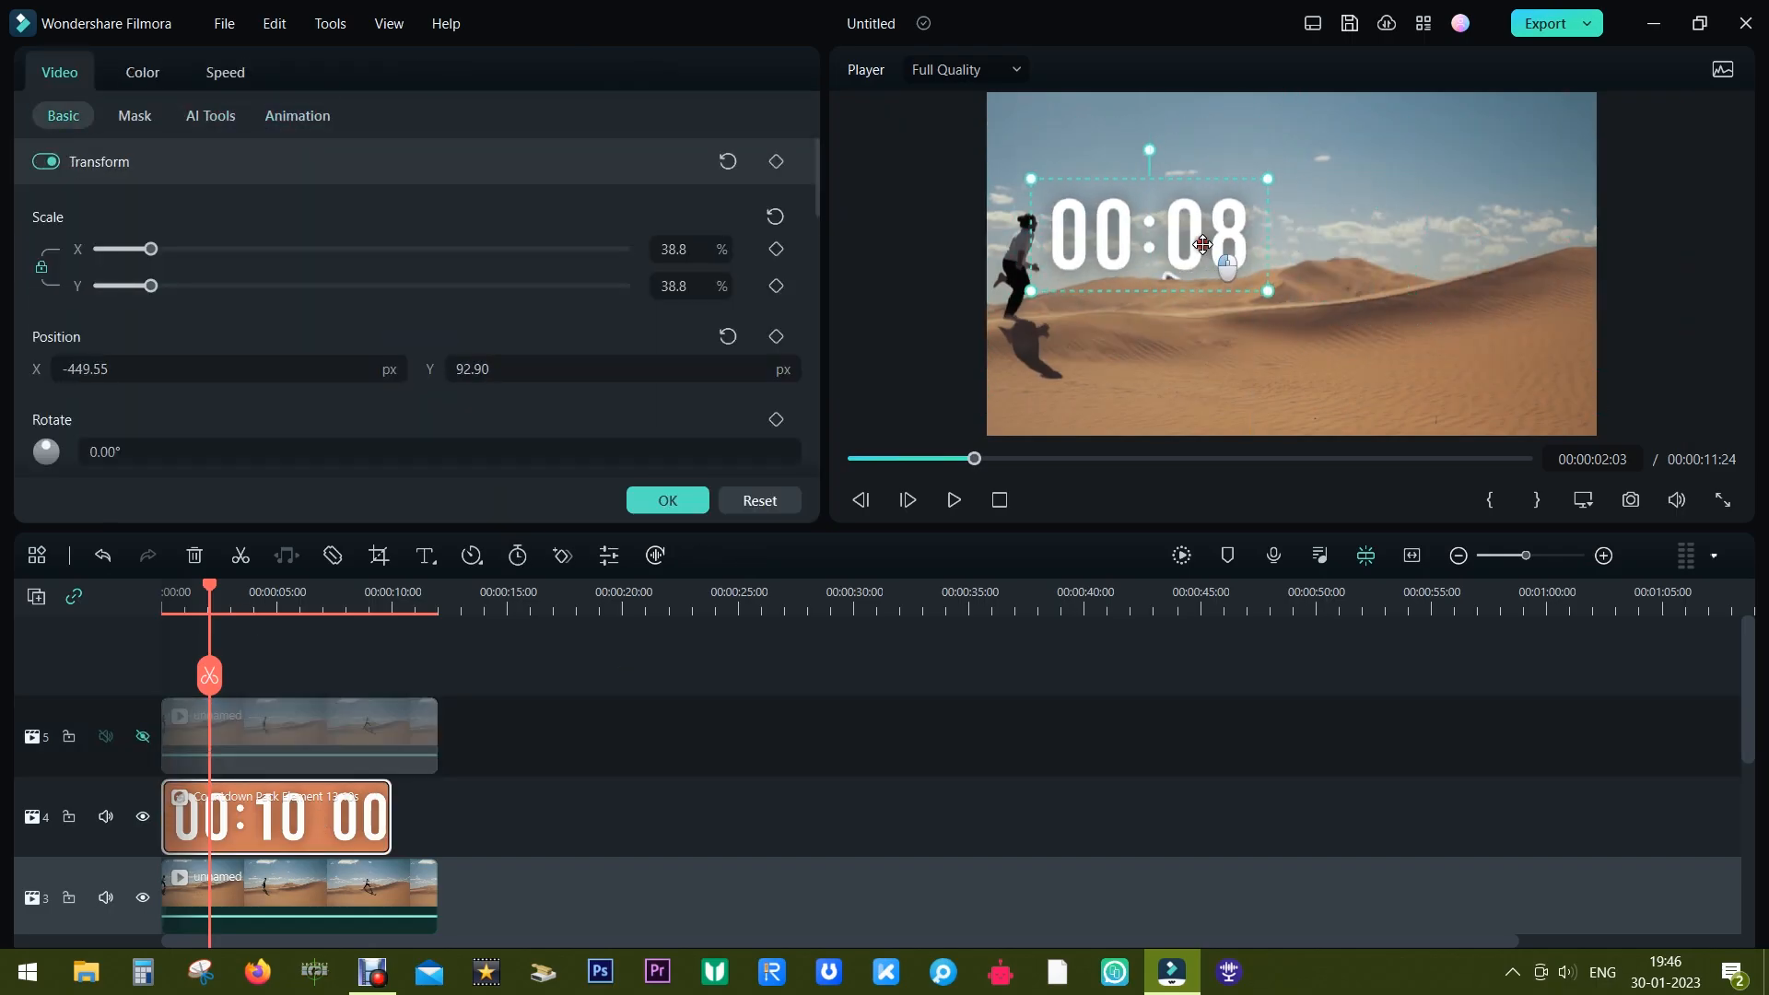
left_click(951, 499)
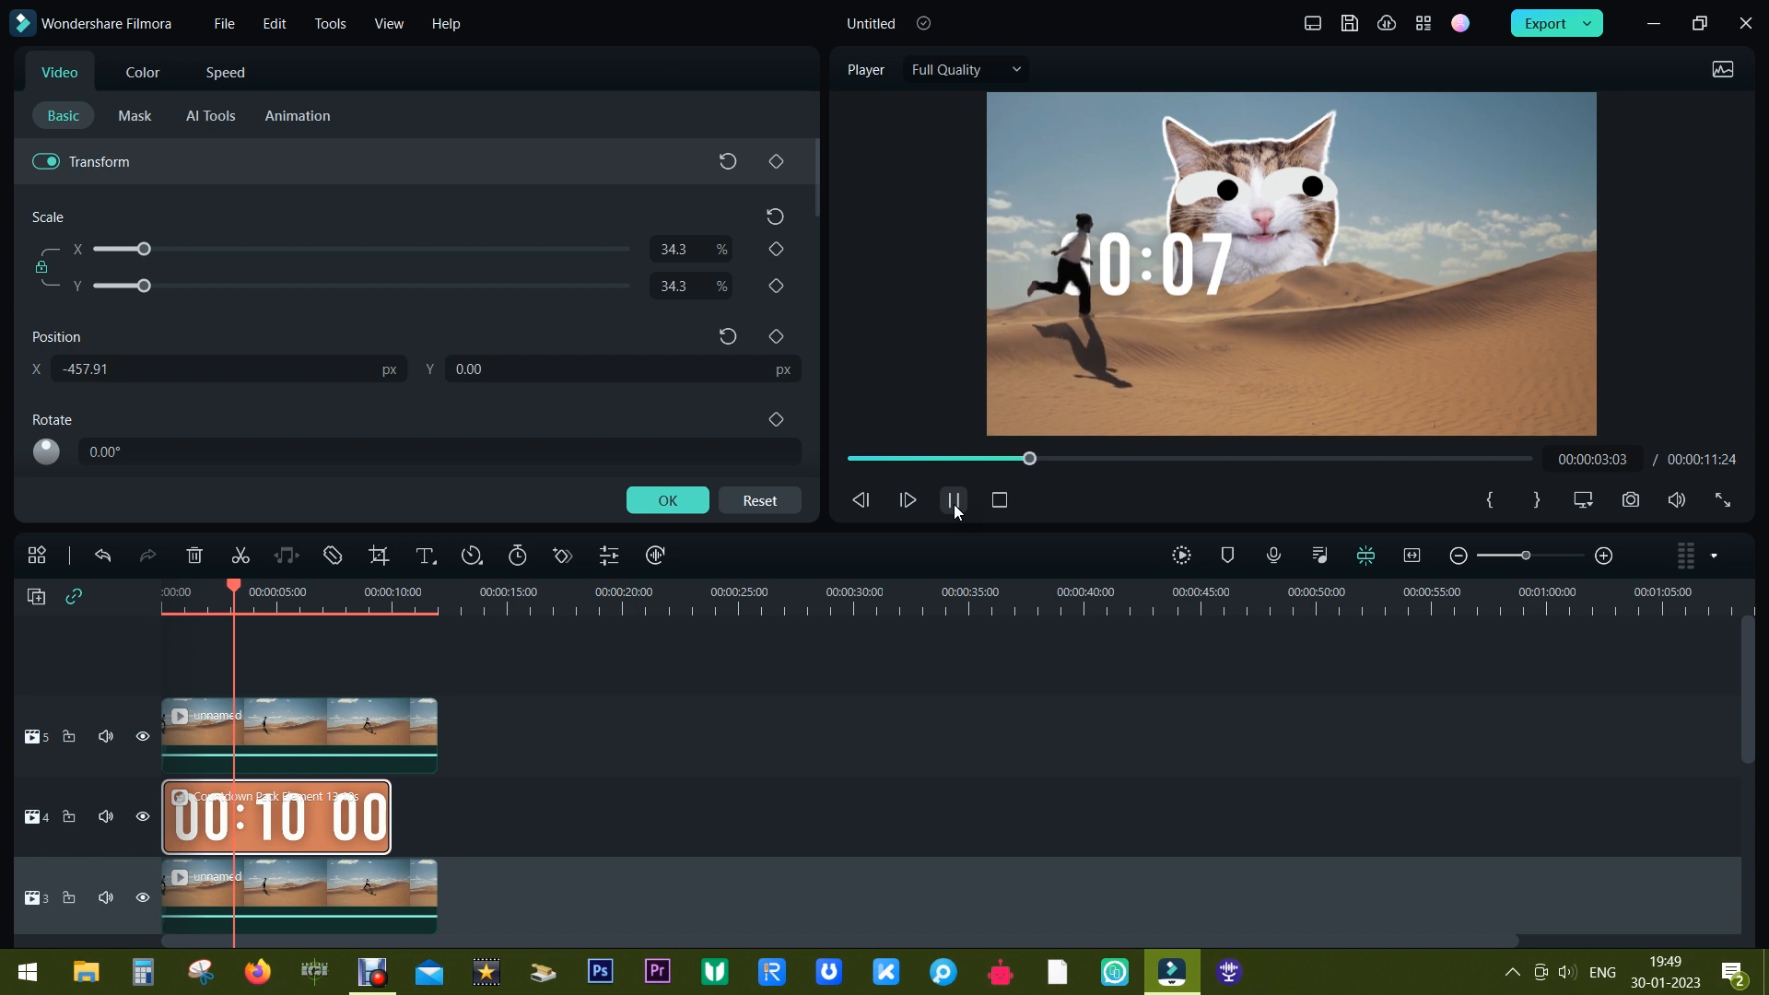
left_click(953, 499)
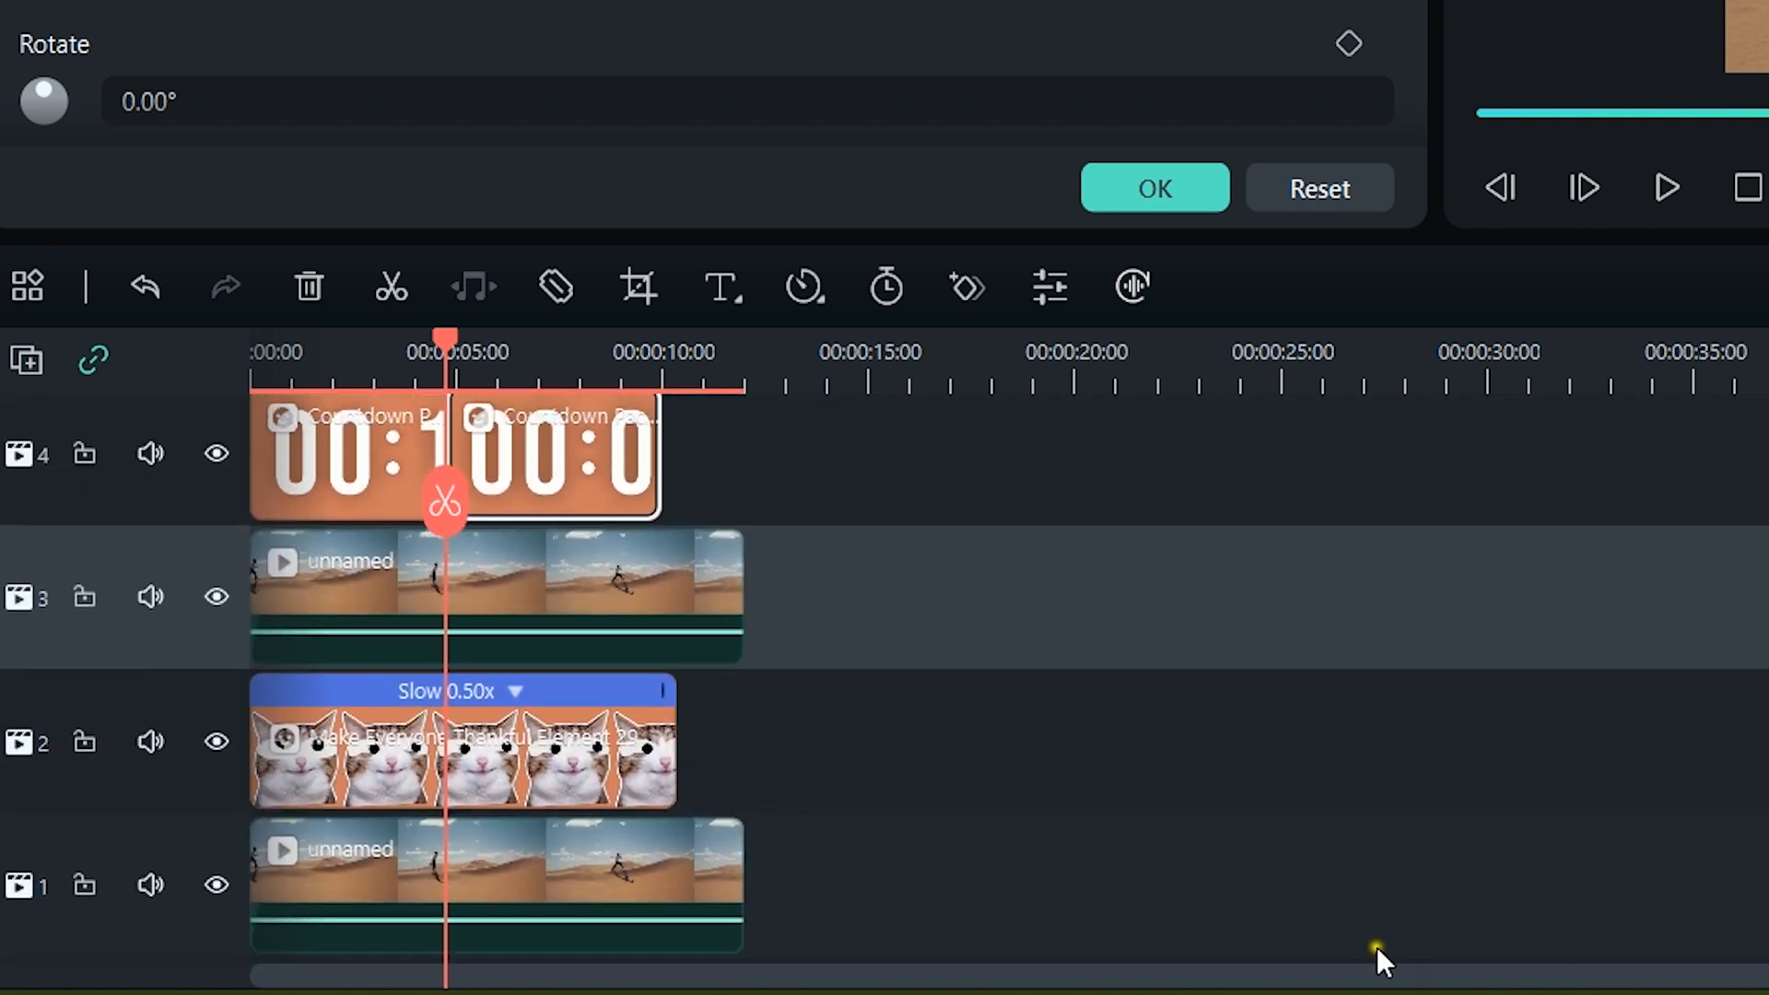
Track the runner's motion and link it to the Countdown Pack Element.
left_click(494, 883)
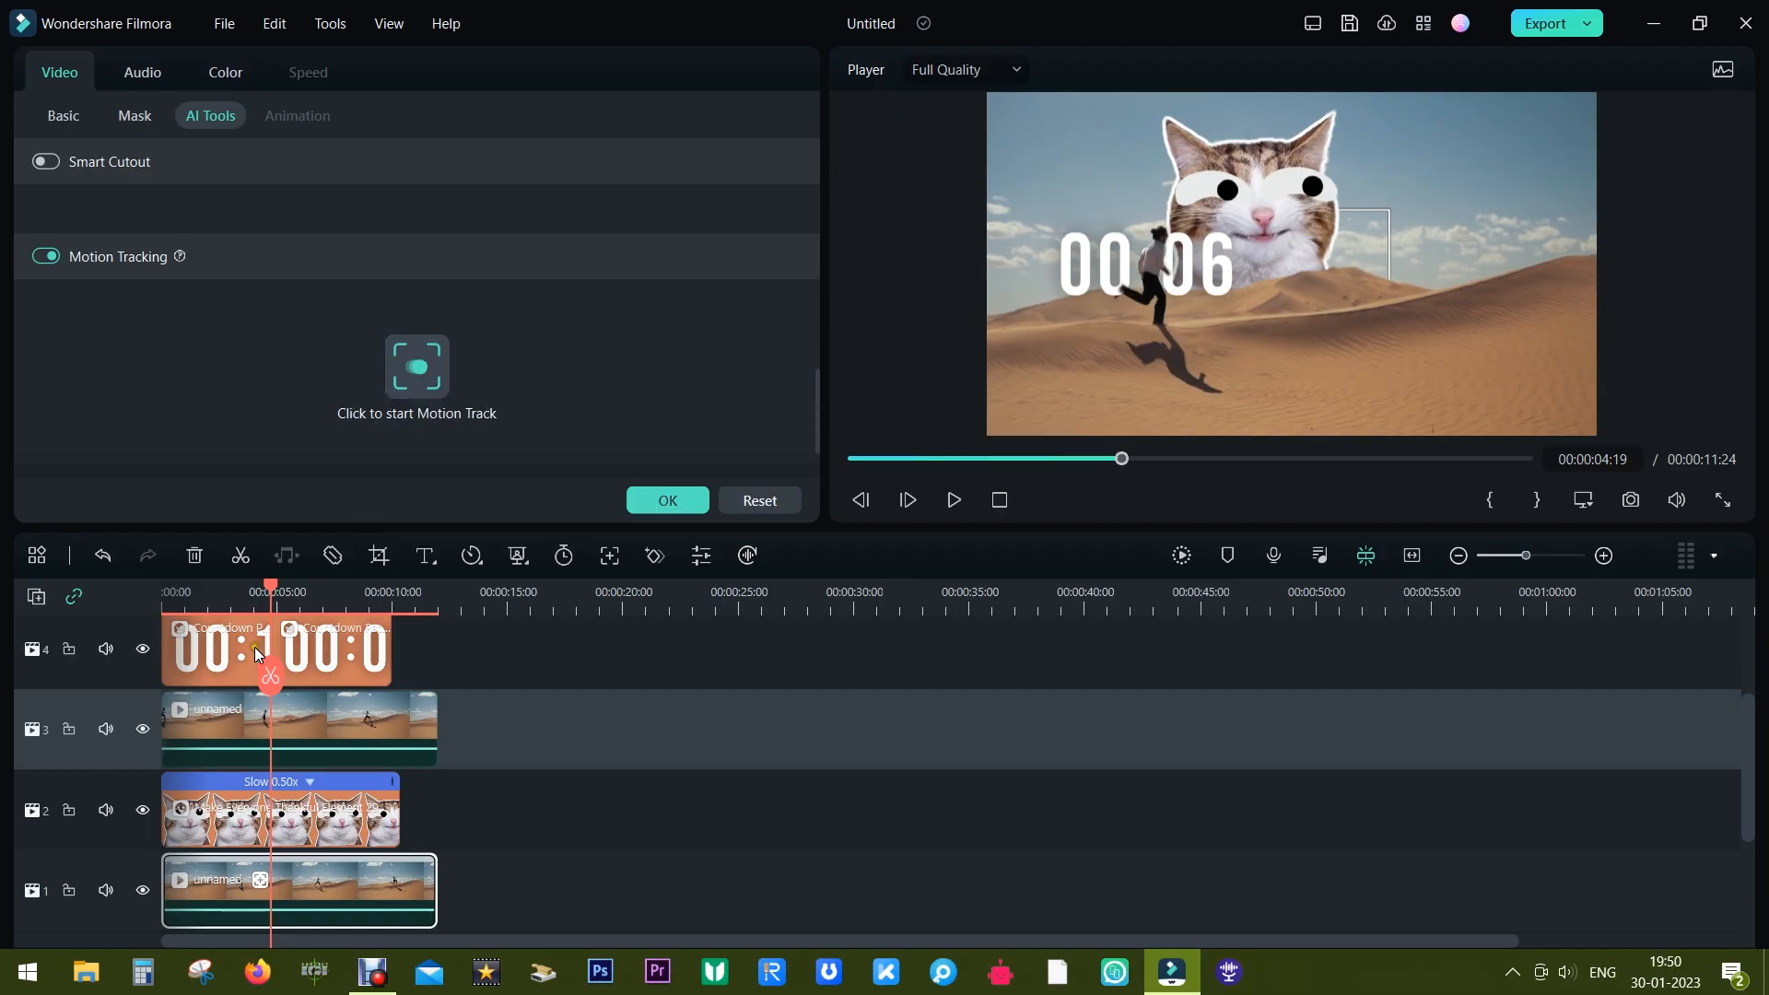
left_click(142, 652)
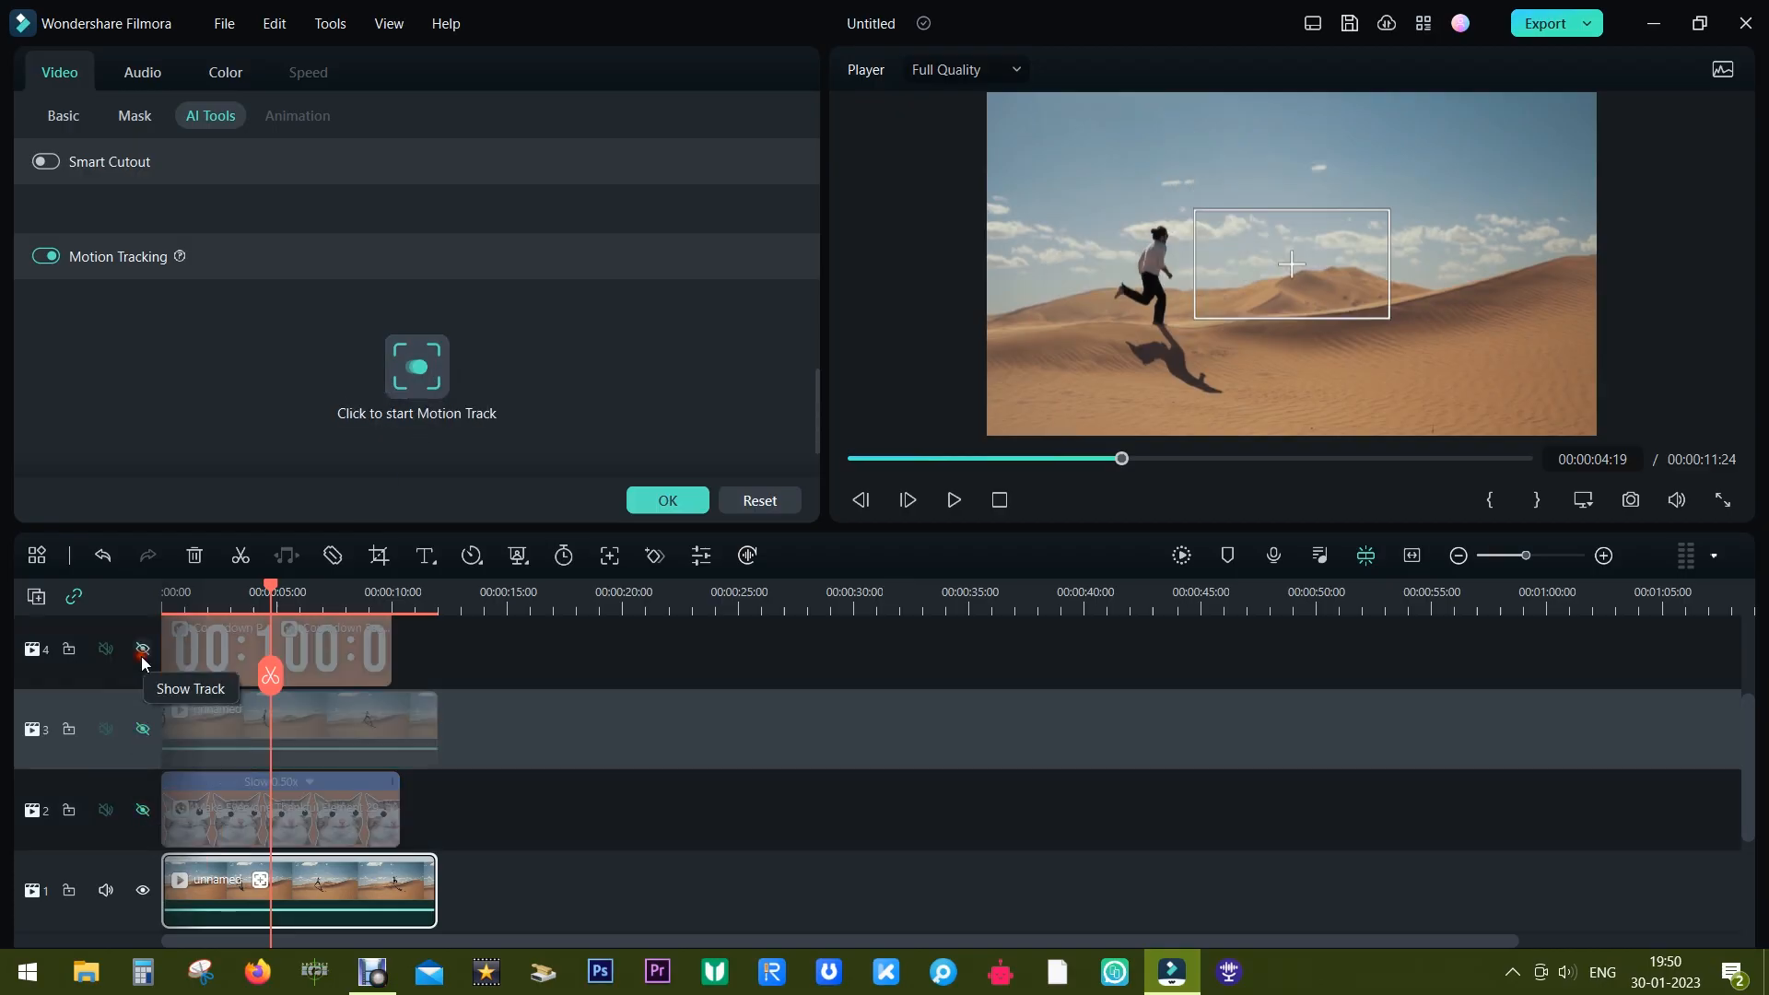
left_click(141, 663)
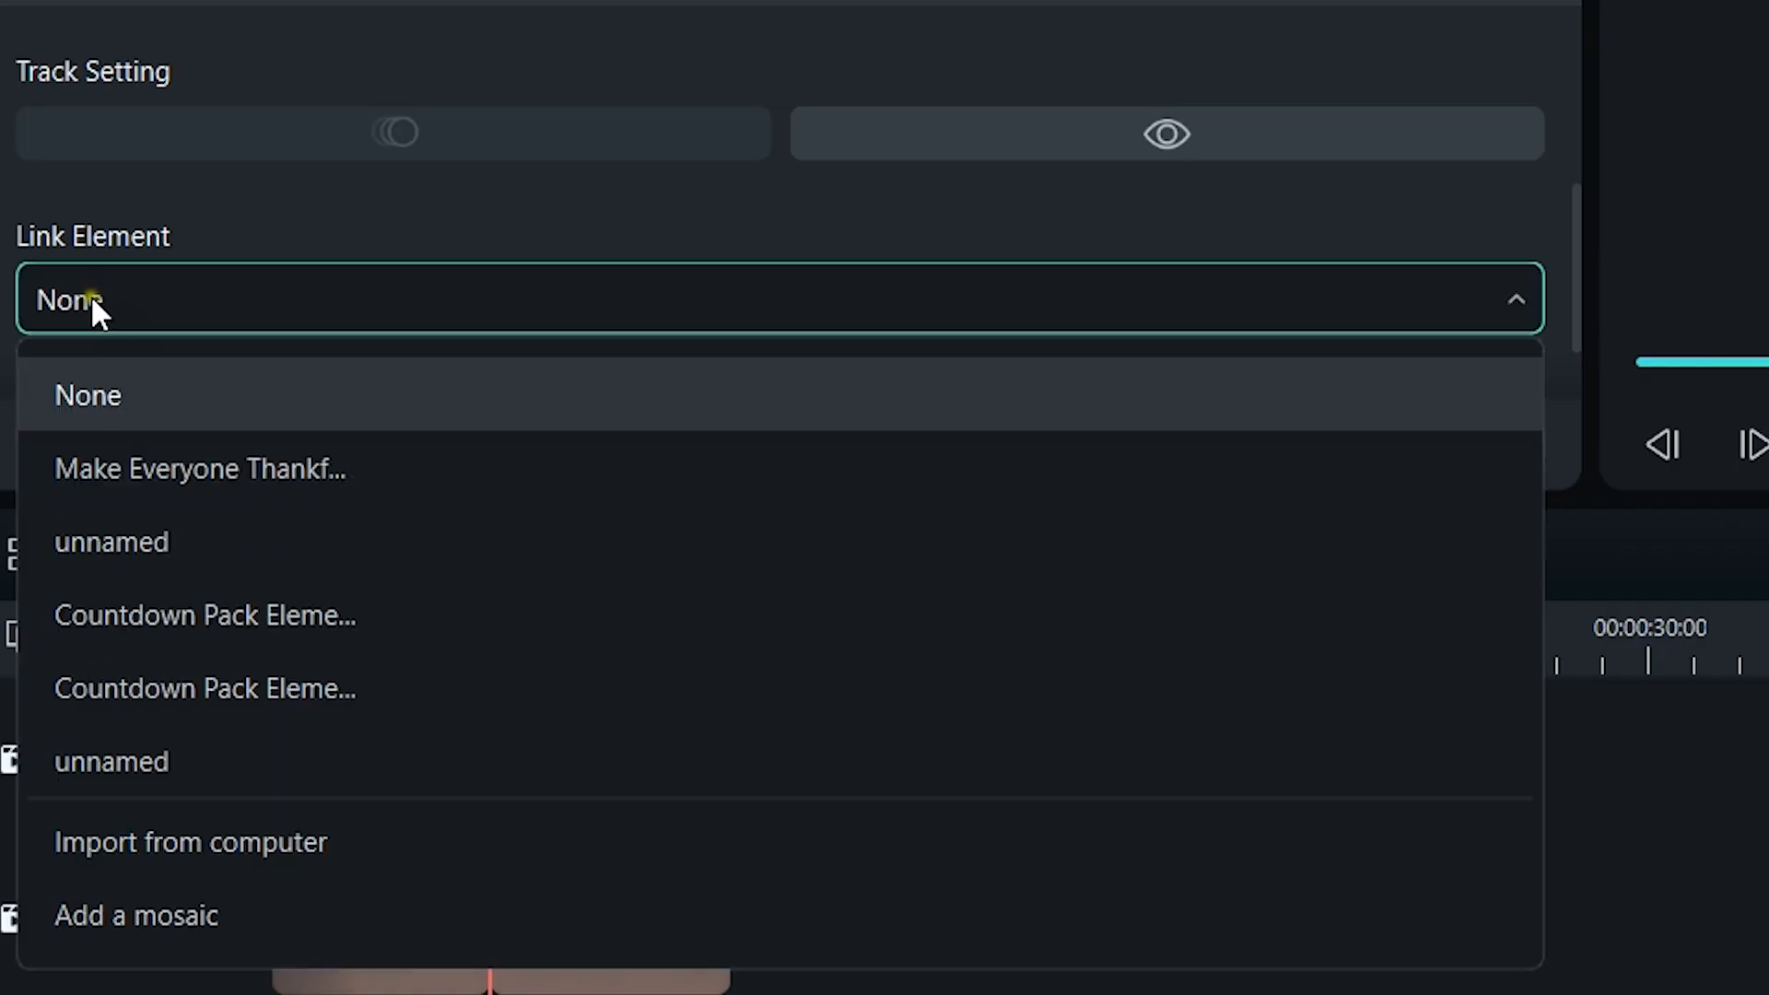
mouse_move(226, 688)
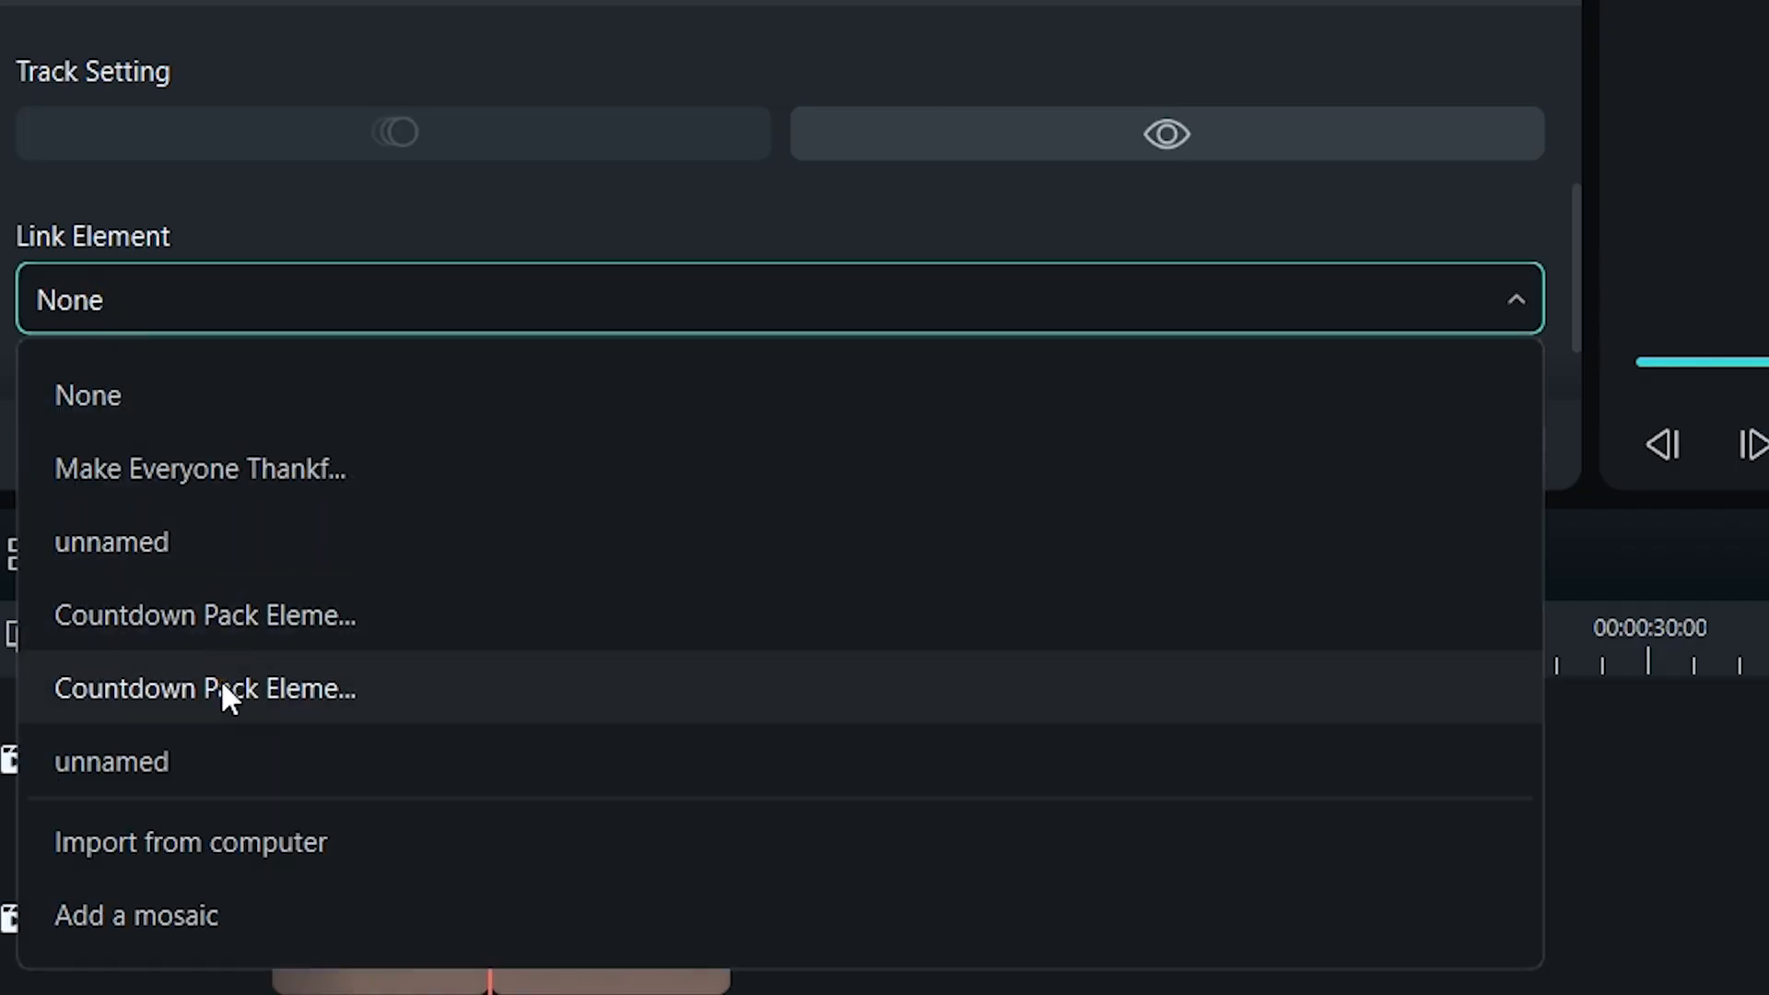
left_click(205, 688)
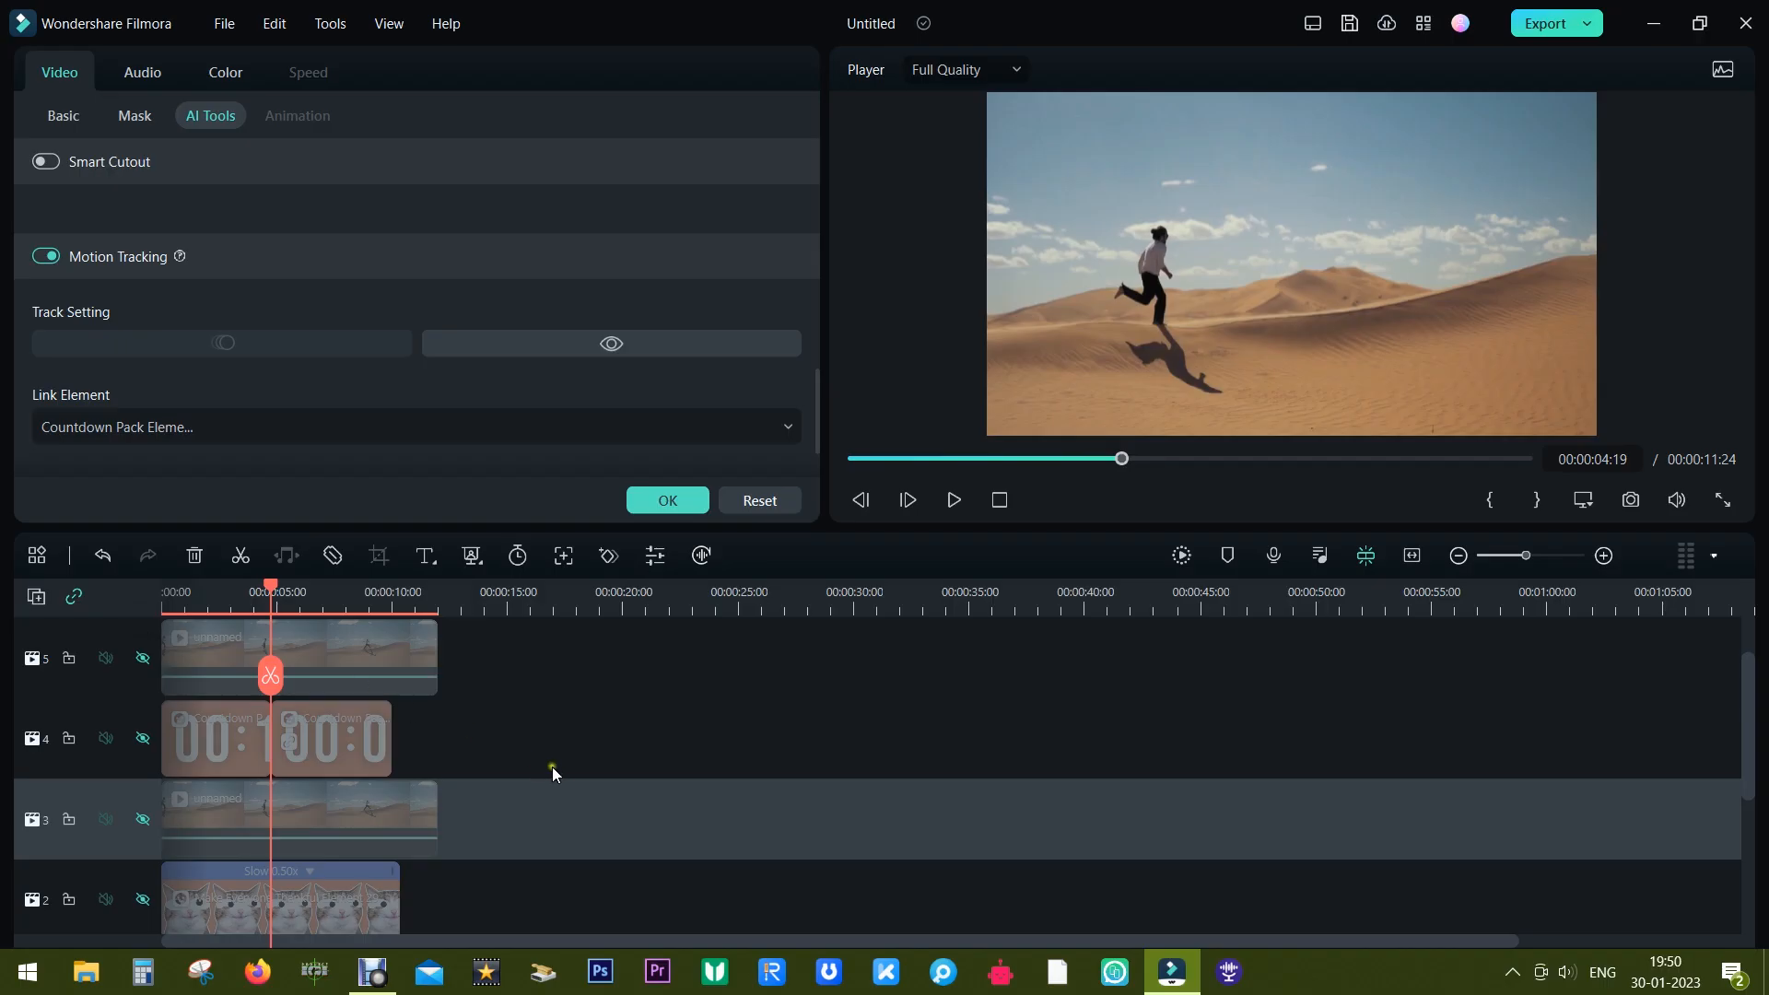
Show the countdown clock and other hidden tracks again.
left_click(142, 738)
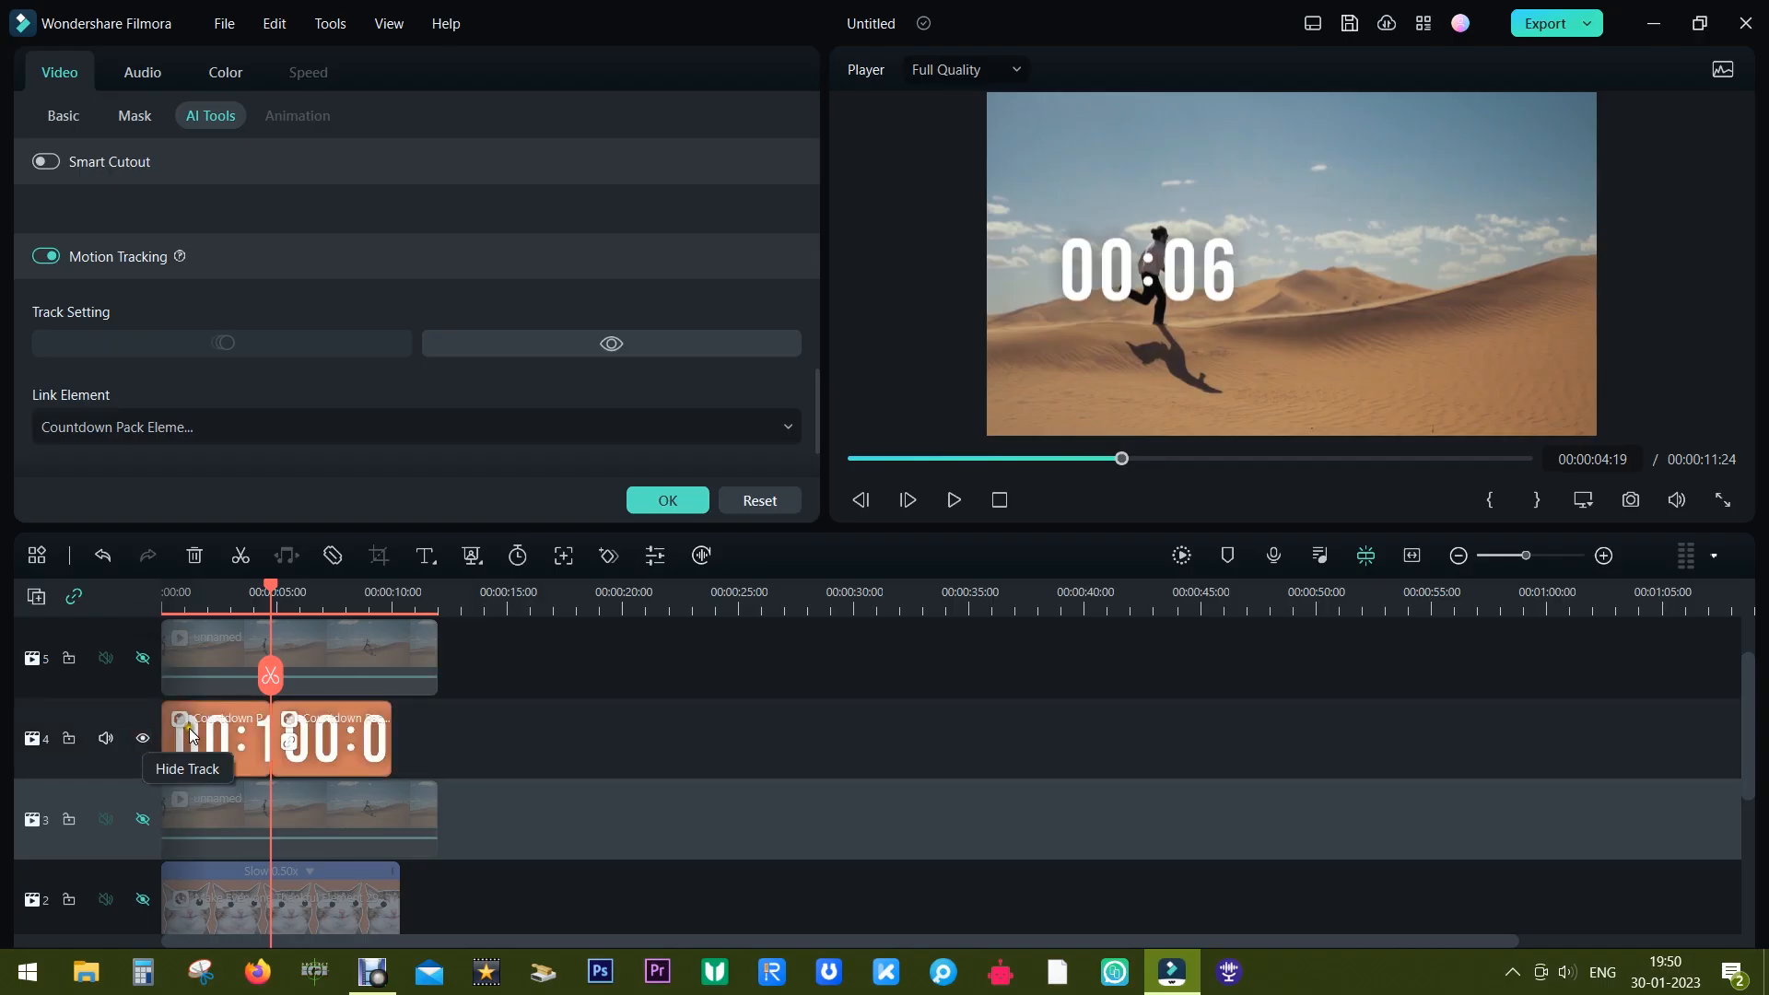
left_click(951, 499)
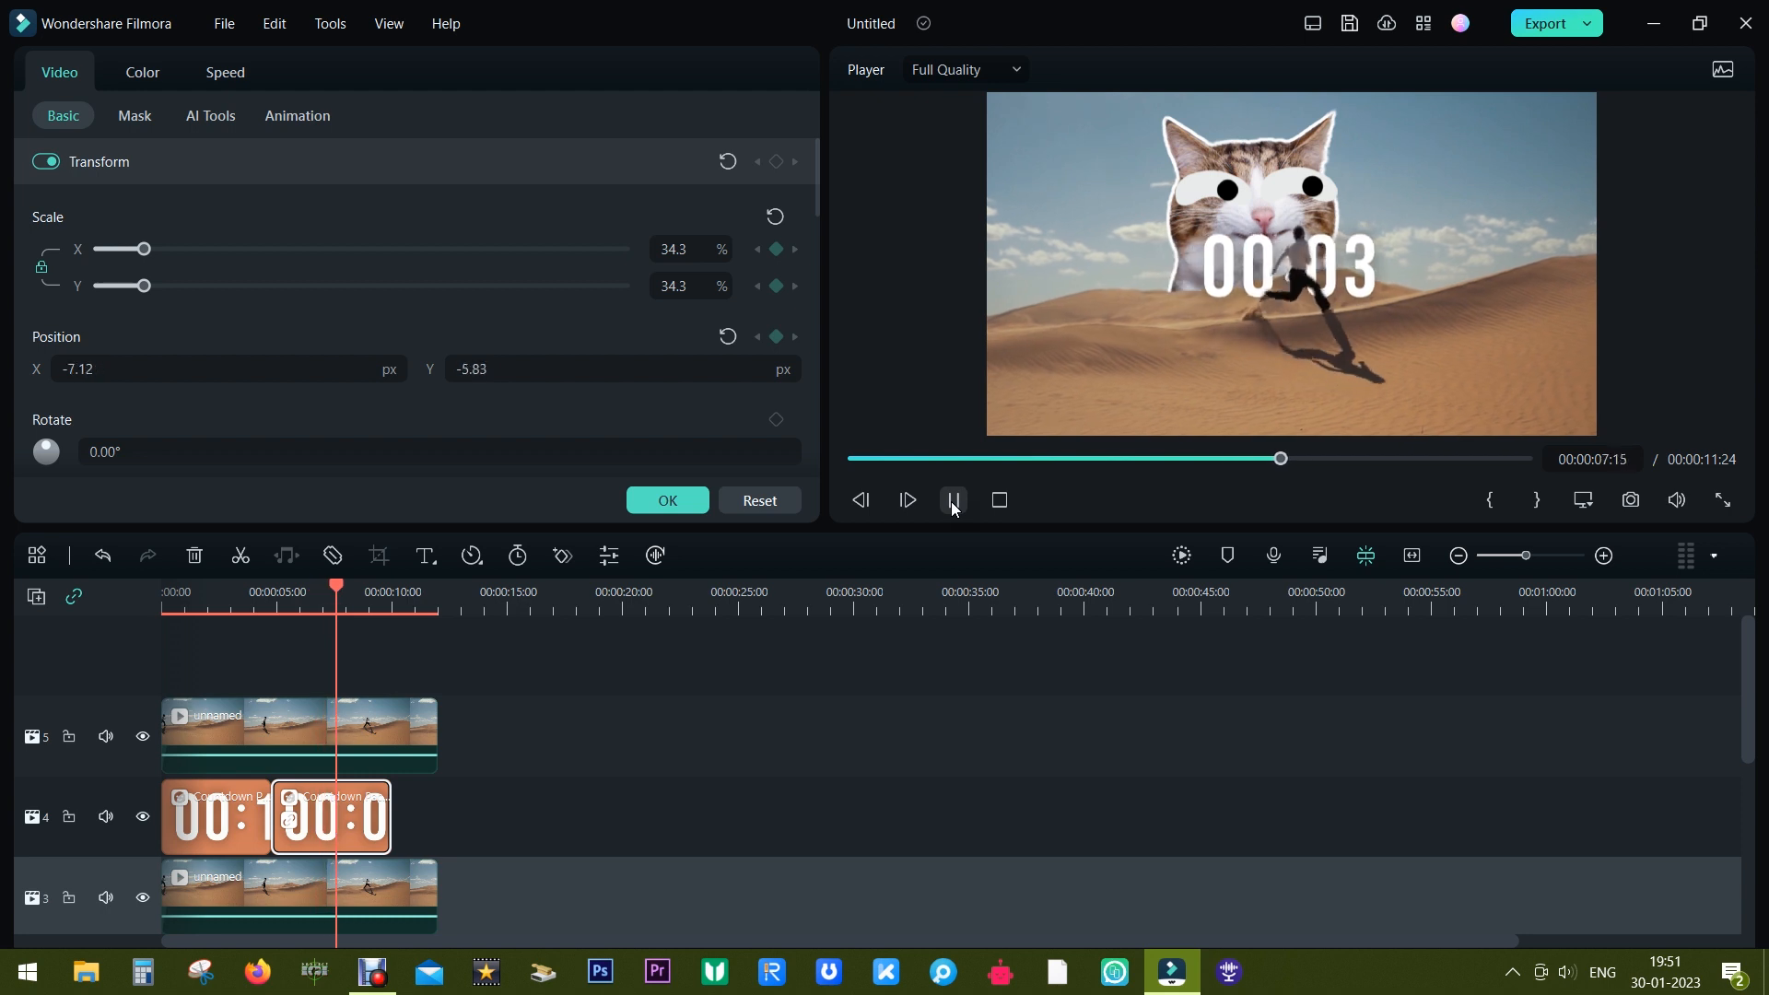
left_click(747, 76)
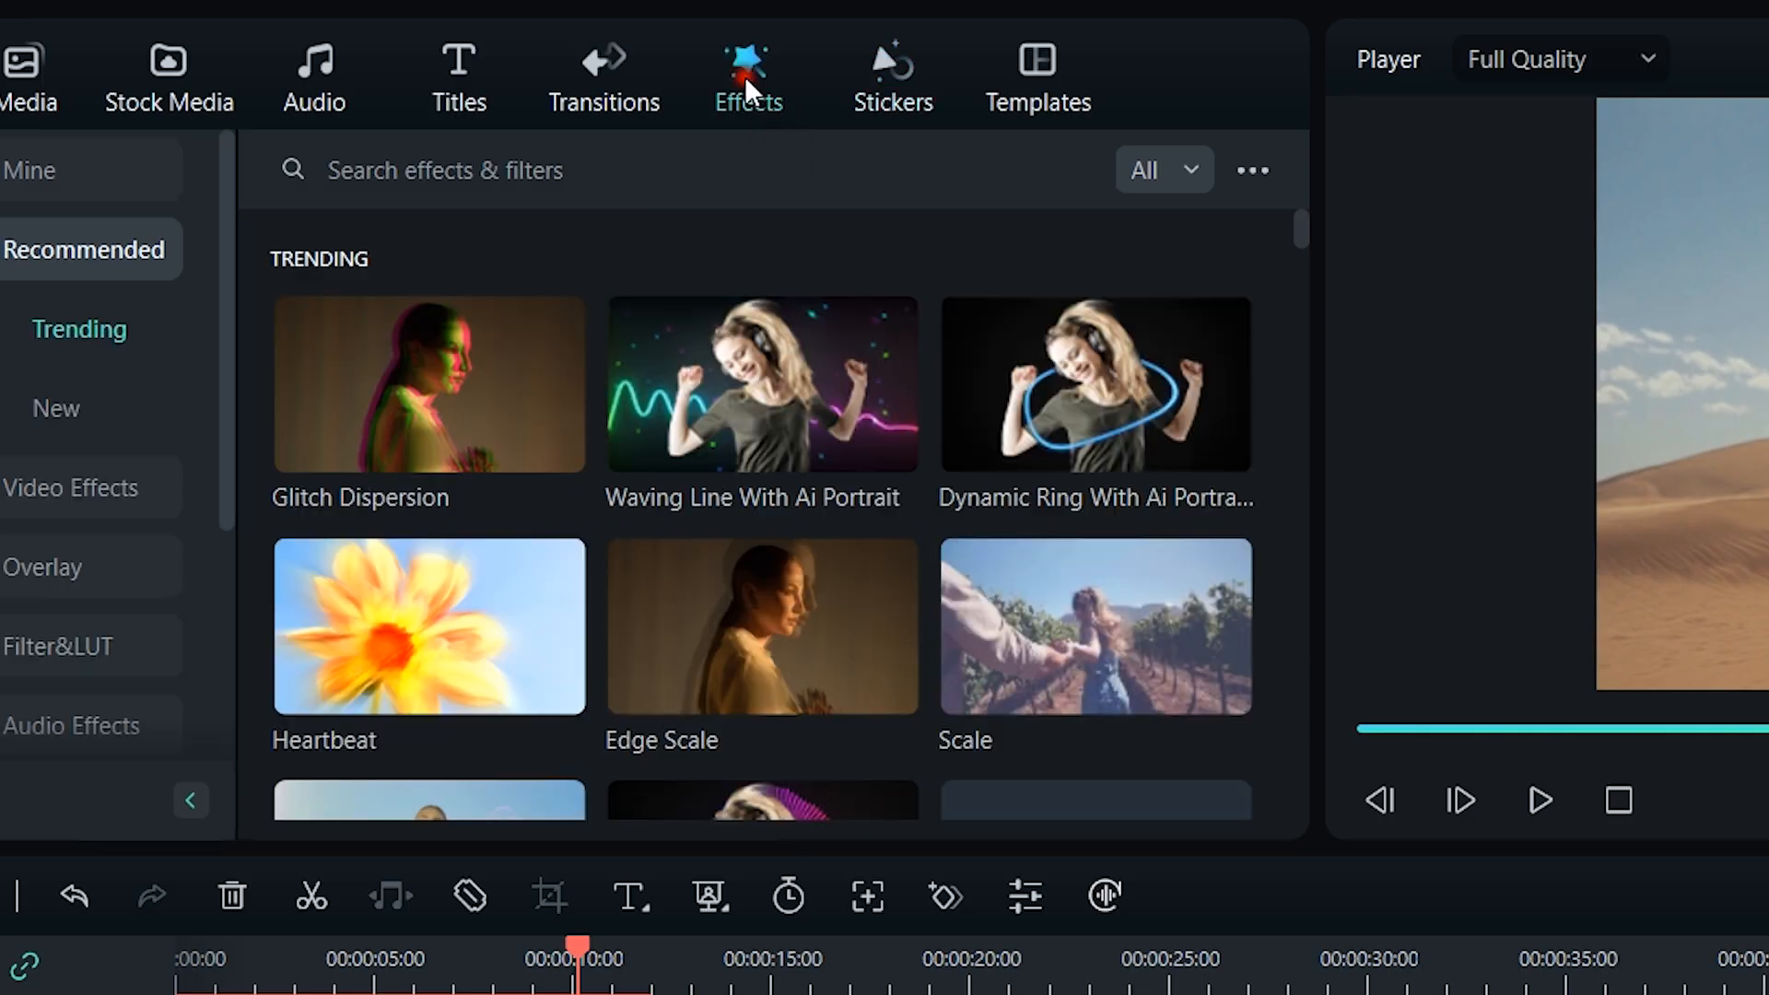
mouse_move(1122, 384)
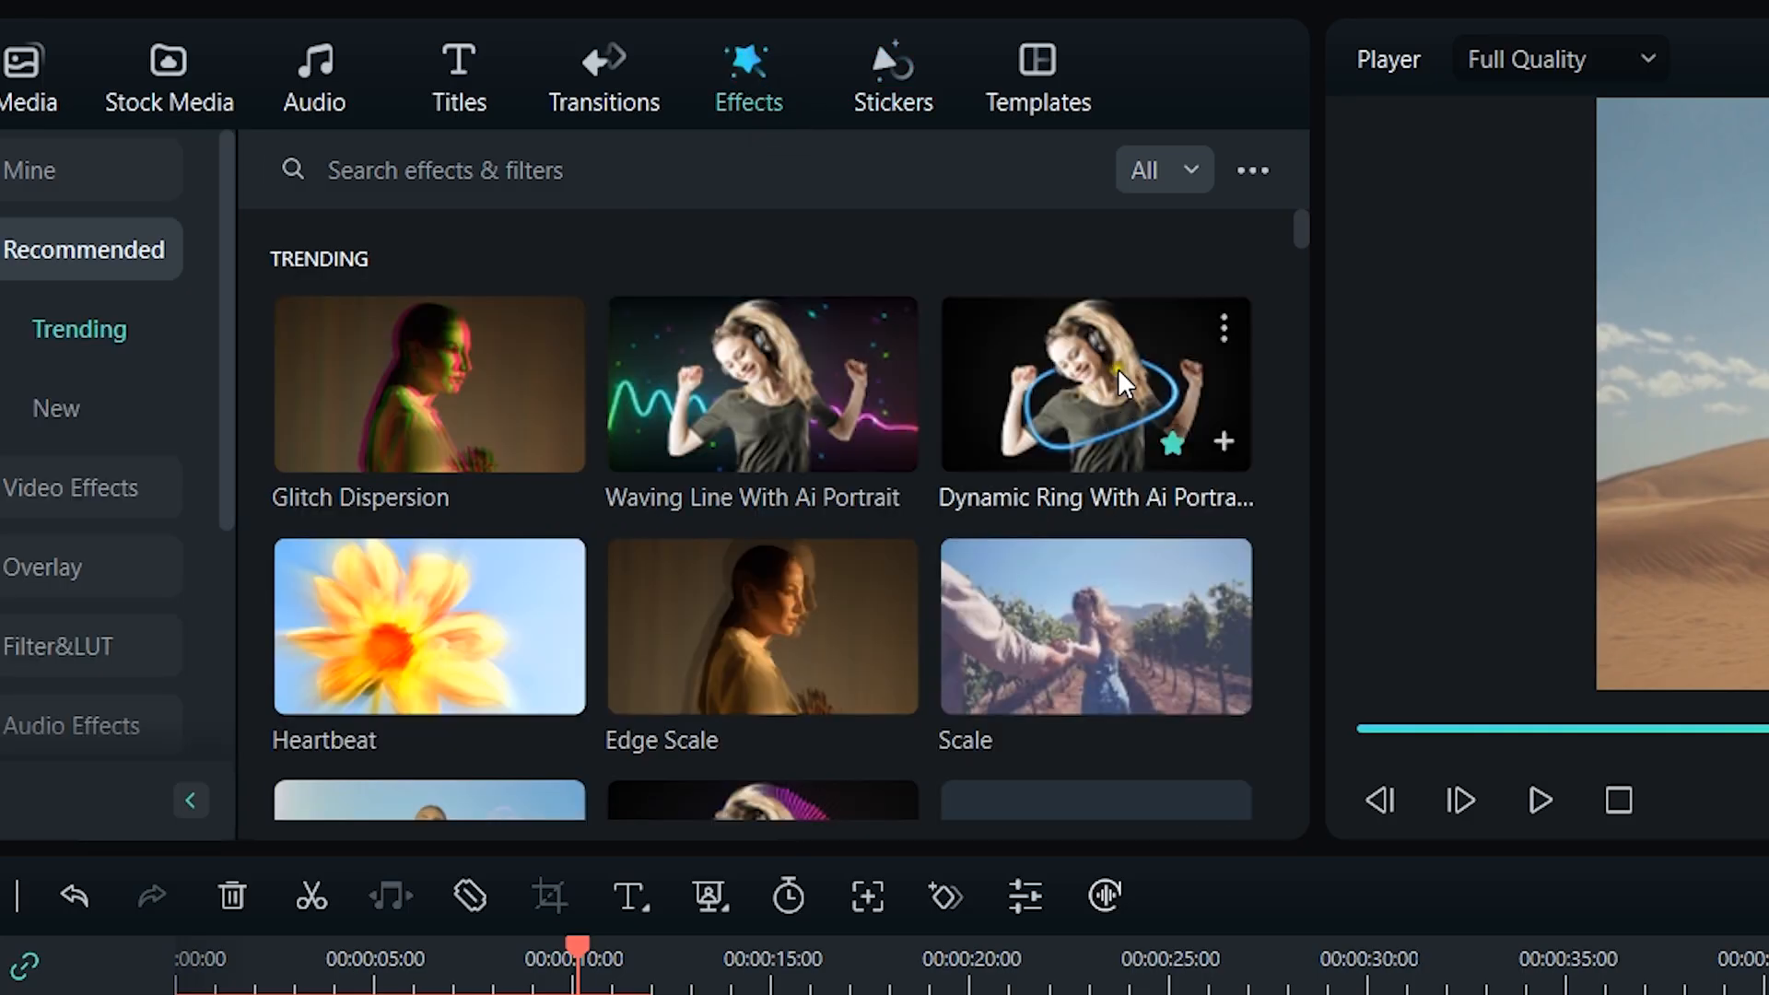
mouse_move(999, 530)
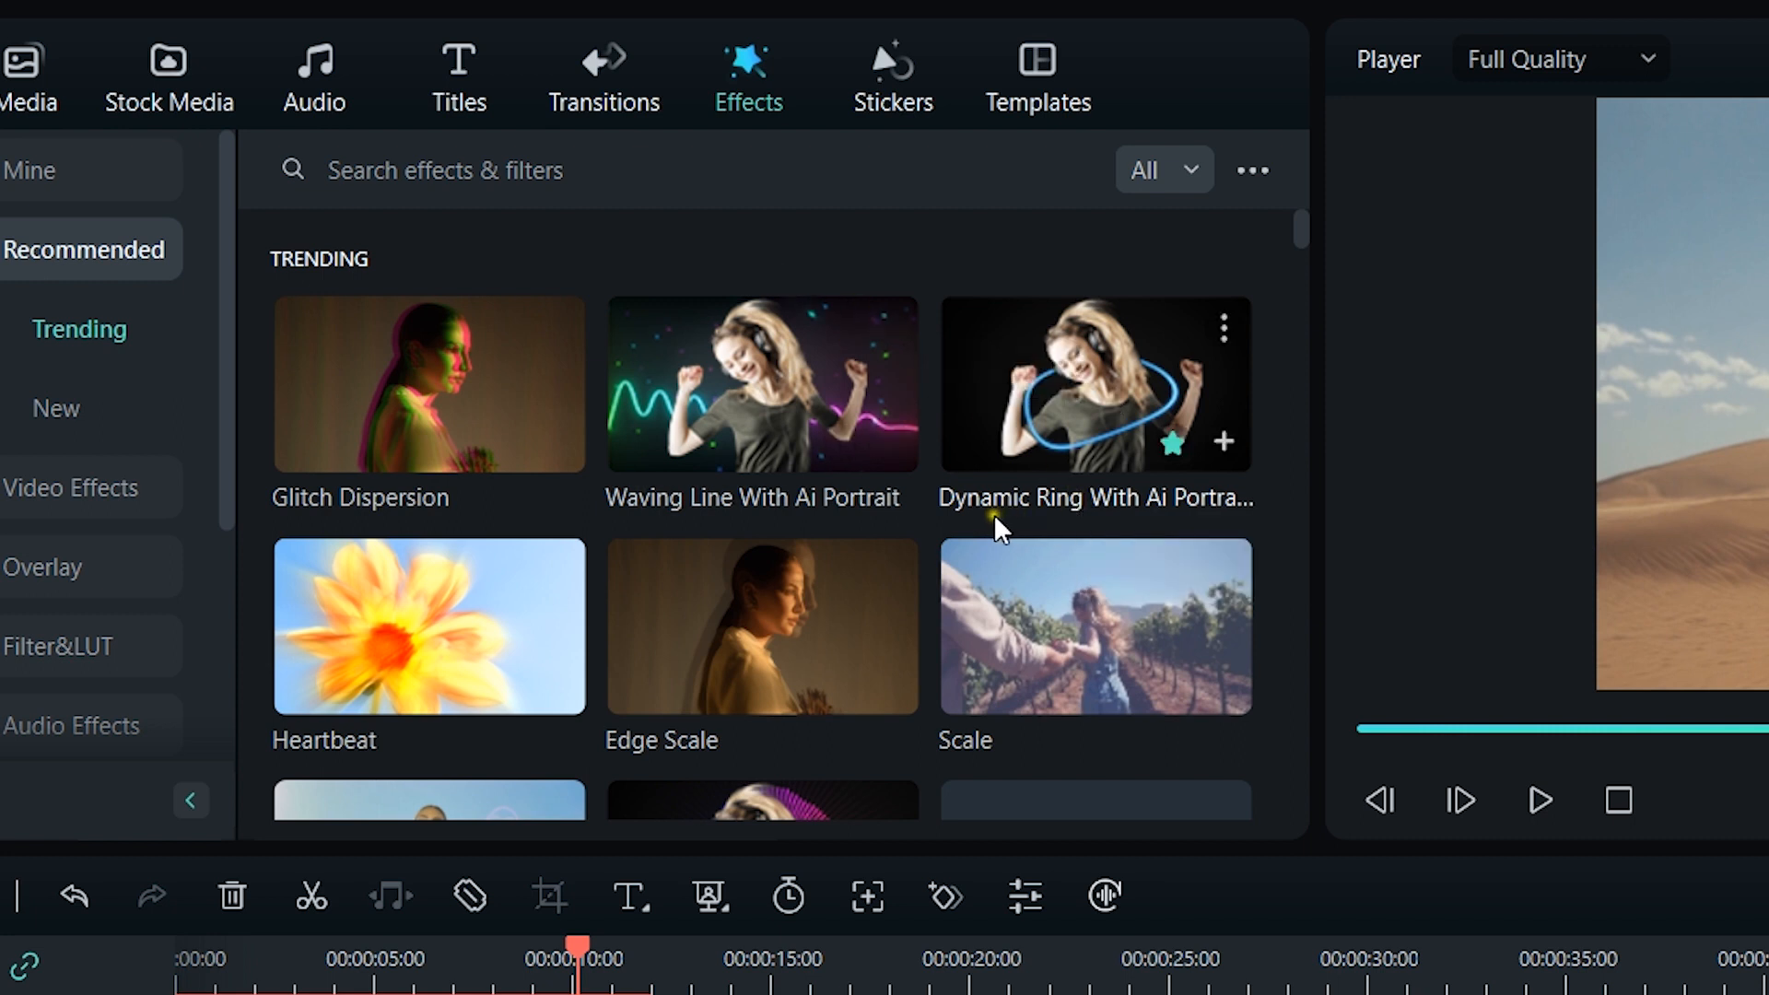
mouse_move(1134, 518)
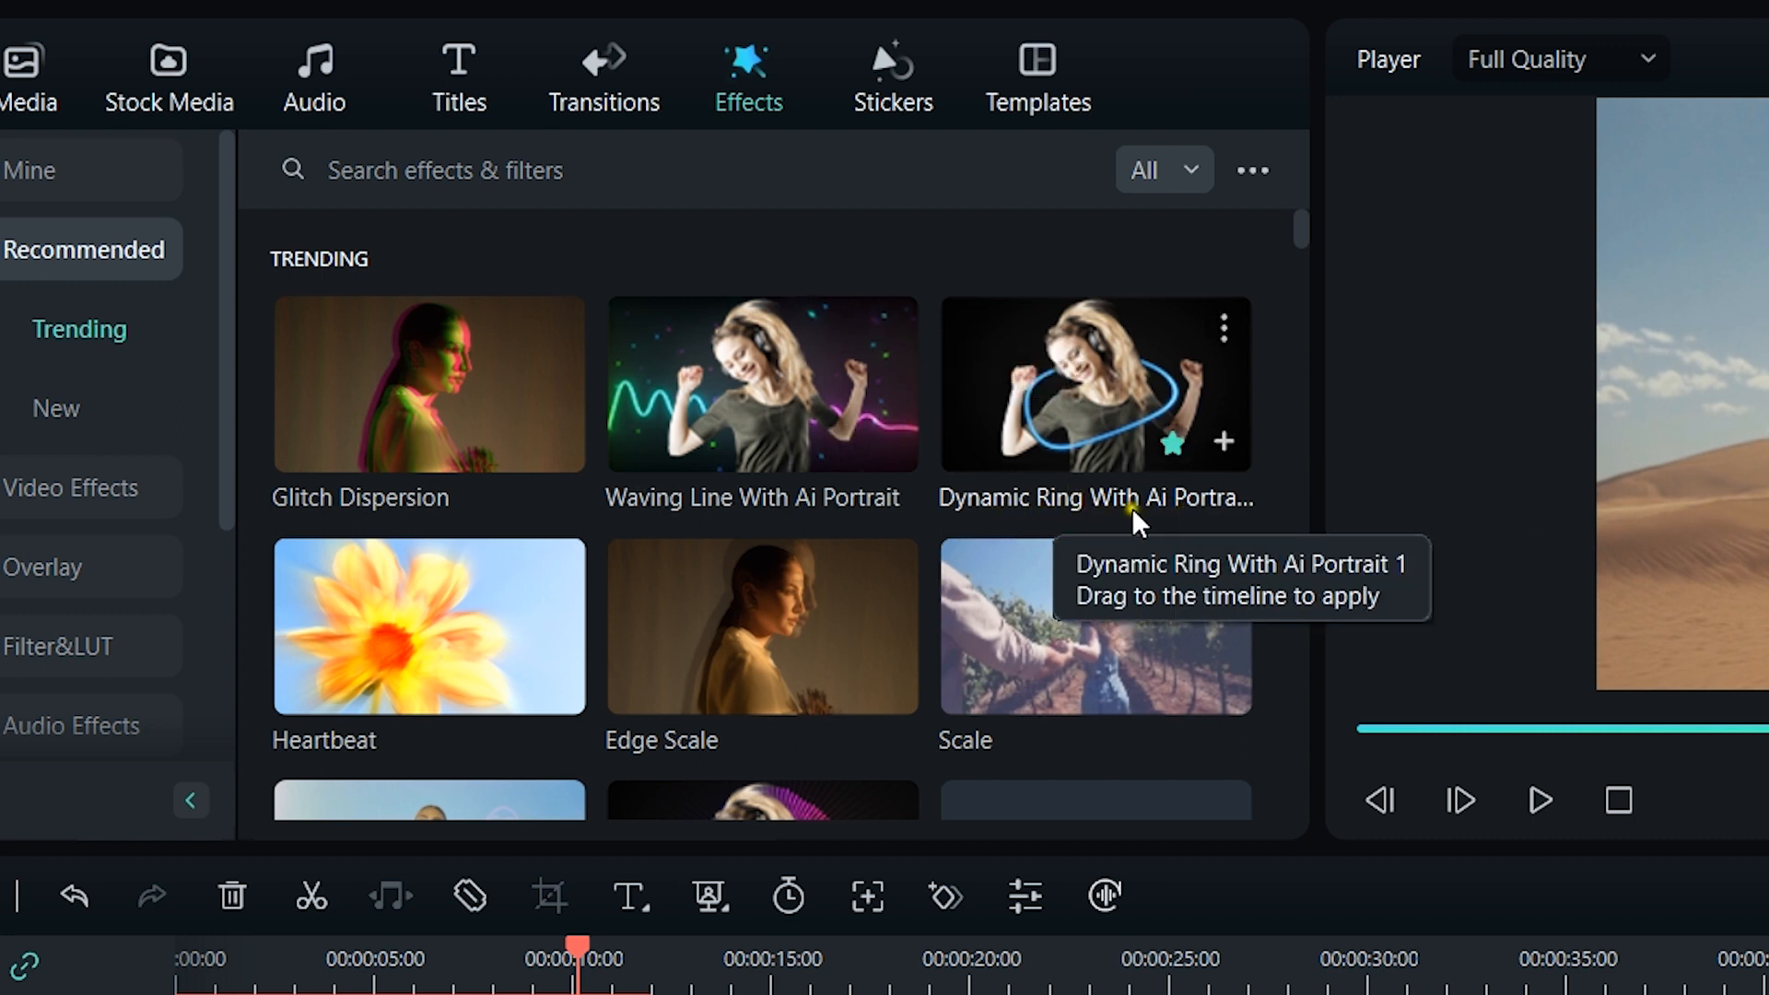
mouse_move(1095, 417)
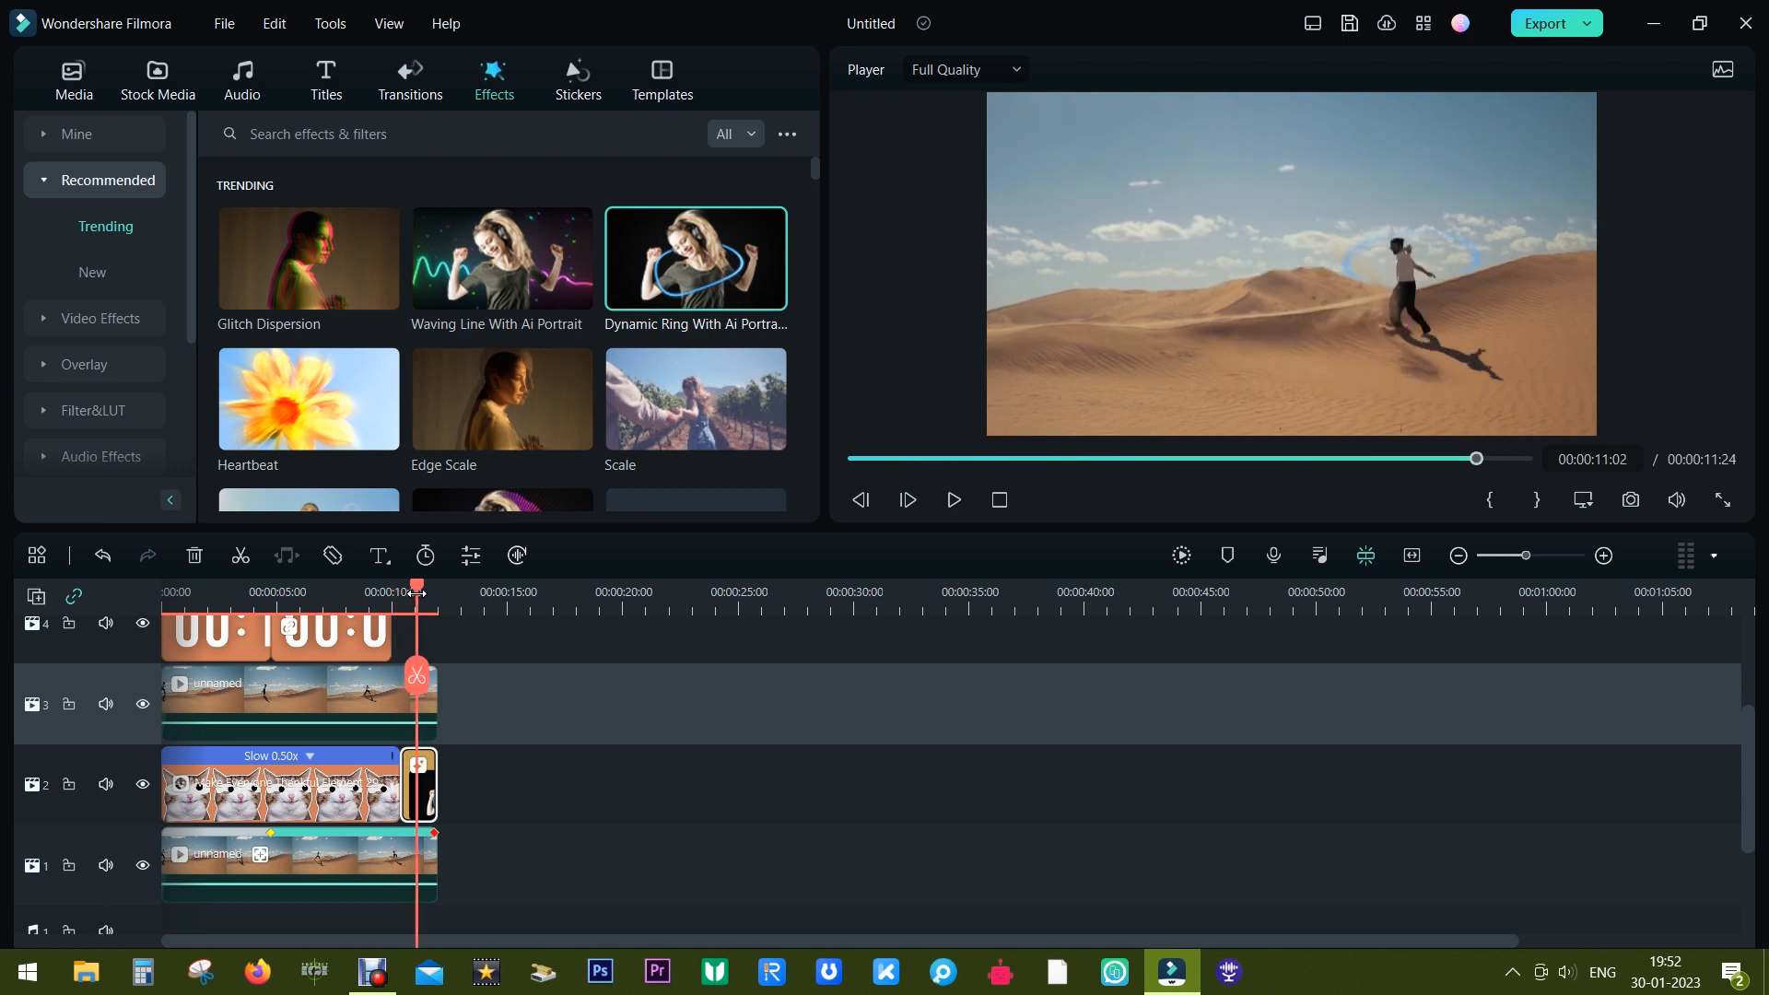
mouse_move(389, 596)
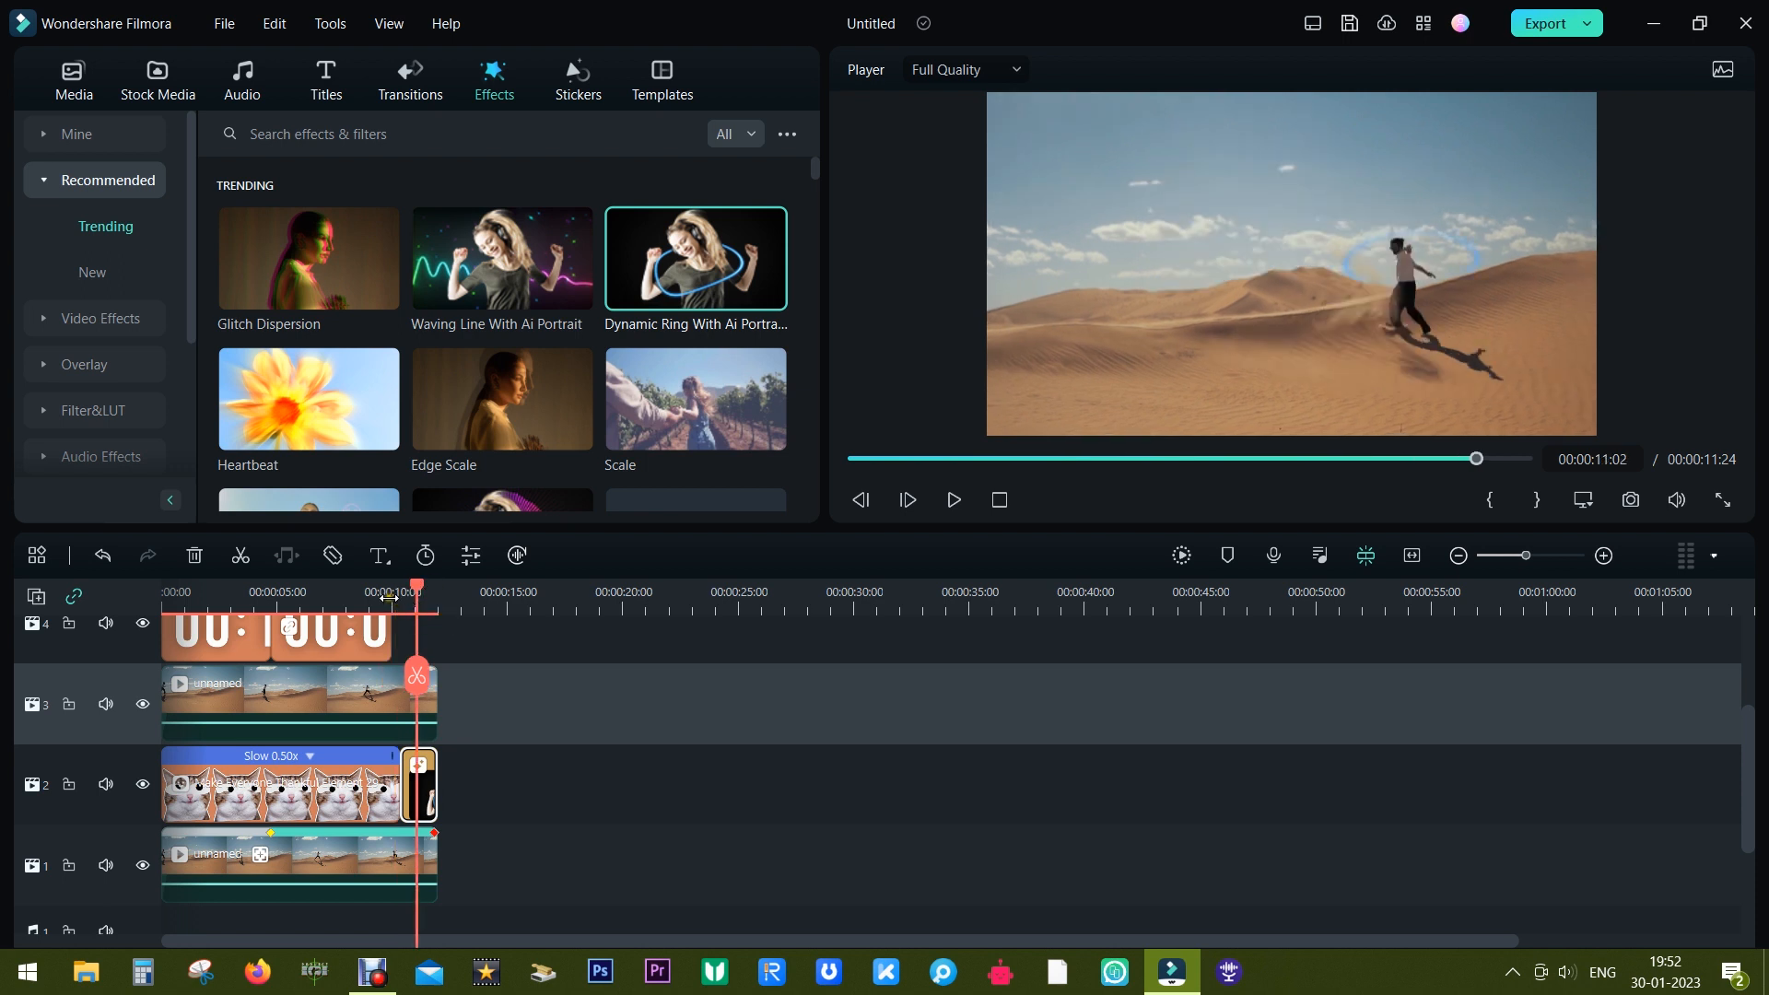
Set the Dynamic Ring effect to intensity 3.0, opacity 100, scale 1.0, orange colour.
double_click(695, 257)
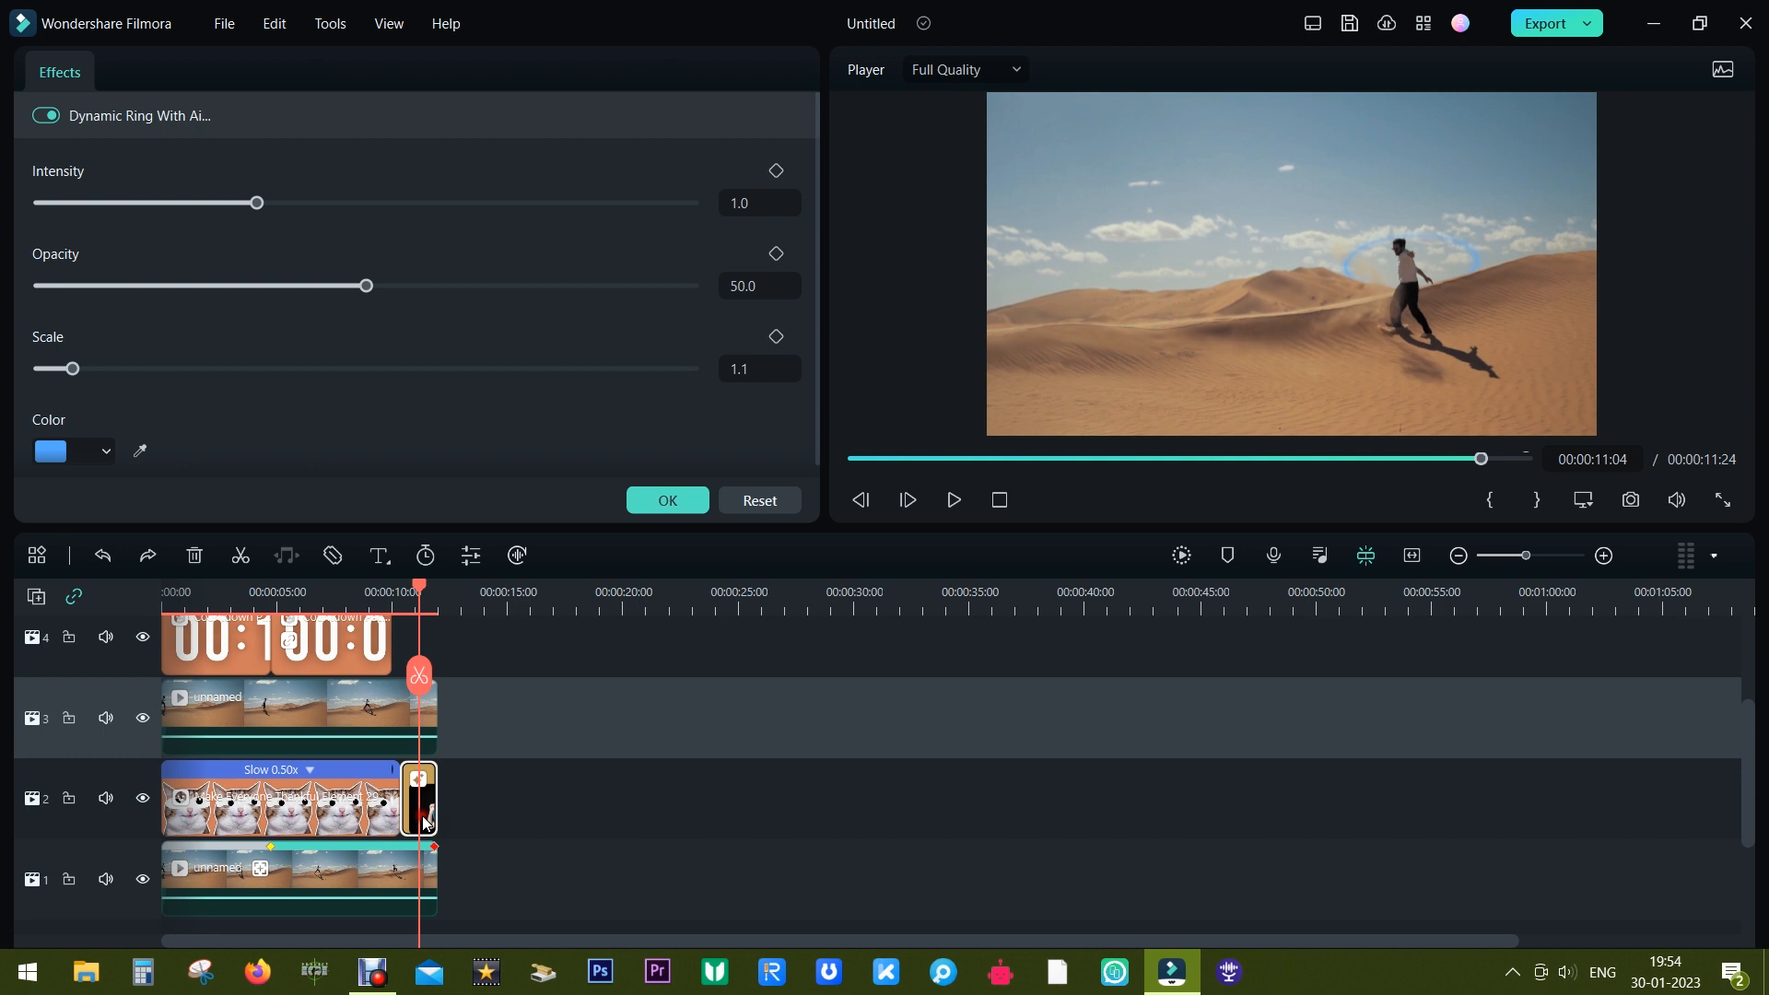
left_click_drag(256, 202, 690, 202)
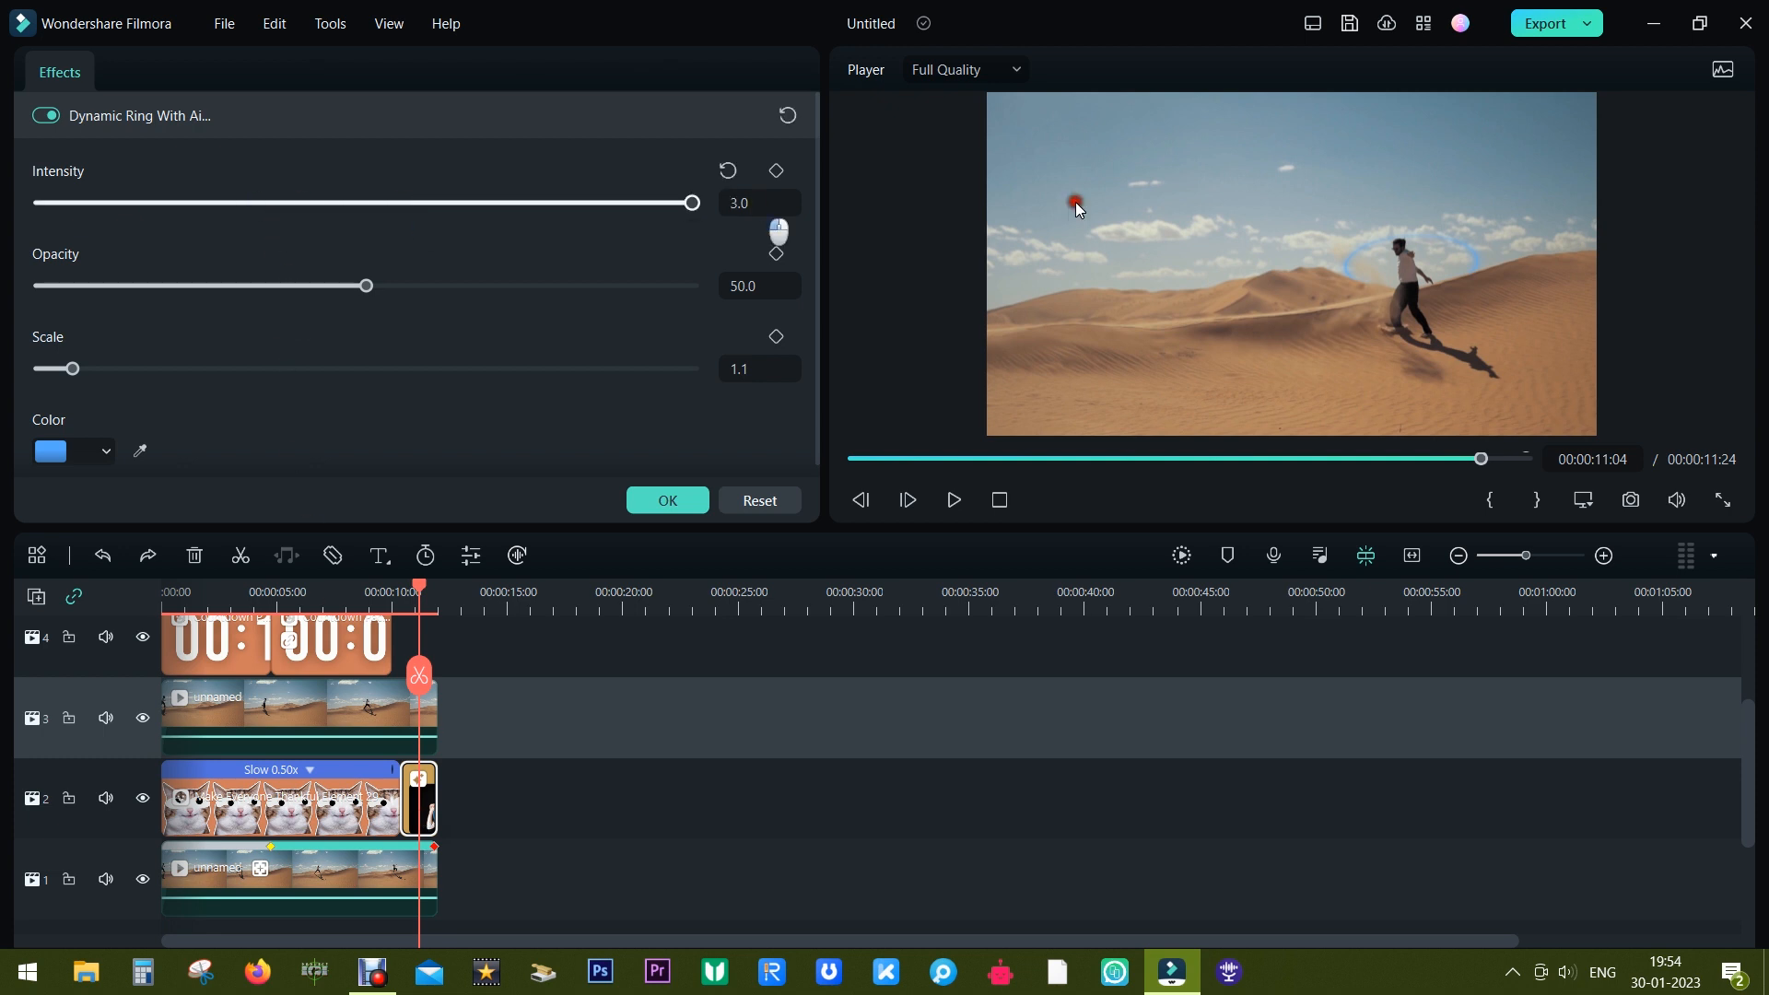
left_click_drag(365, 285, 690, 285)
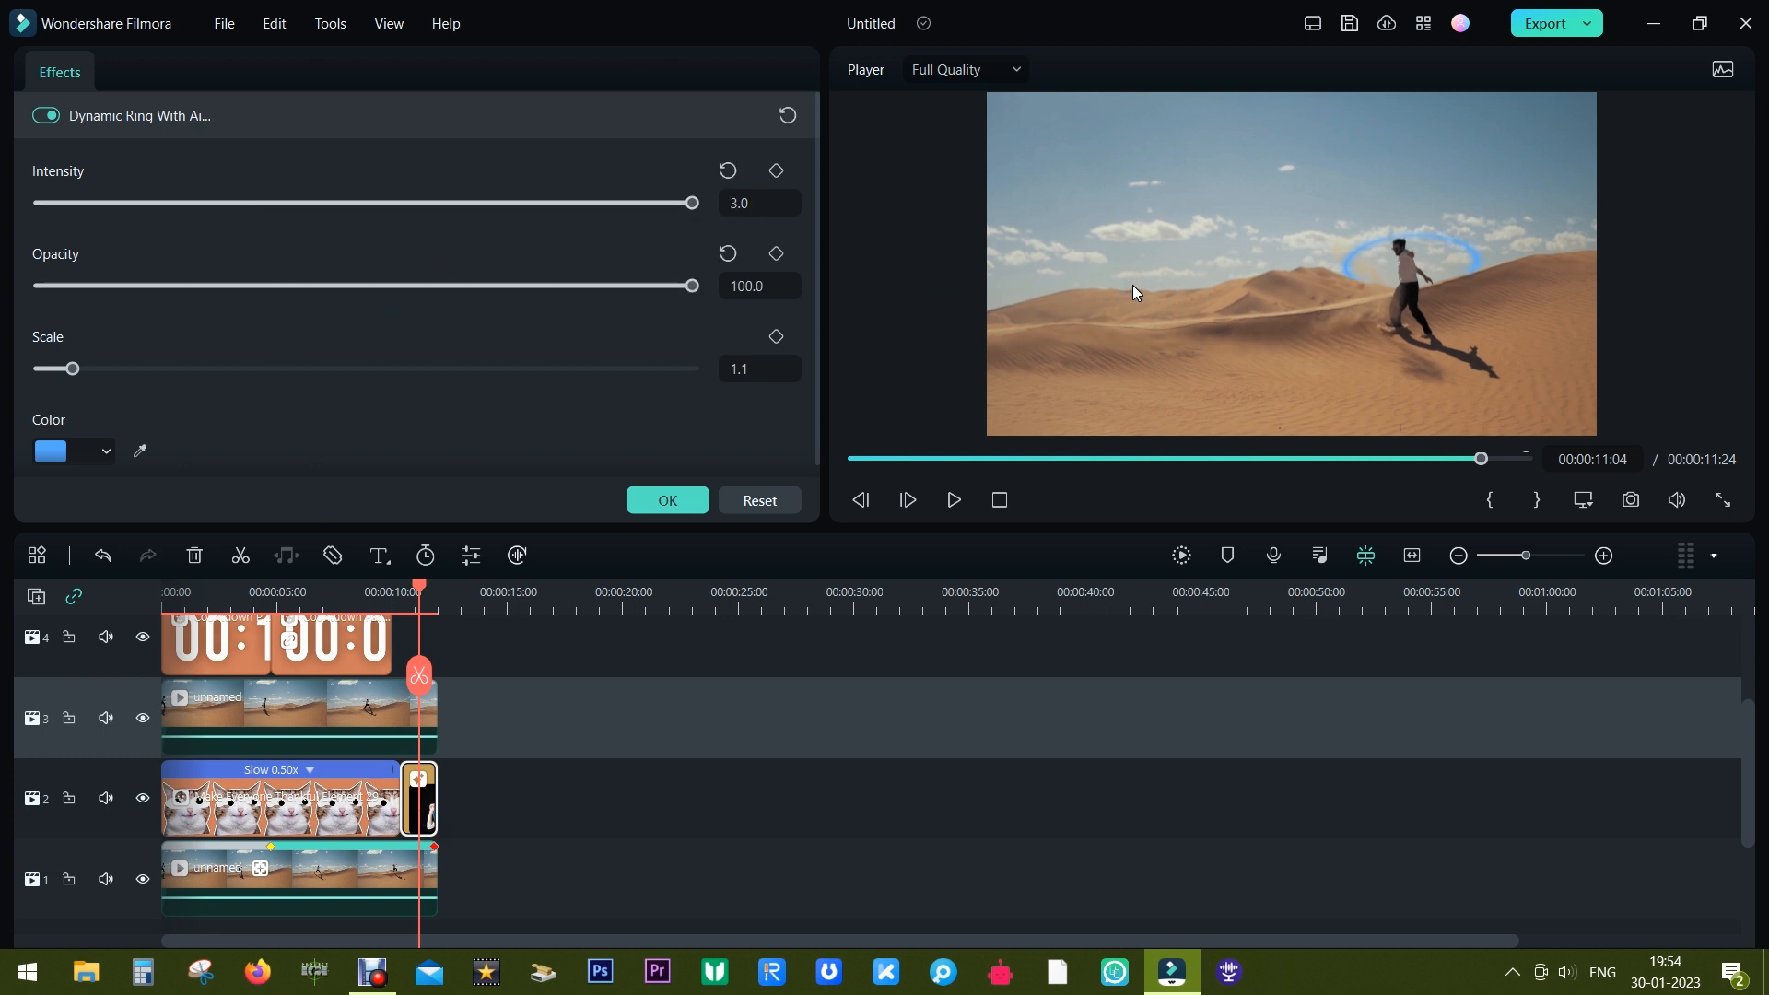
left_click_drag(74, 368, 55, 368)
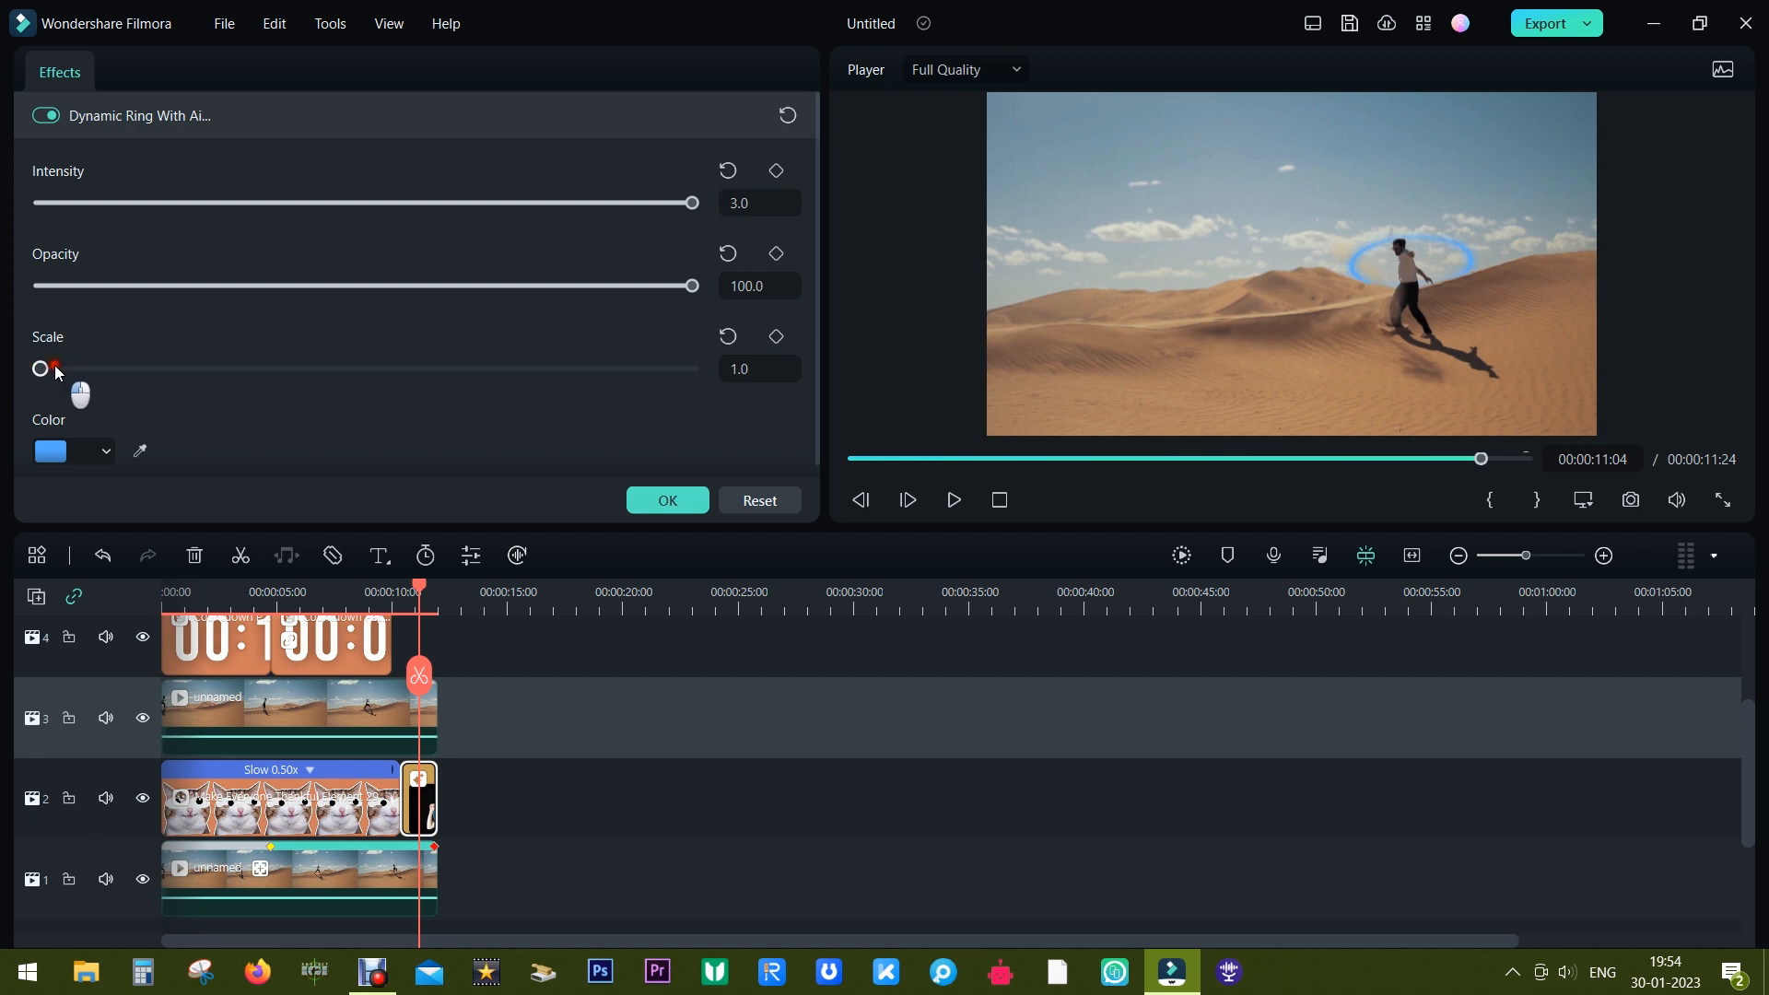
left_click(53, 451)
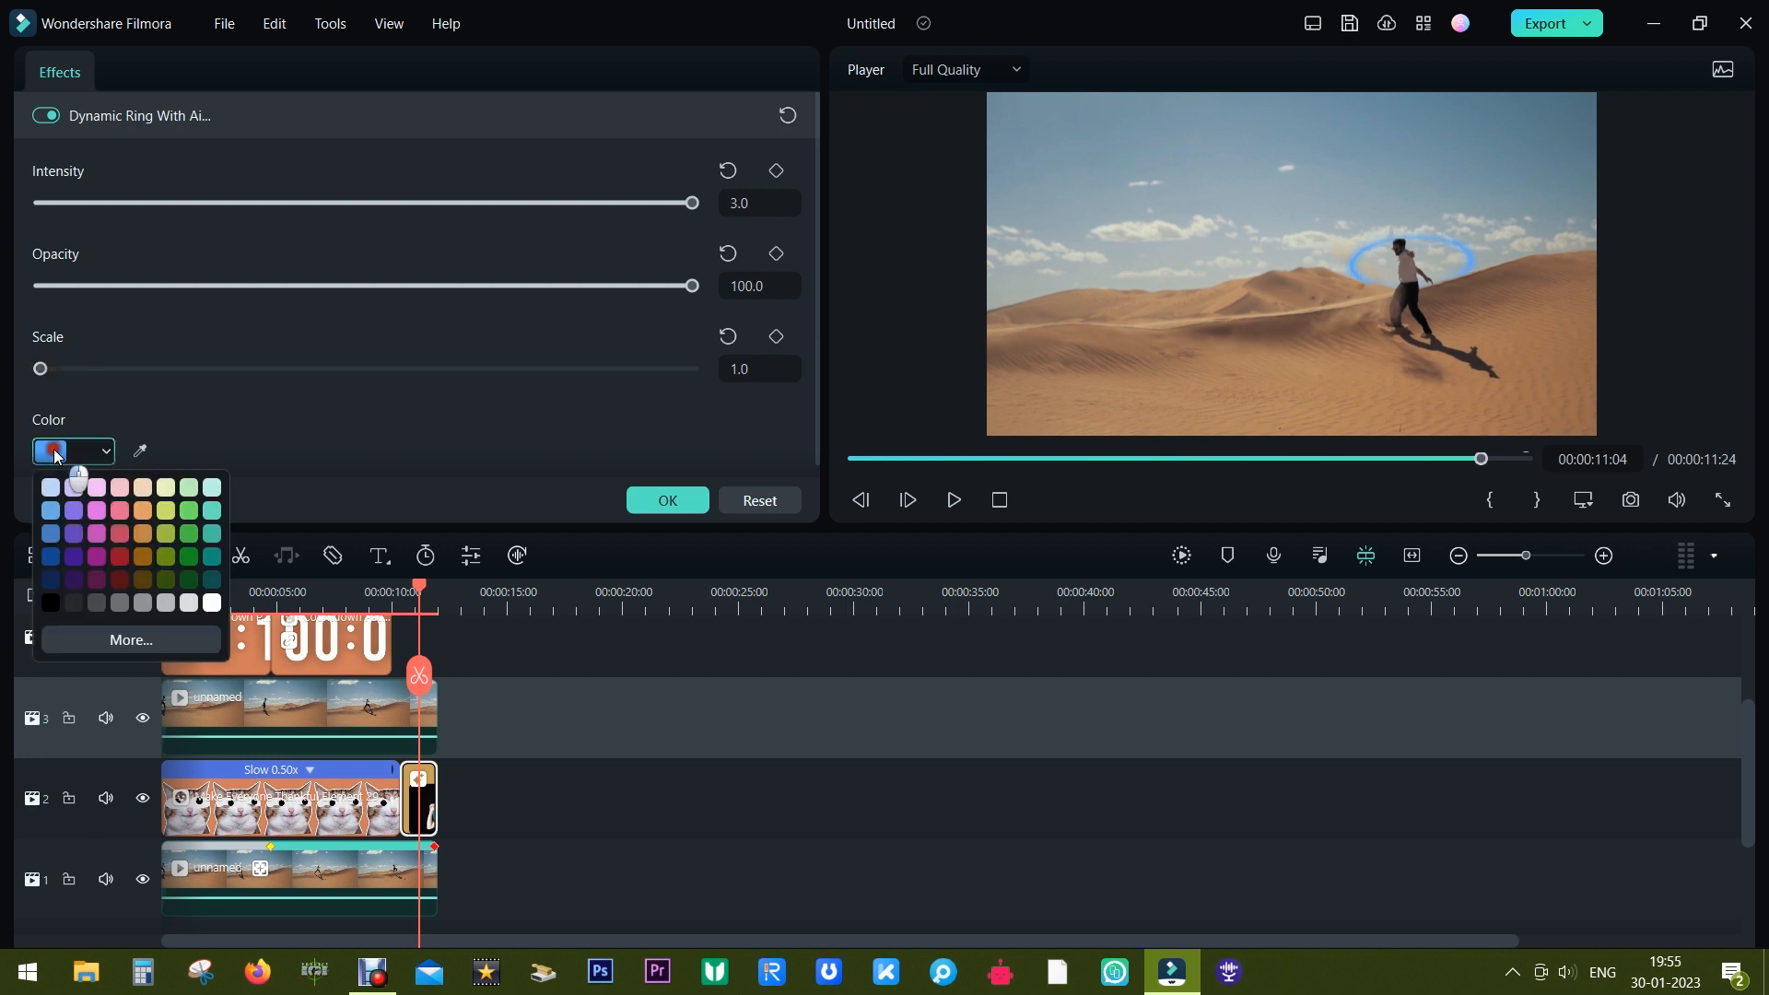
left_click(141, 531)
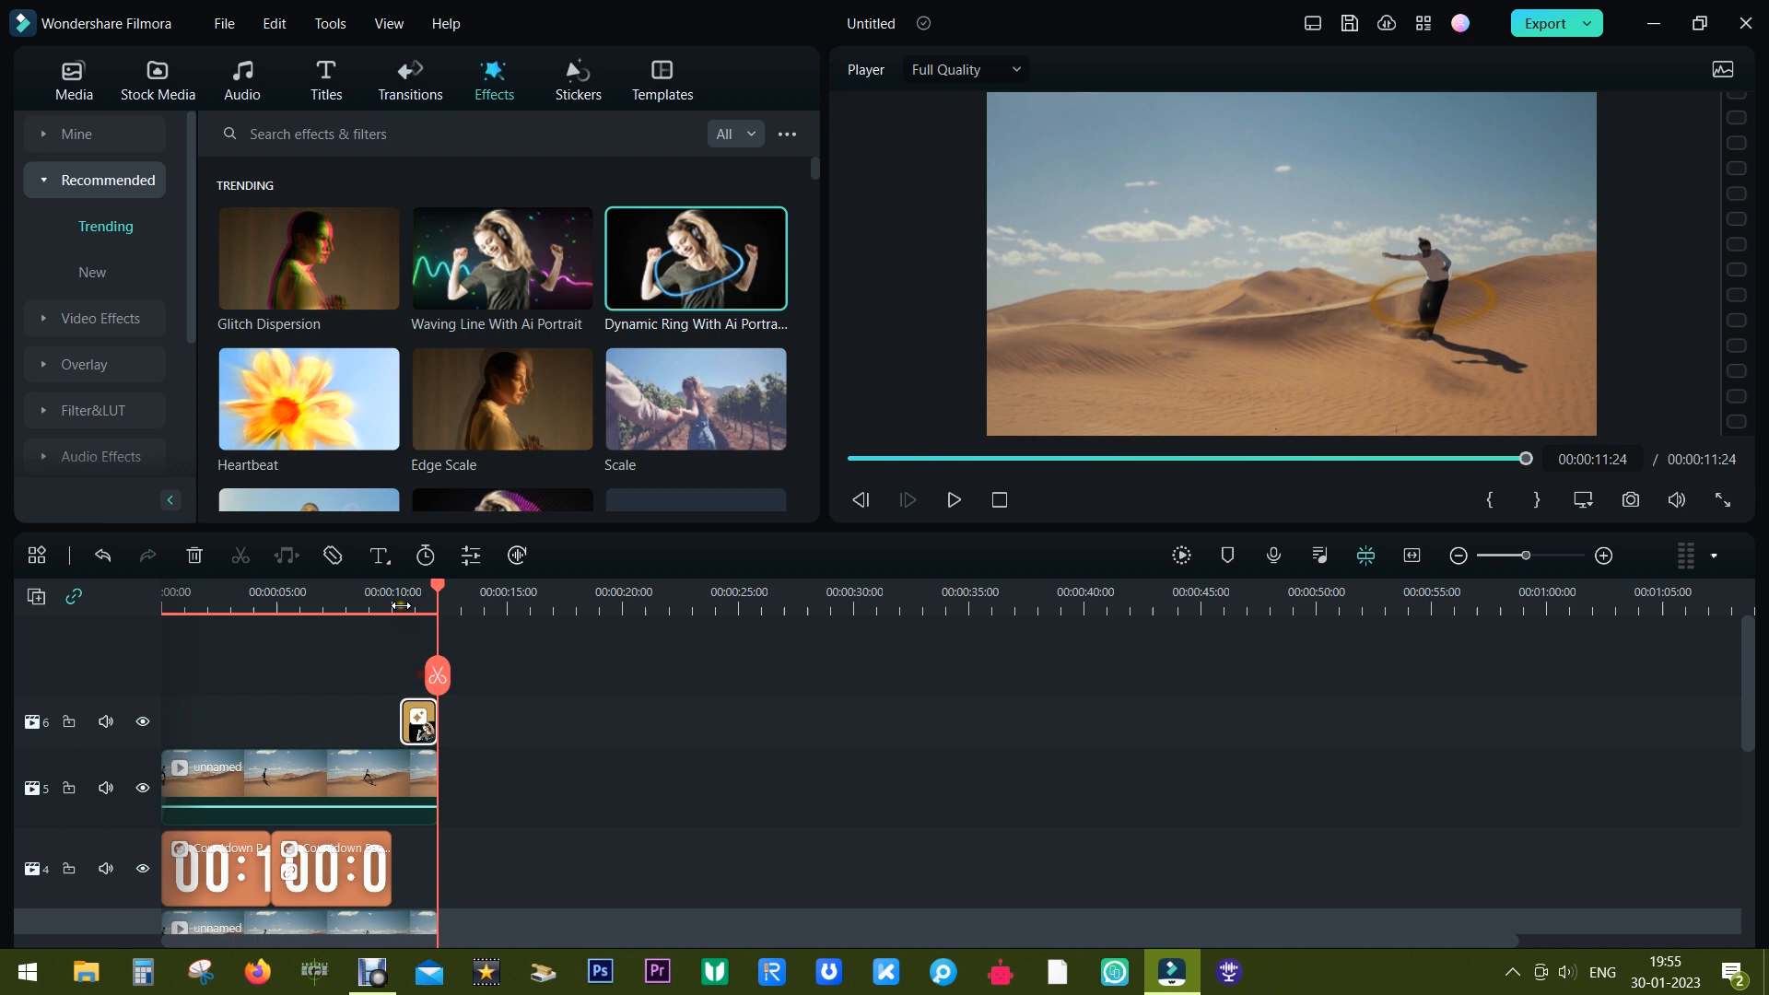
Scrub through the clip's end to check the orange ring, then show Transitions.
left_click(951, 499)
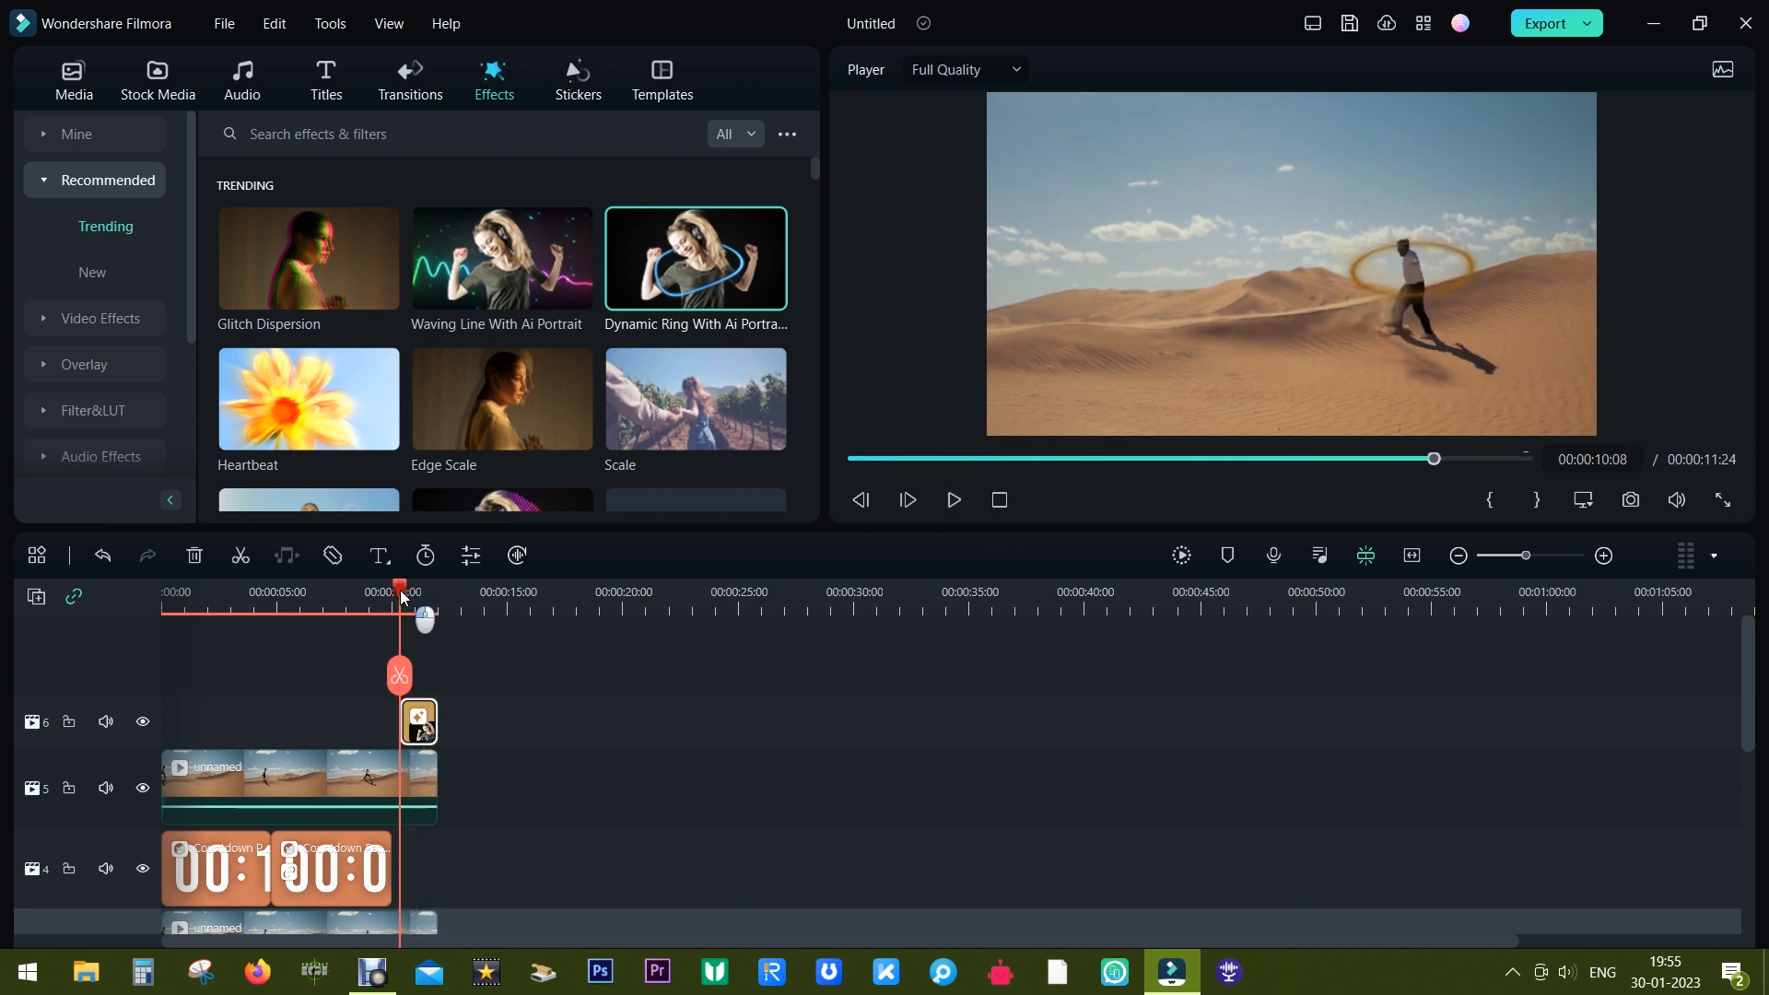
left_click_drag(398, 588, 432, 587)
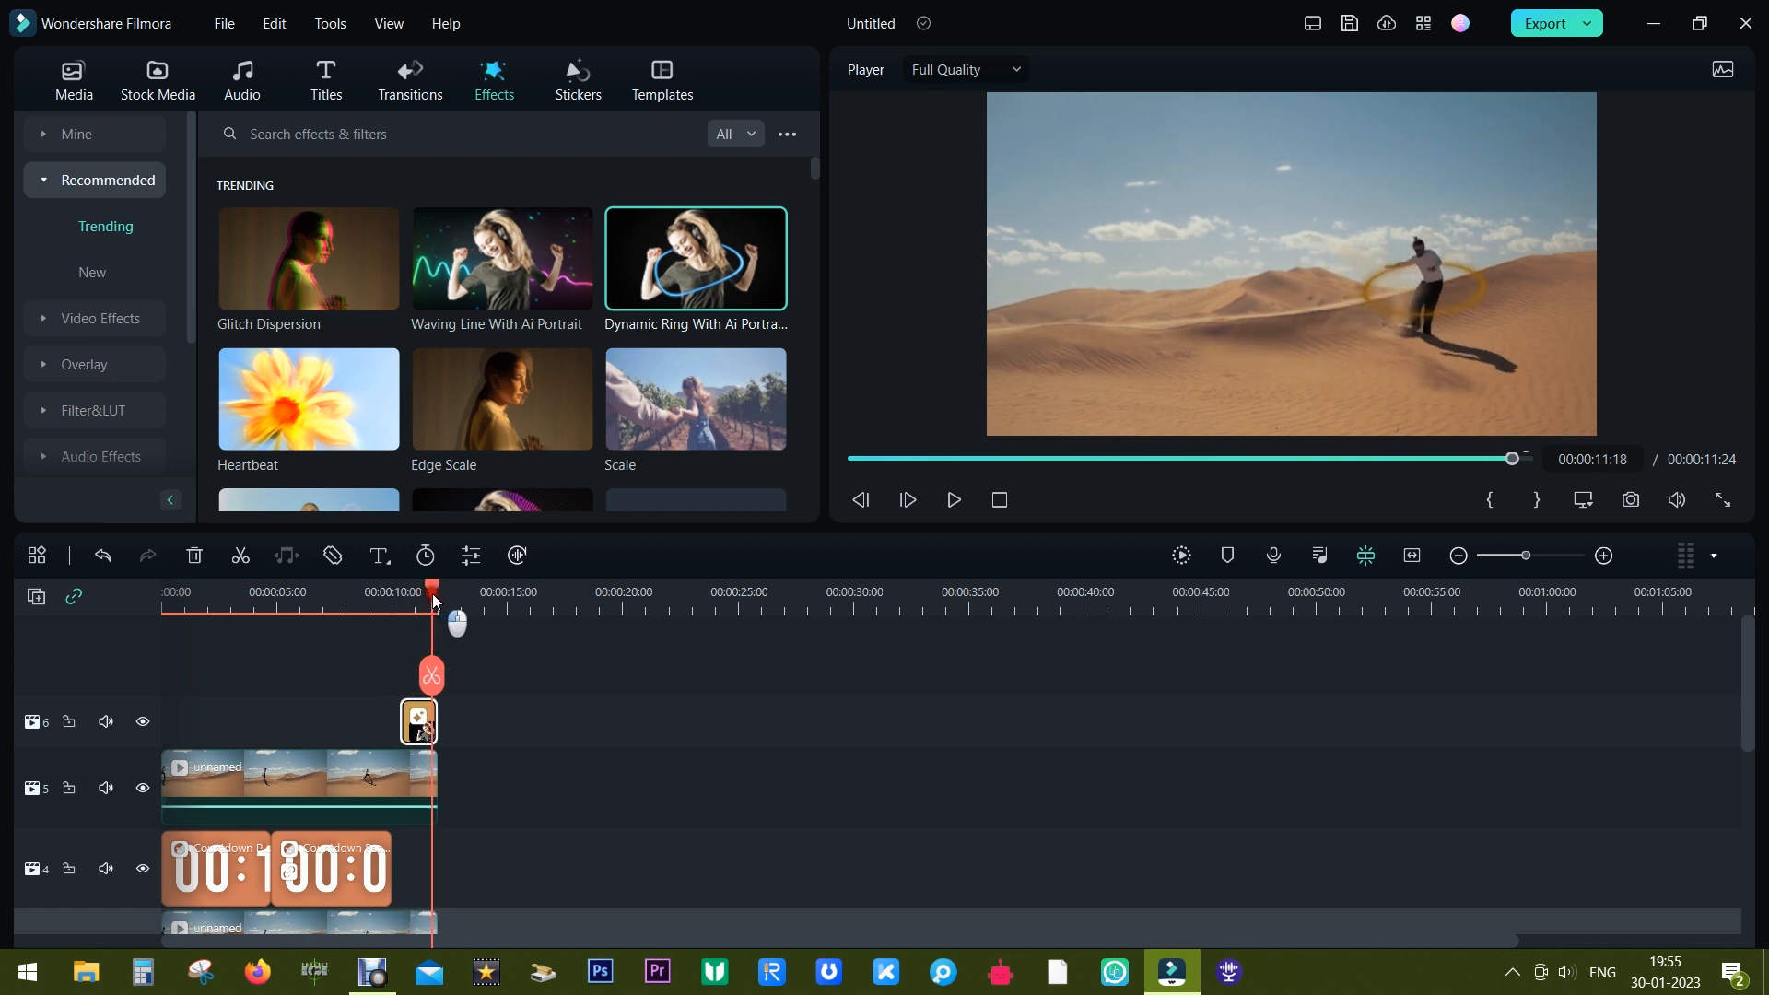
left_click(408, 79)
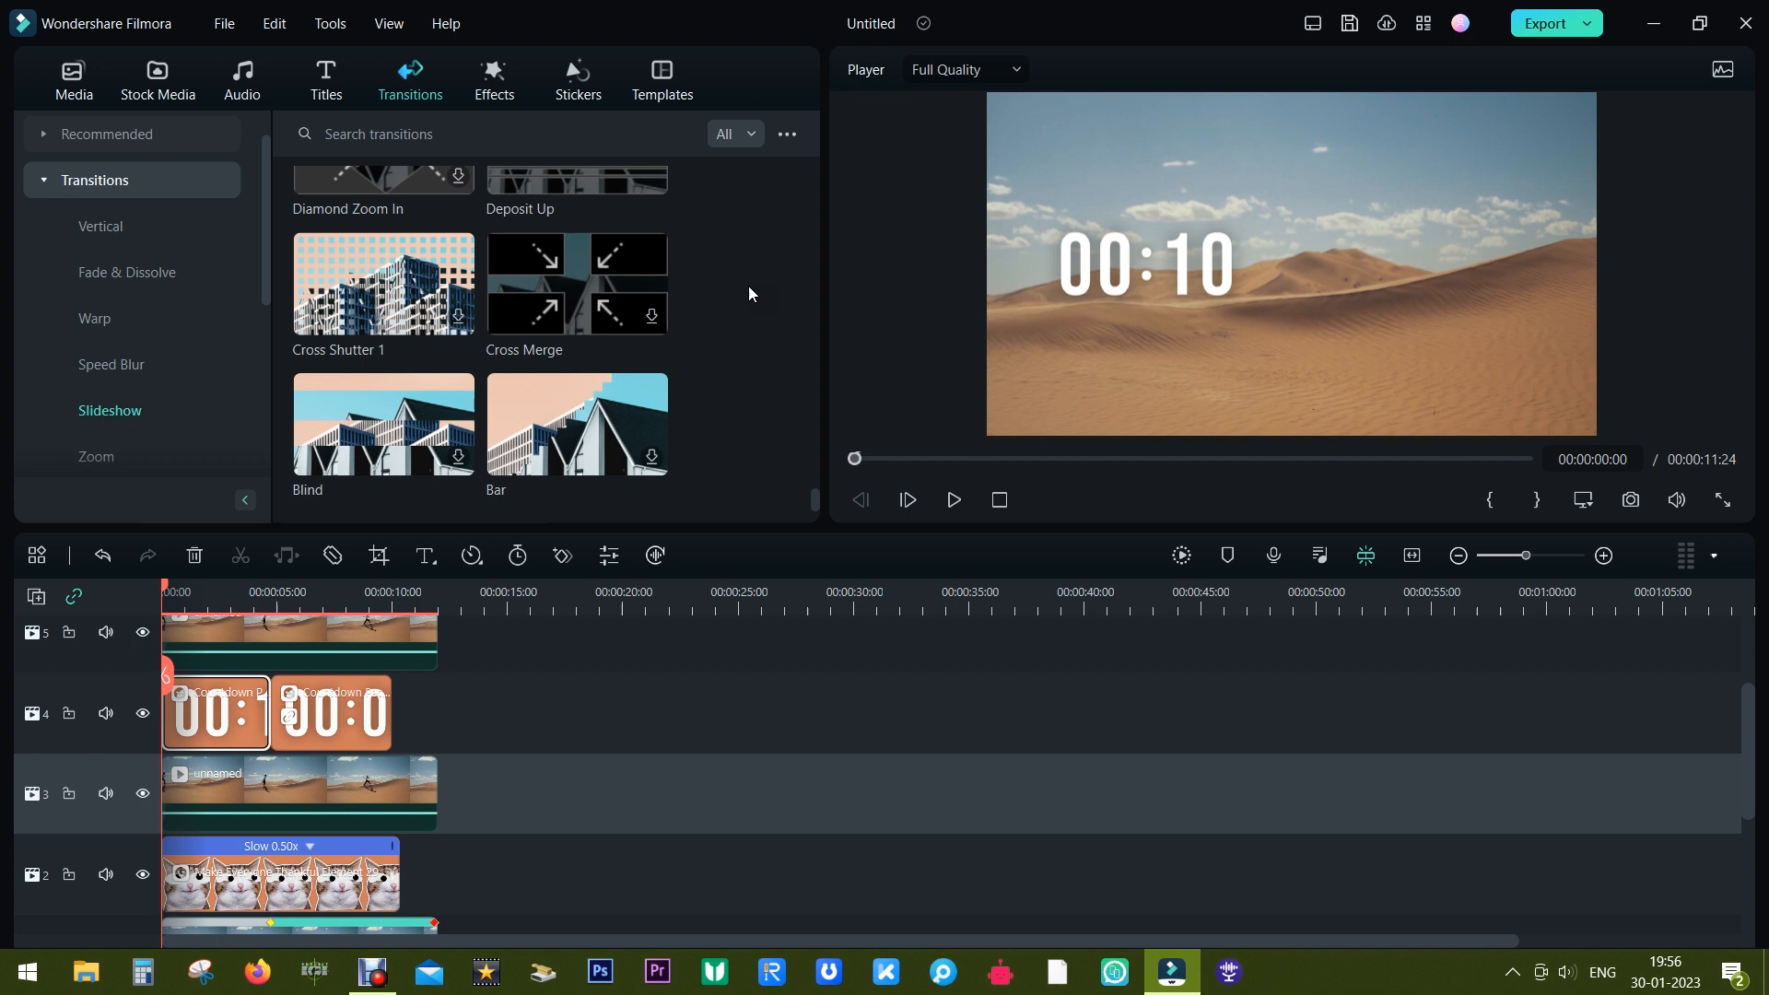
mouse_move(361, 298)
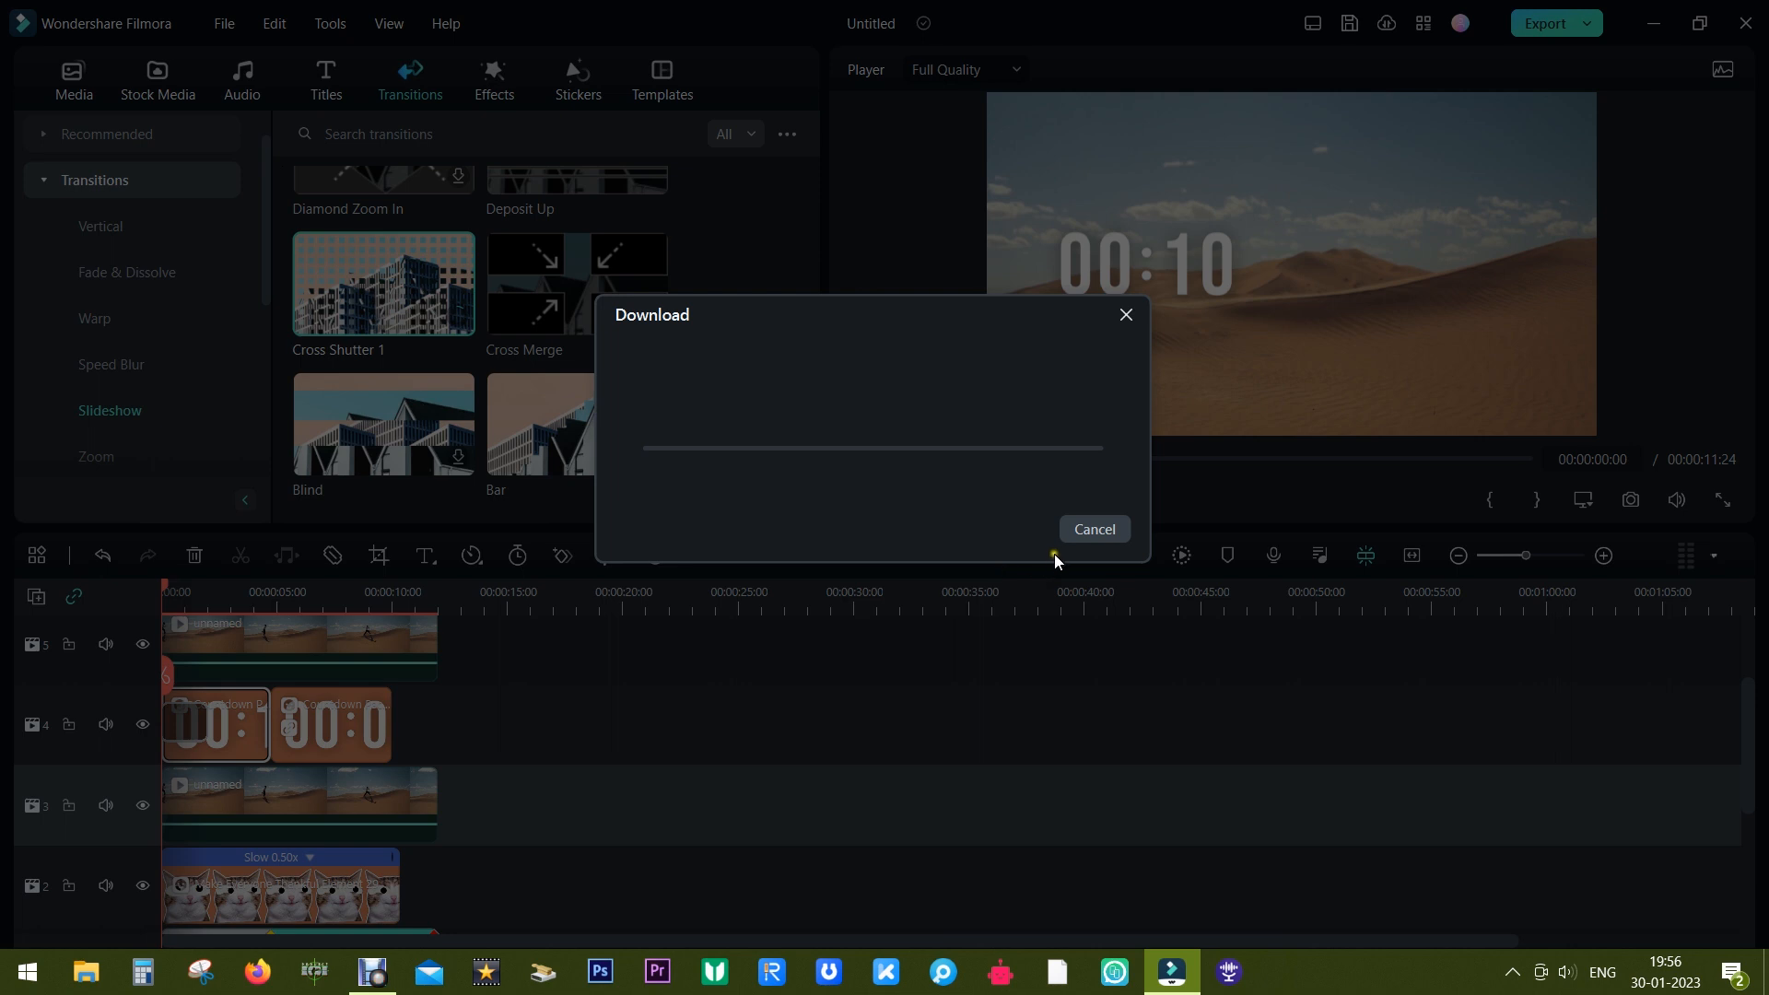
Download Cross Shutter 1, then play and stop the composite preview.
left_click(1090, 528)
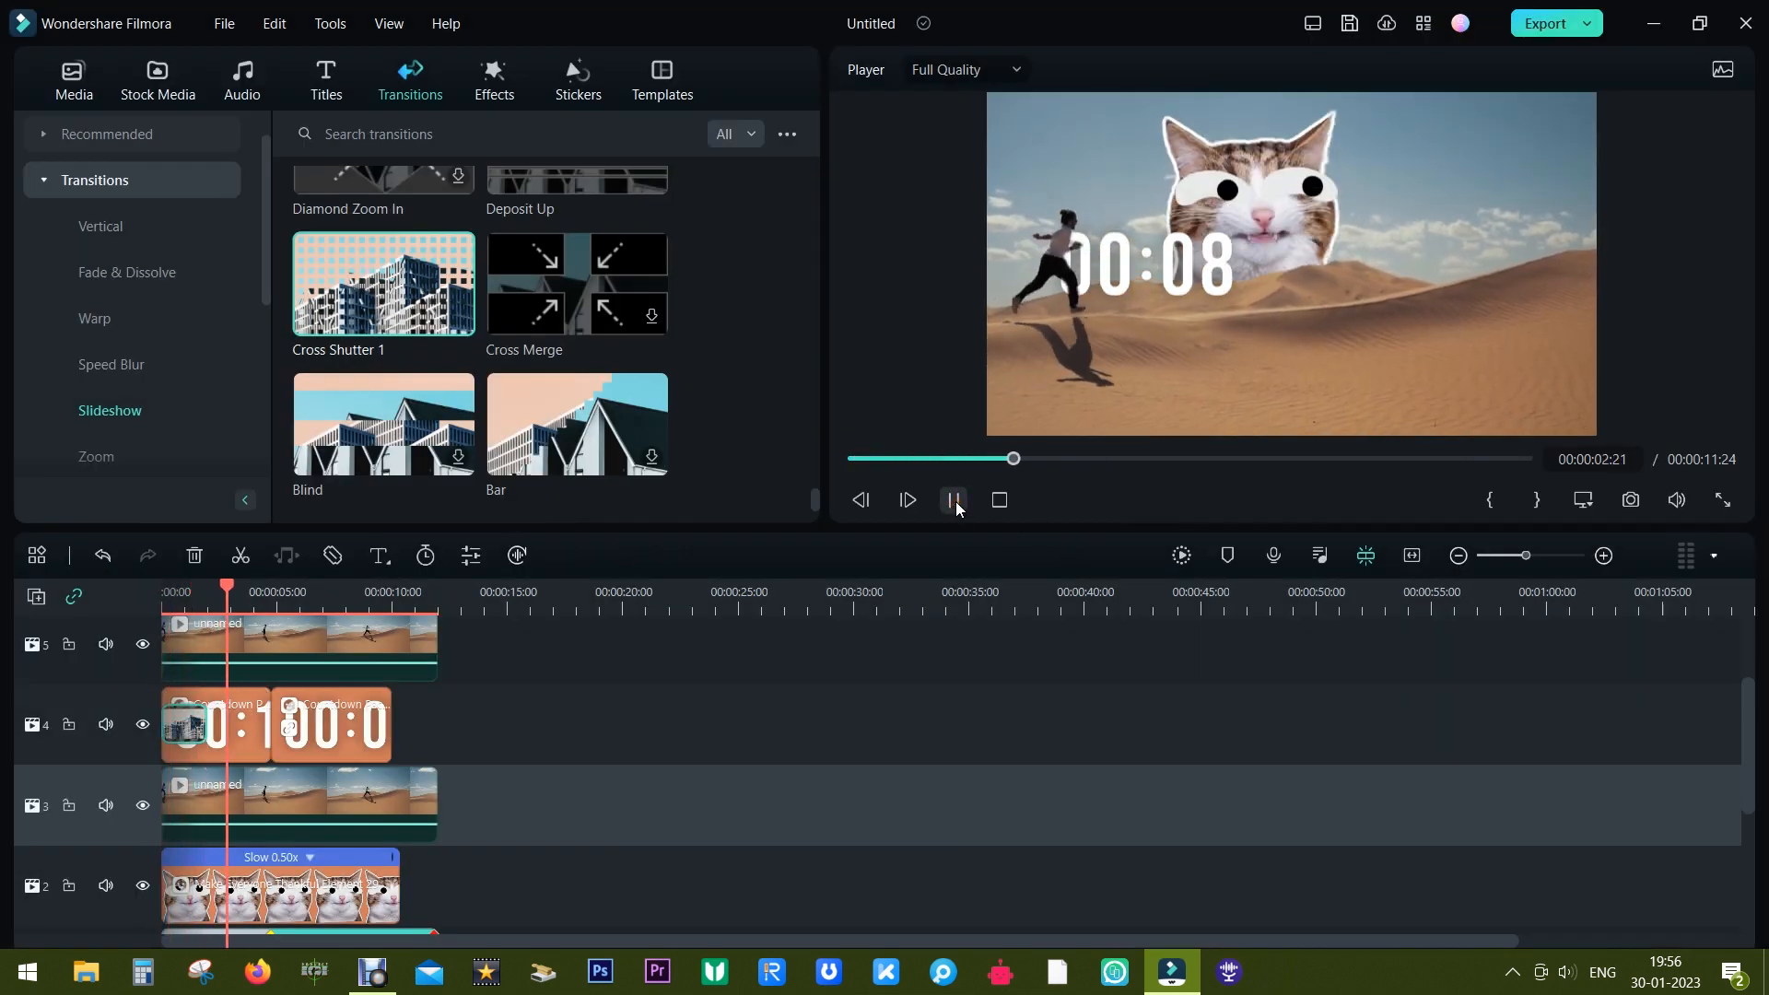
left_click(953, 499)
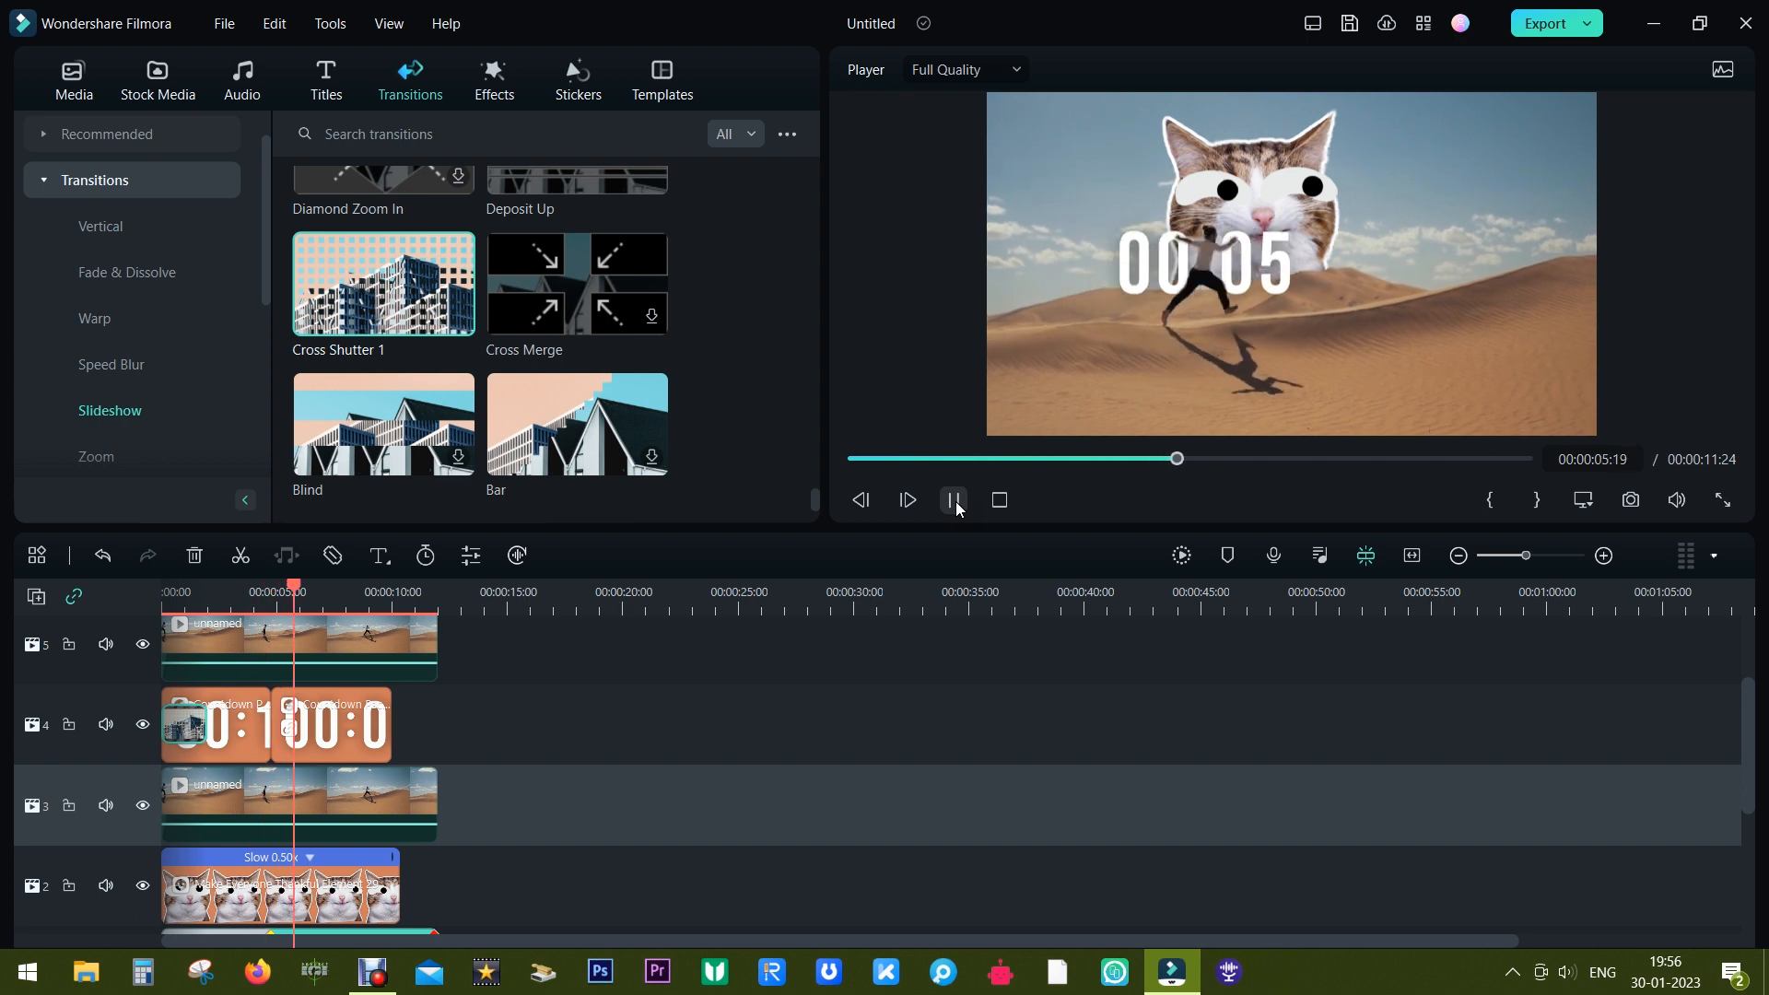
left_click(953, 499)
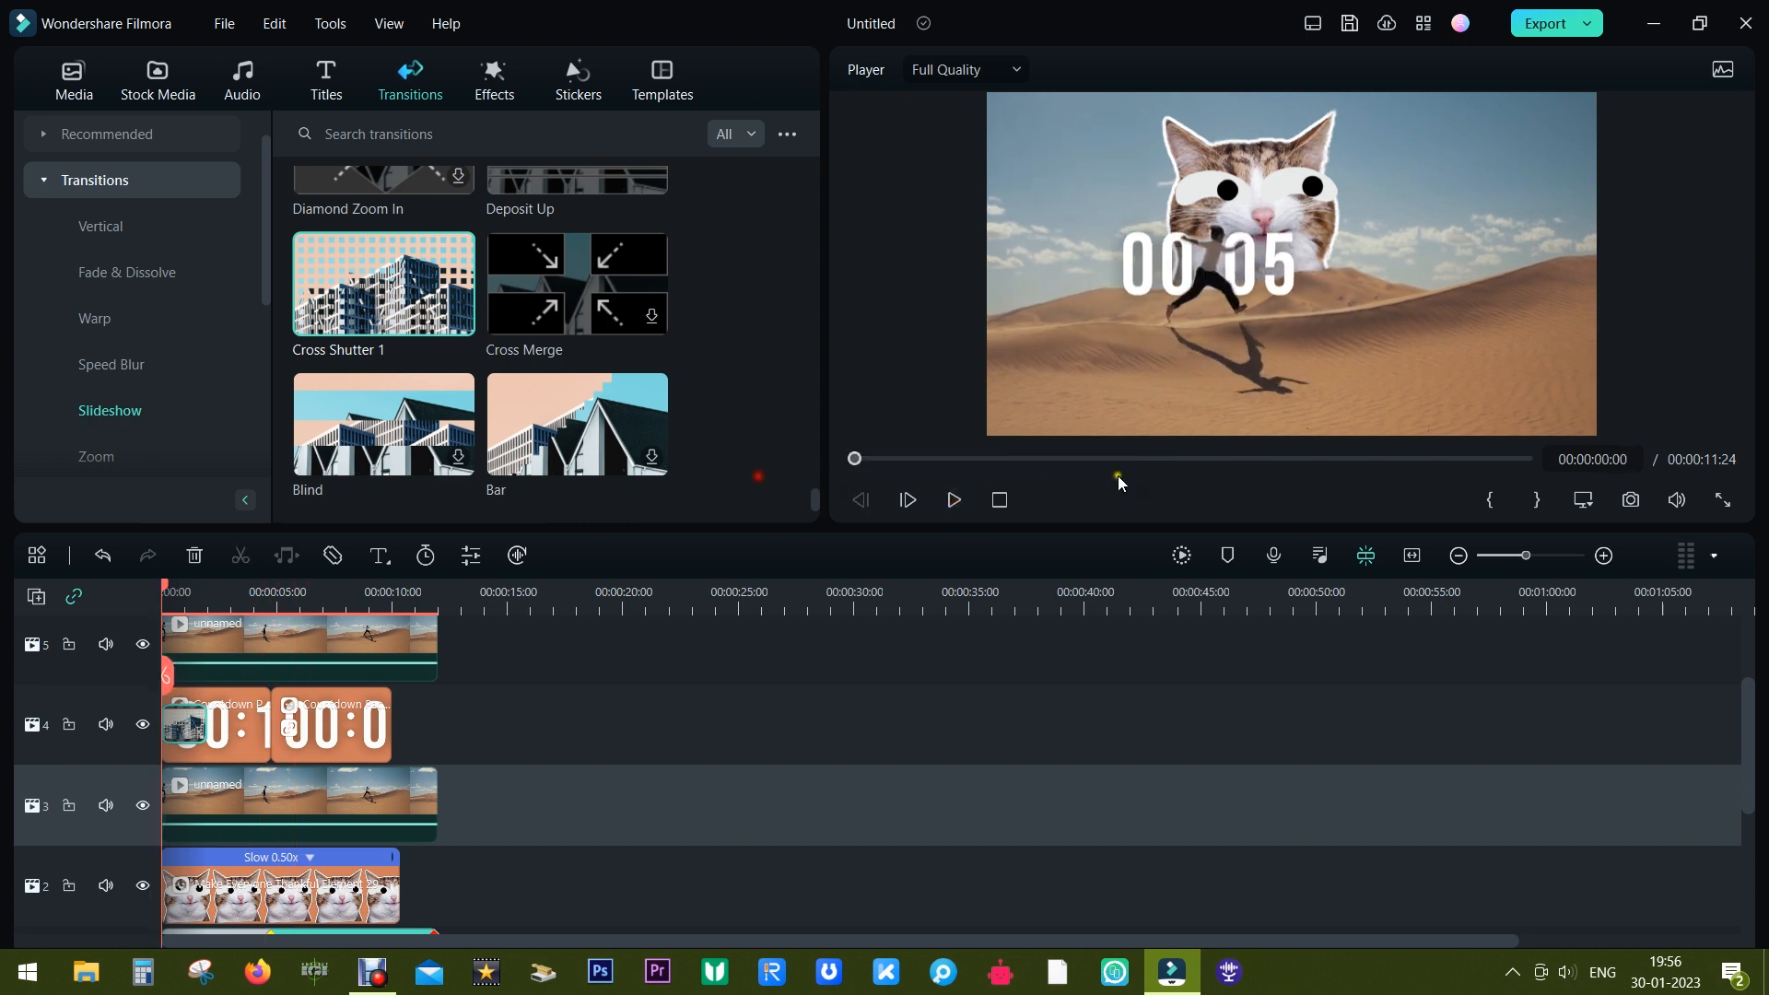